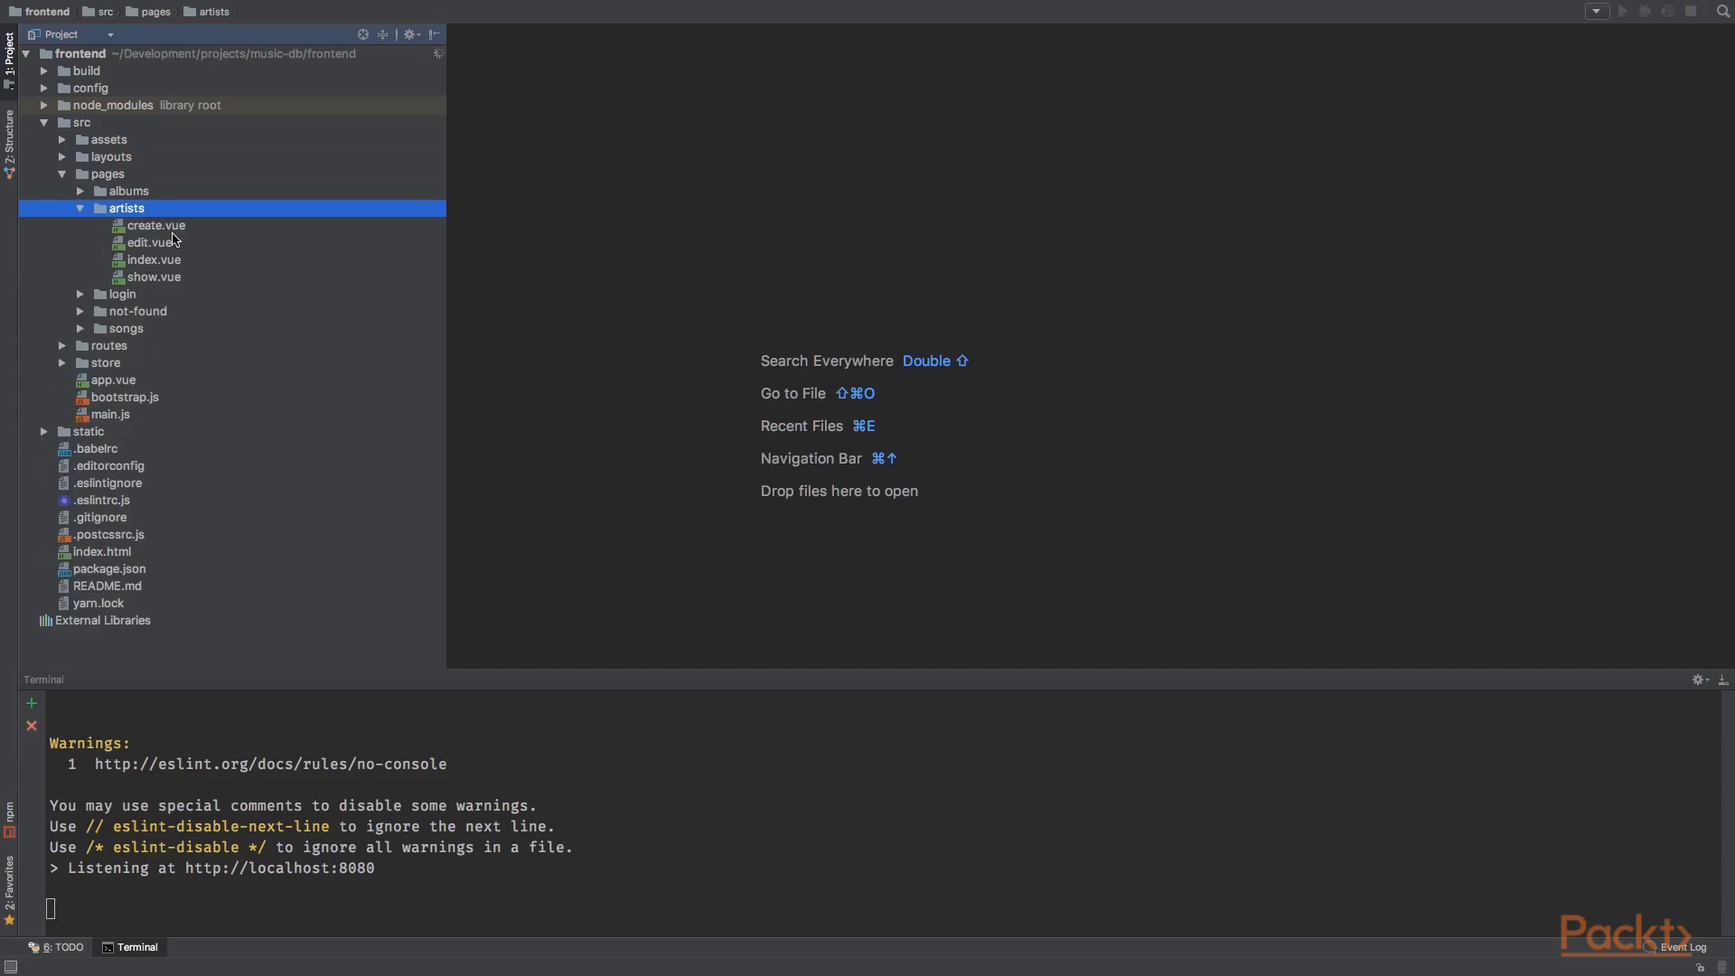
# Step: Open artists/index.vue, then expand the albums pages folder and open albums/index.vue
pyautogui.doubleClick(155, 258)
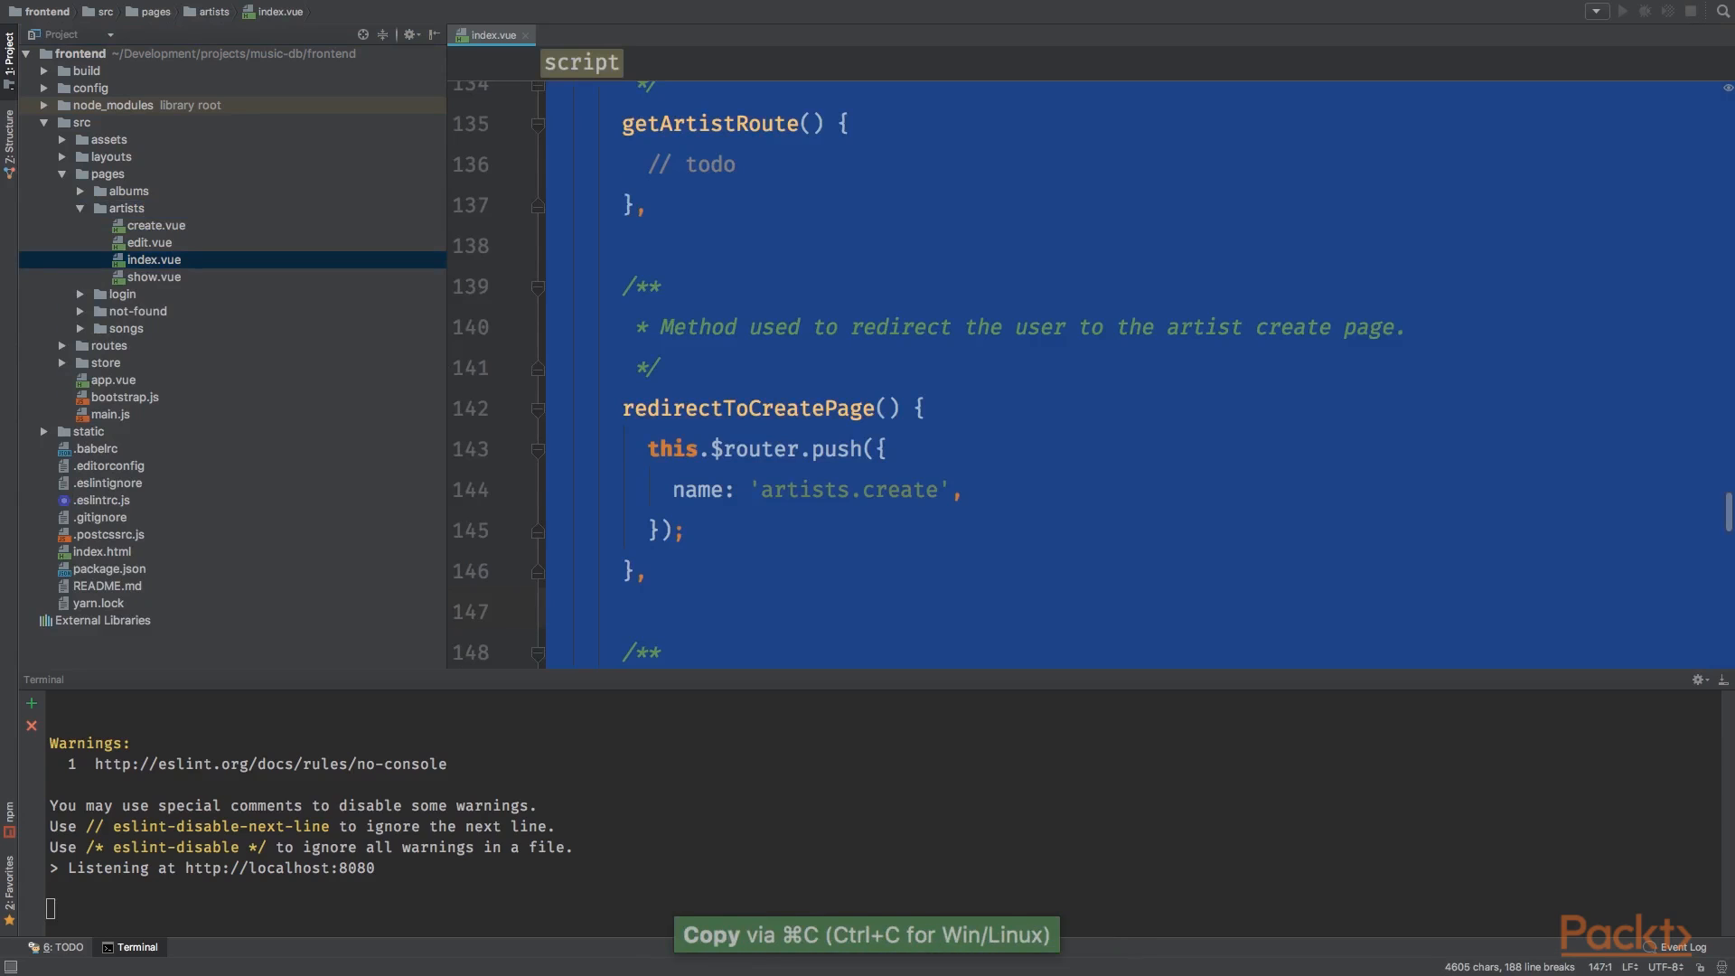
pyautogui.click(126, 190)
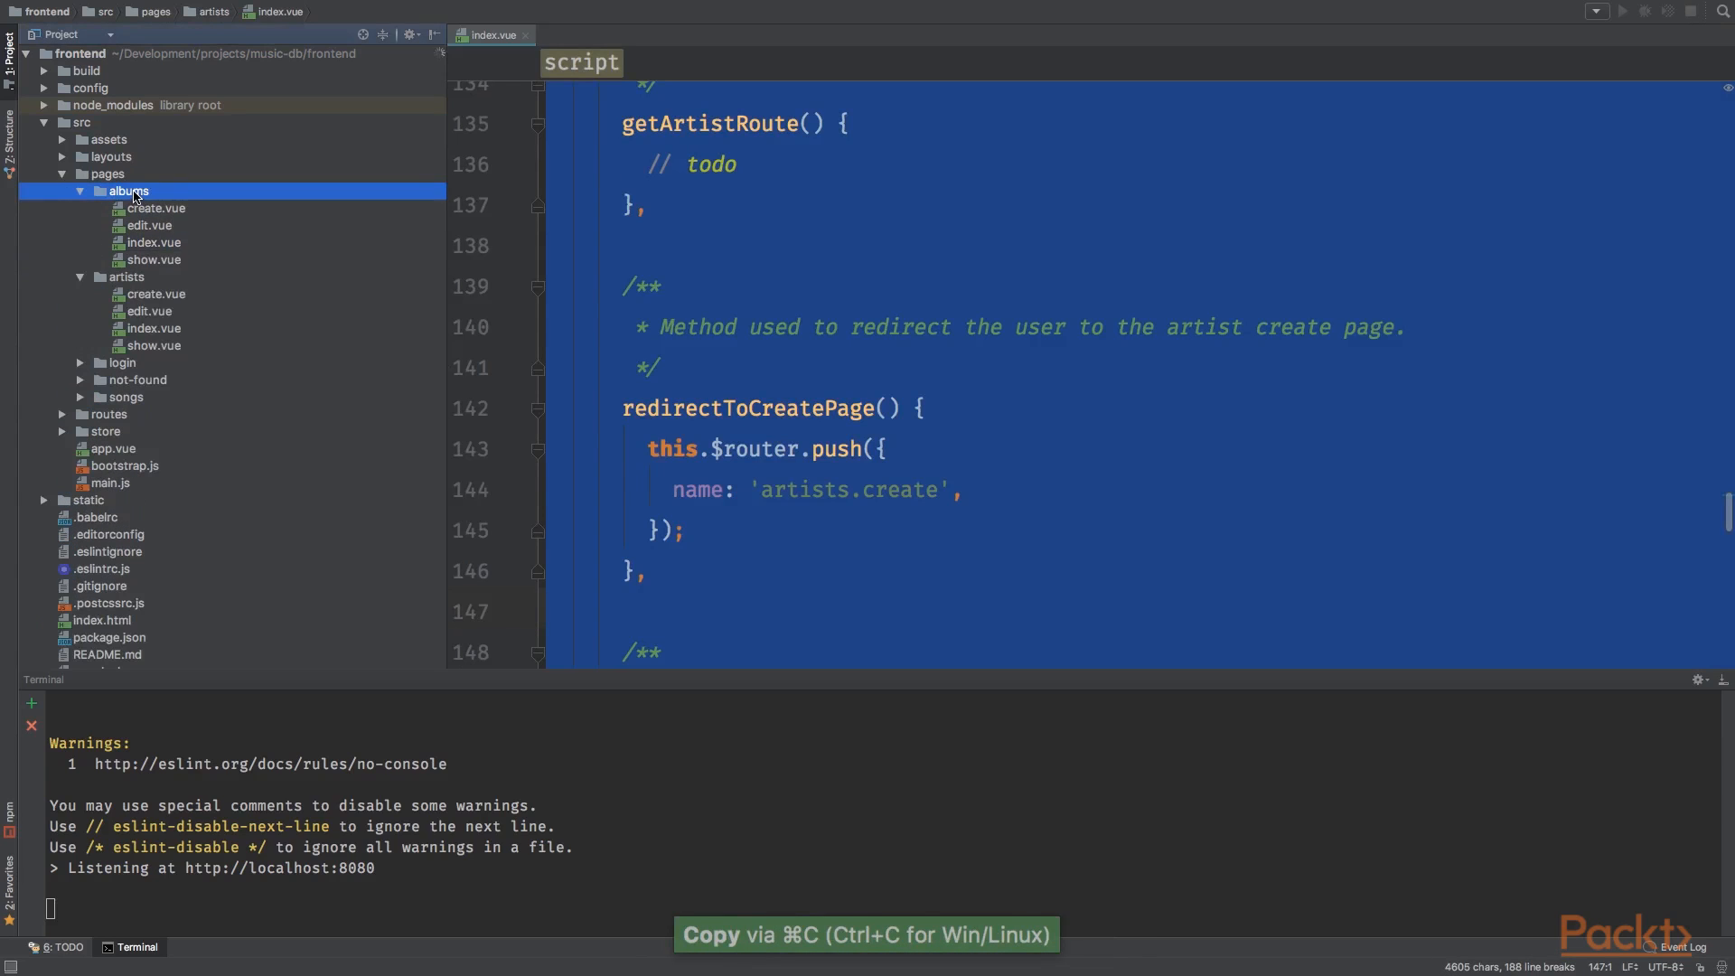
pyautogui.doubleClick(156, 242)
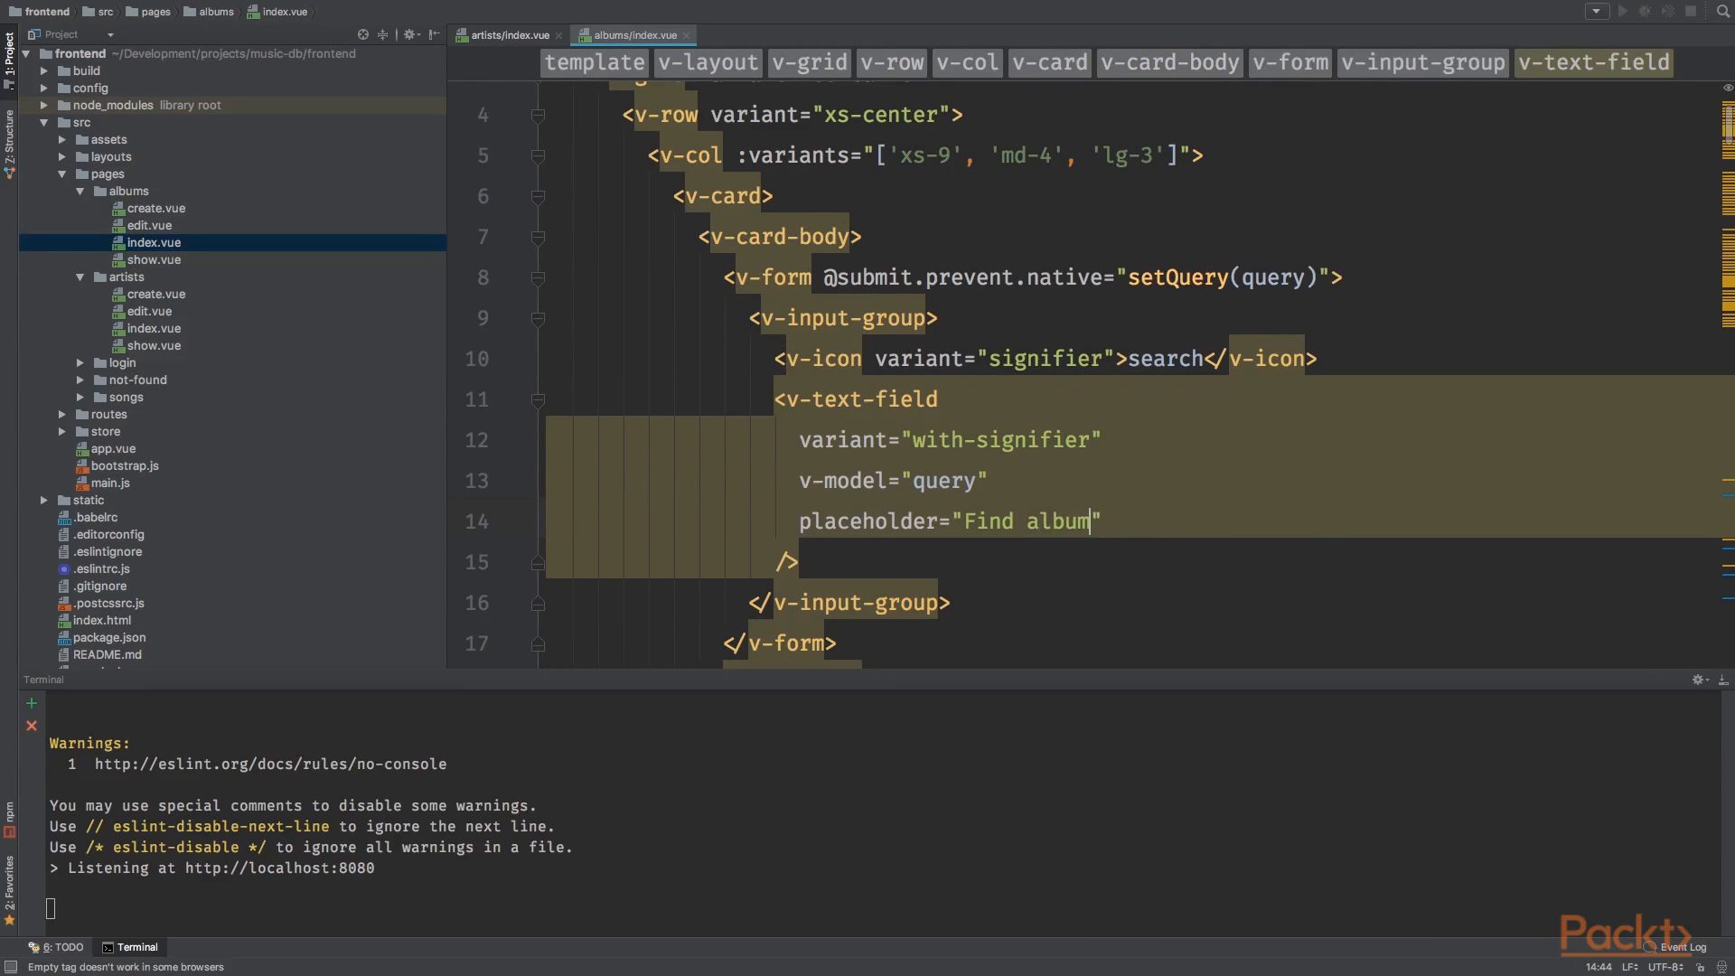
# Step: Replace the Name heading and show album.title and album.releaseDate in the albums table rows
pyautogui.scroll(-3)
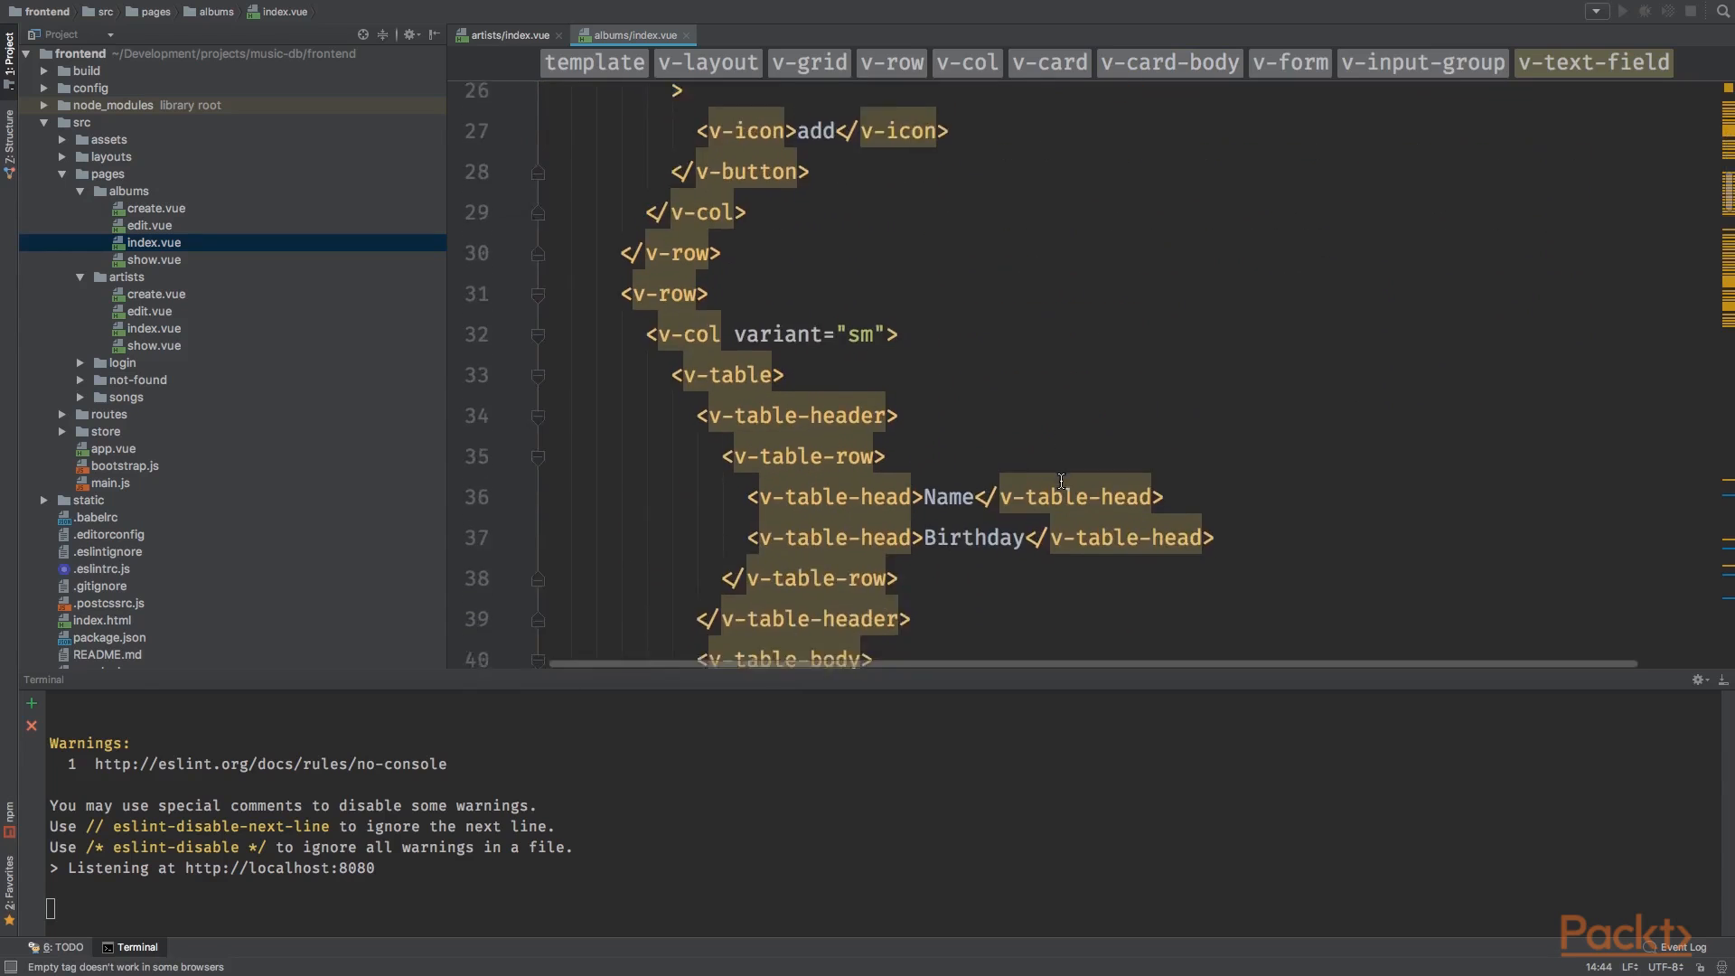
pyautogui.doubleClick(948, 362)
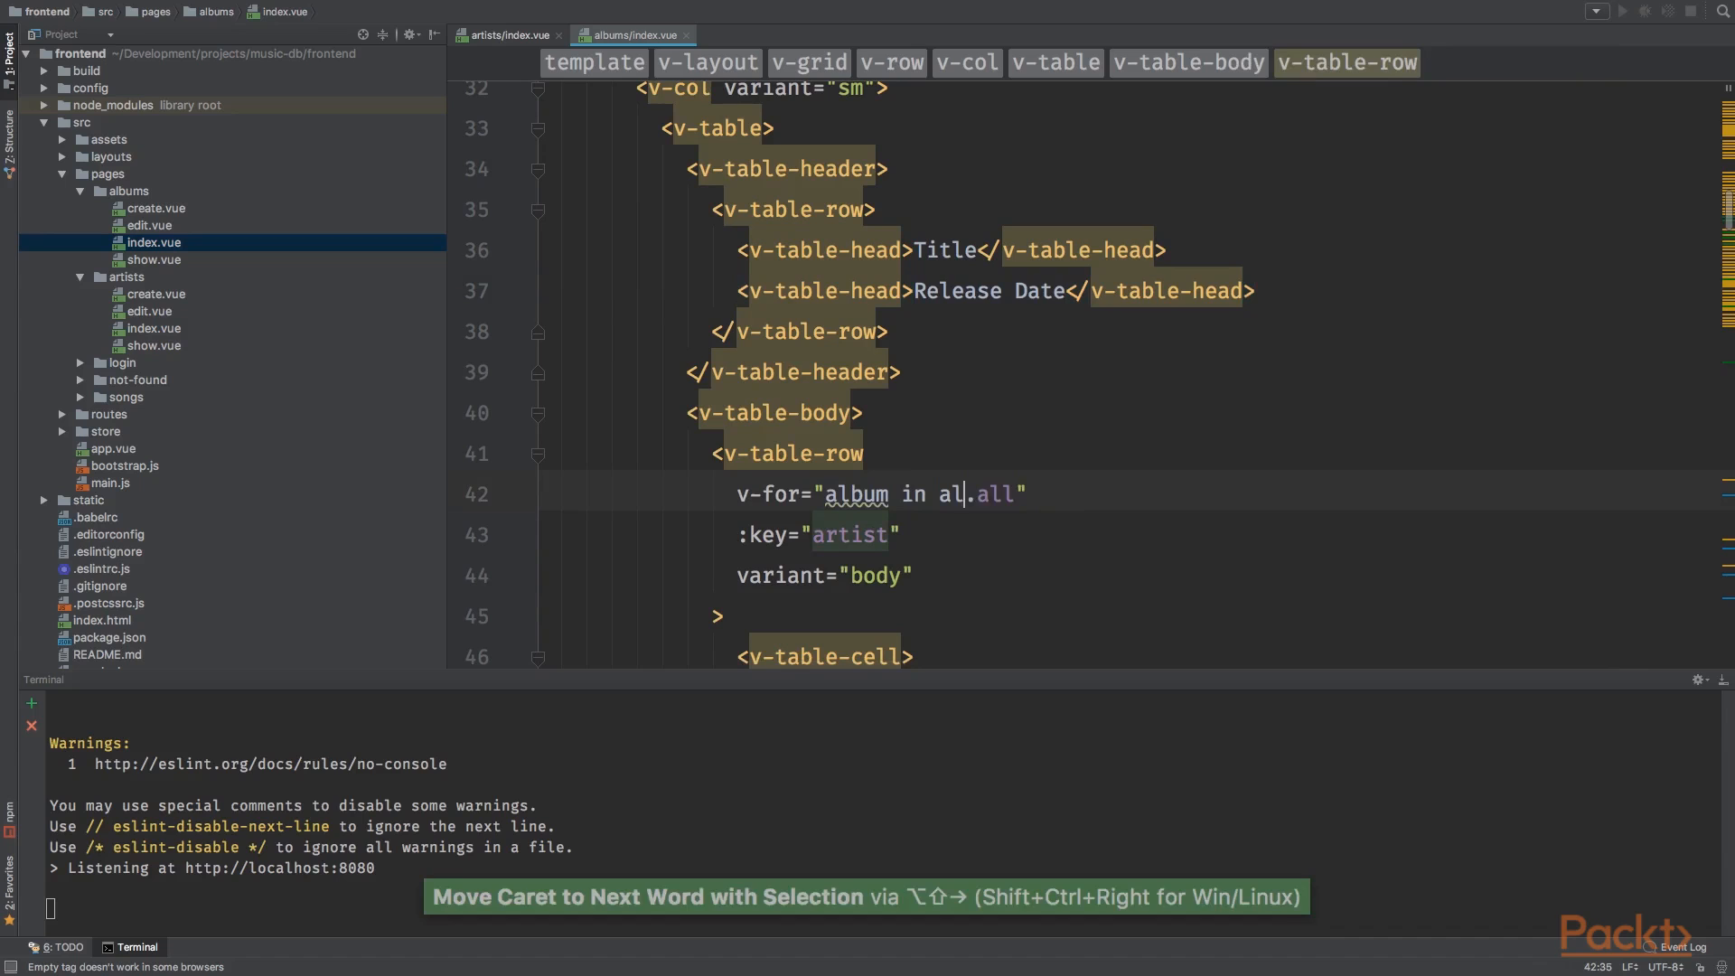
pyautogui.scroll(-3)
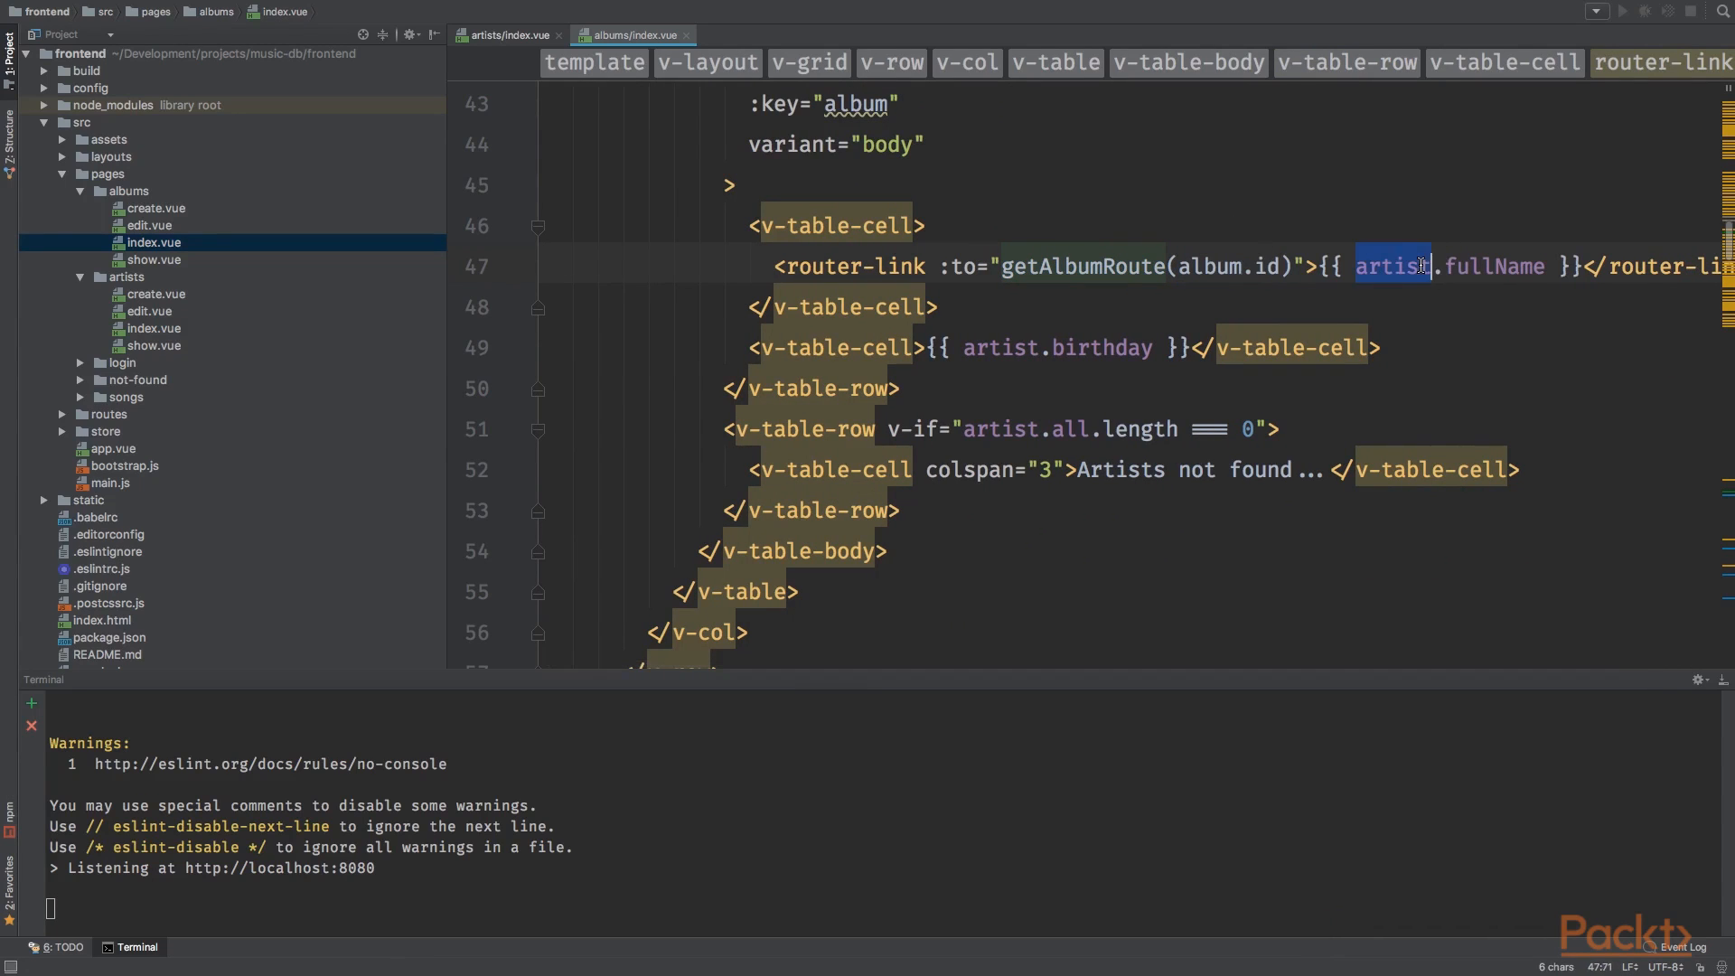
pyautogui.write('album.title')
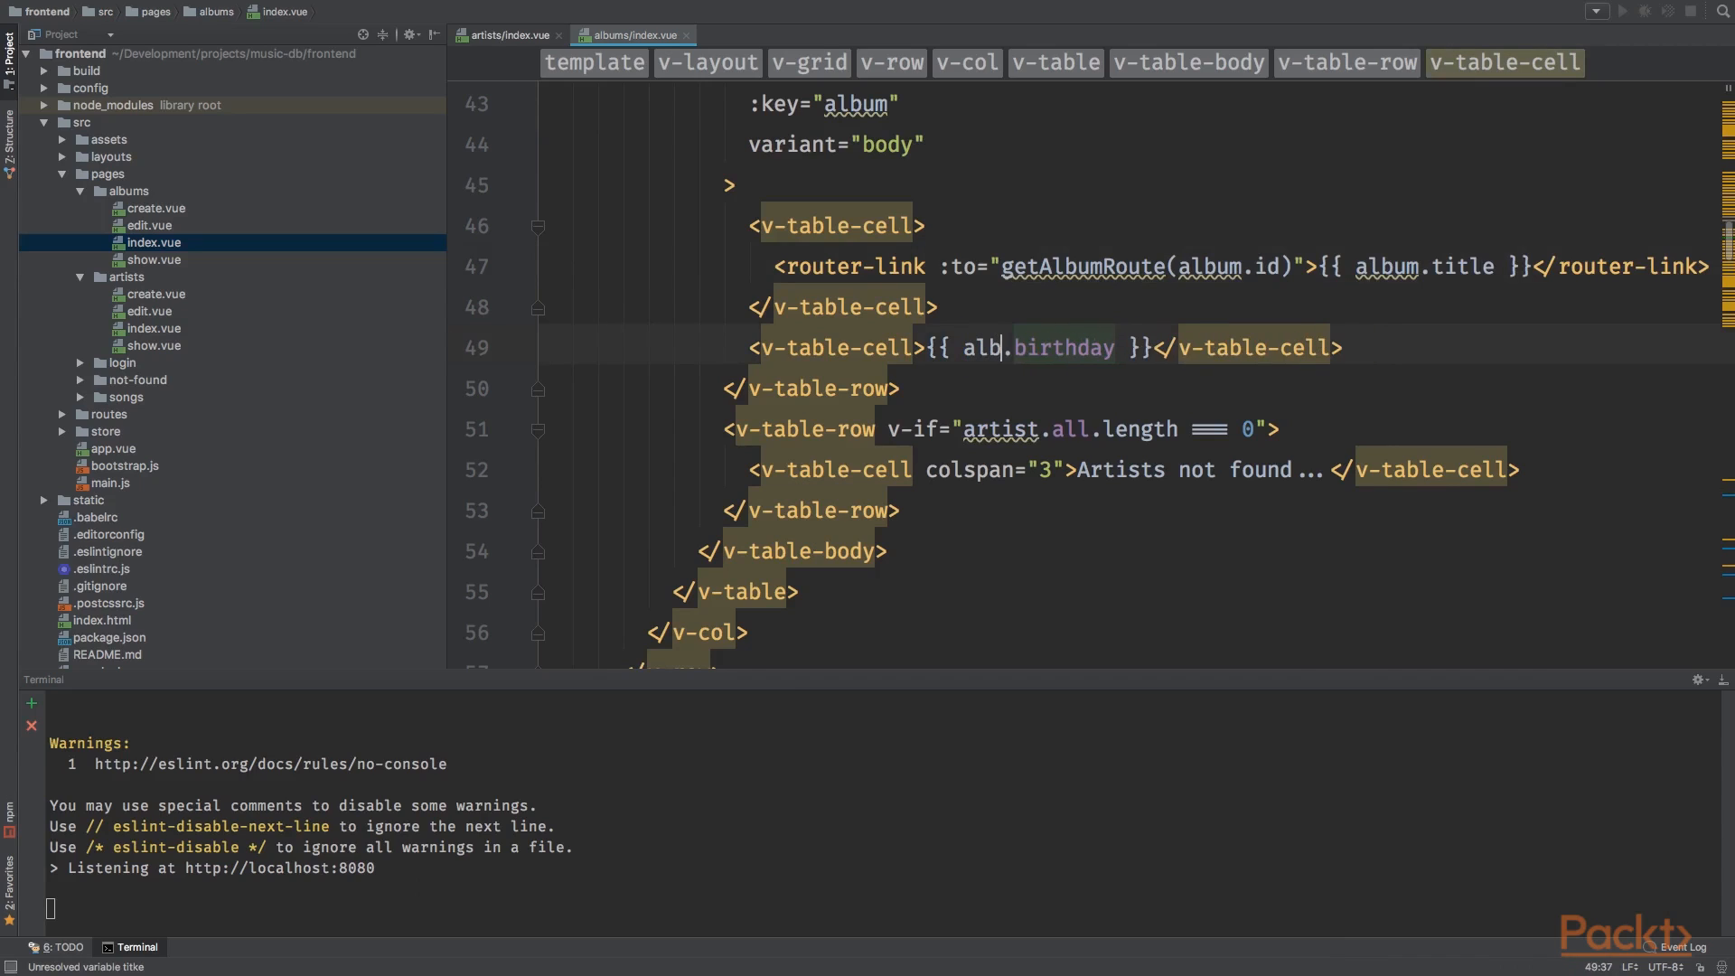
pyautogui.write('album.re')
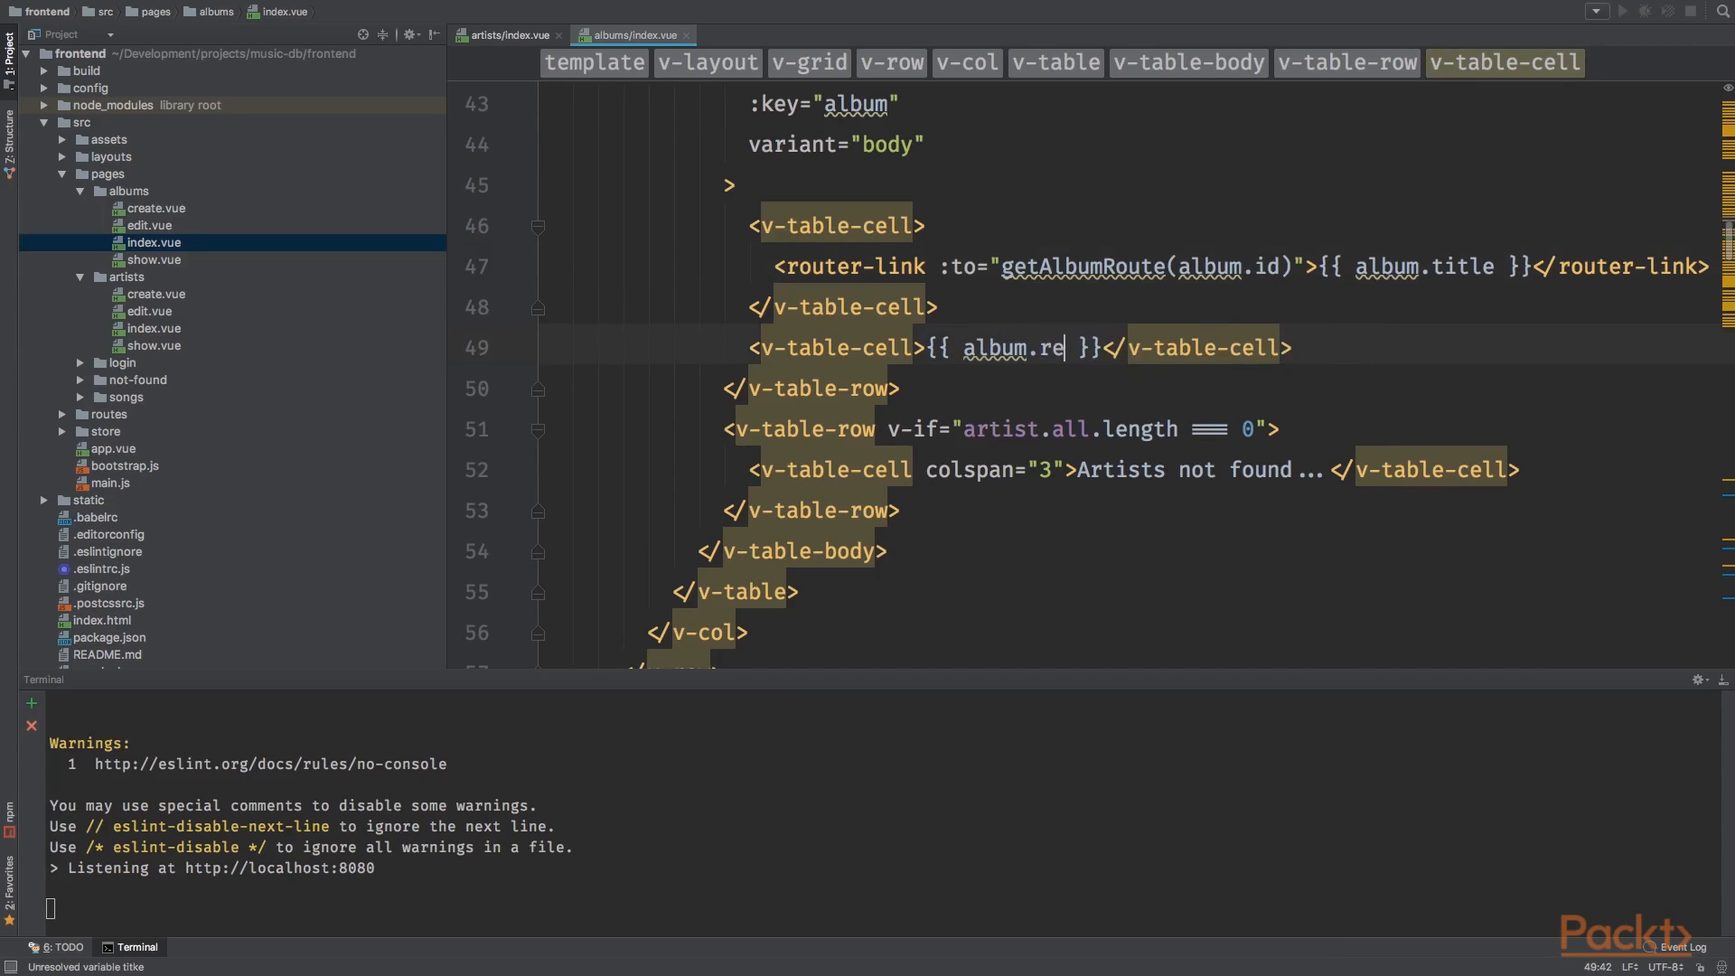
pyautogui.write('leaseDate')
pyautogui.click(1137, 430)
pyautogui.write('lbu')
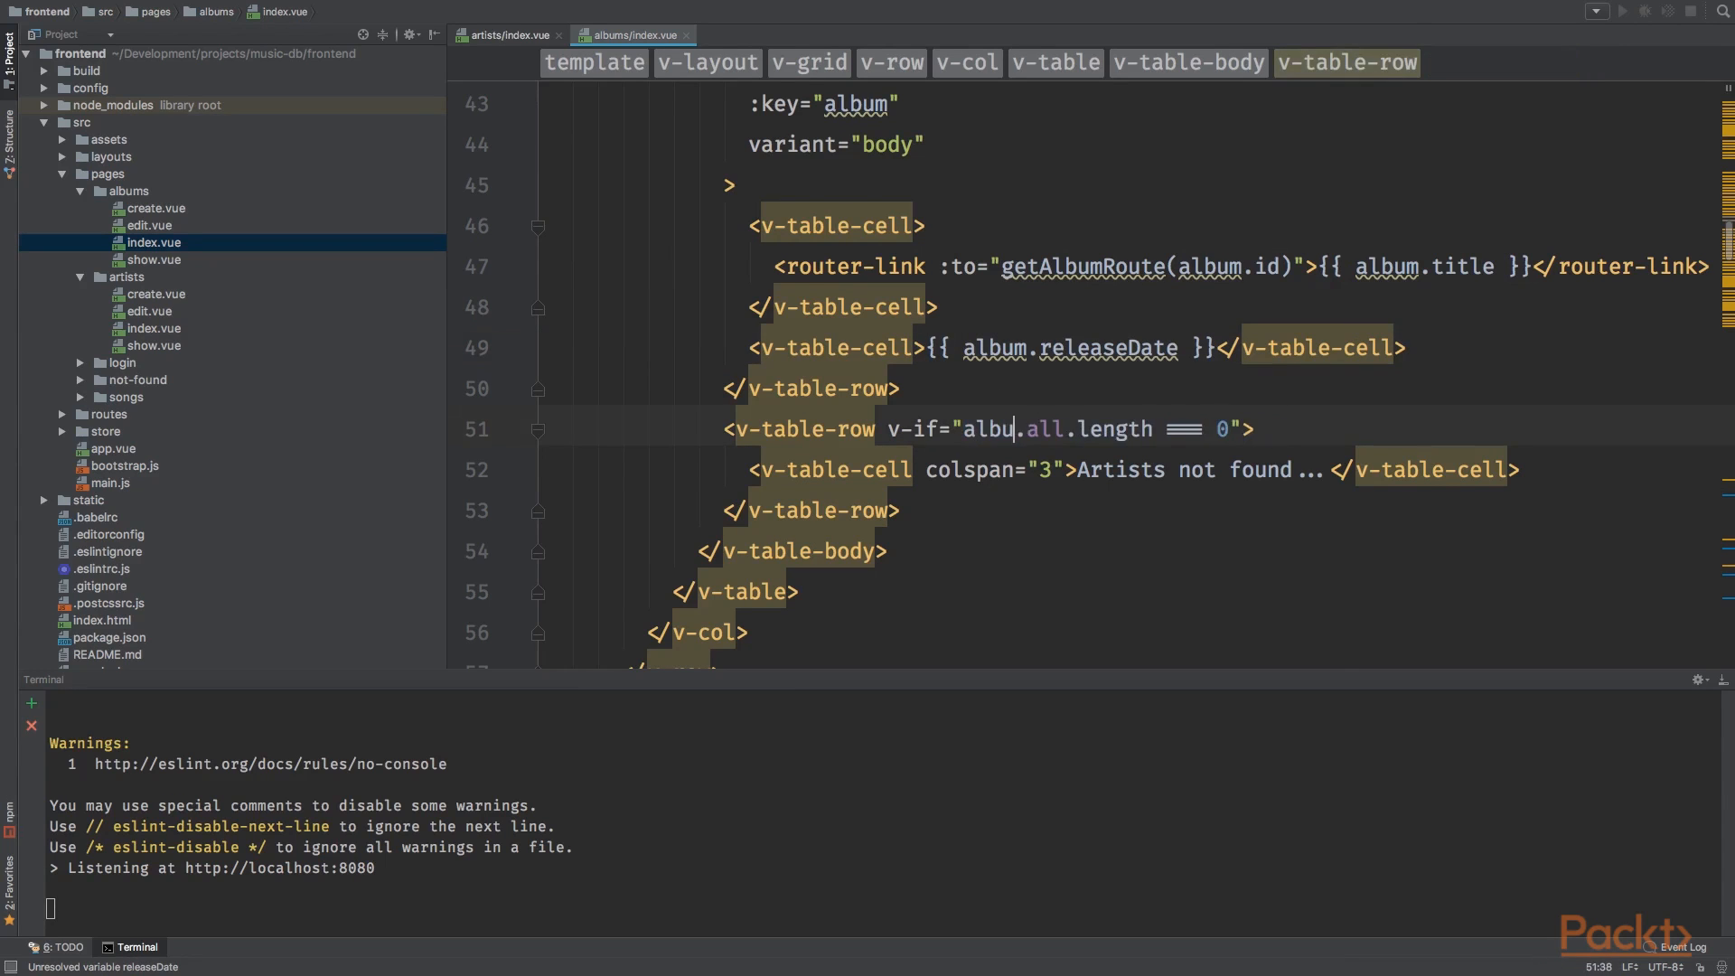
# Step: Adjust the remaining album bindings and the two-column empty row, reviewing the pagination markup
pyautogui.write('ms')
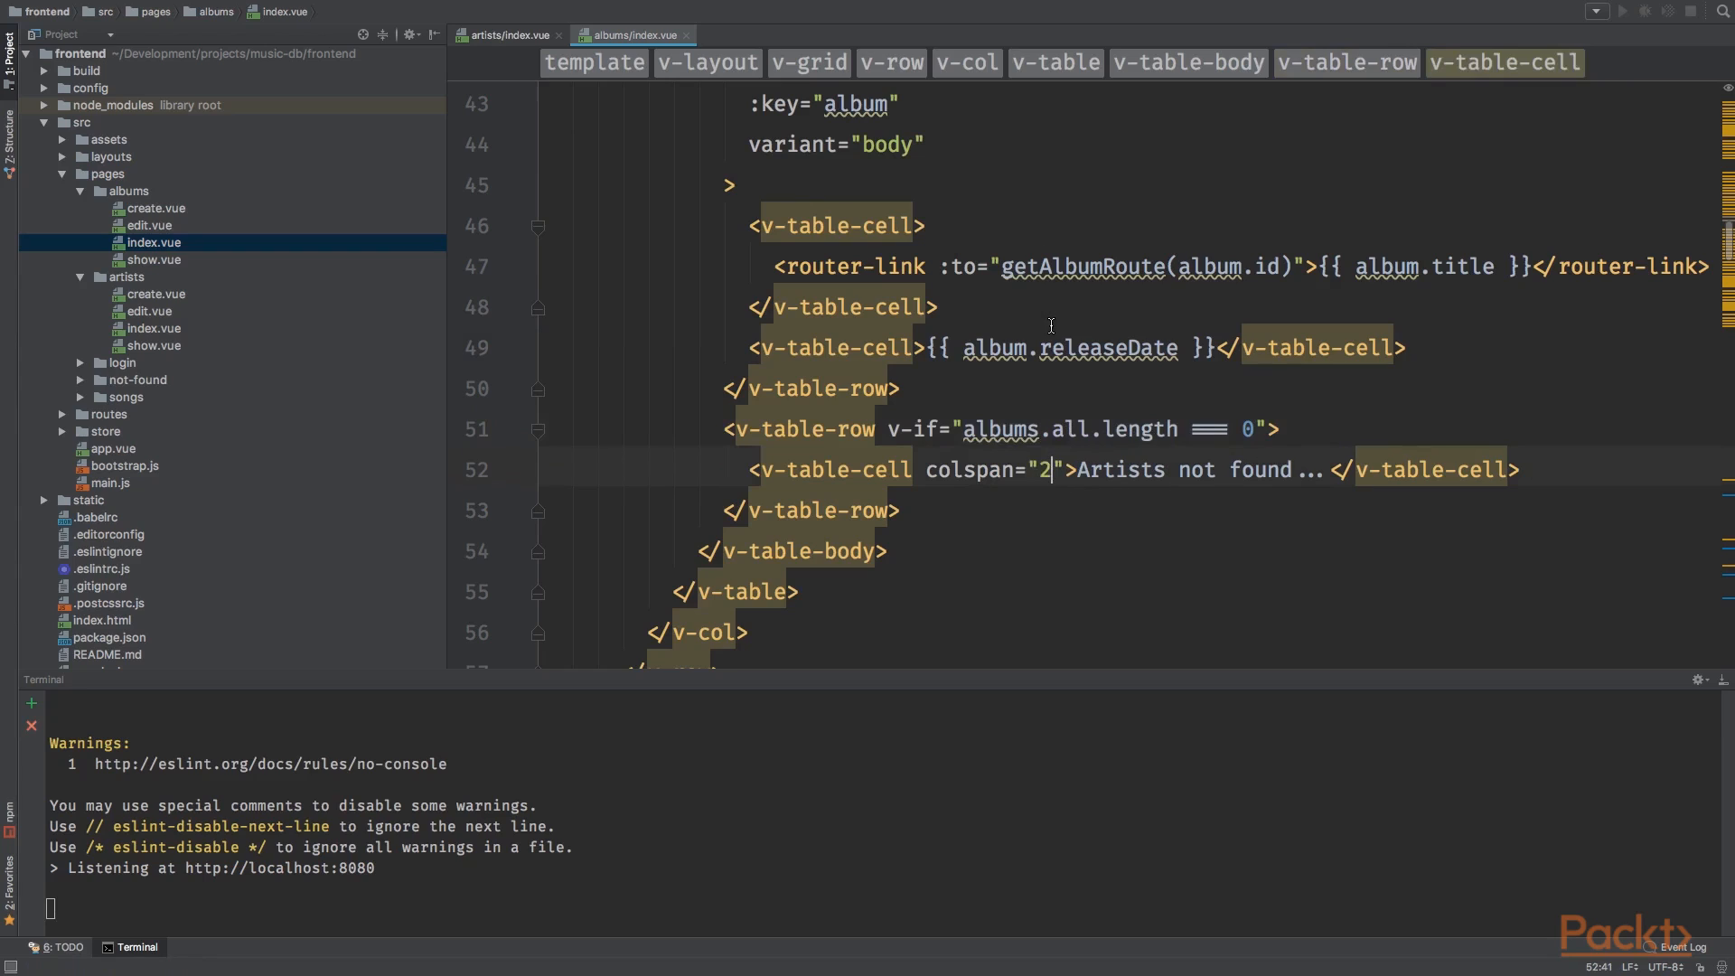
pyautogui.moveTo(1034, 266)
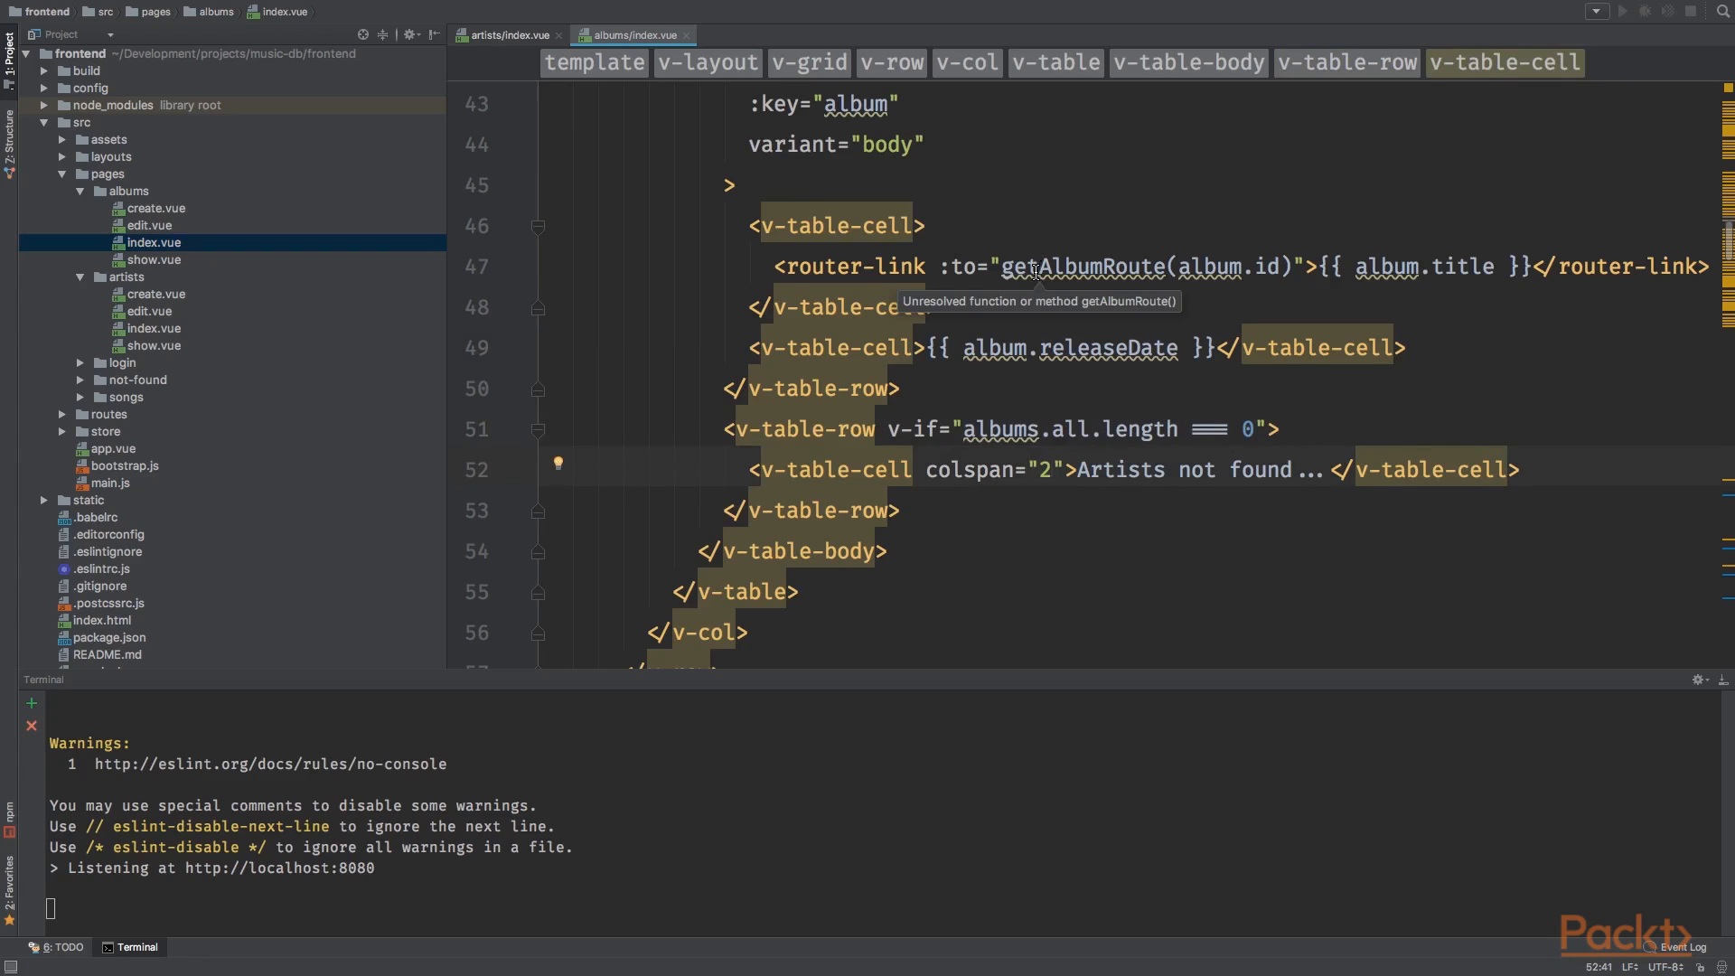
pyautogui.click(1088, 470)
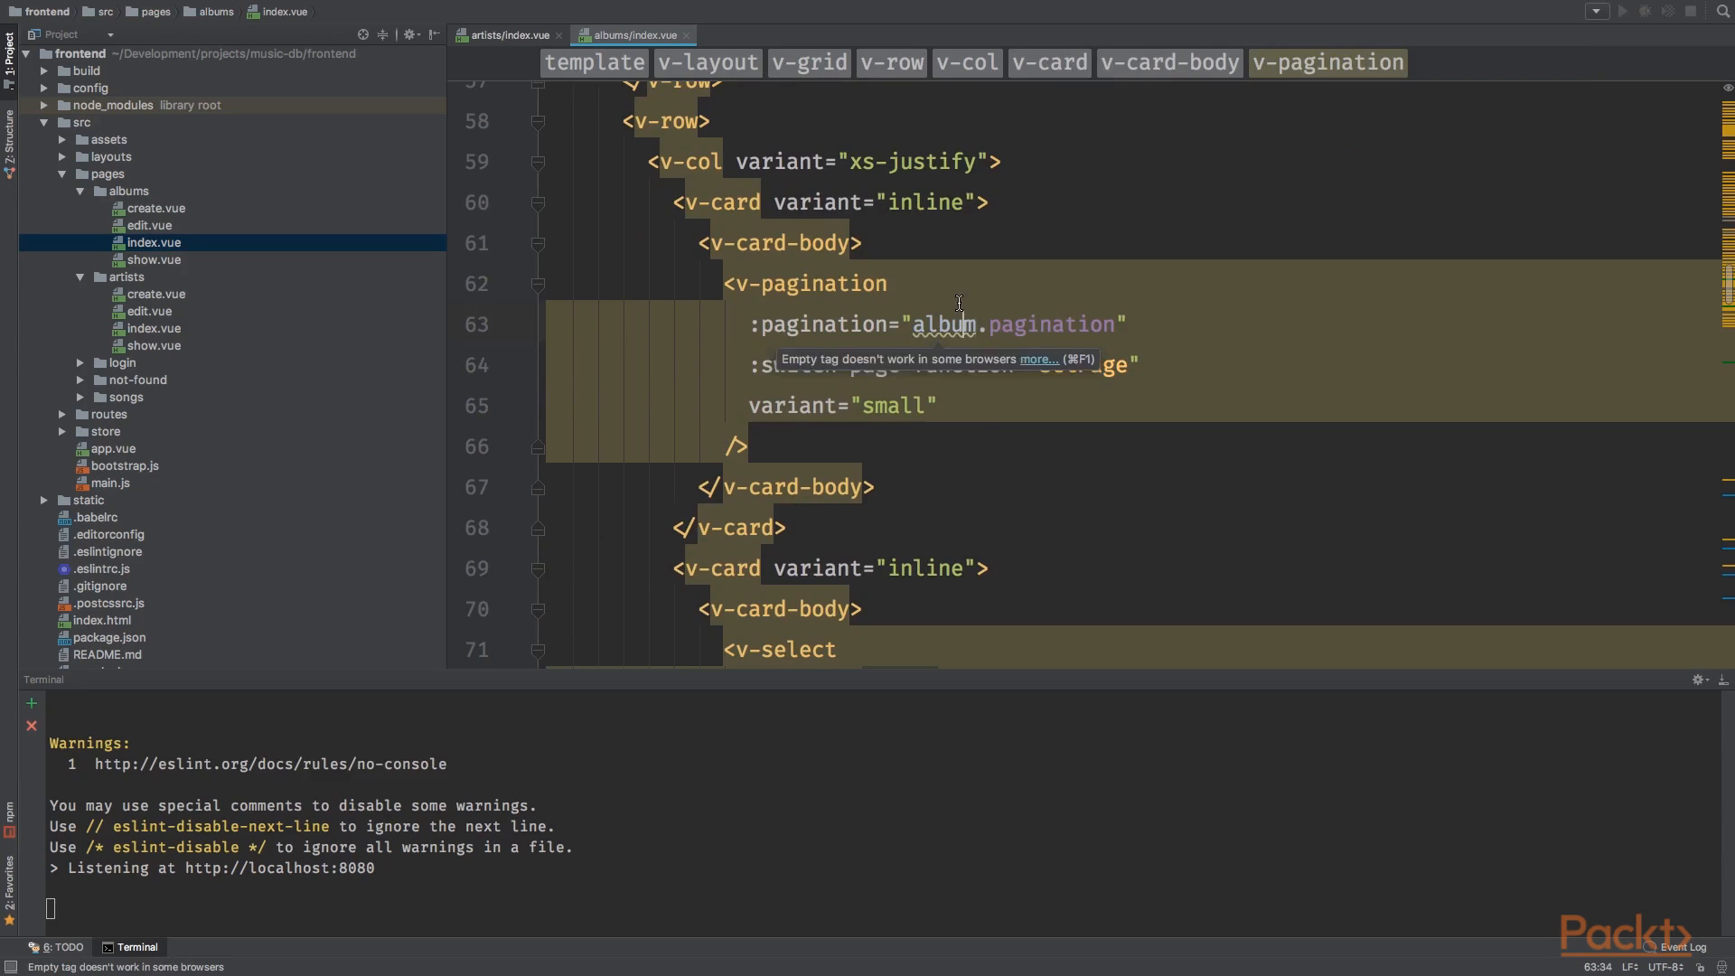
pyautogui.scroll(-3)
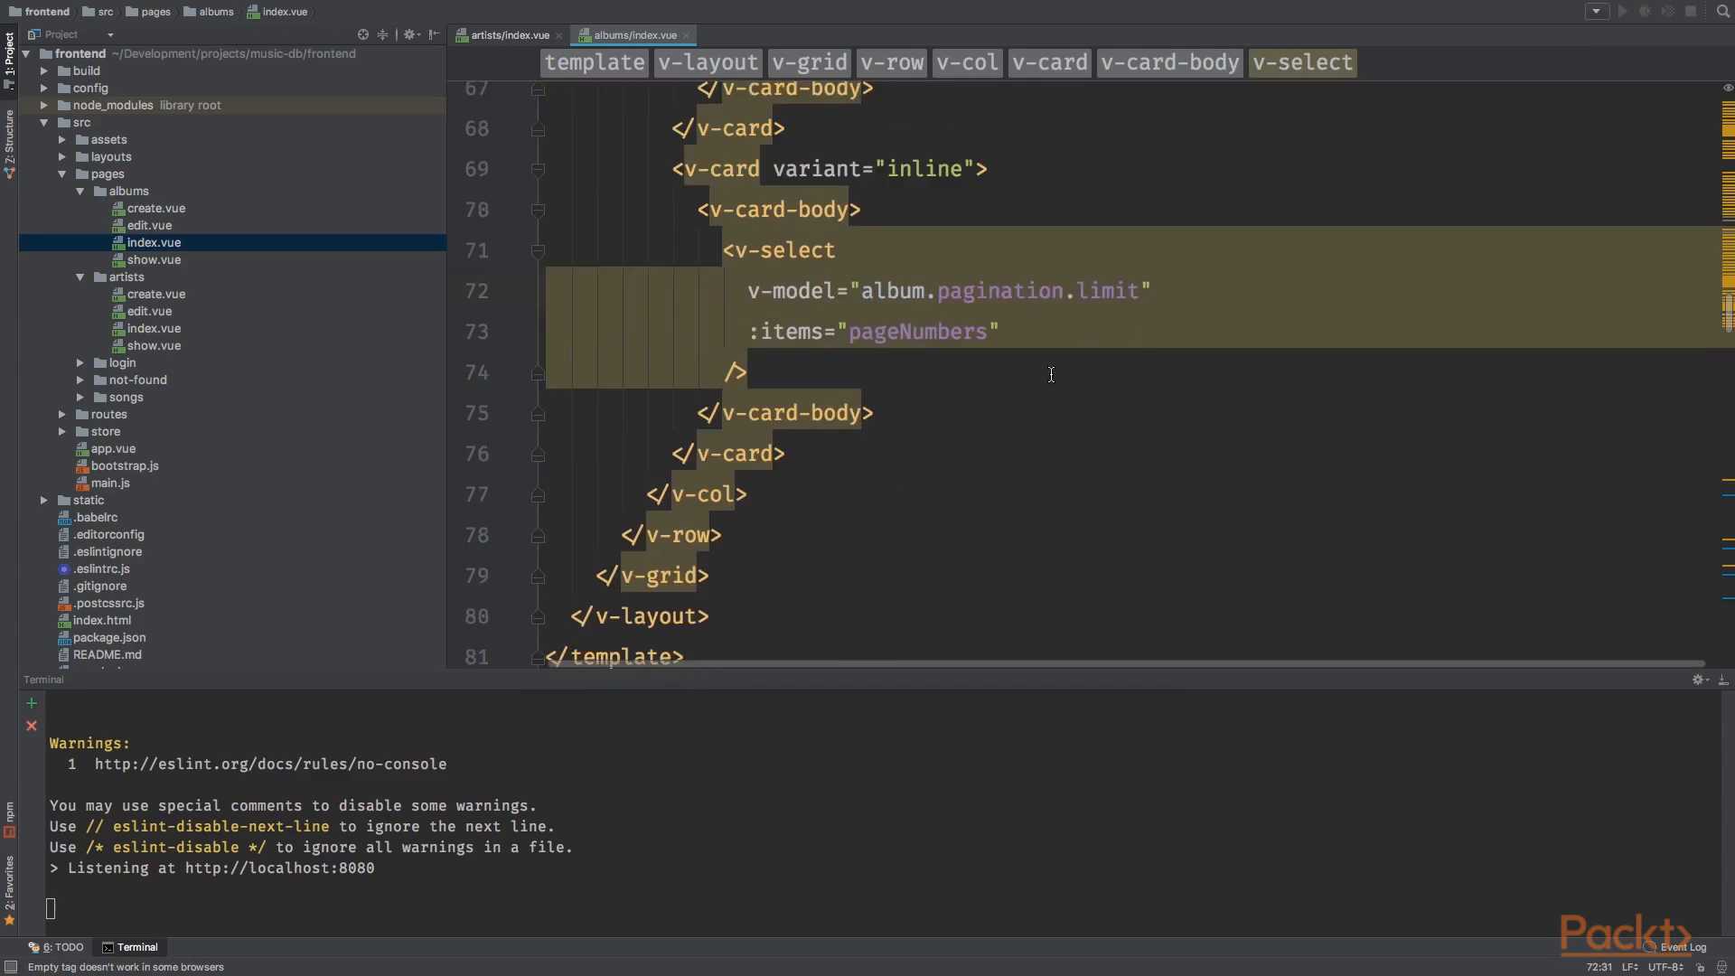
pyautogui.scroll(-3)
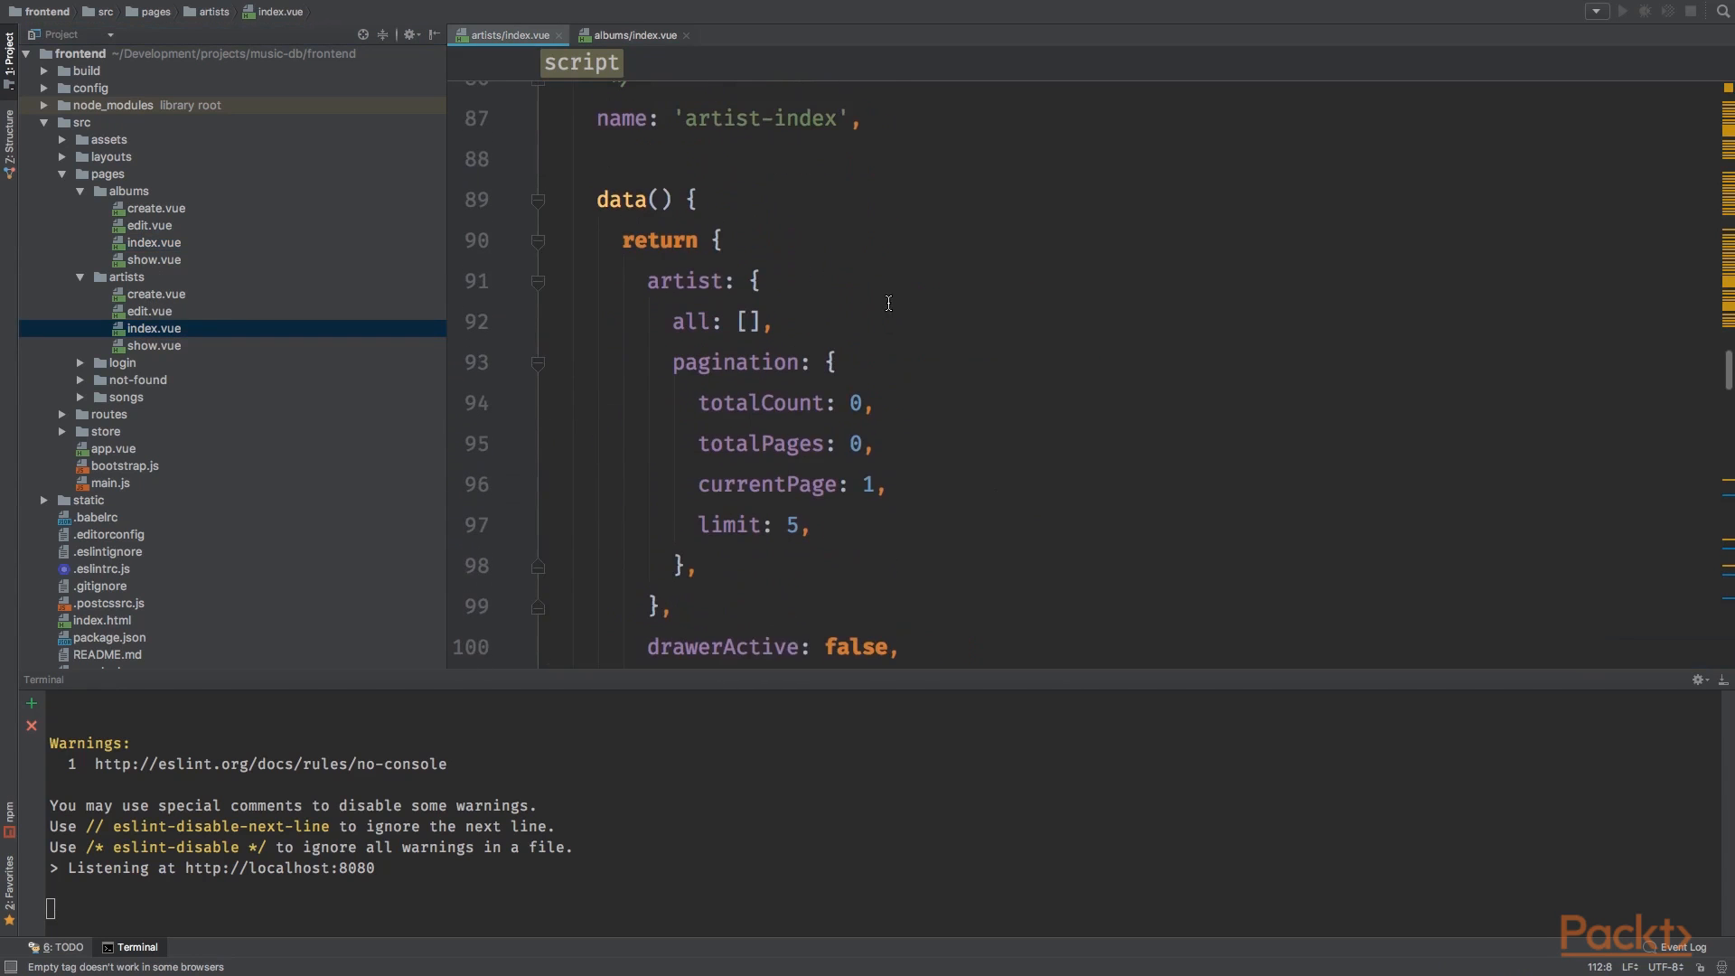
# Step: Scroll down through the index script's data to the album object and methods
pyautogui.scroll(-3)
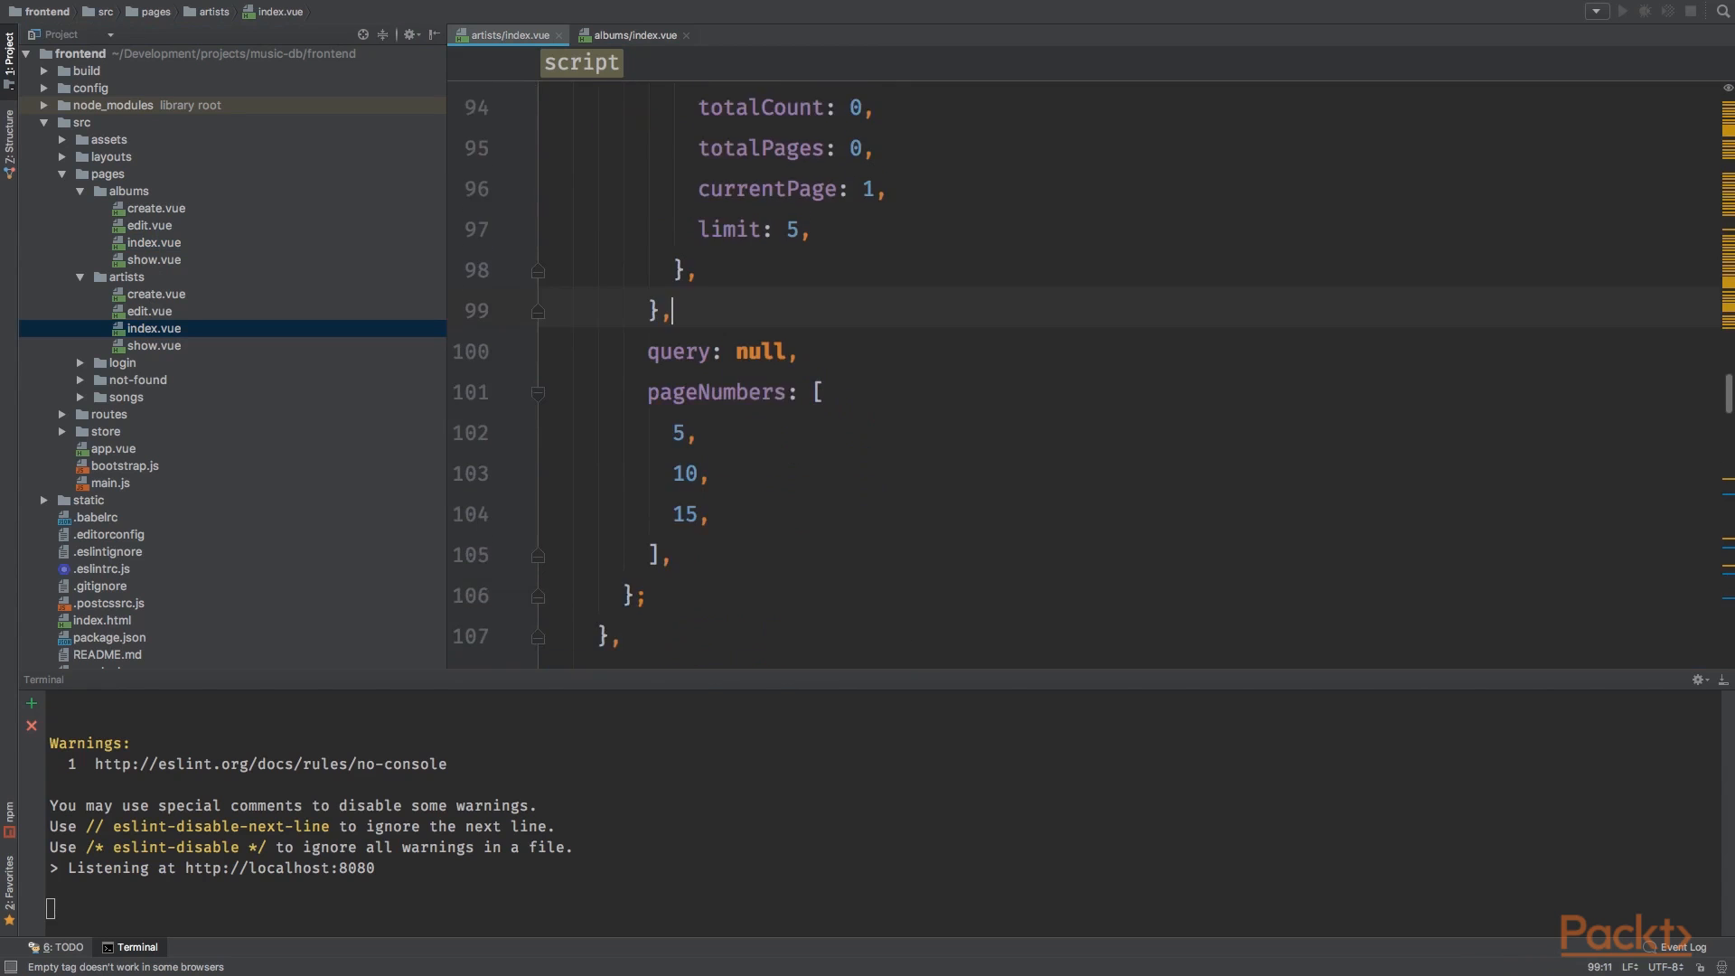
pyautogui.scroll(-3)
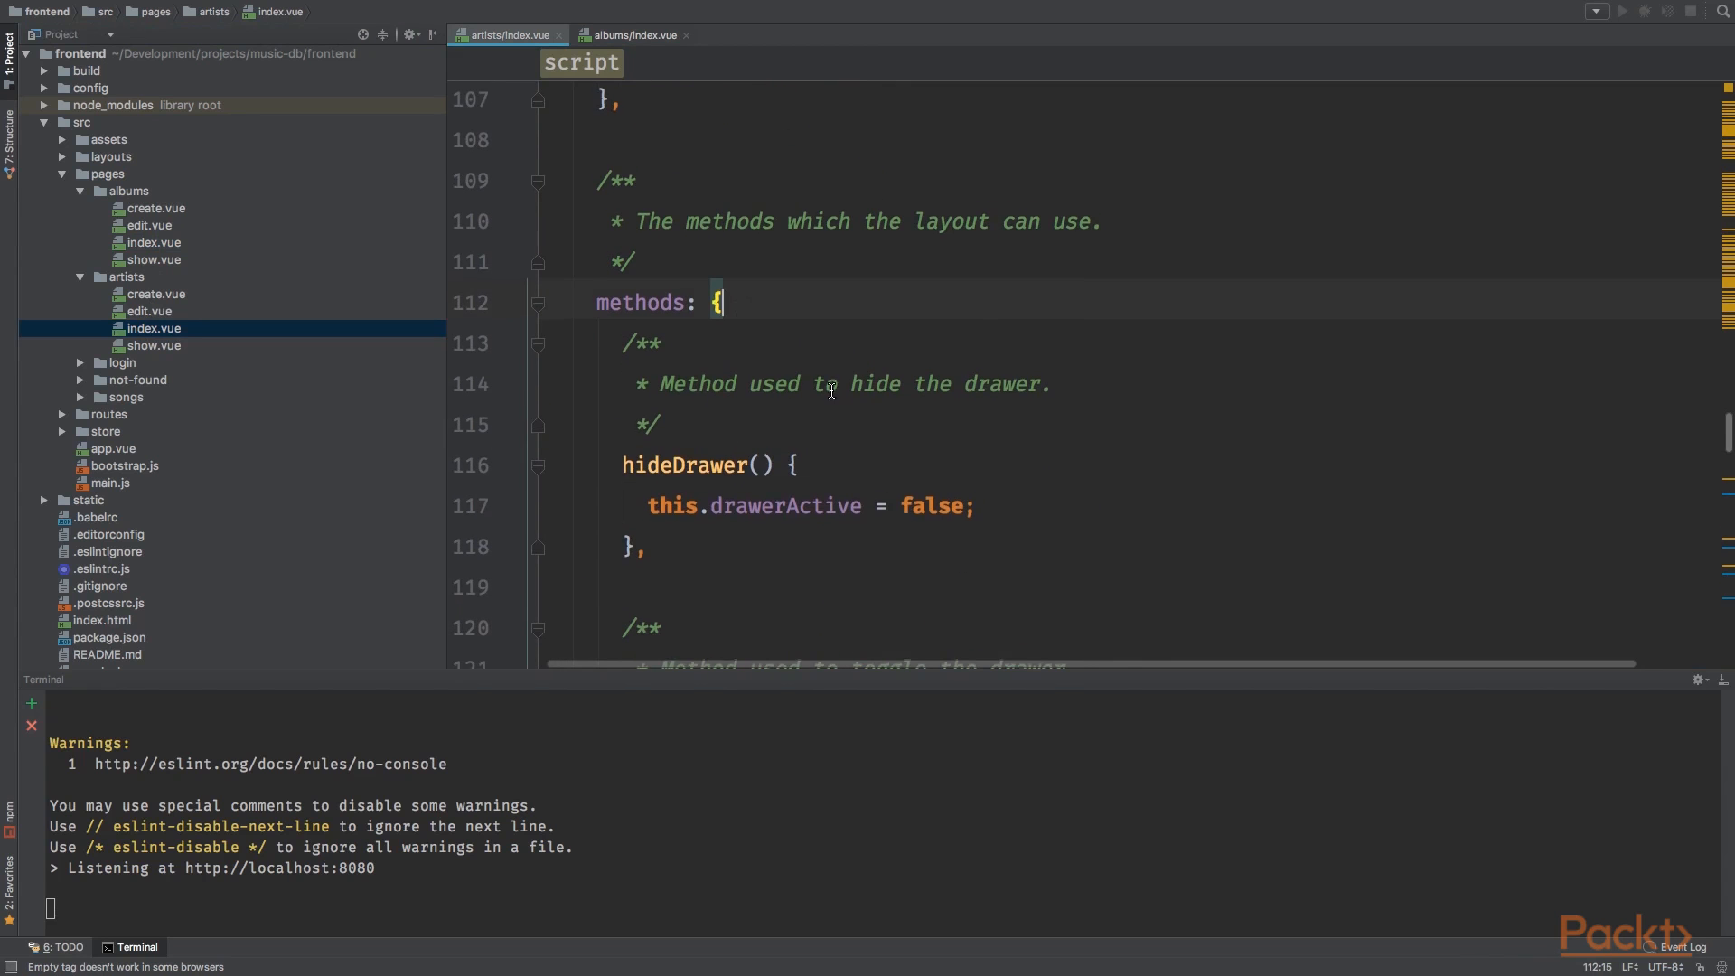
pyautogui.scroll(-3)
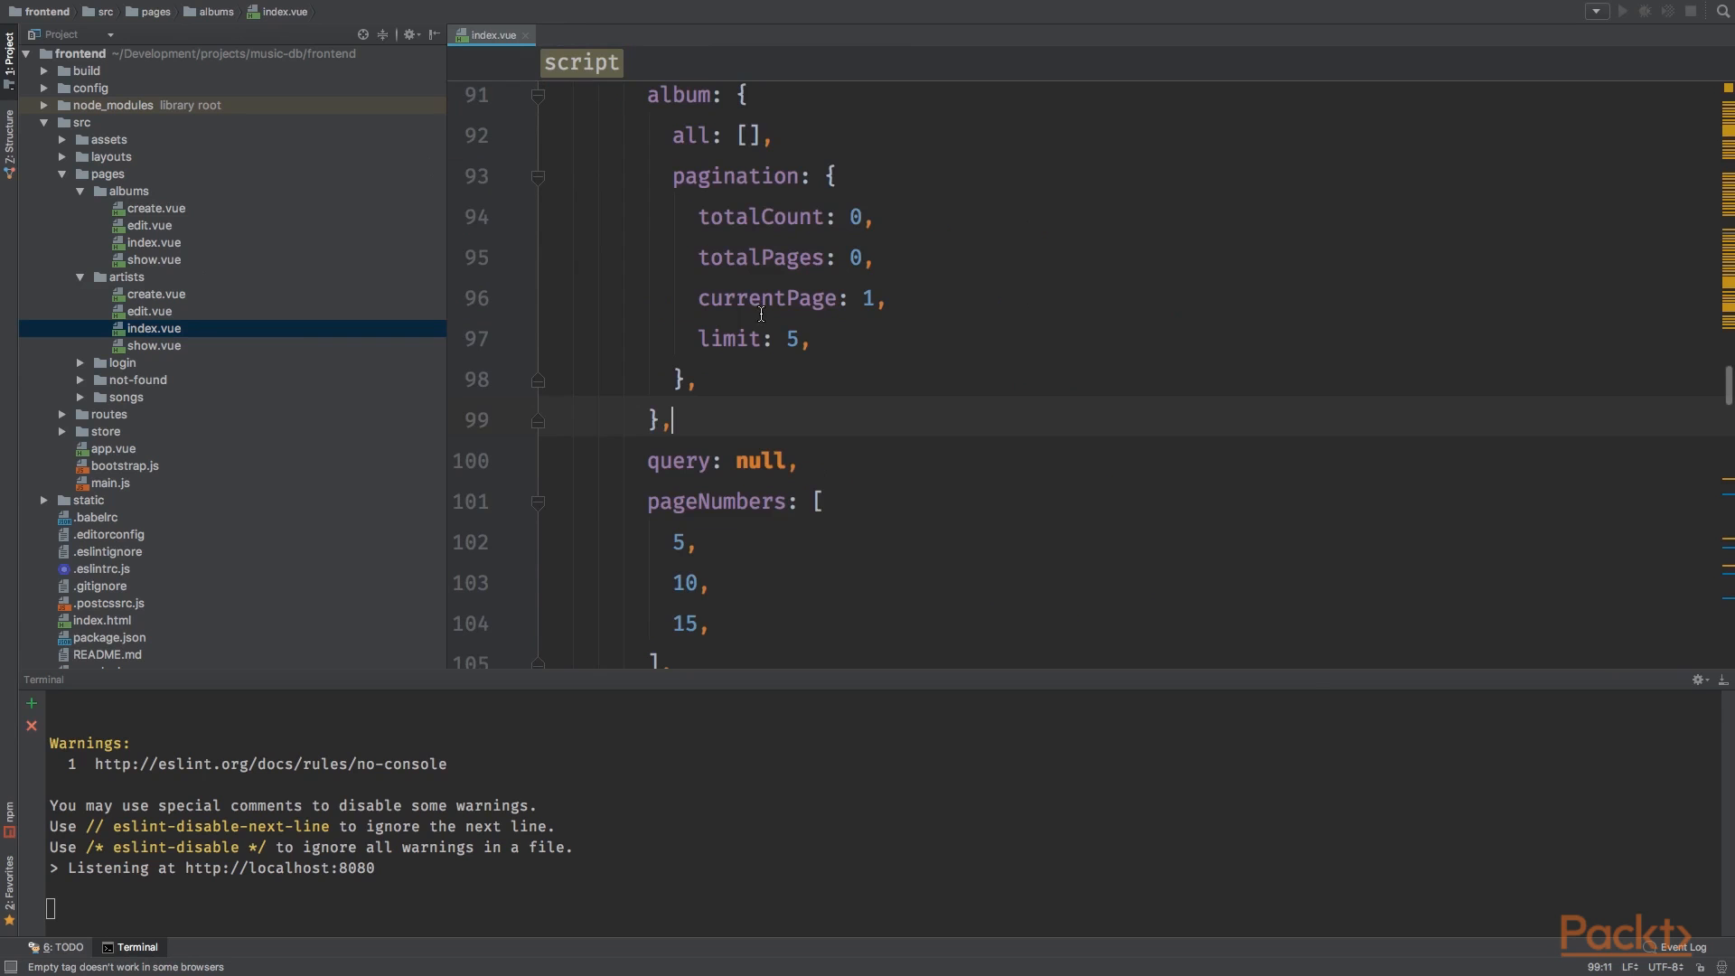
# Step: Tidy the methods block and rename the artist reference to album in the index script
pyautogui.scroll(-3)
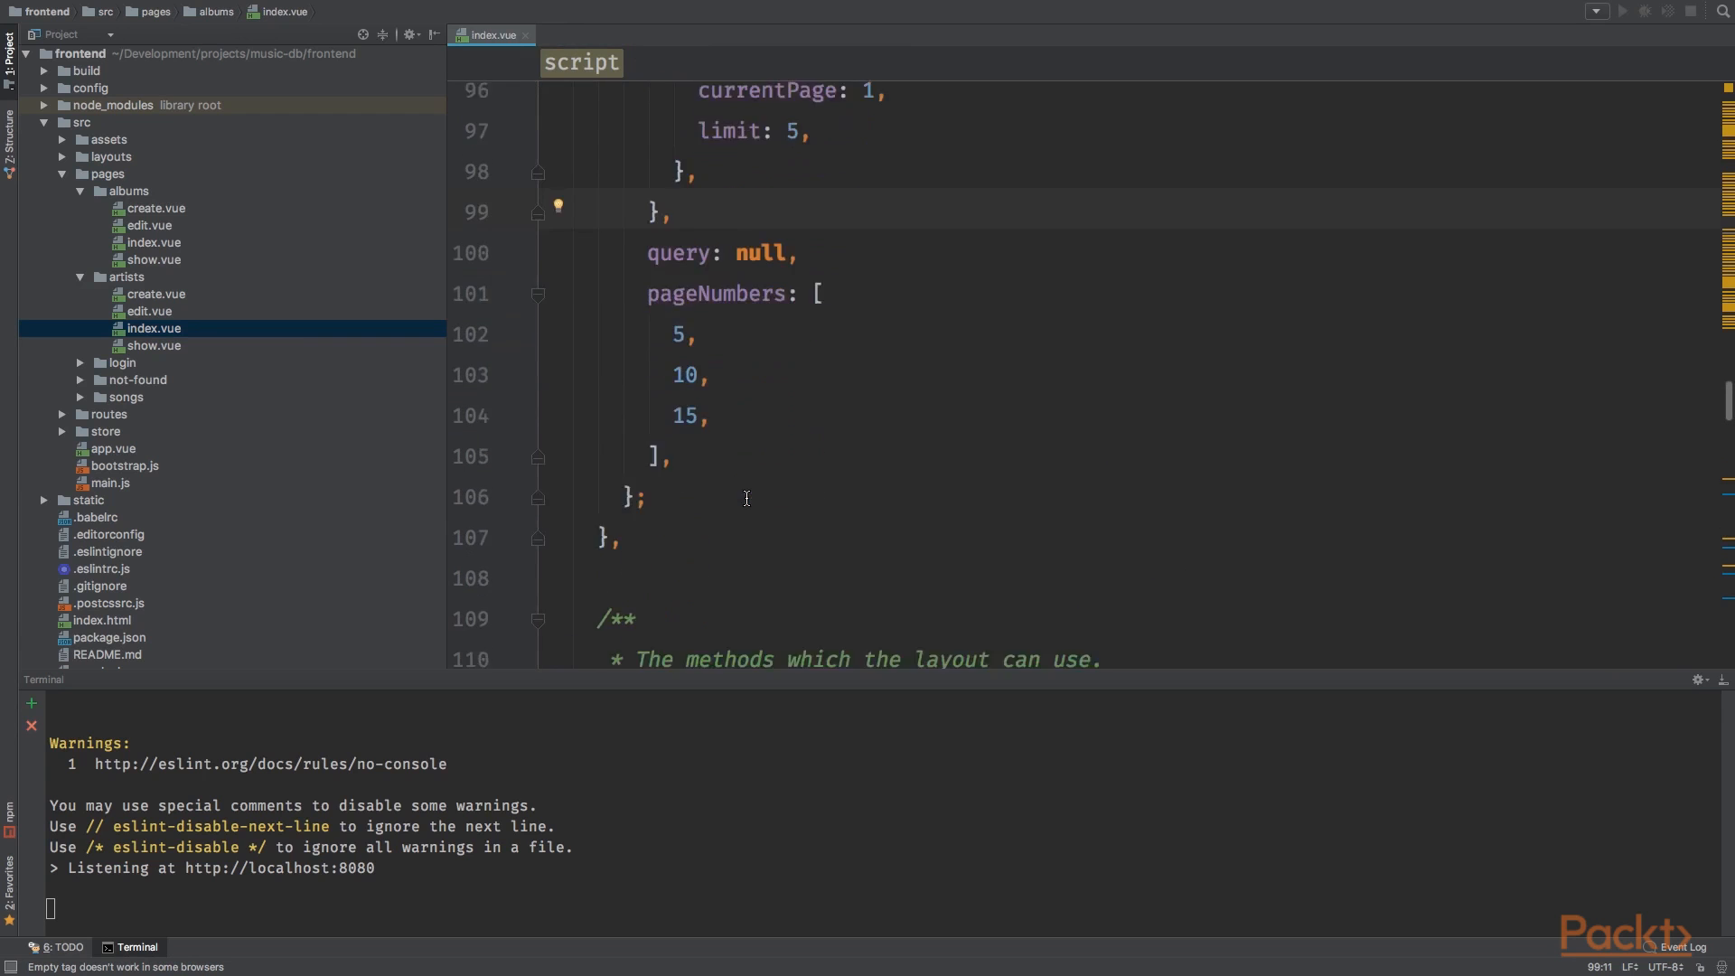
pyautogui.scroll(-3)
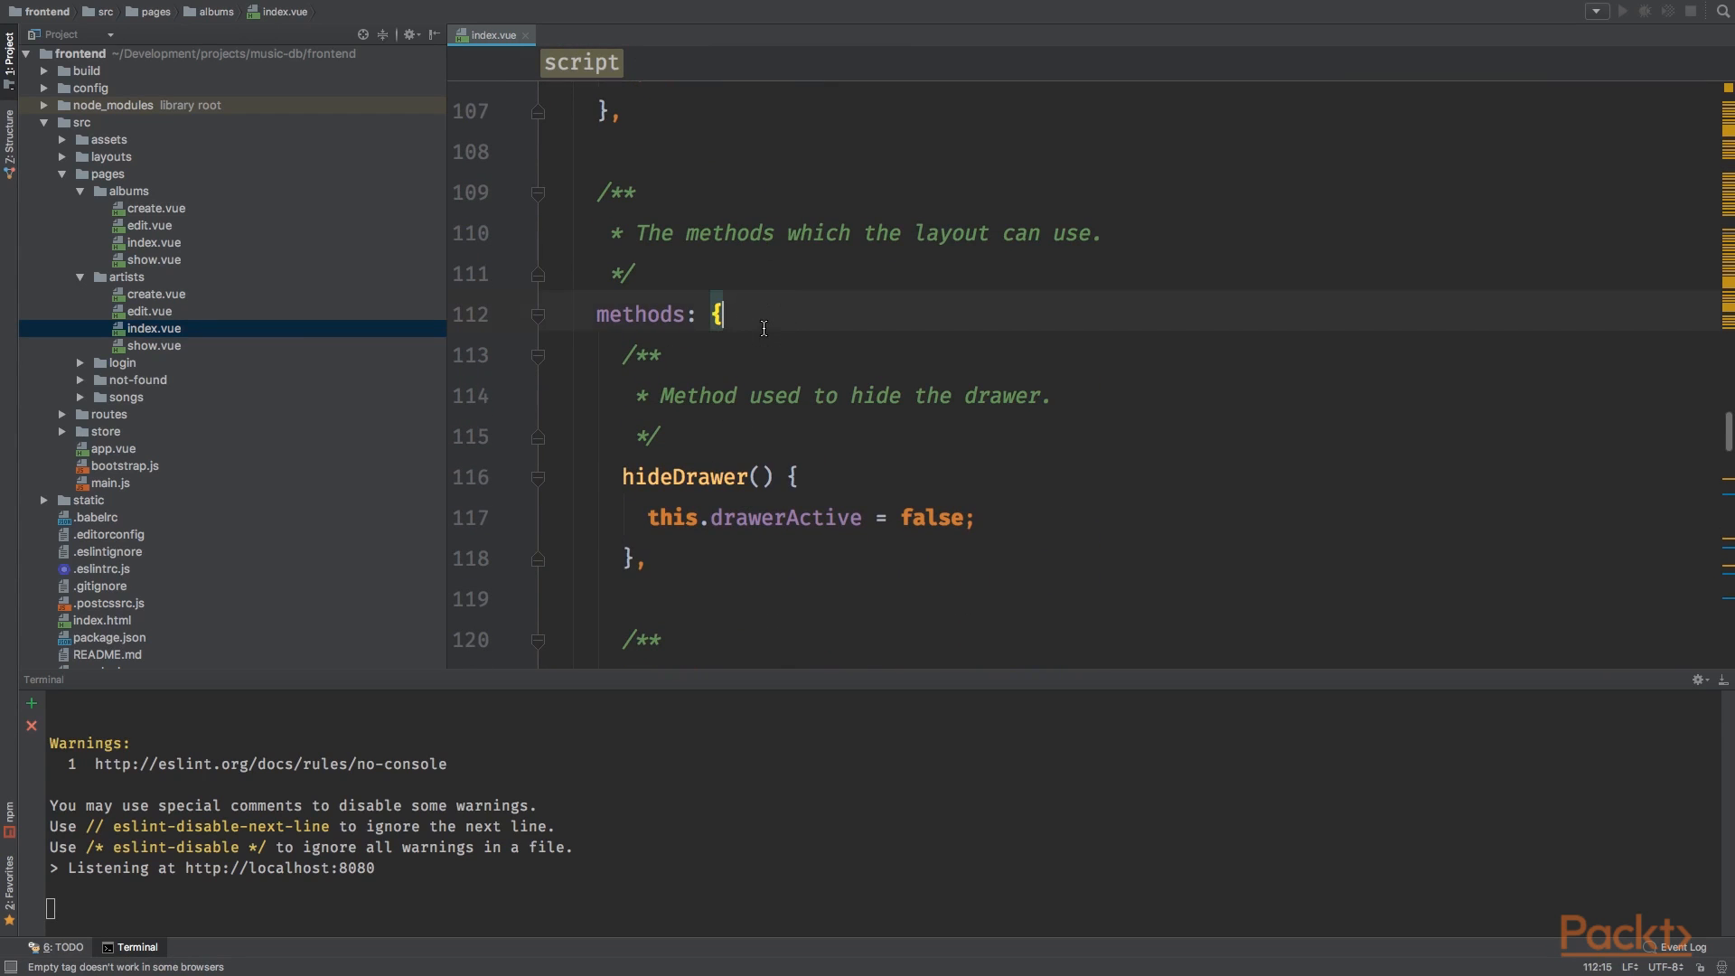
pyautogui.scroll(-3)
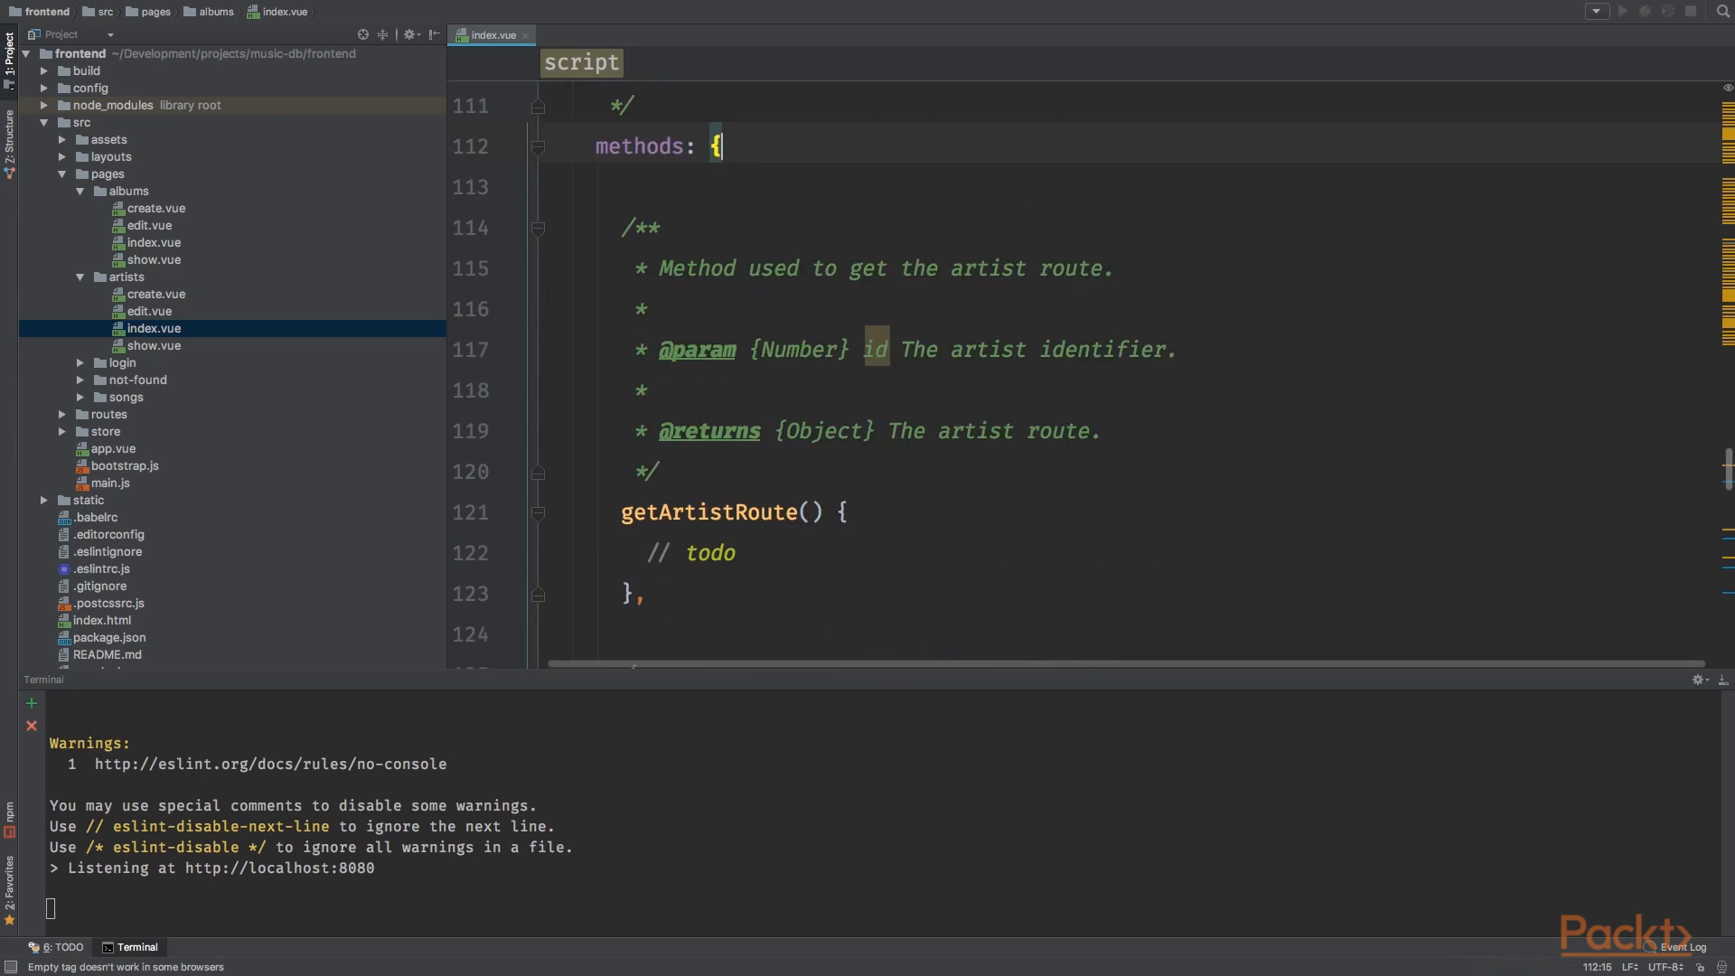
pyautogui.press('shift+ctrl+left')
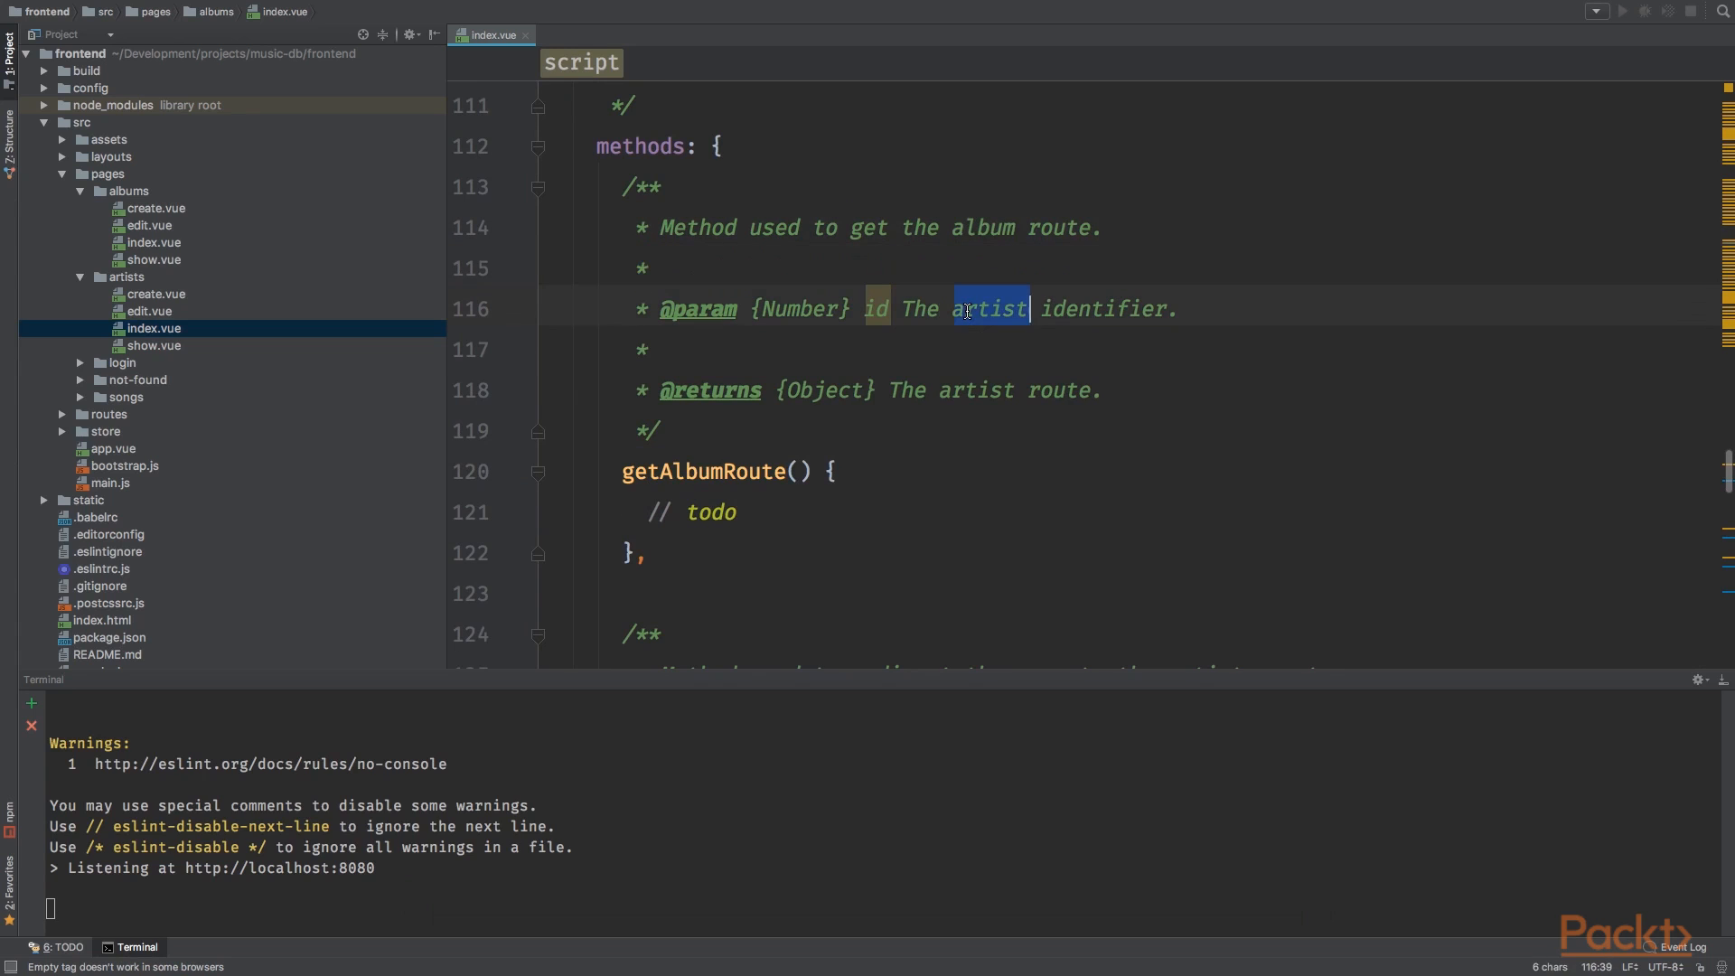
pyautogui.scroll(-3)
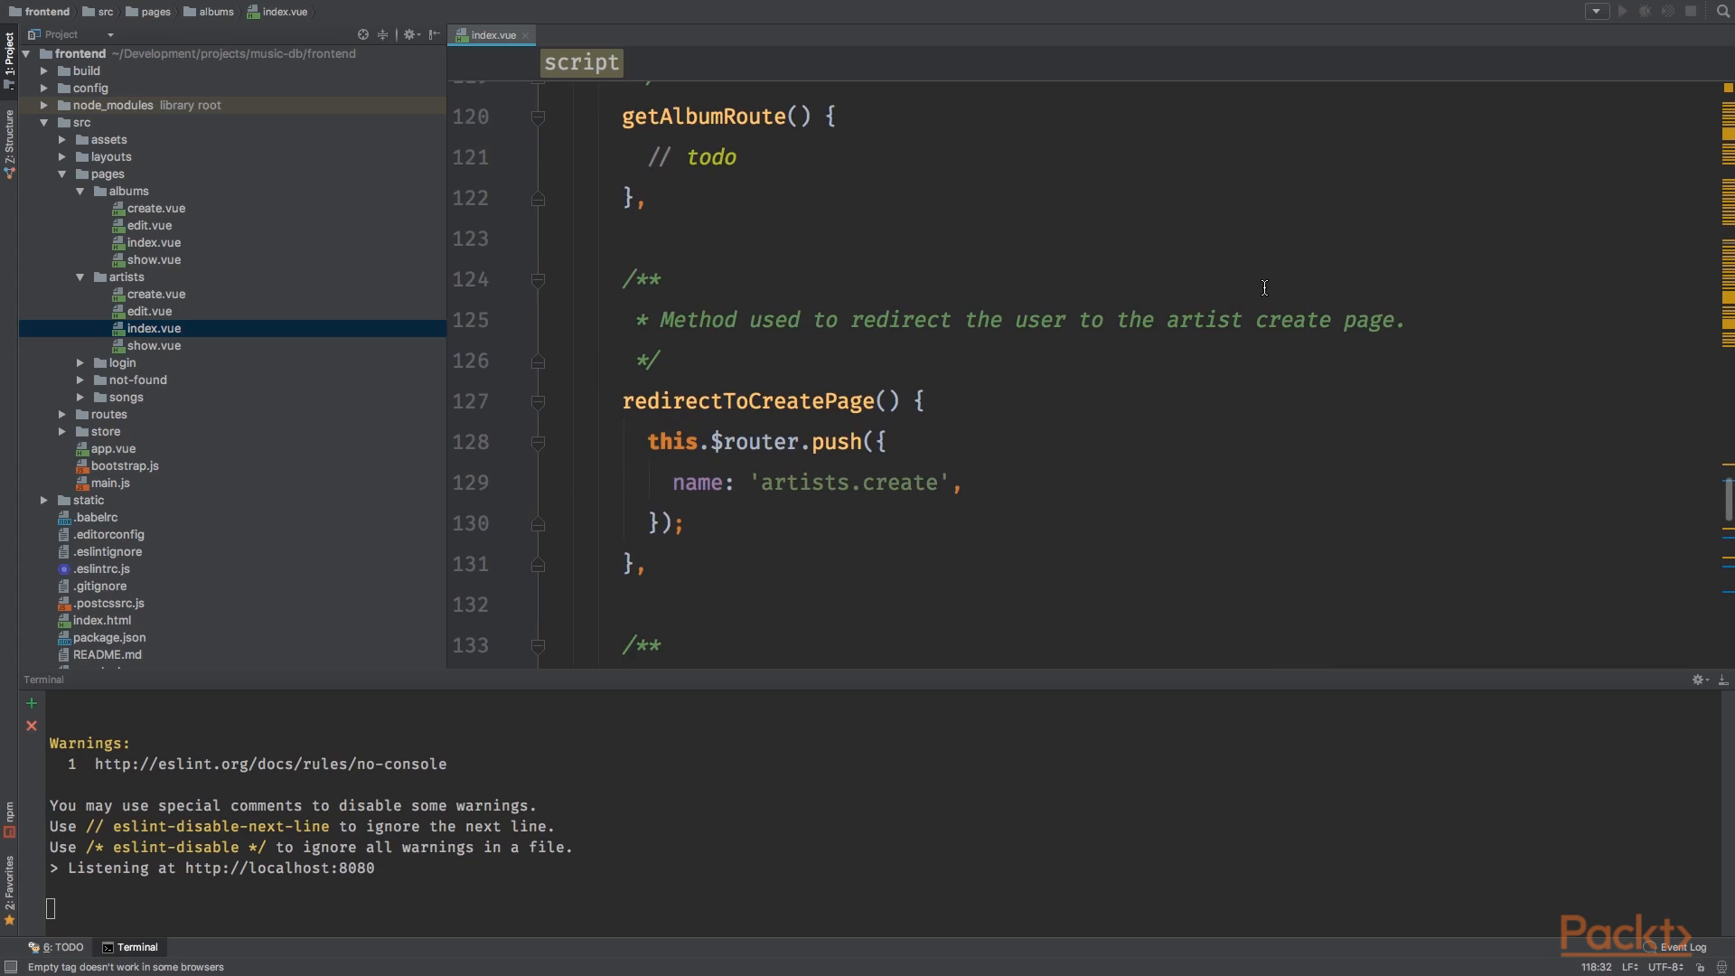
pyautogui.write('album')
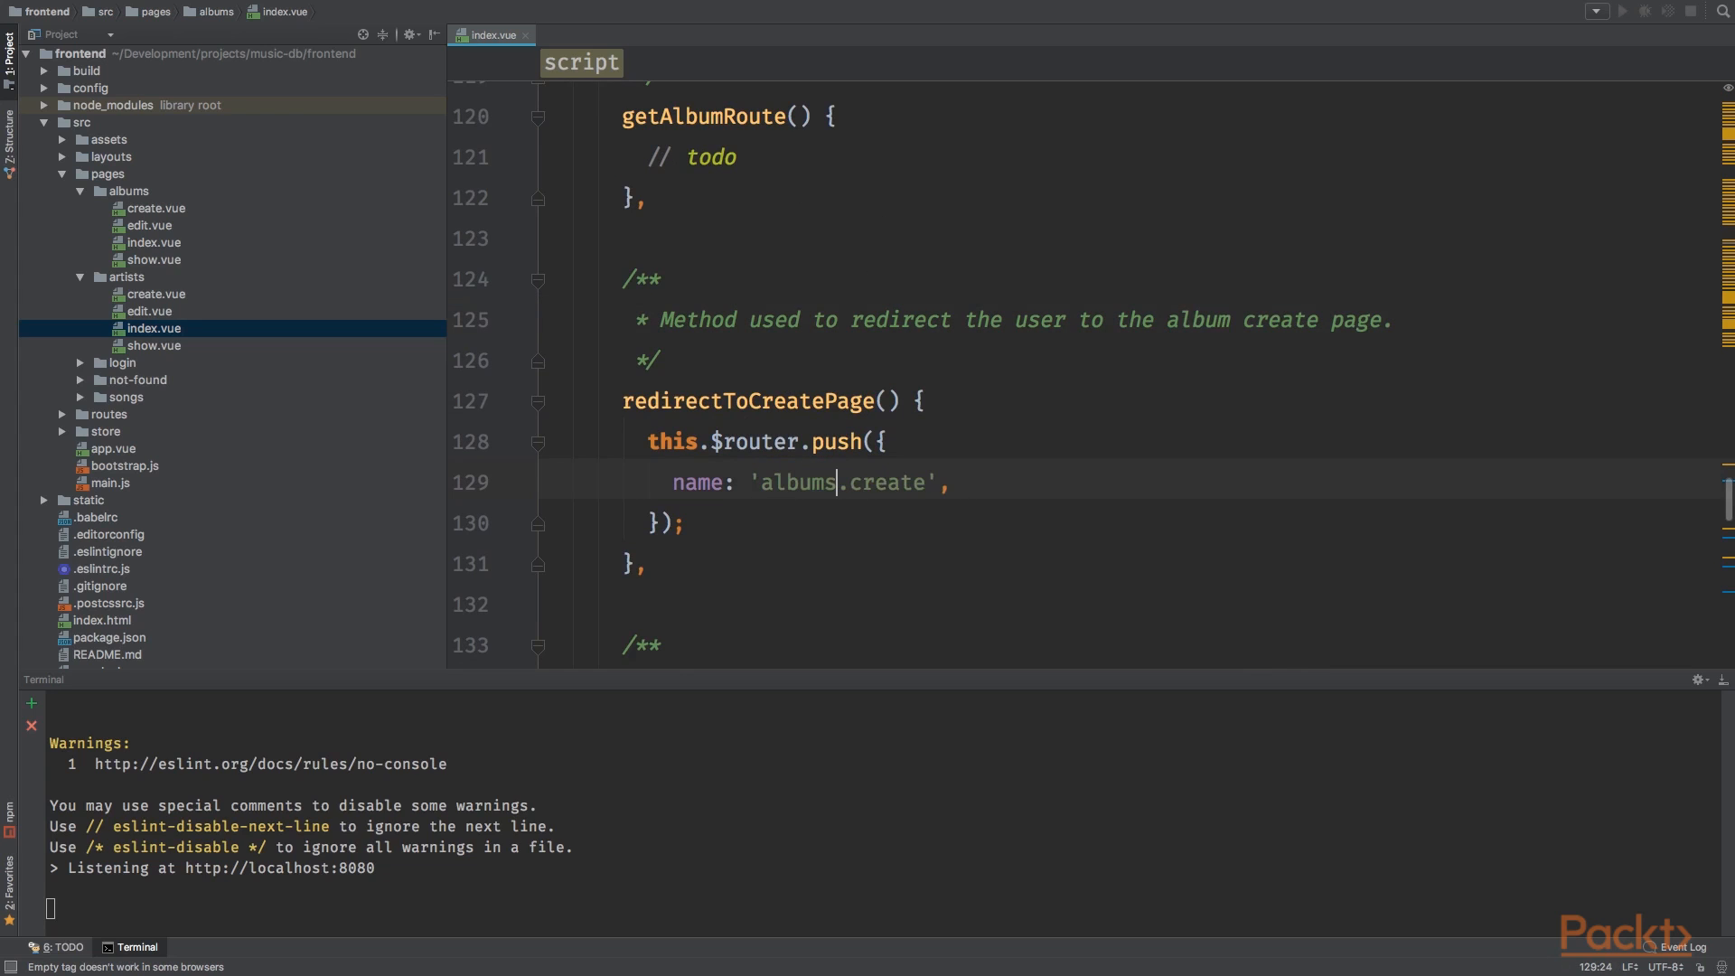
# Step: Scroll through the rest of the albums index script to review getAlbumRoute and the albums.create redirect
pyautogui.scroll(-3)
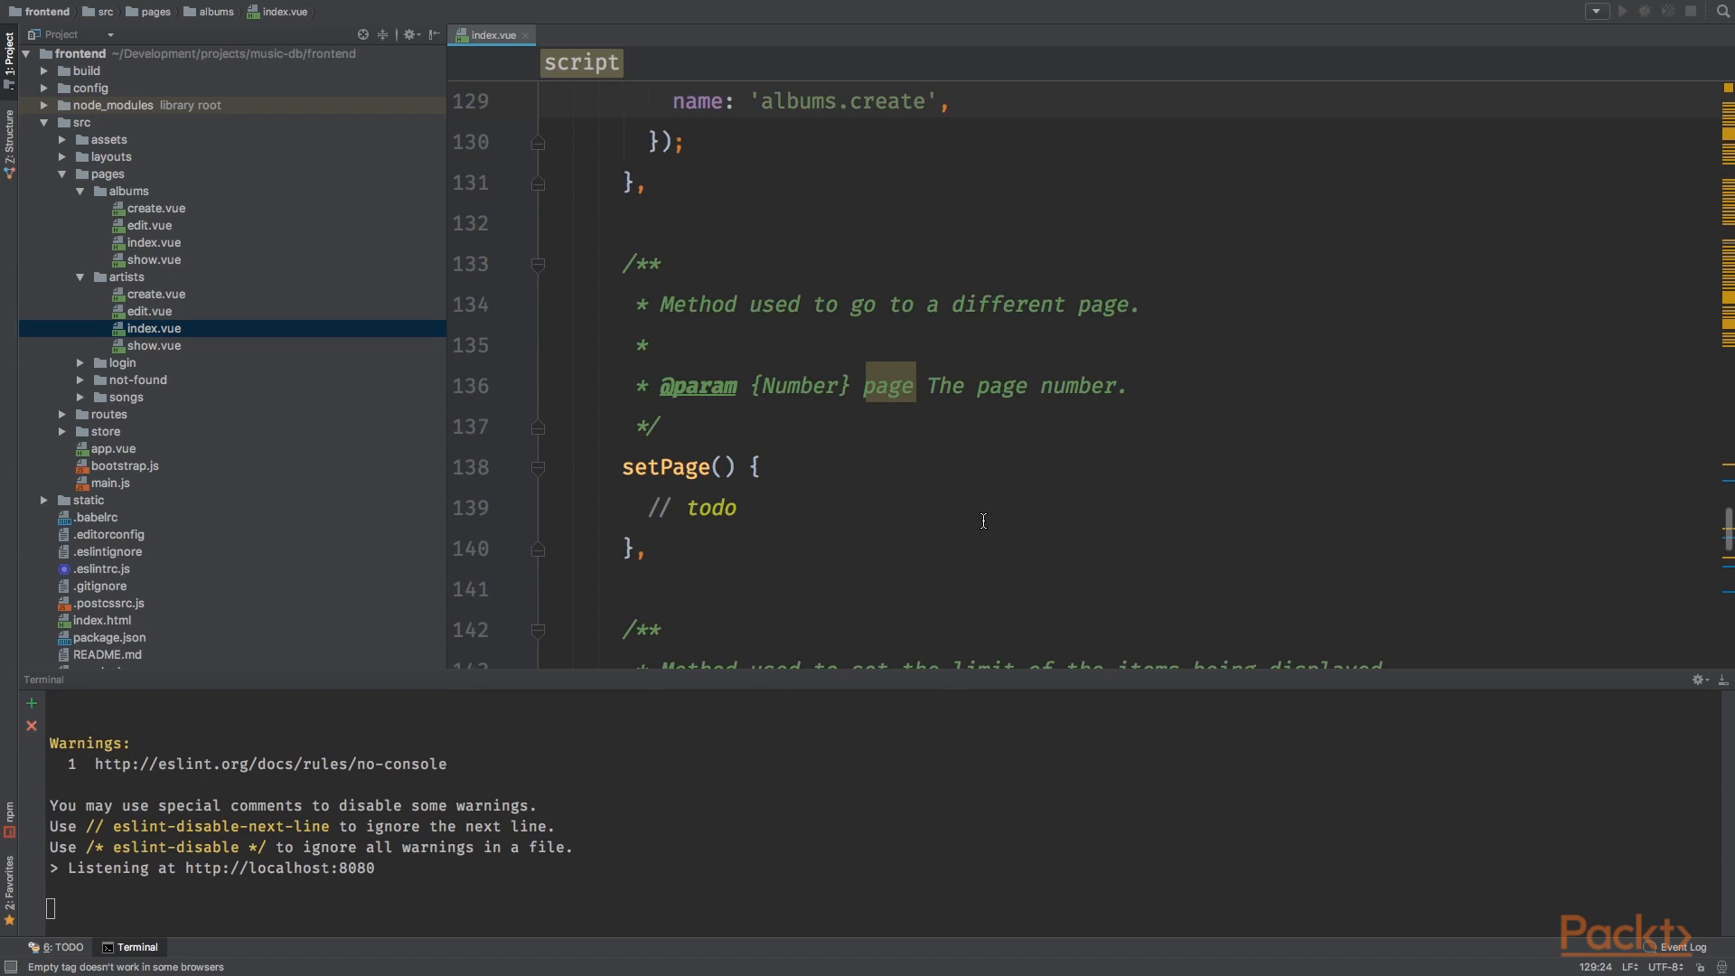
pyautogui.scroll(-3)
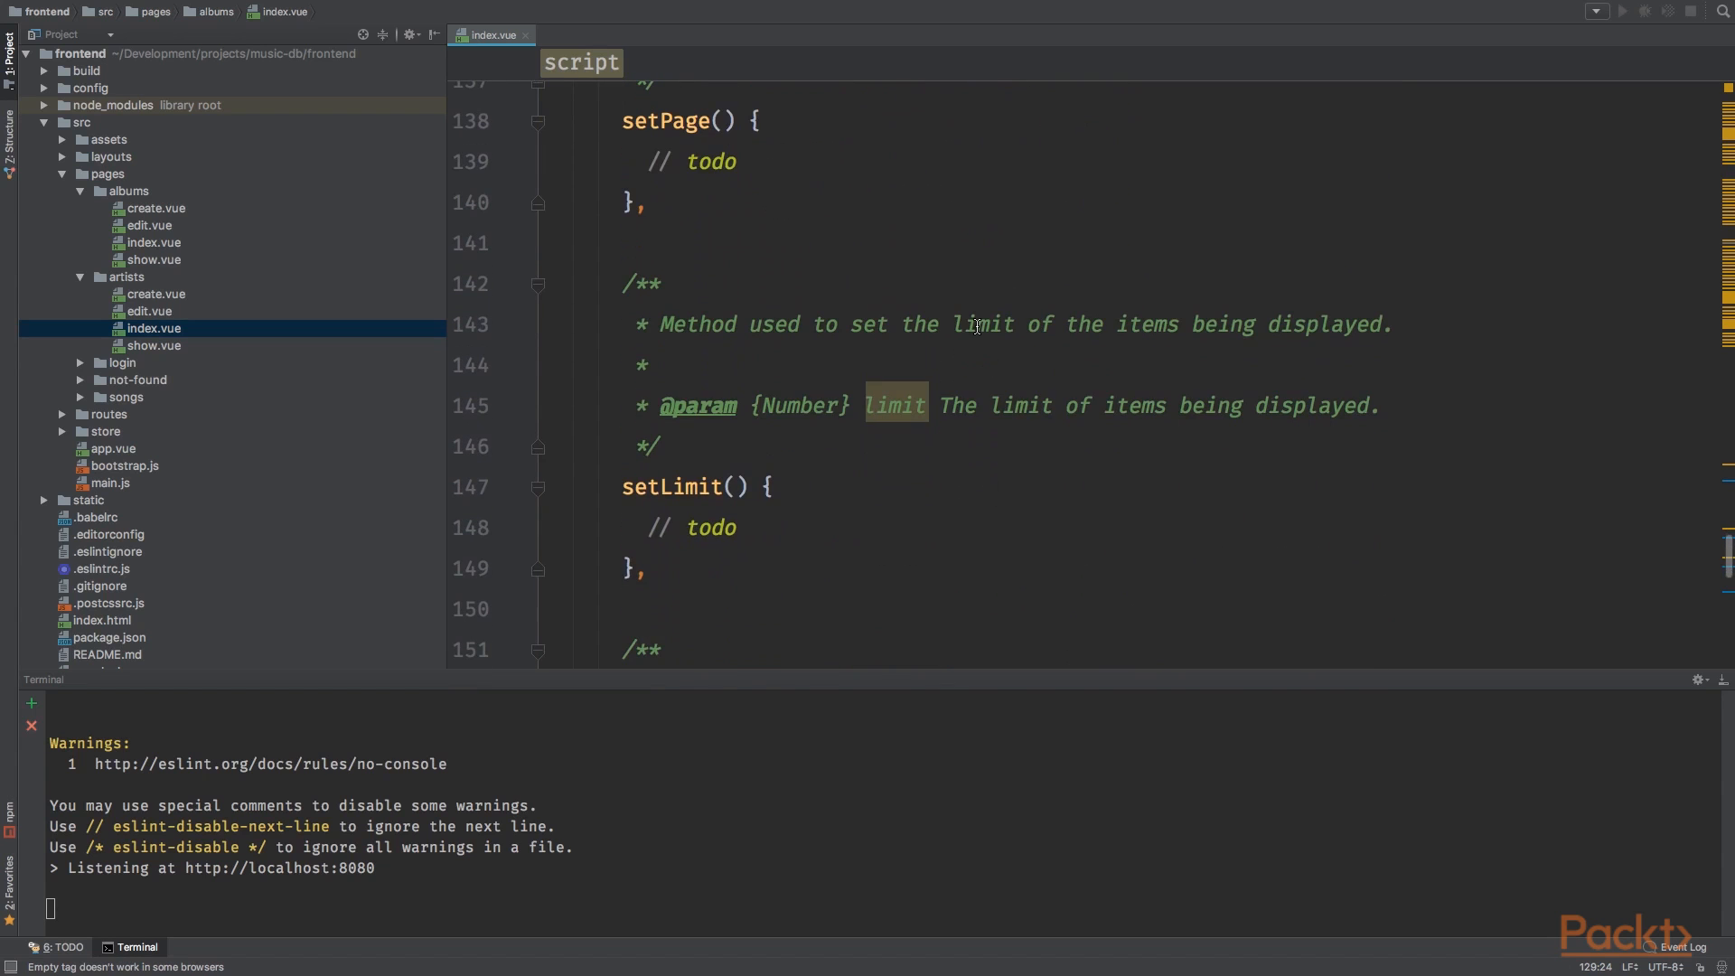
pyautogui.scroll(-3)
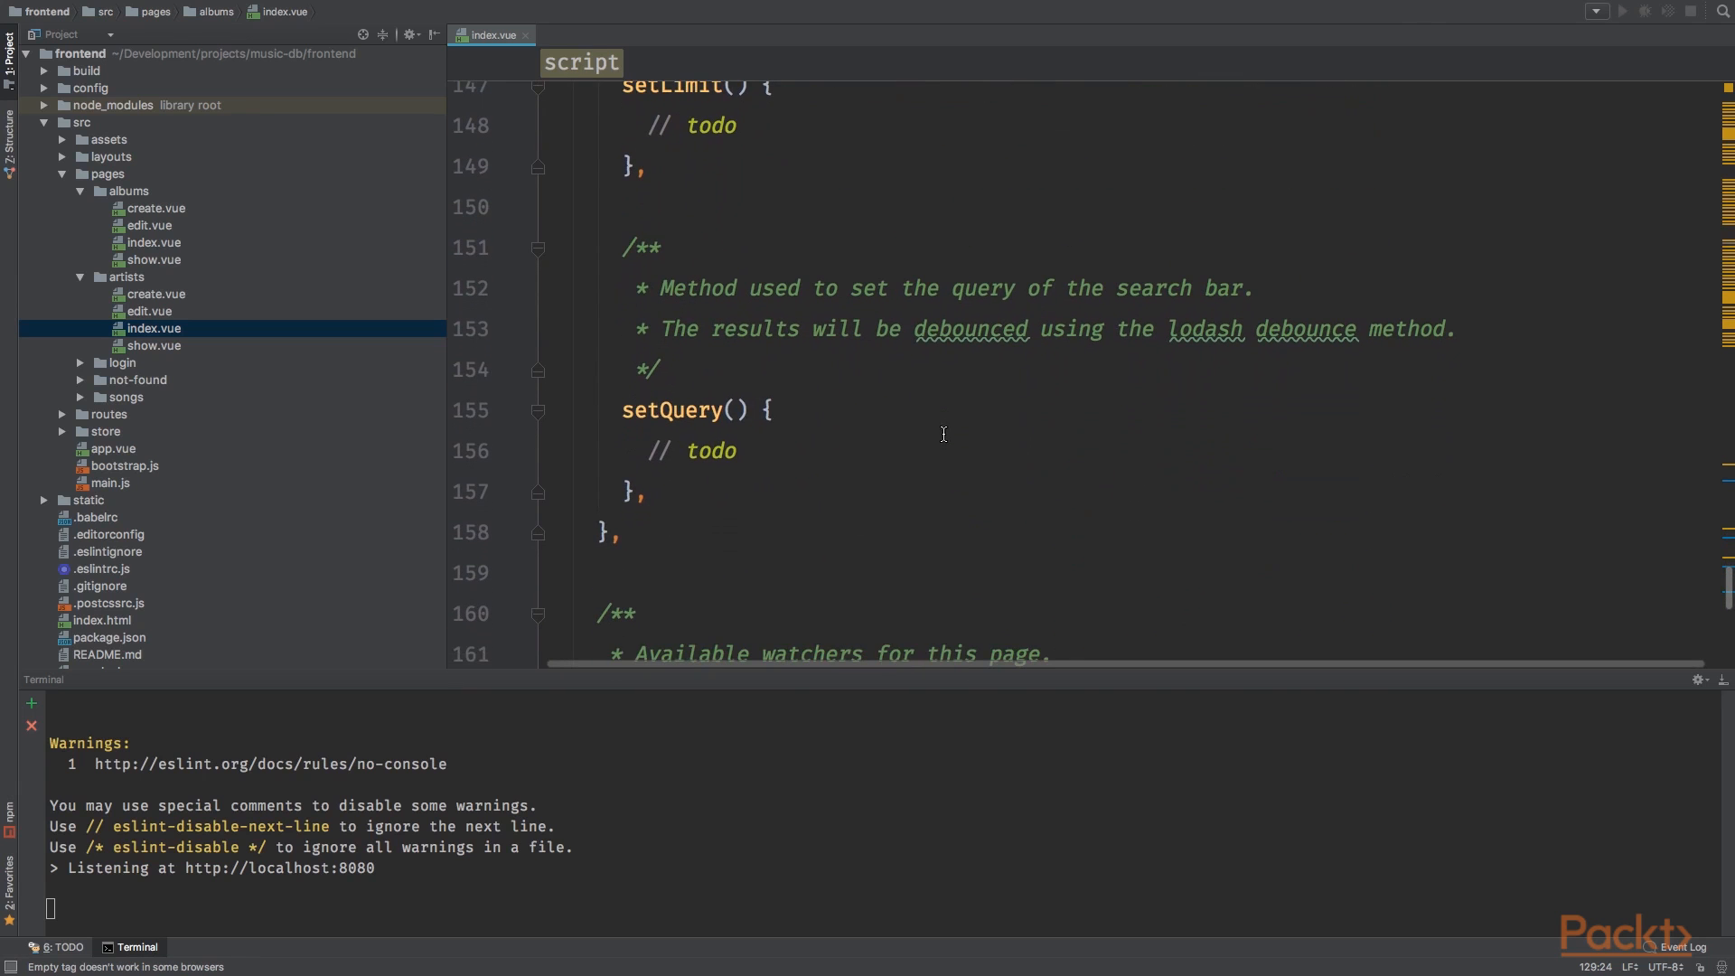
pyautogui.scroll(-3)
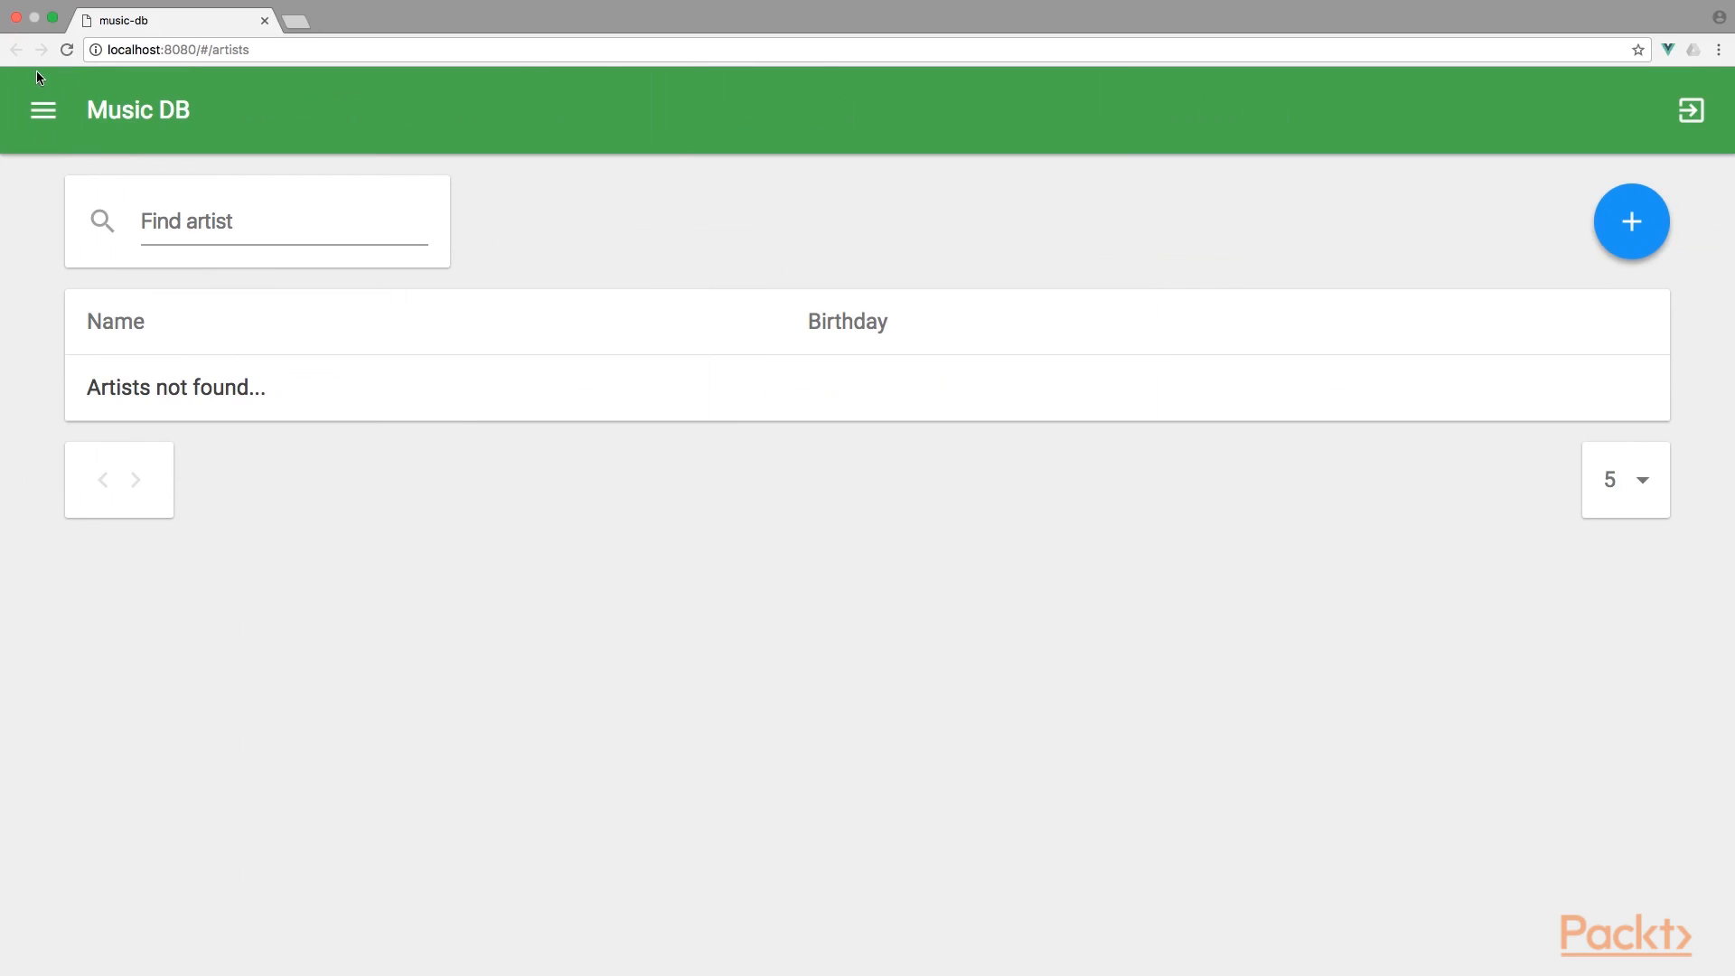
# Step: Open Chrome DevTools via Inspect on the blank albums page
pyautogui.click(43, 110)
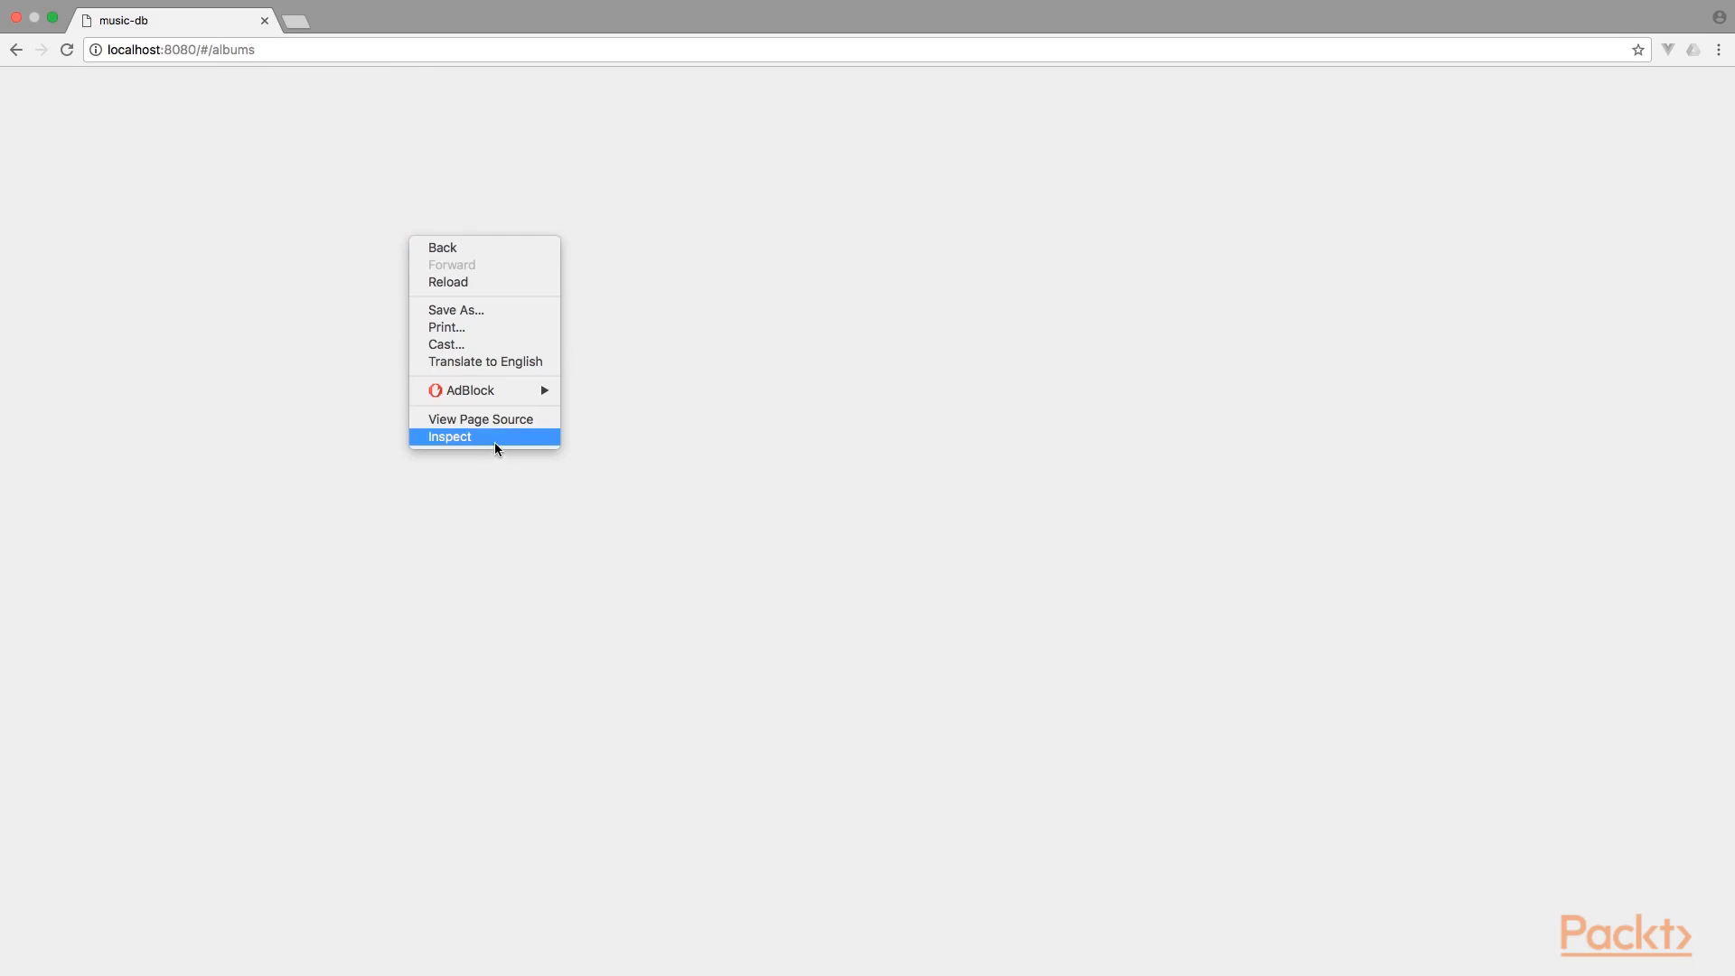
pyautogui.click(450, 436)
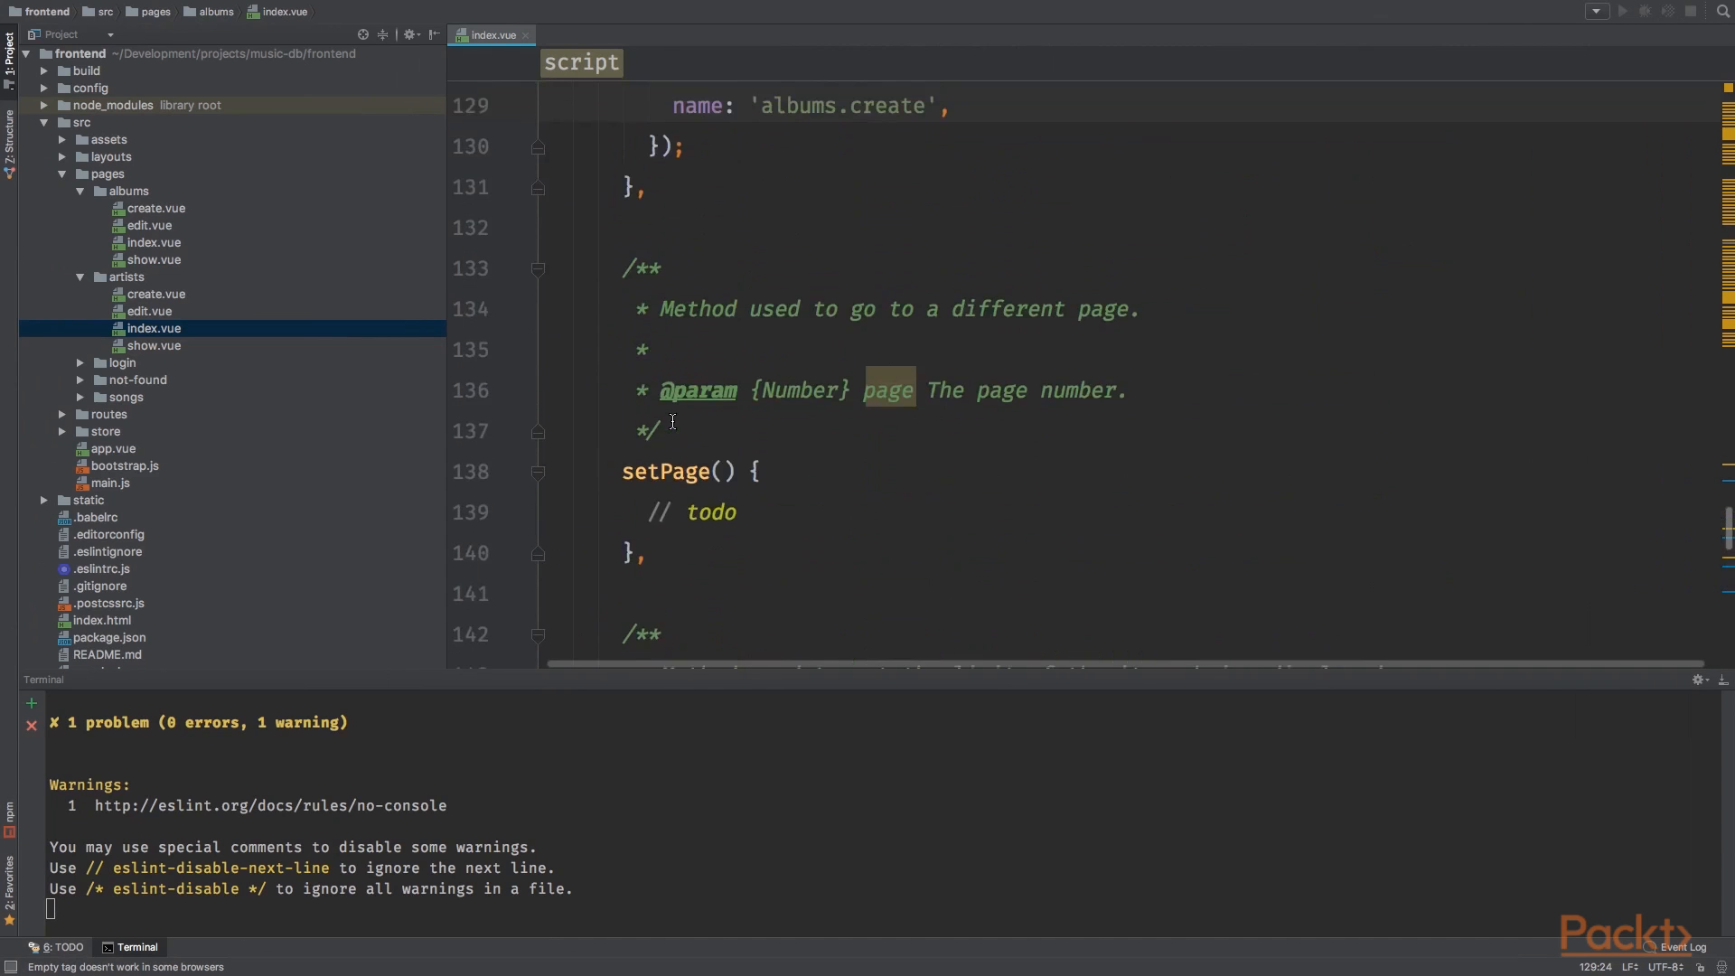
# Step: Review albums/index.vue and open the albums show.vue file from the Project tree
pyautogui.scroll(3)
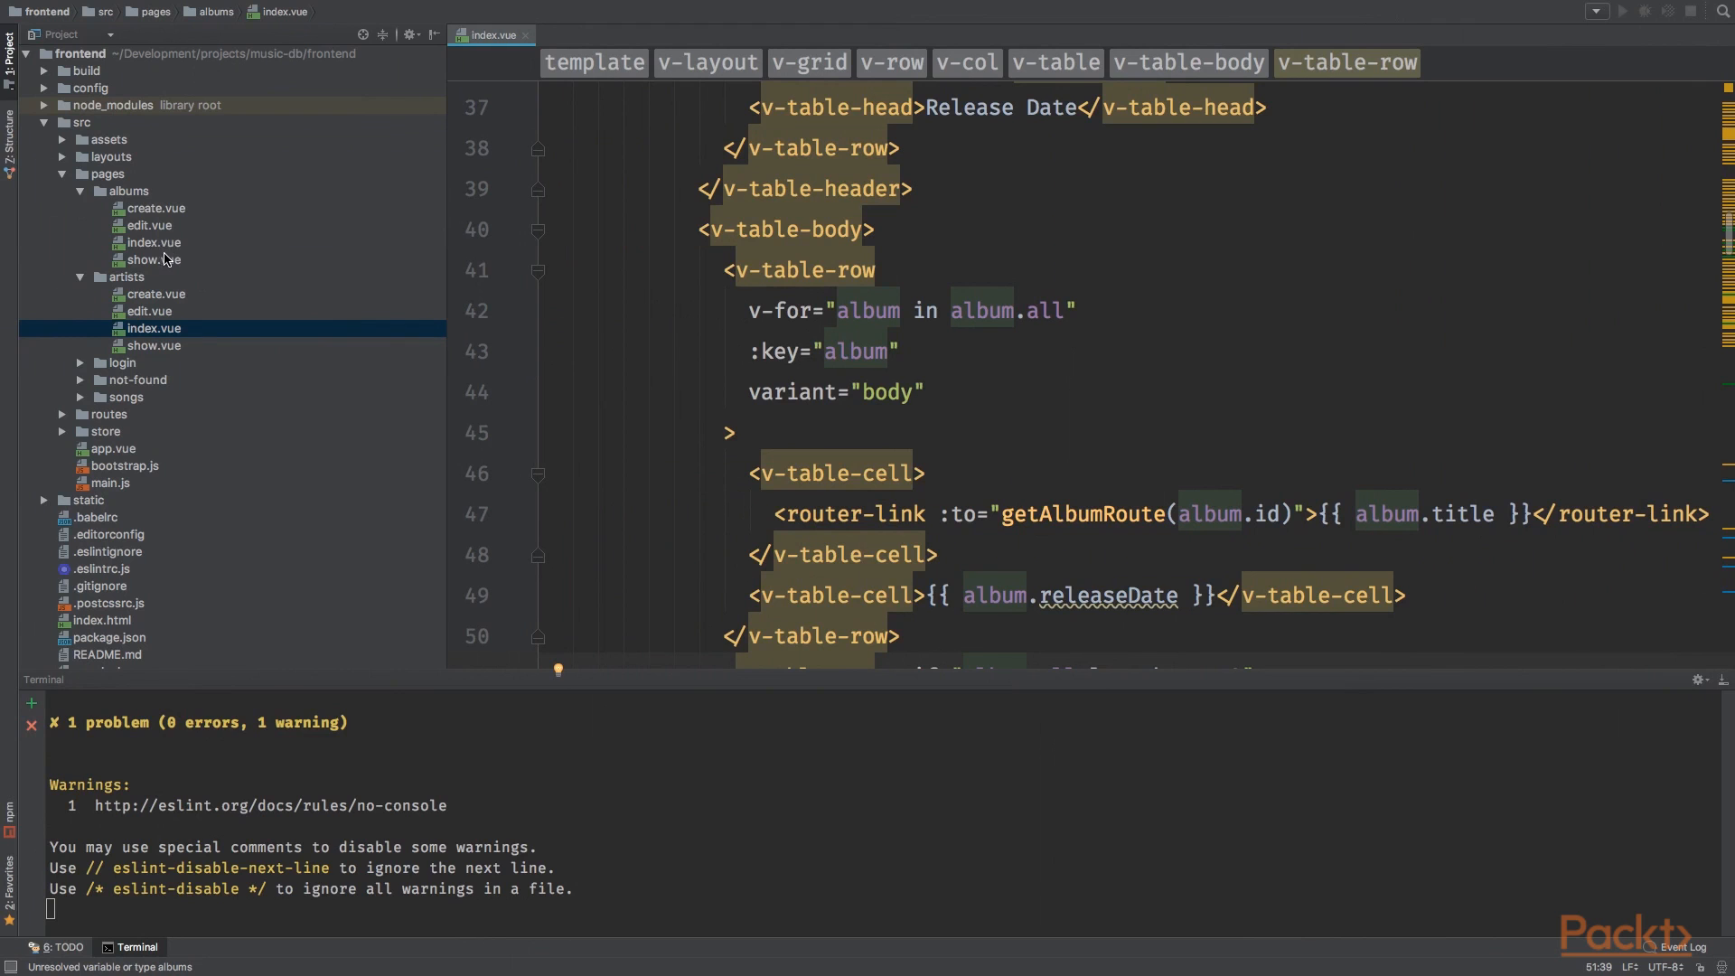
pyautogui.doubleClick(154, 259)
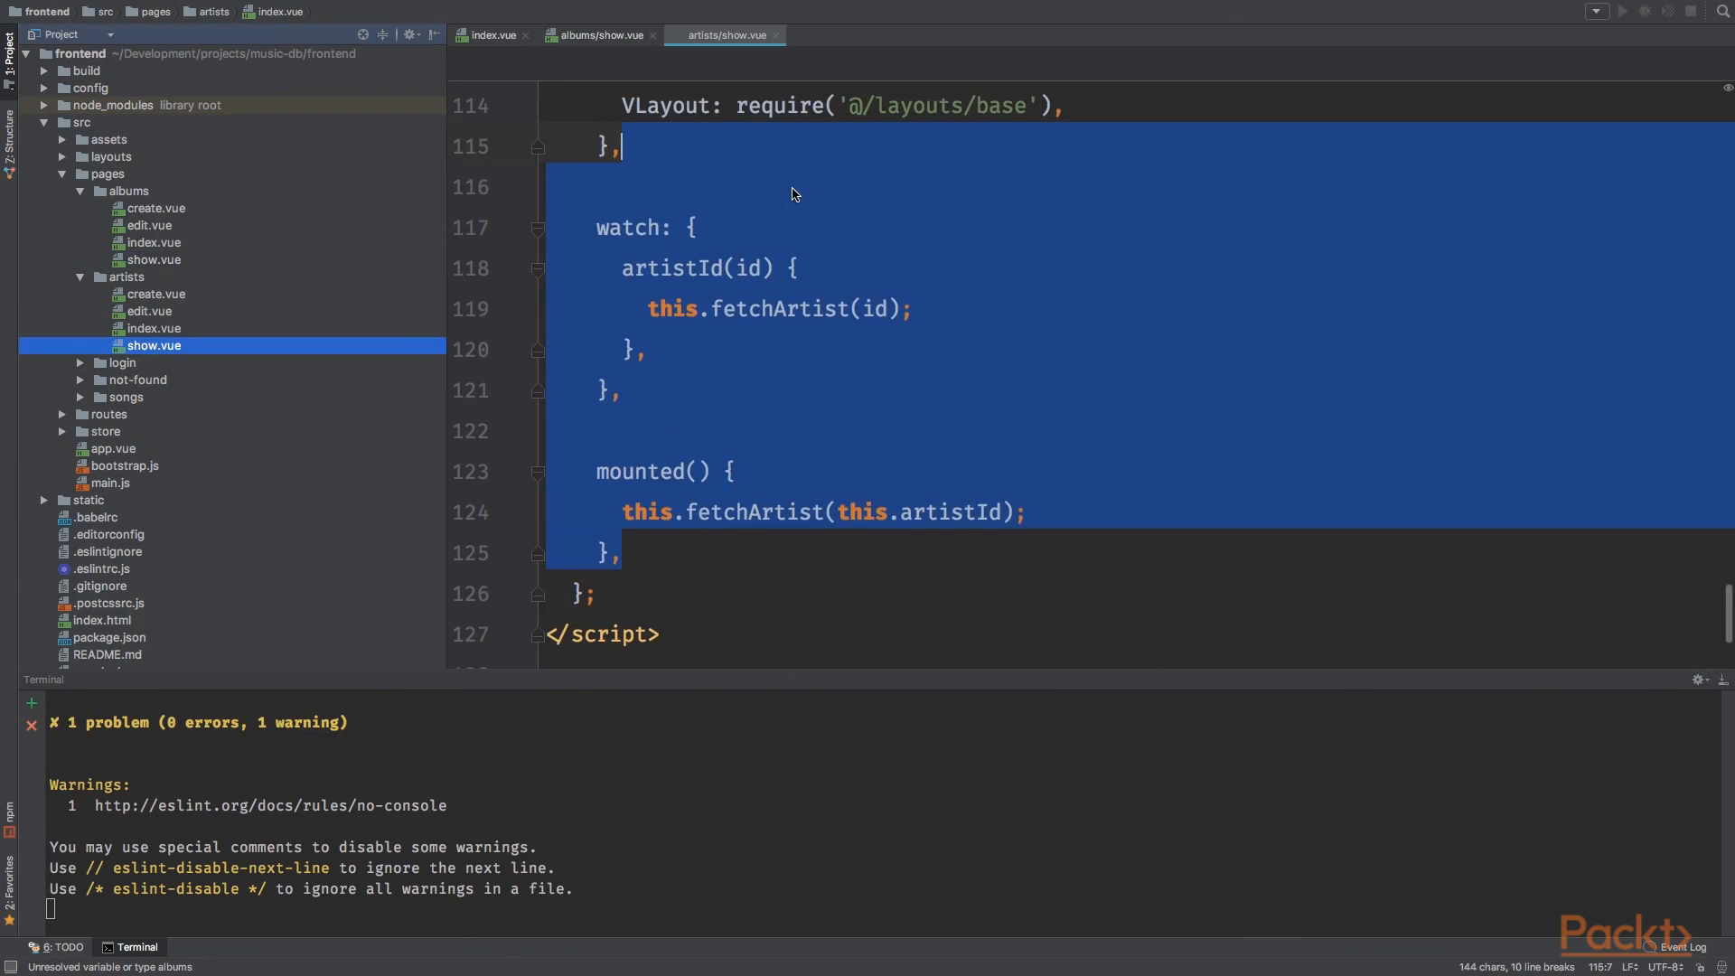
# Step: Paste the artist show code into albums/show.vue and start renaming artist to album
pyautogui.click(598, 35)
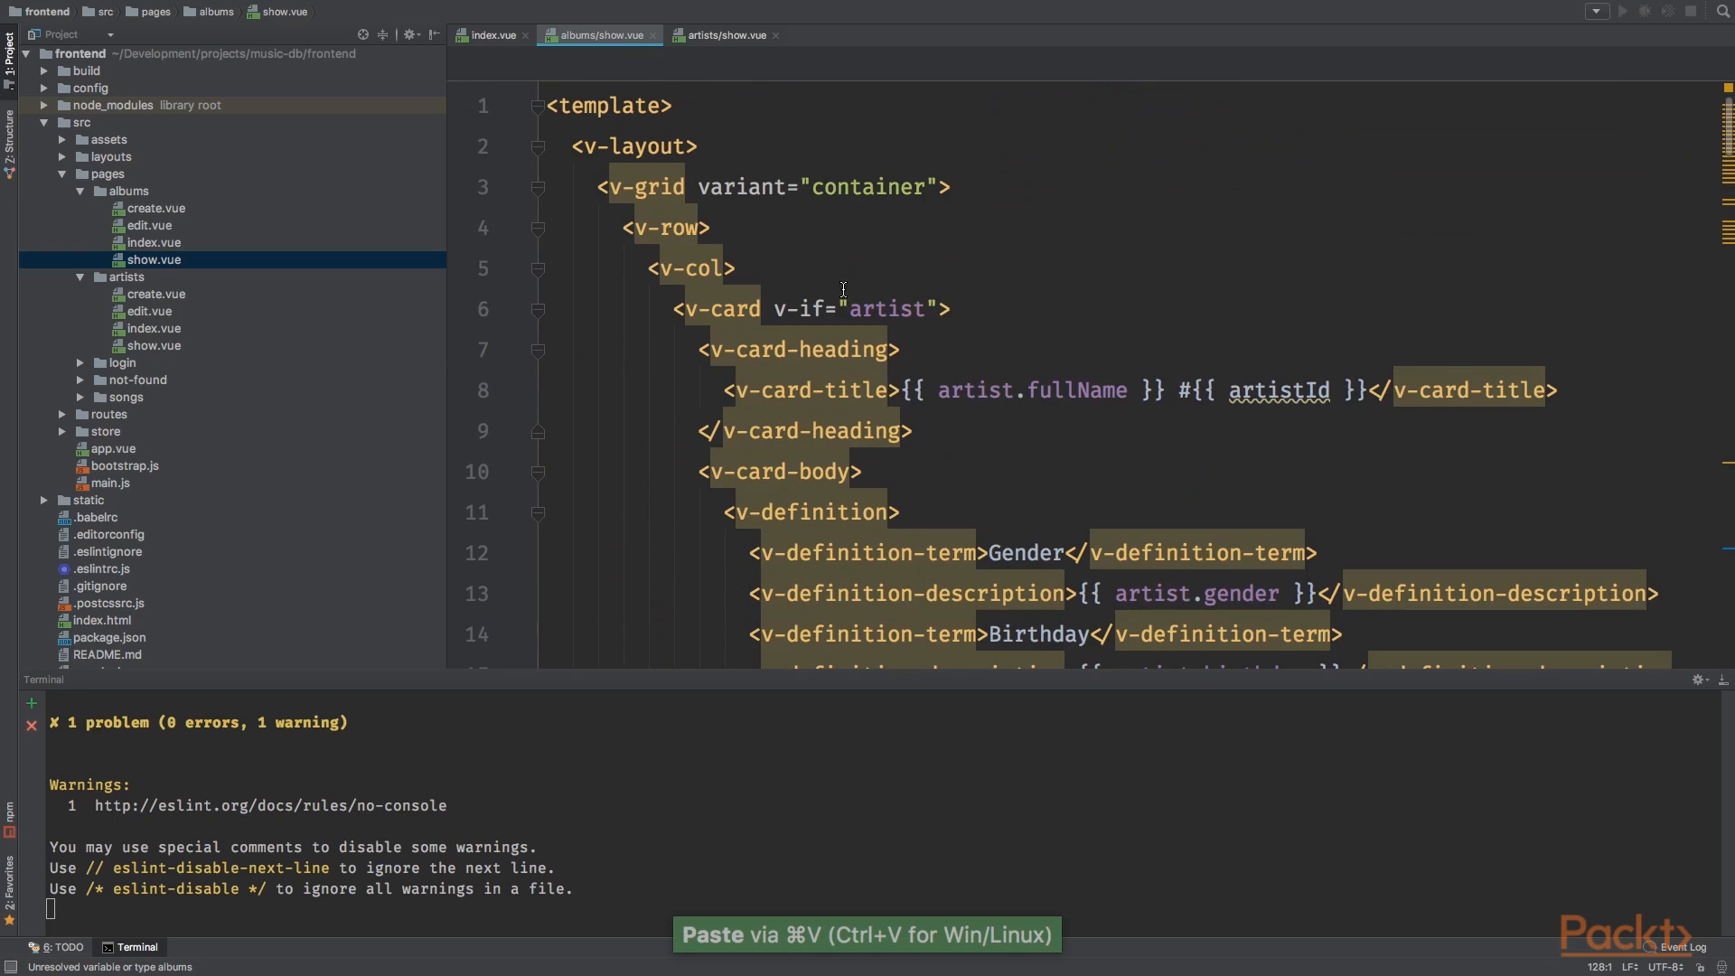
pyautogui.write('album')
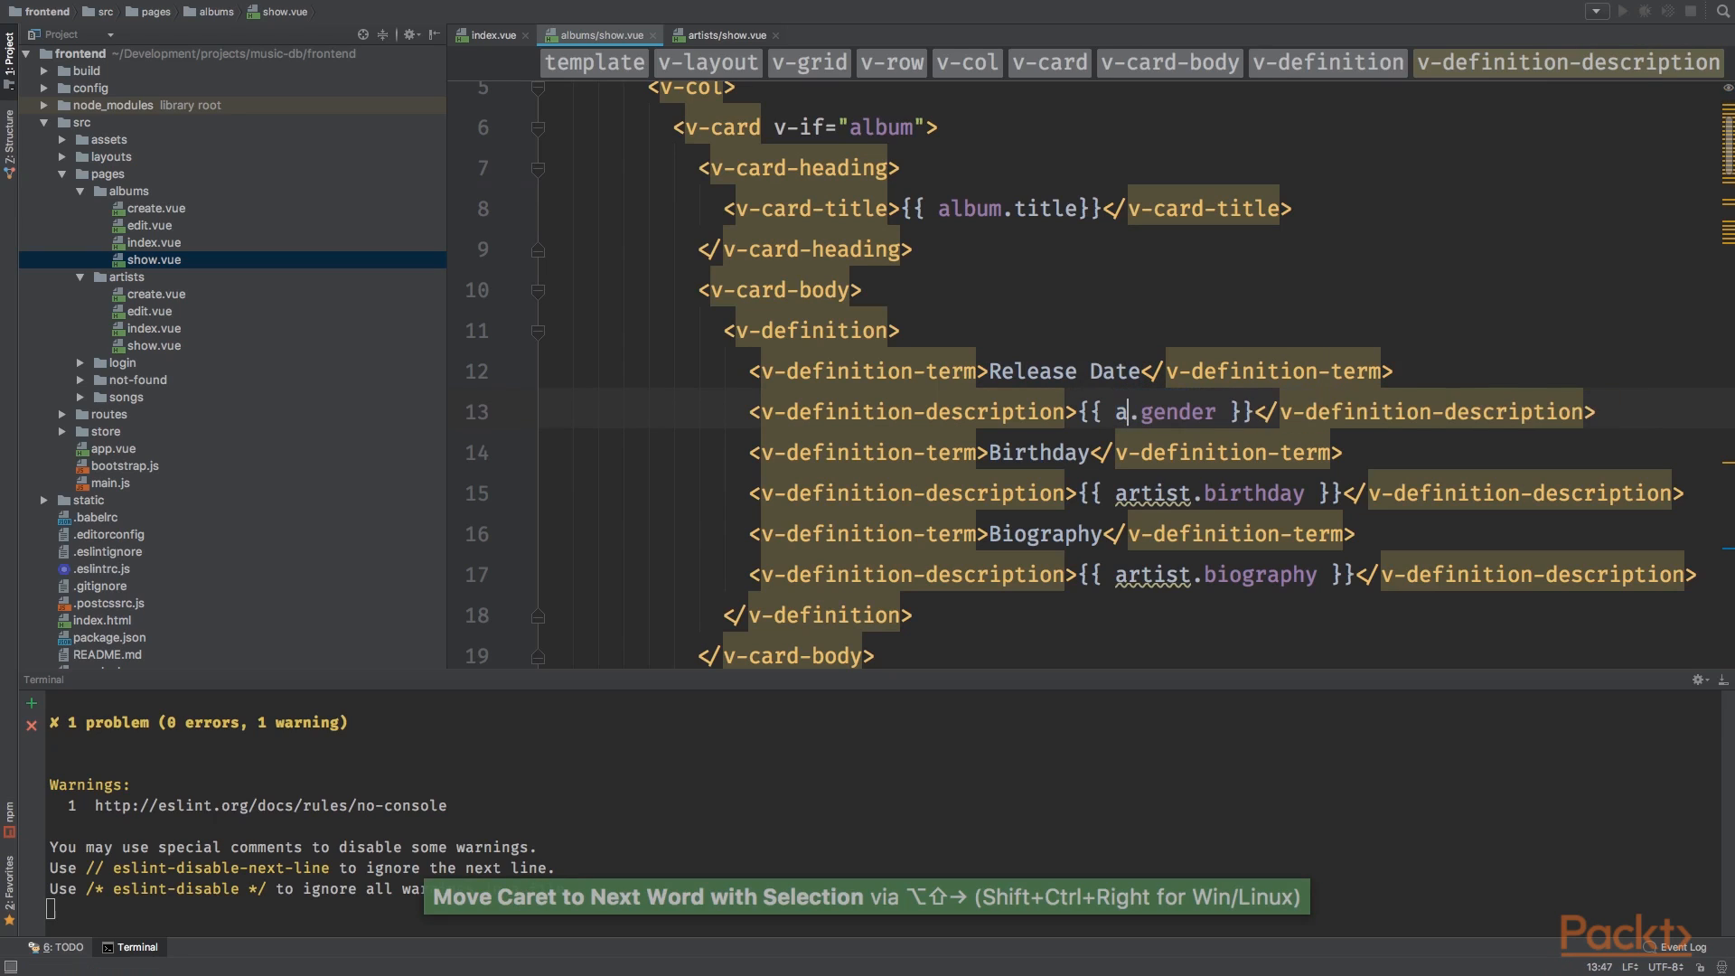
# Step: Show album.releaseDate under the Release Date term and review the rest of the show template
pyautogui.write('album.releaseDate')
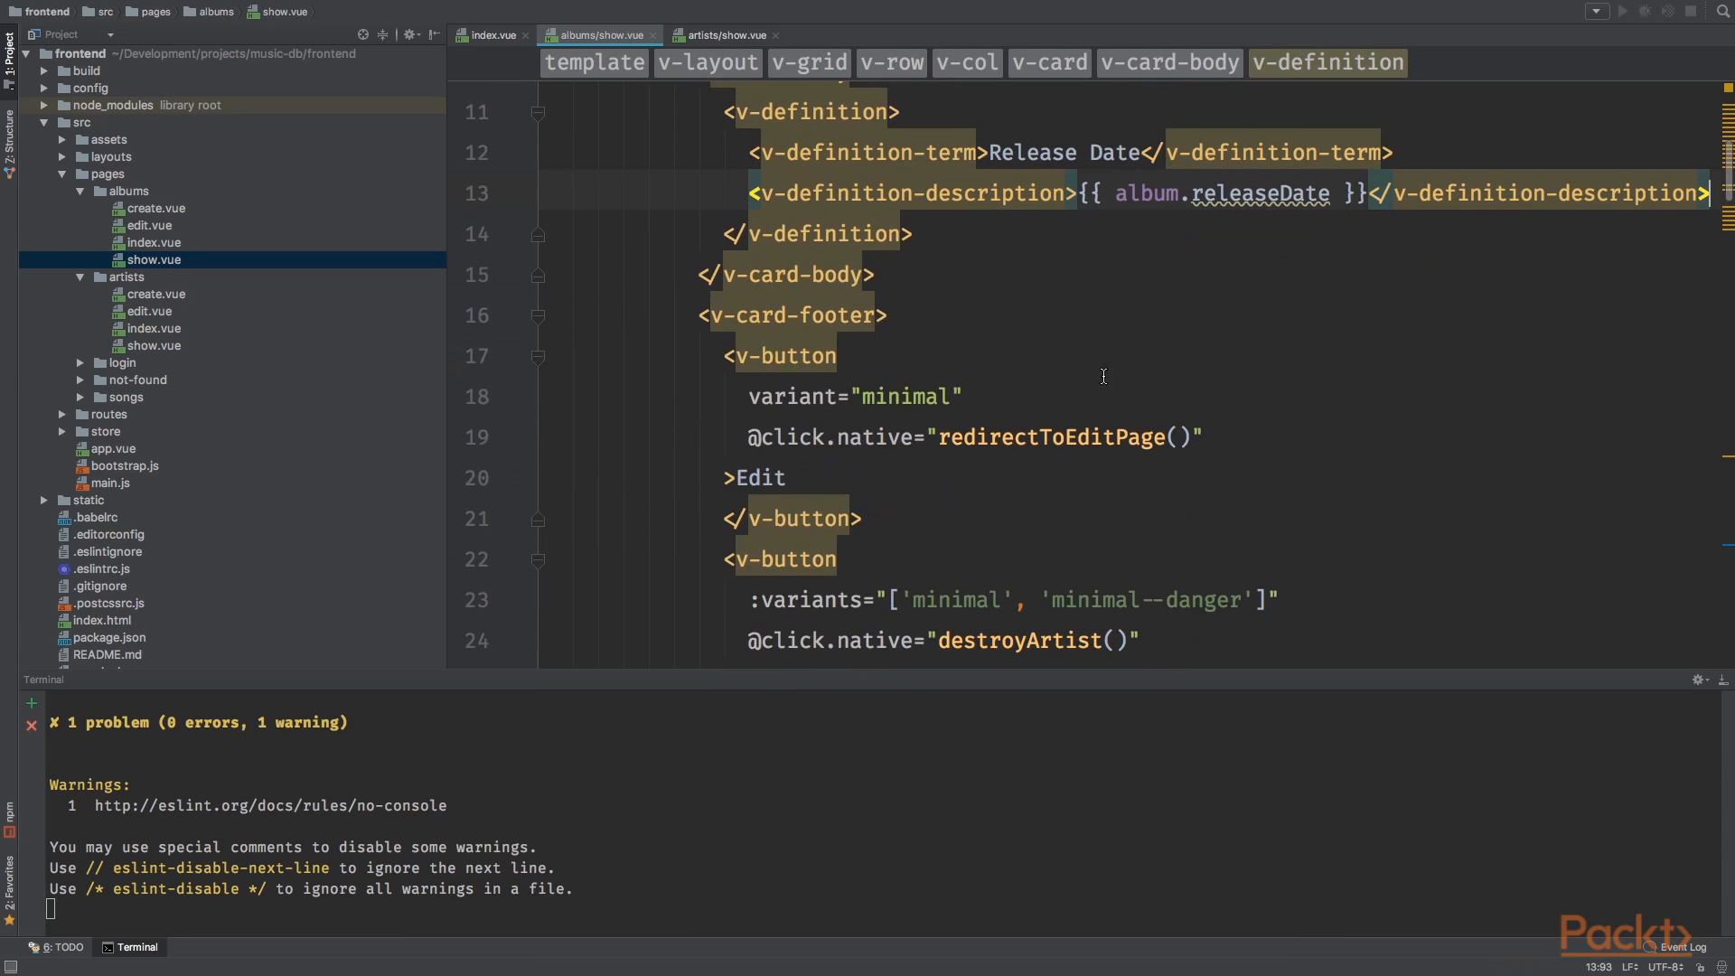
pyautogui.scroll(-3)
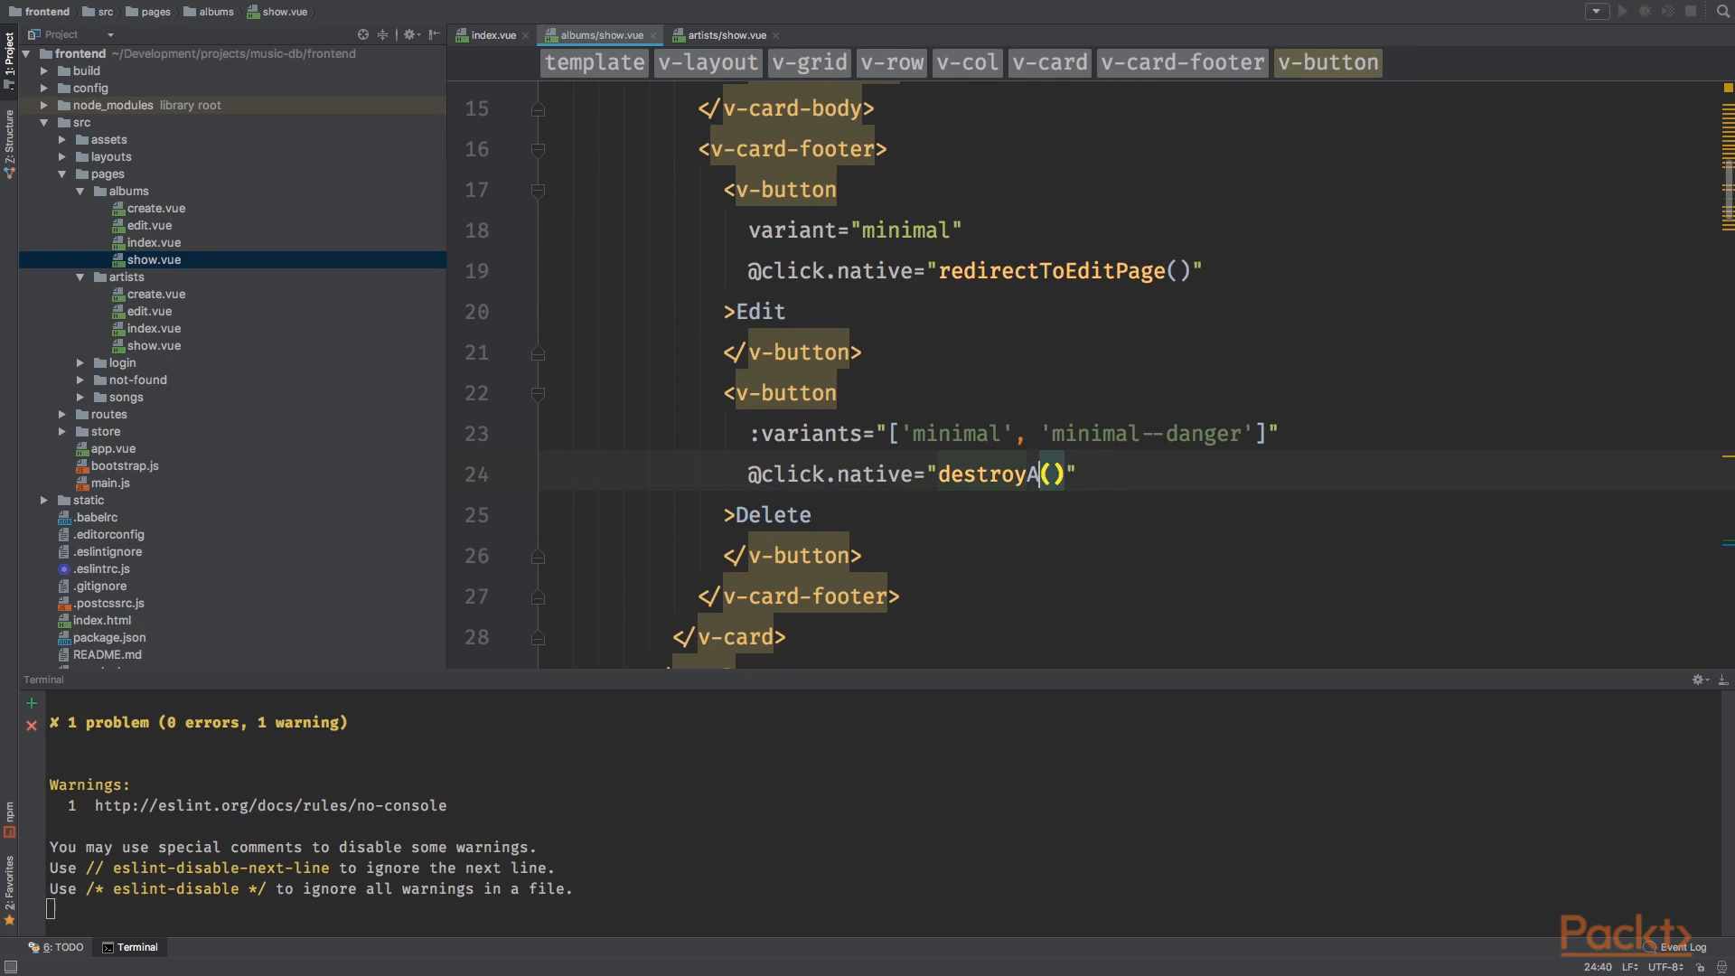
pyautogui.scroll(-3)
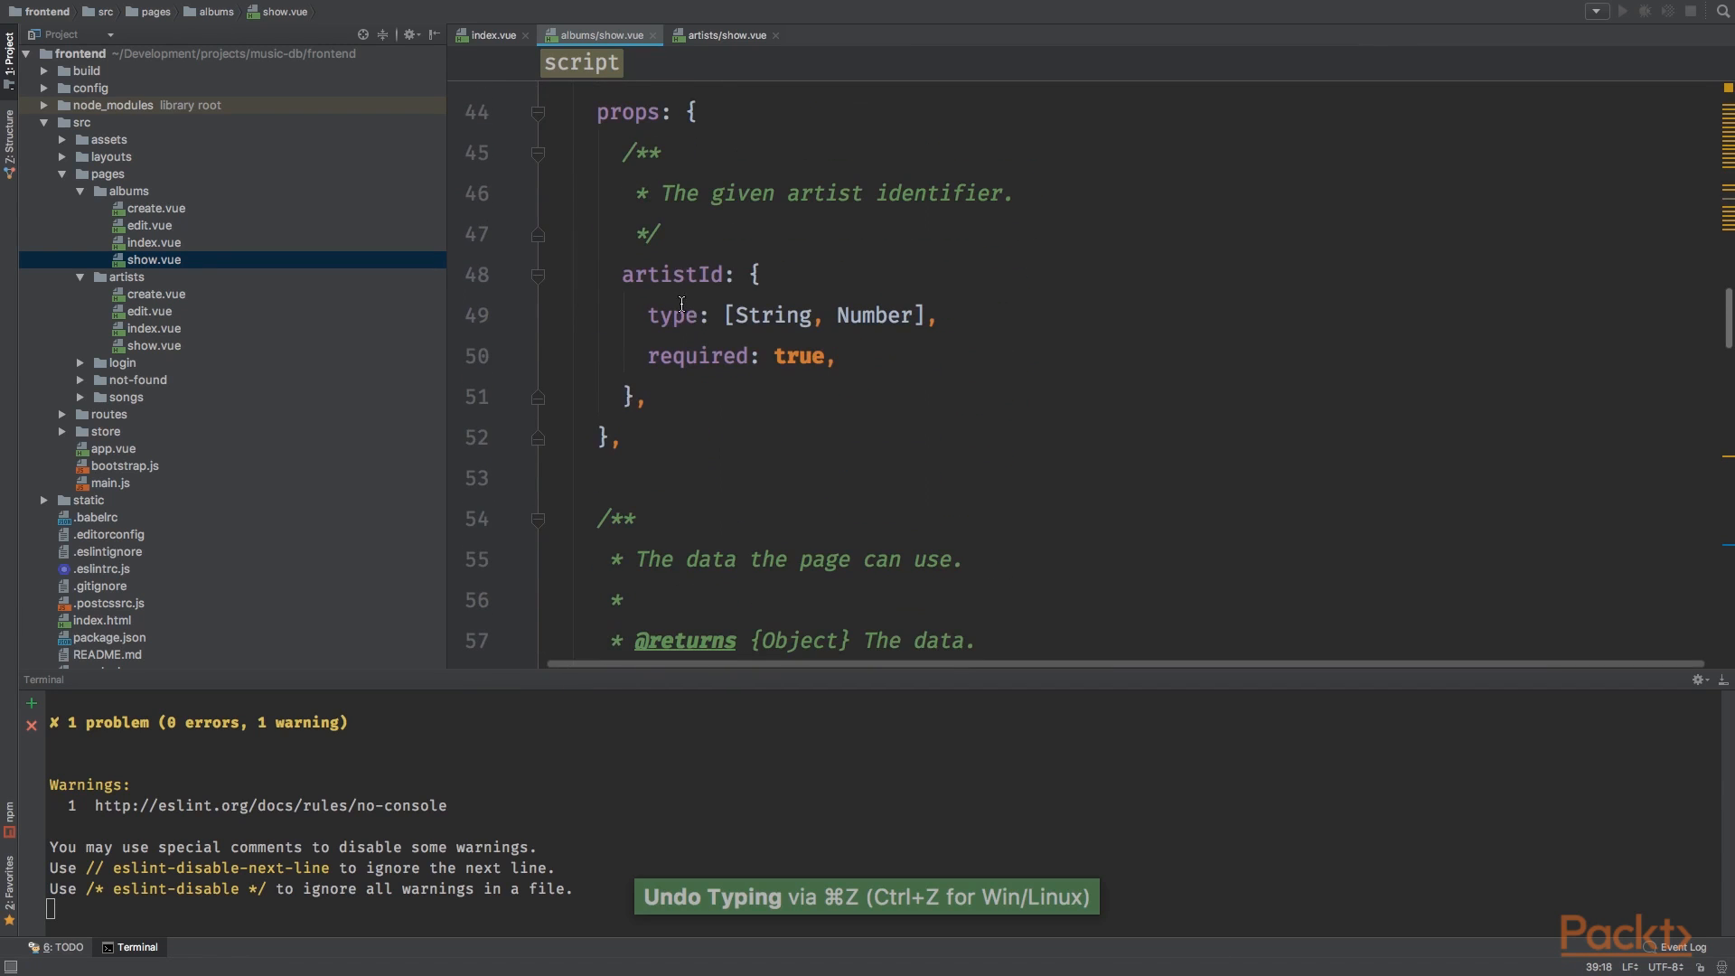
# Step: Rename the prop to albumId and set data album with title 'Hello World!' and a releaseDate
pyautogui.write('albumId')
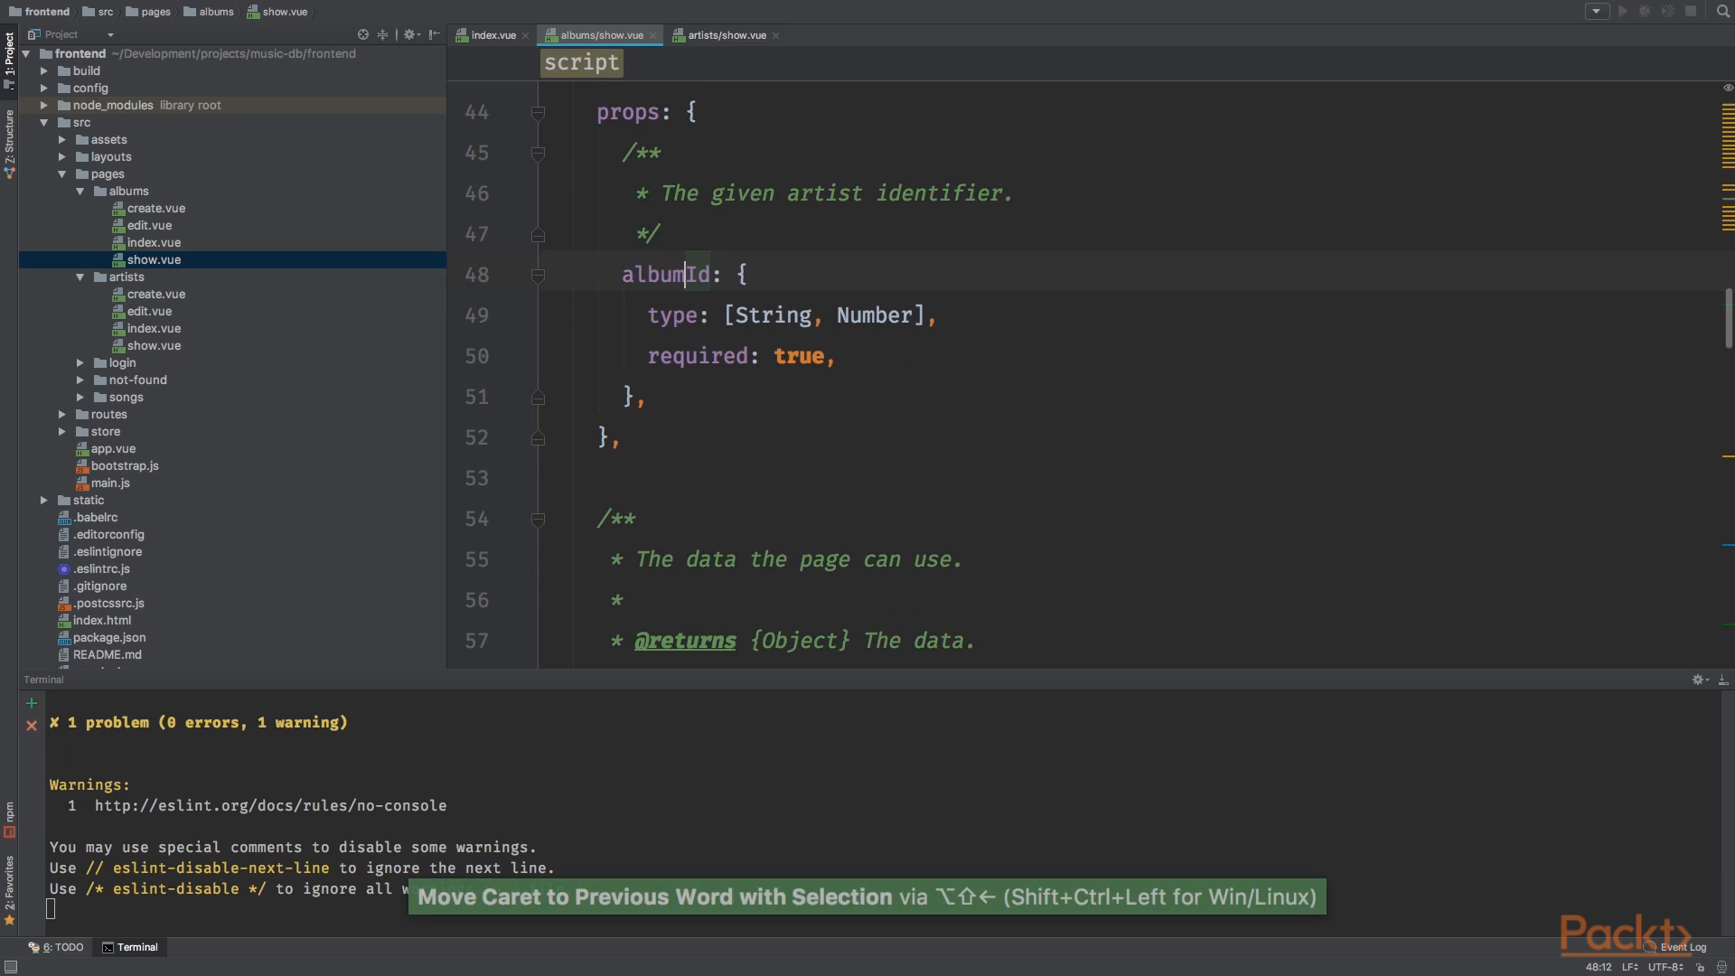
pyautogui.scroll(-3)
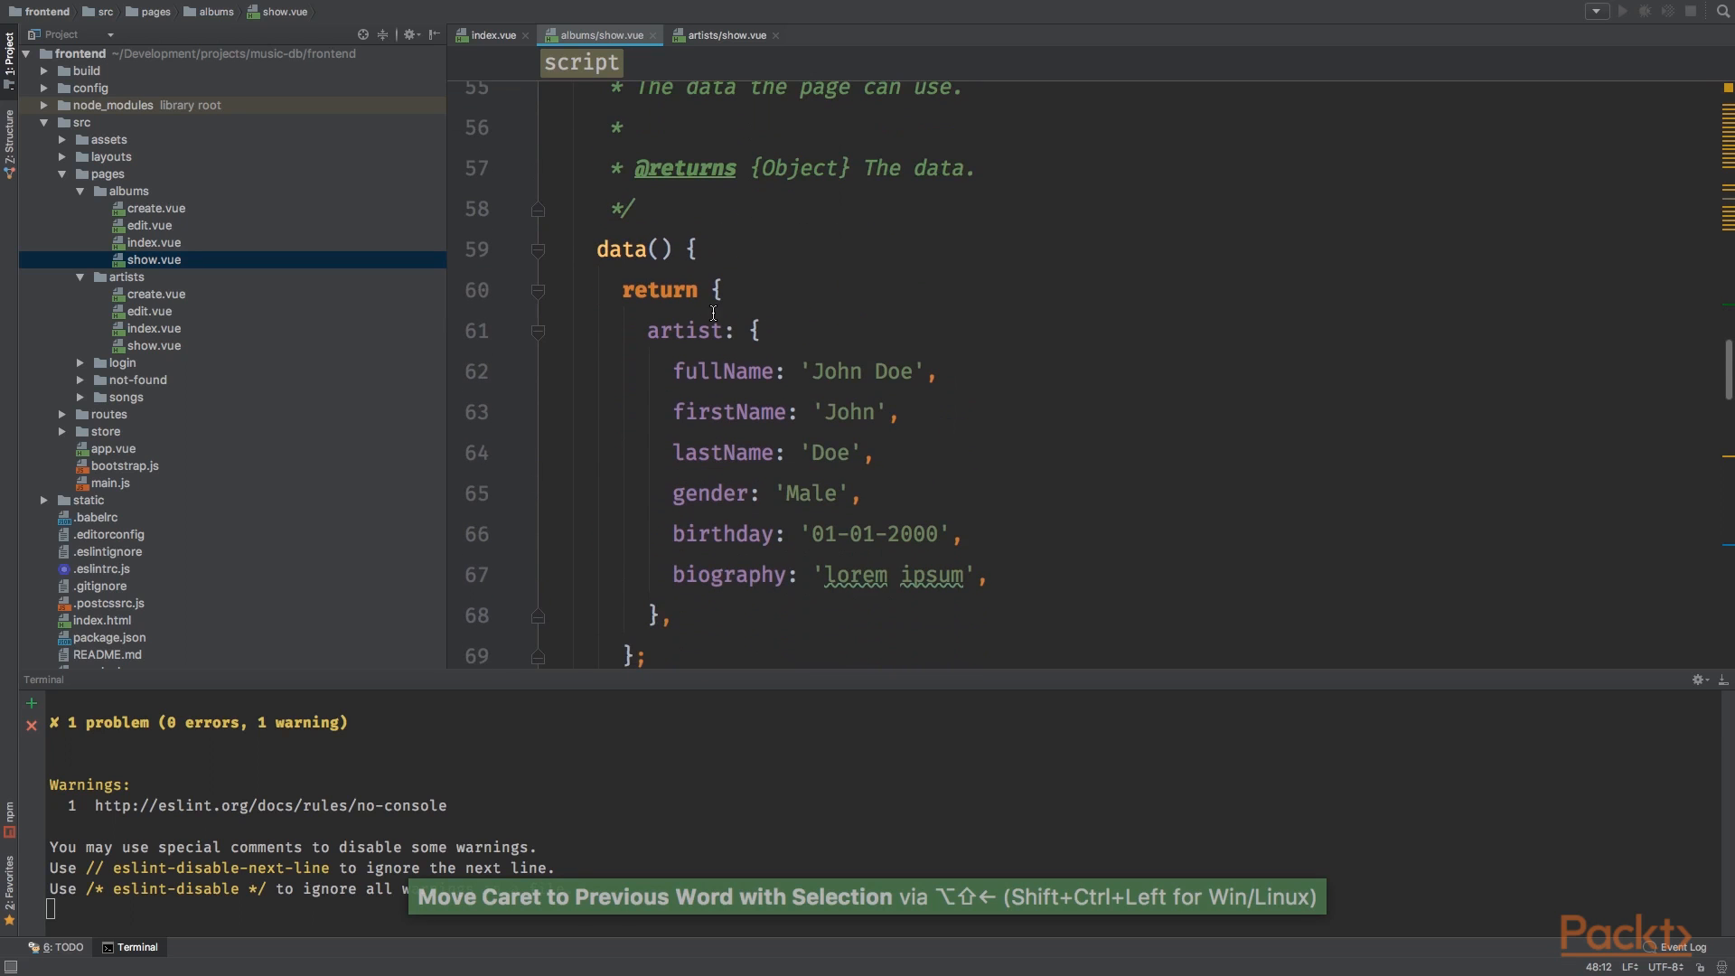
pyautogui.write('album: {')
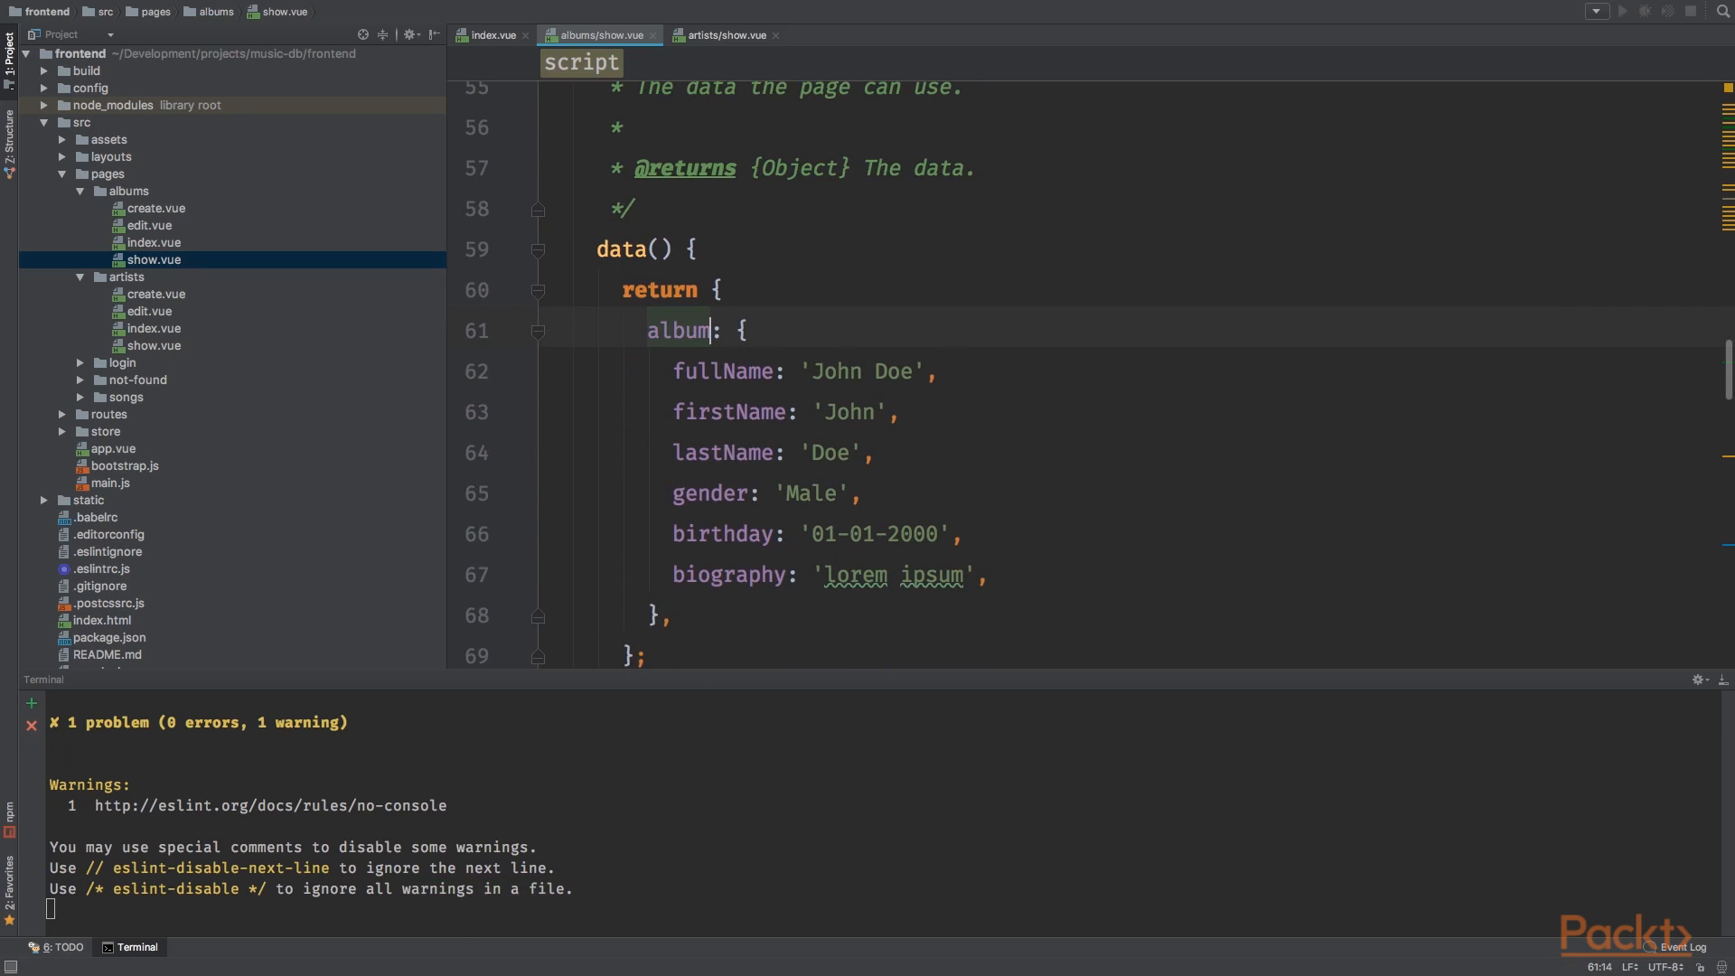
pyautogui.write('titl')
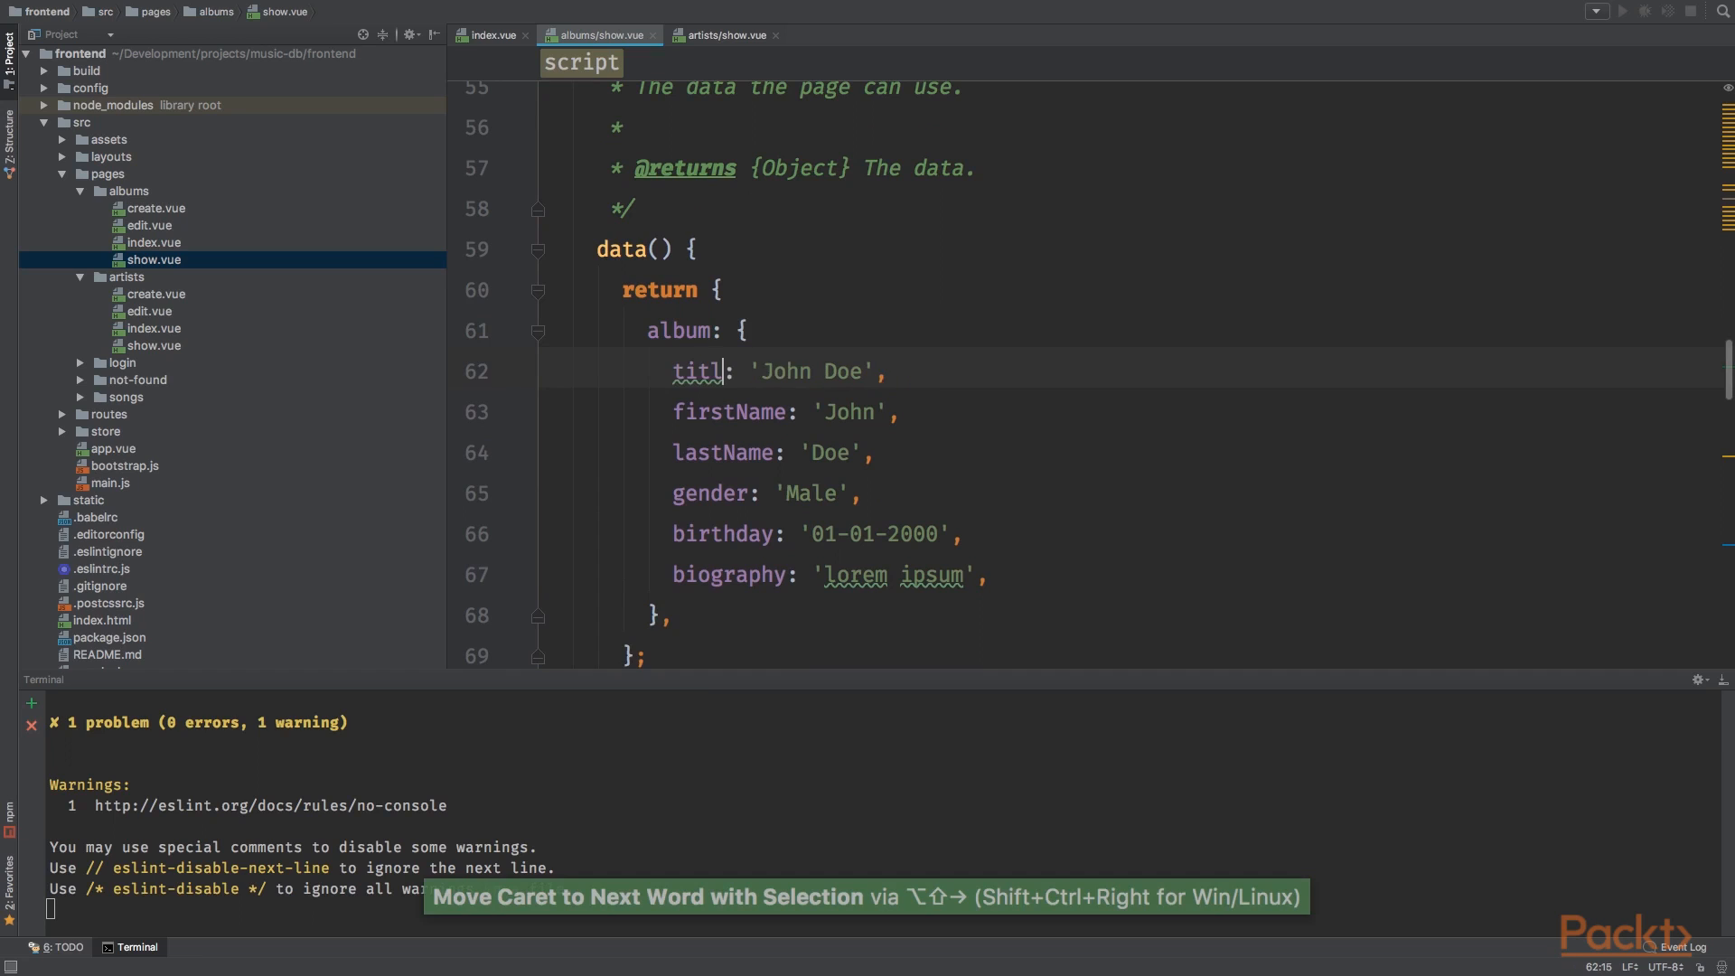
pyautogui.press('ctrl+shift+right')
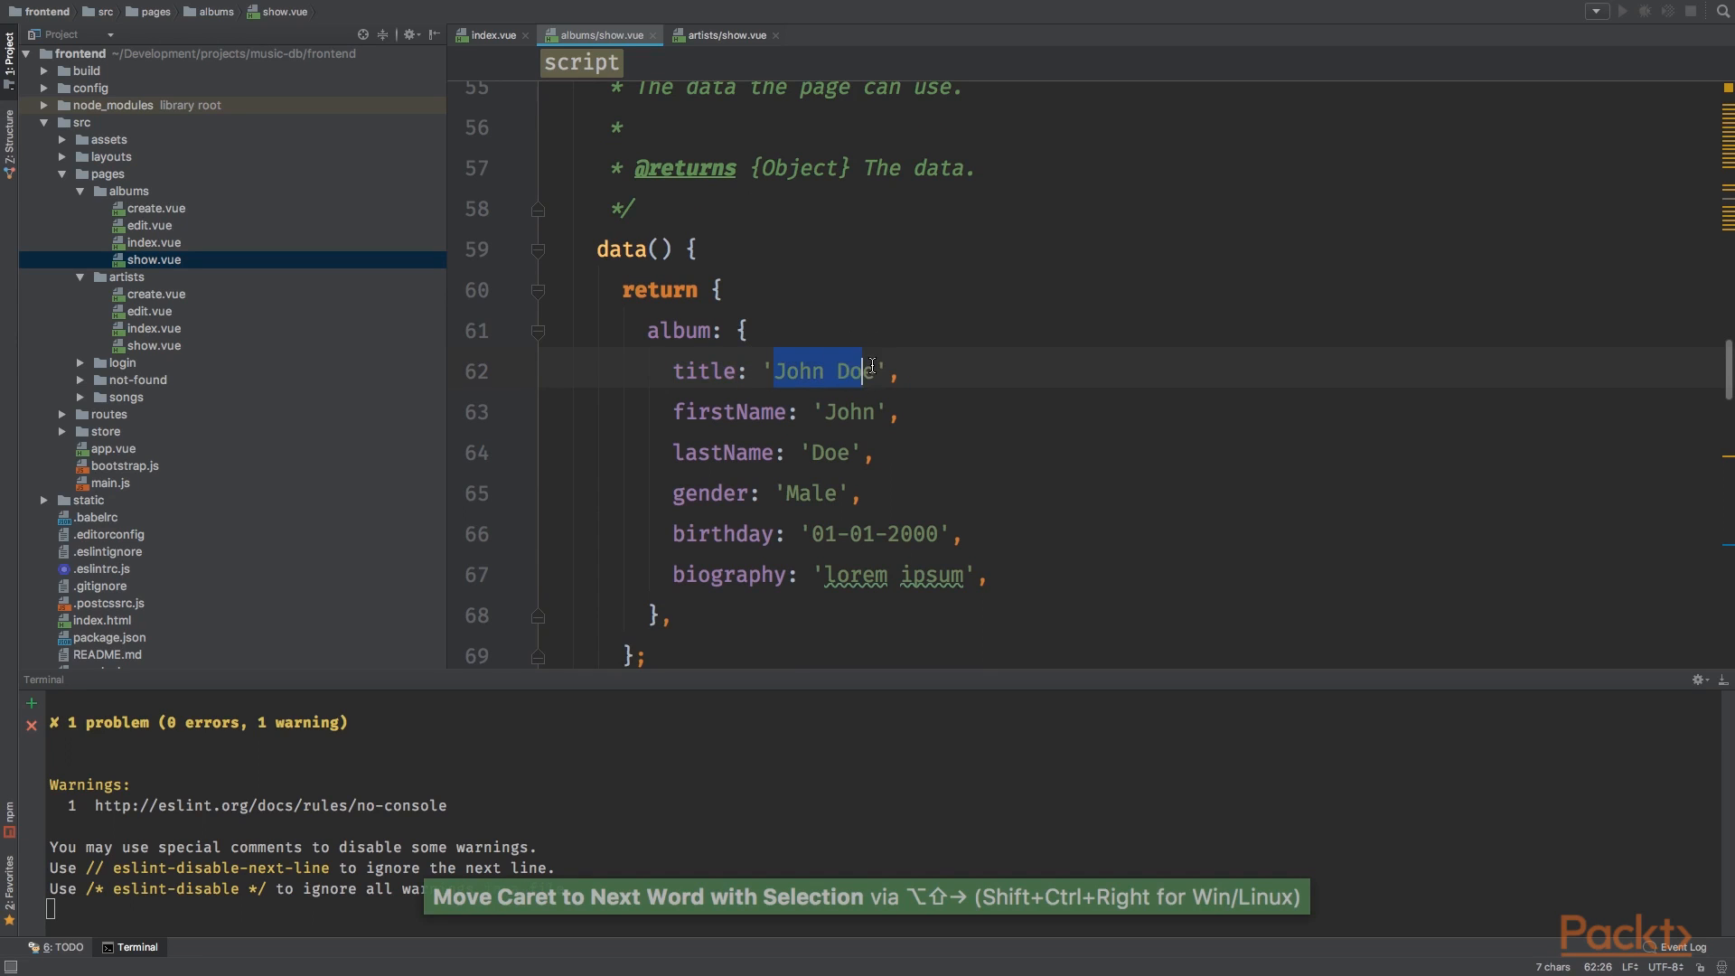
pyautogui.write('Hello World!')
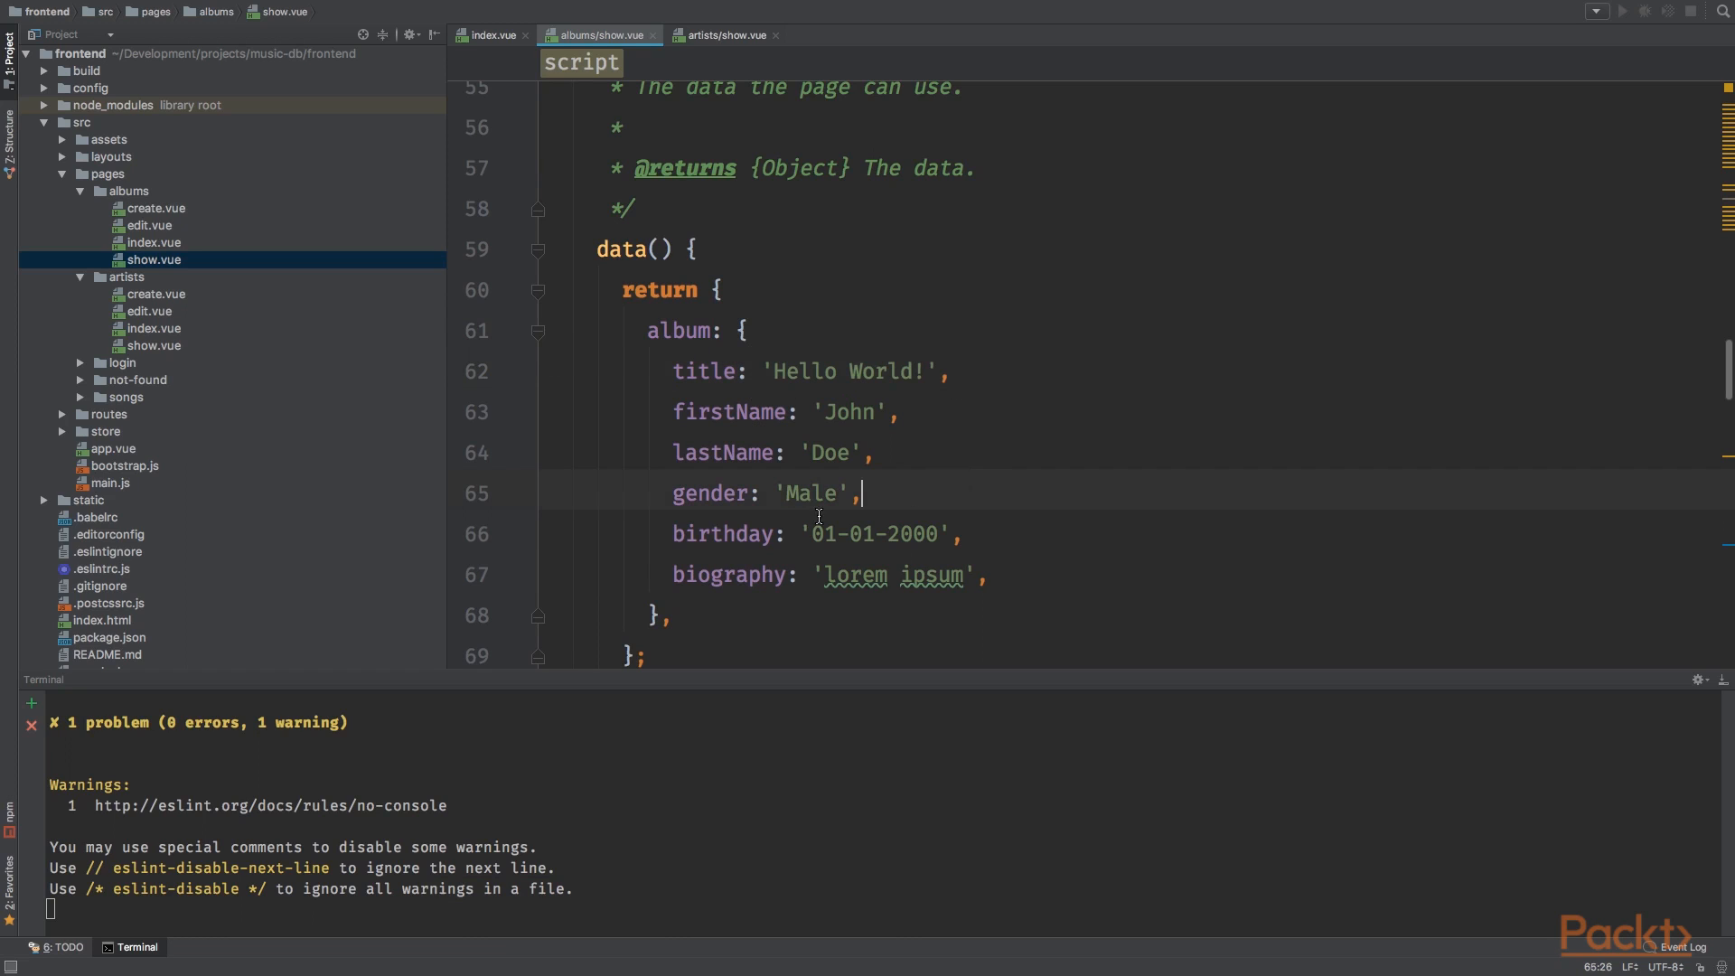
pyautogui.write('release')
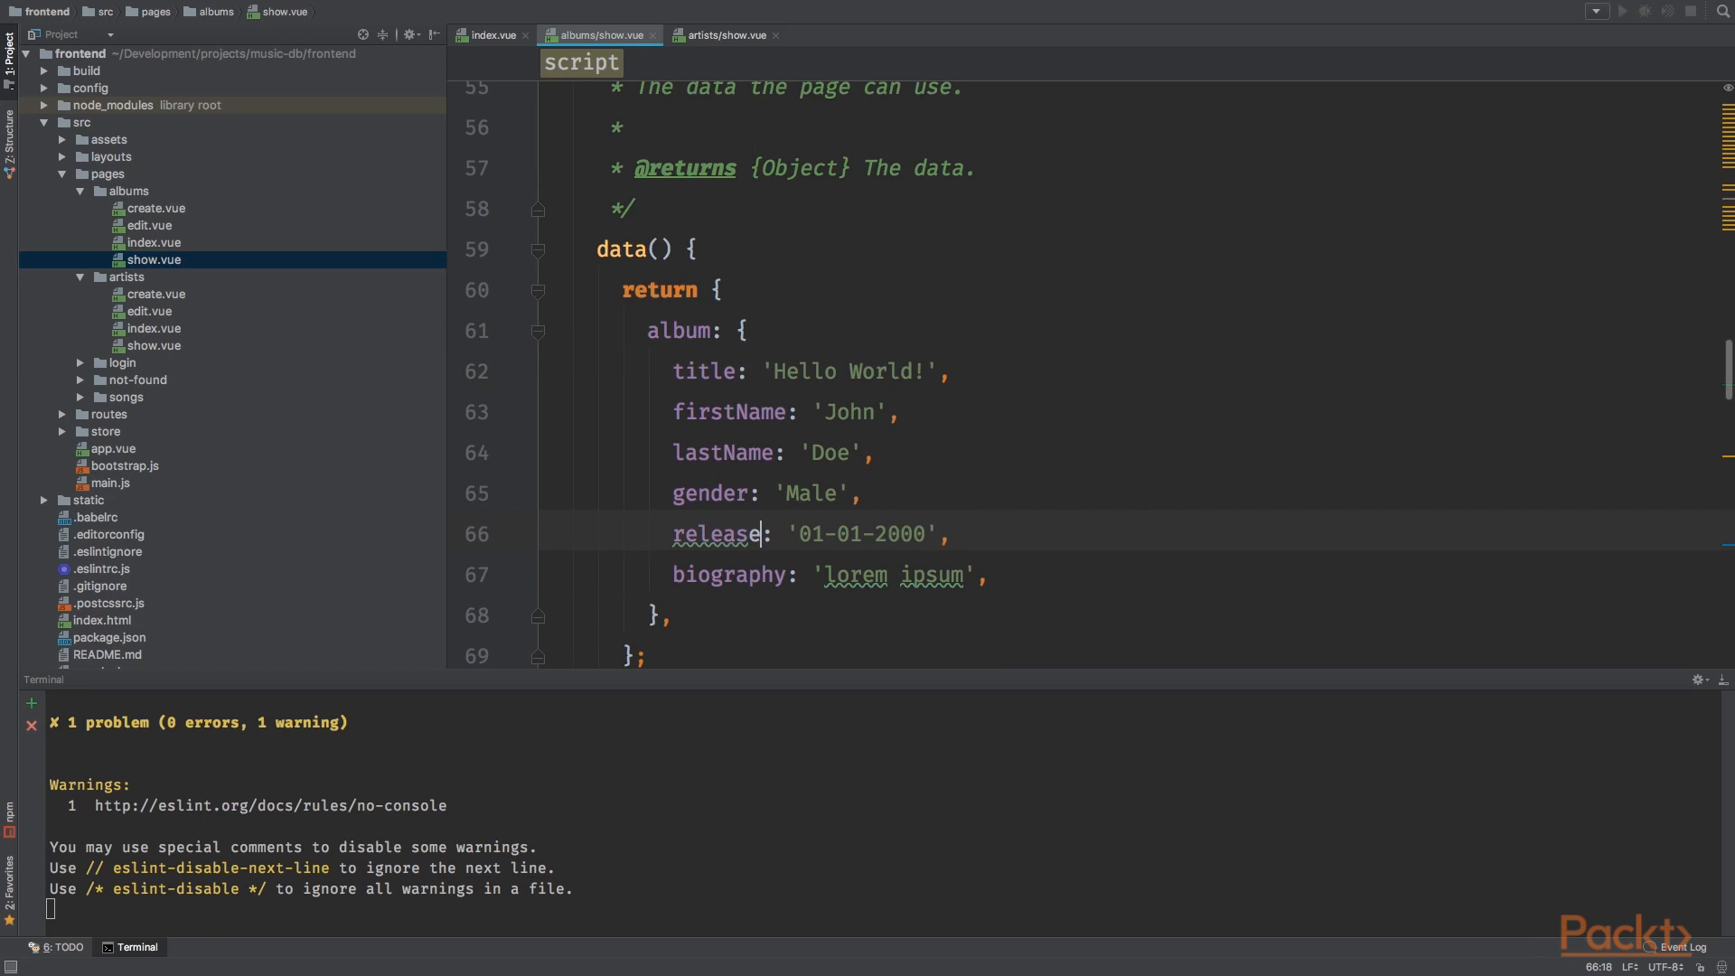
pyautogui.write('Date')
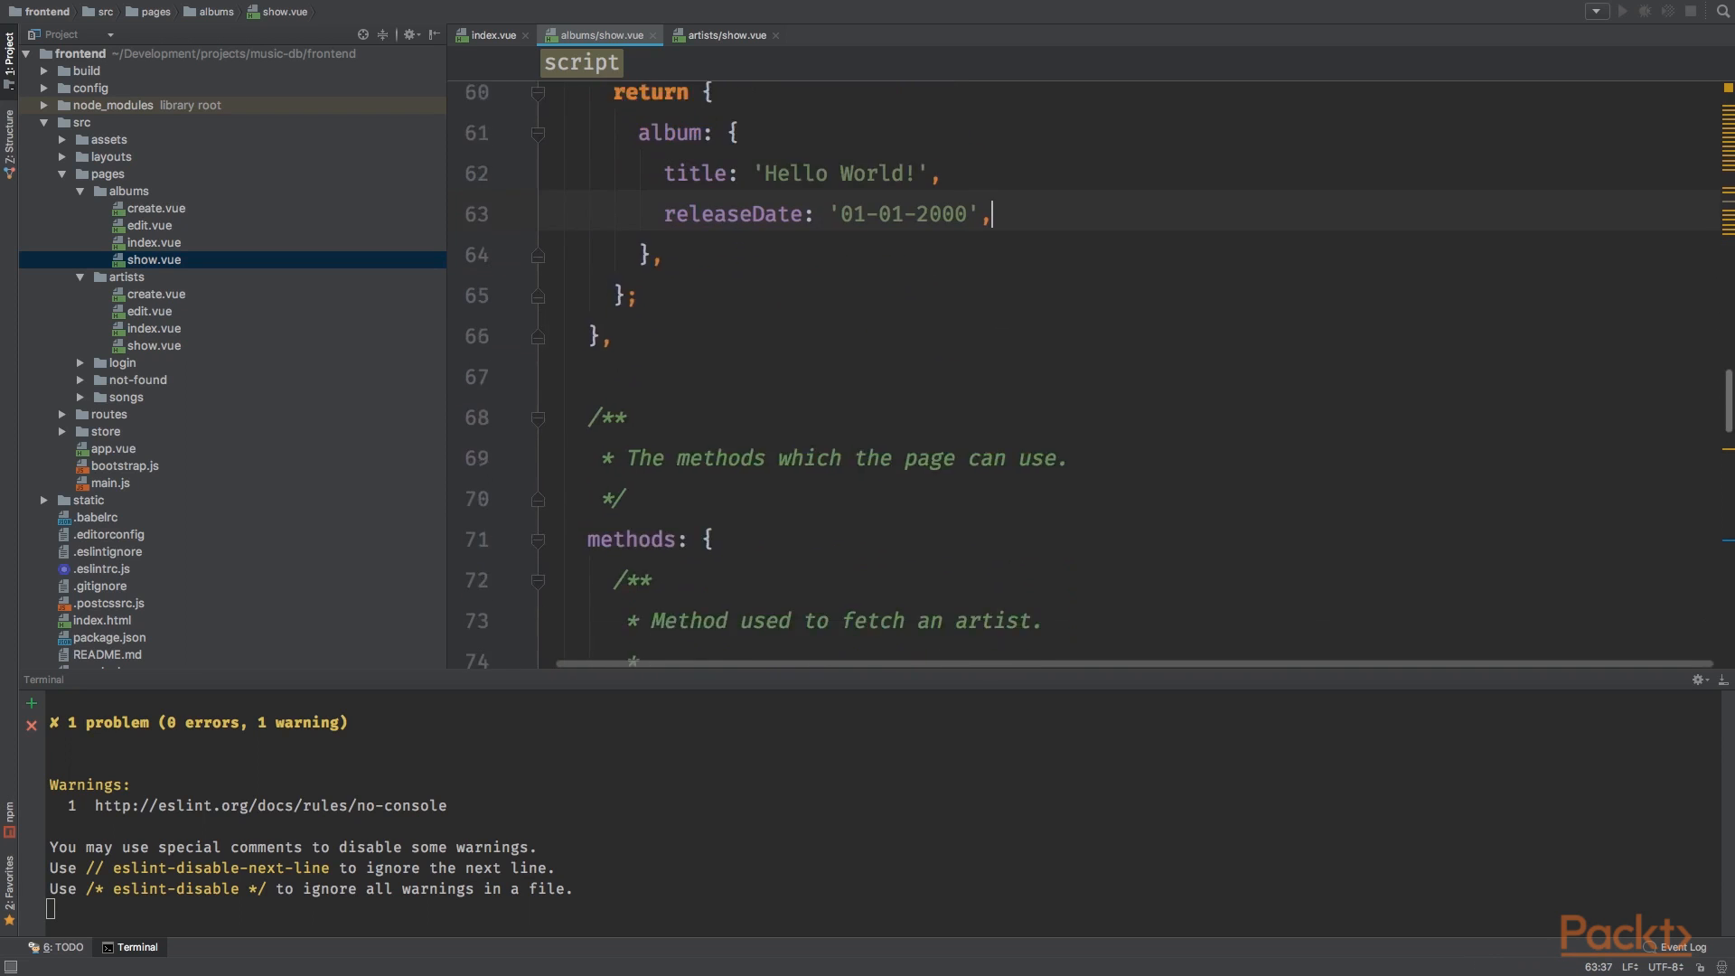
# Step: Use the 'albums.edit' route and make the watcher and mounted hook call fetchAlbum with albumId
pyautogui.scroll(-3)
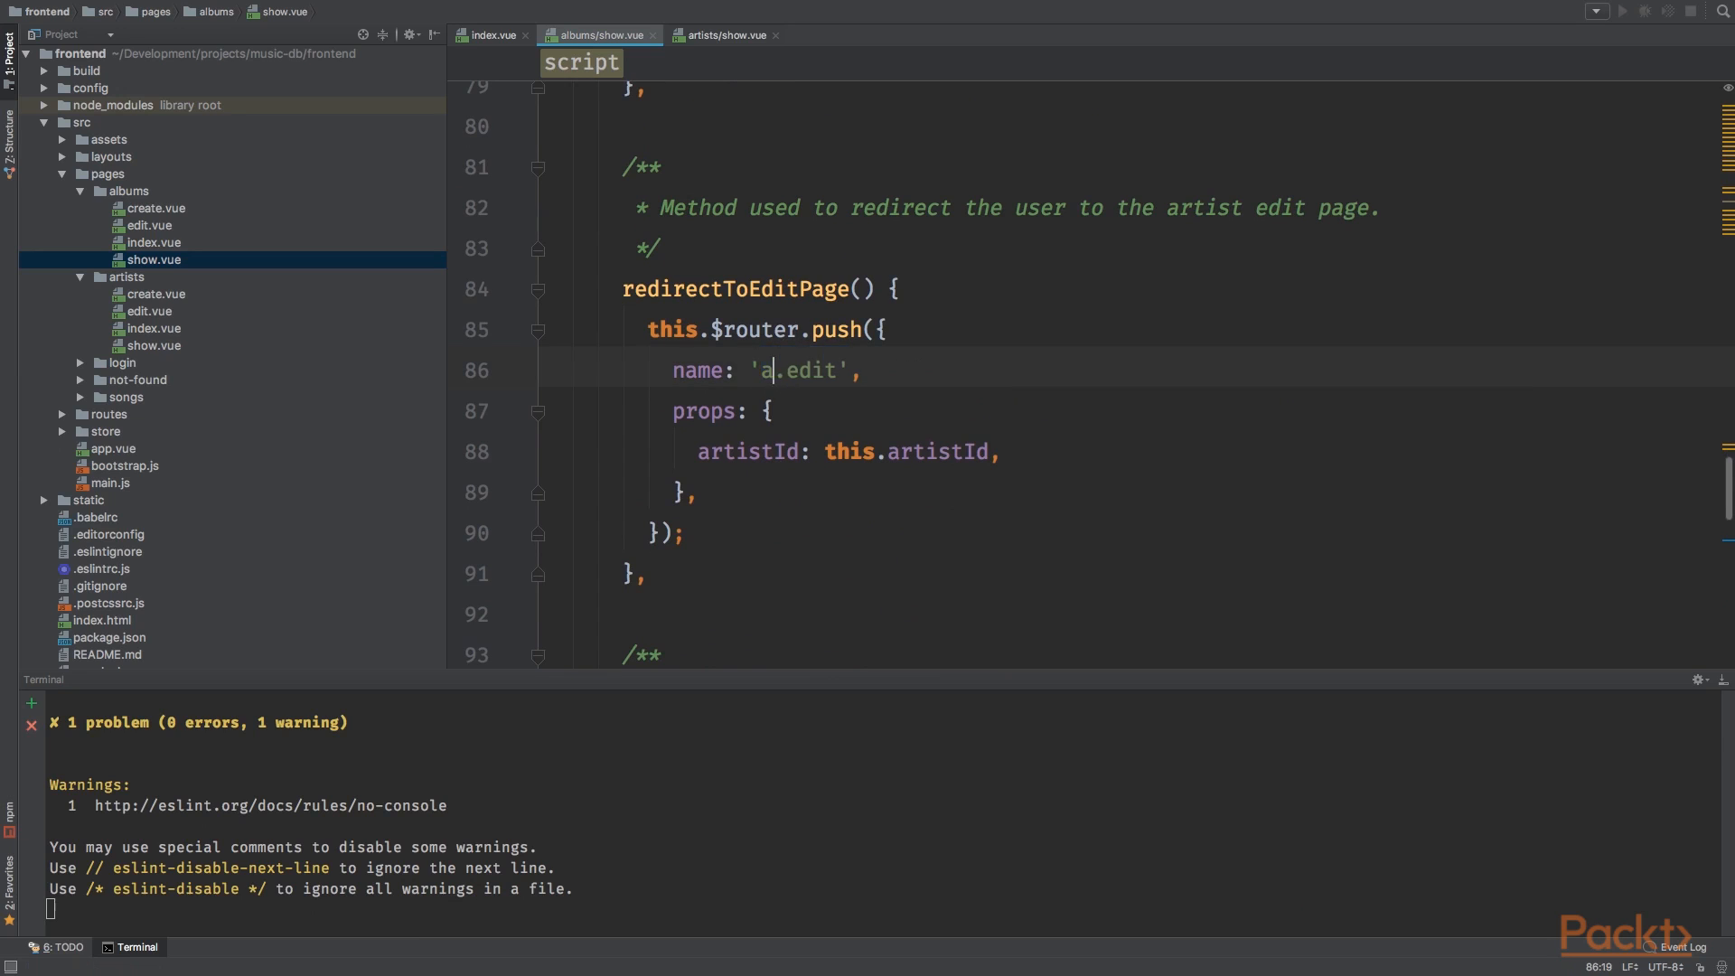
pyautogui.write('lbums')
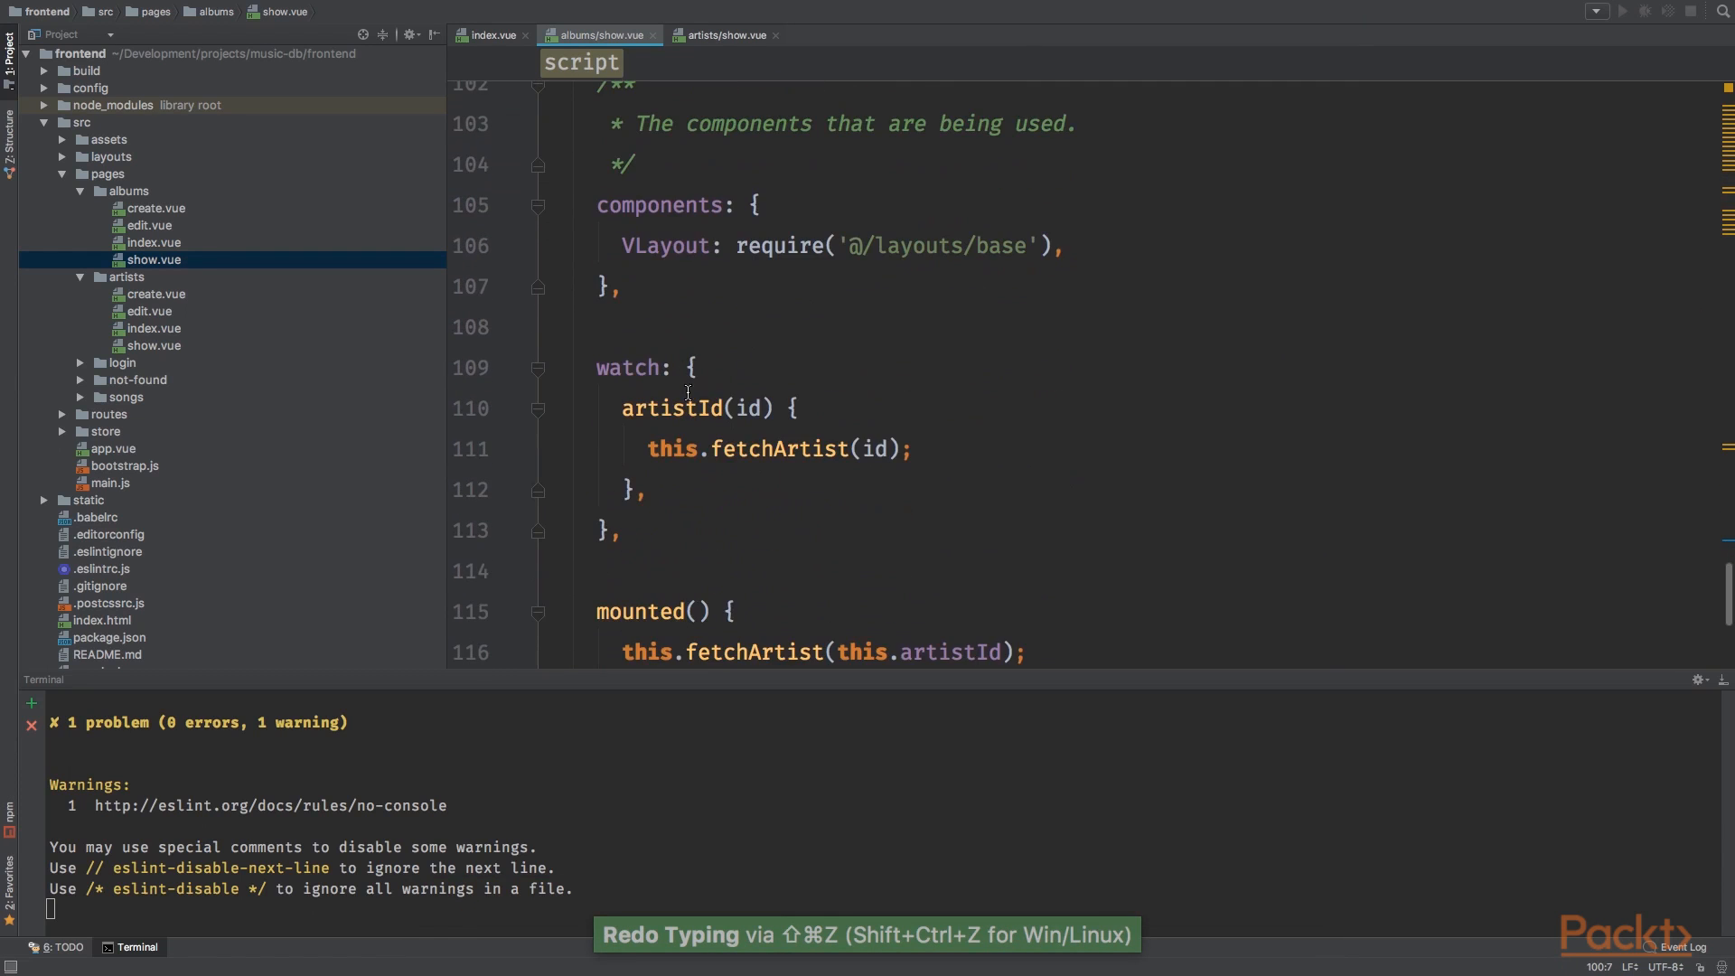
pyautogui.write('albumId')
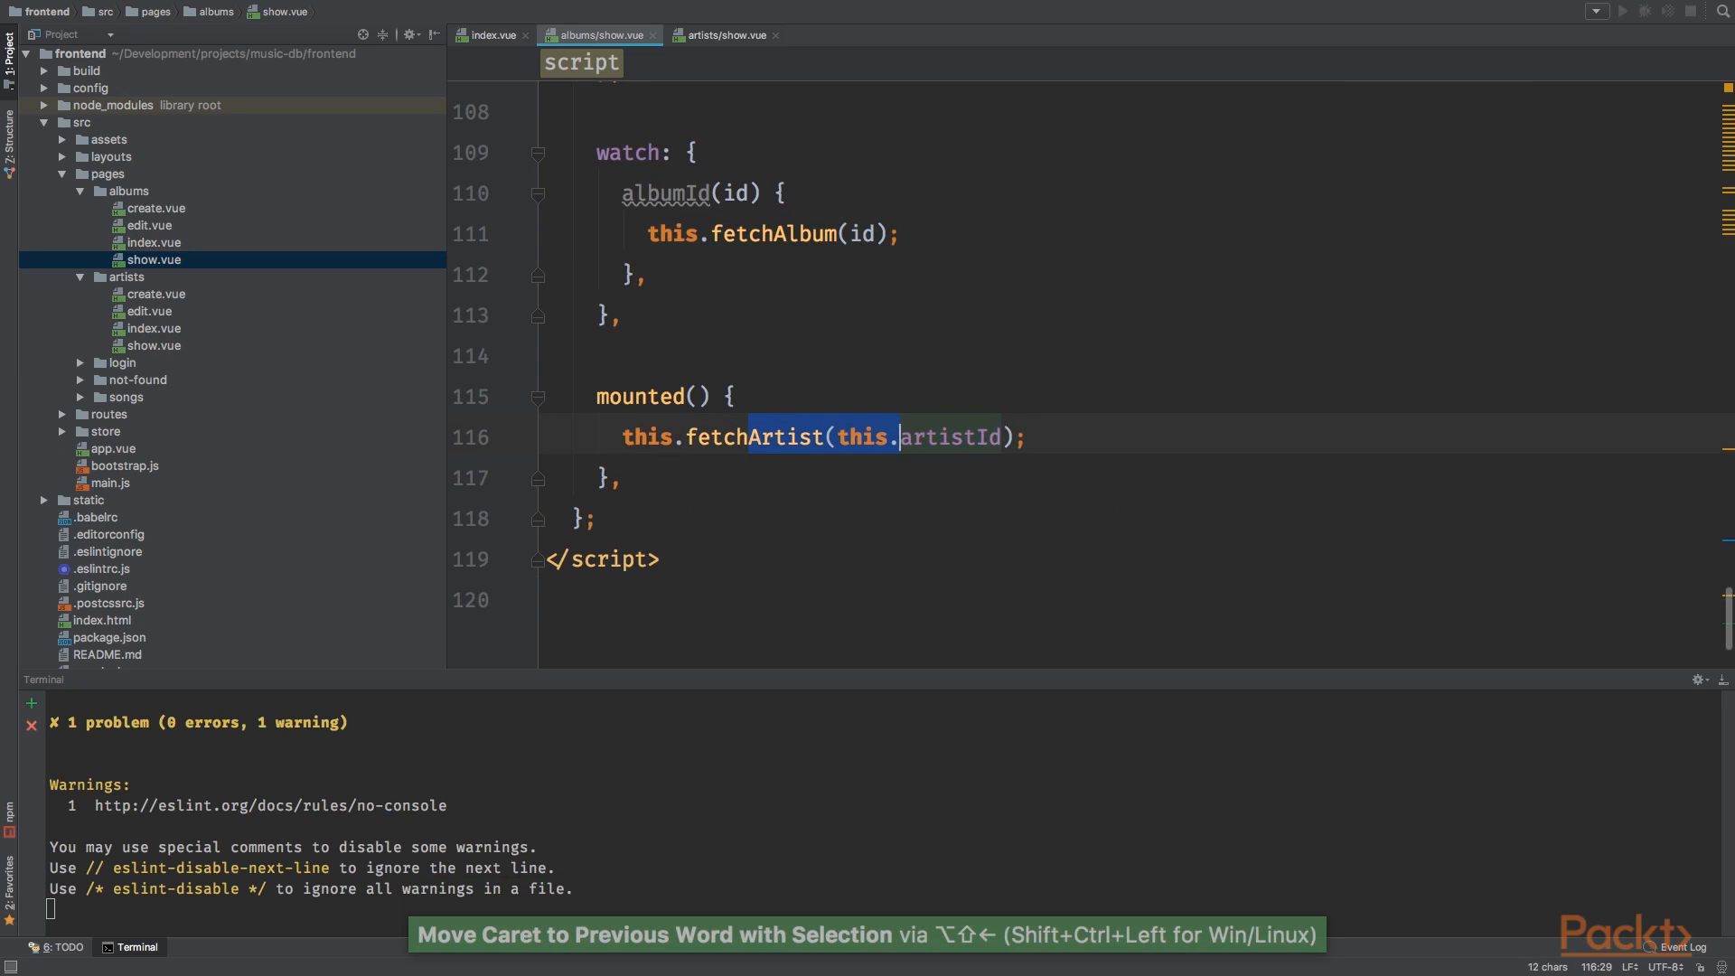
pyautogui.write('fetchAlbum')
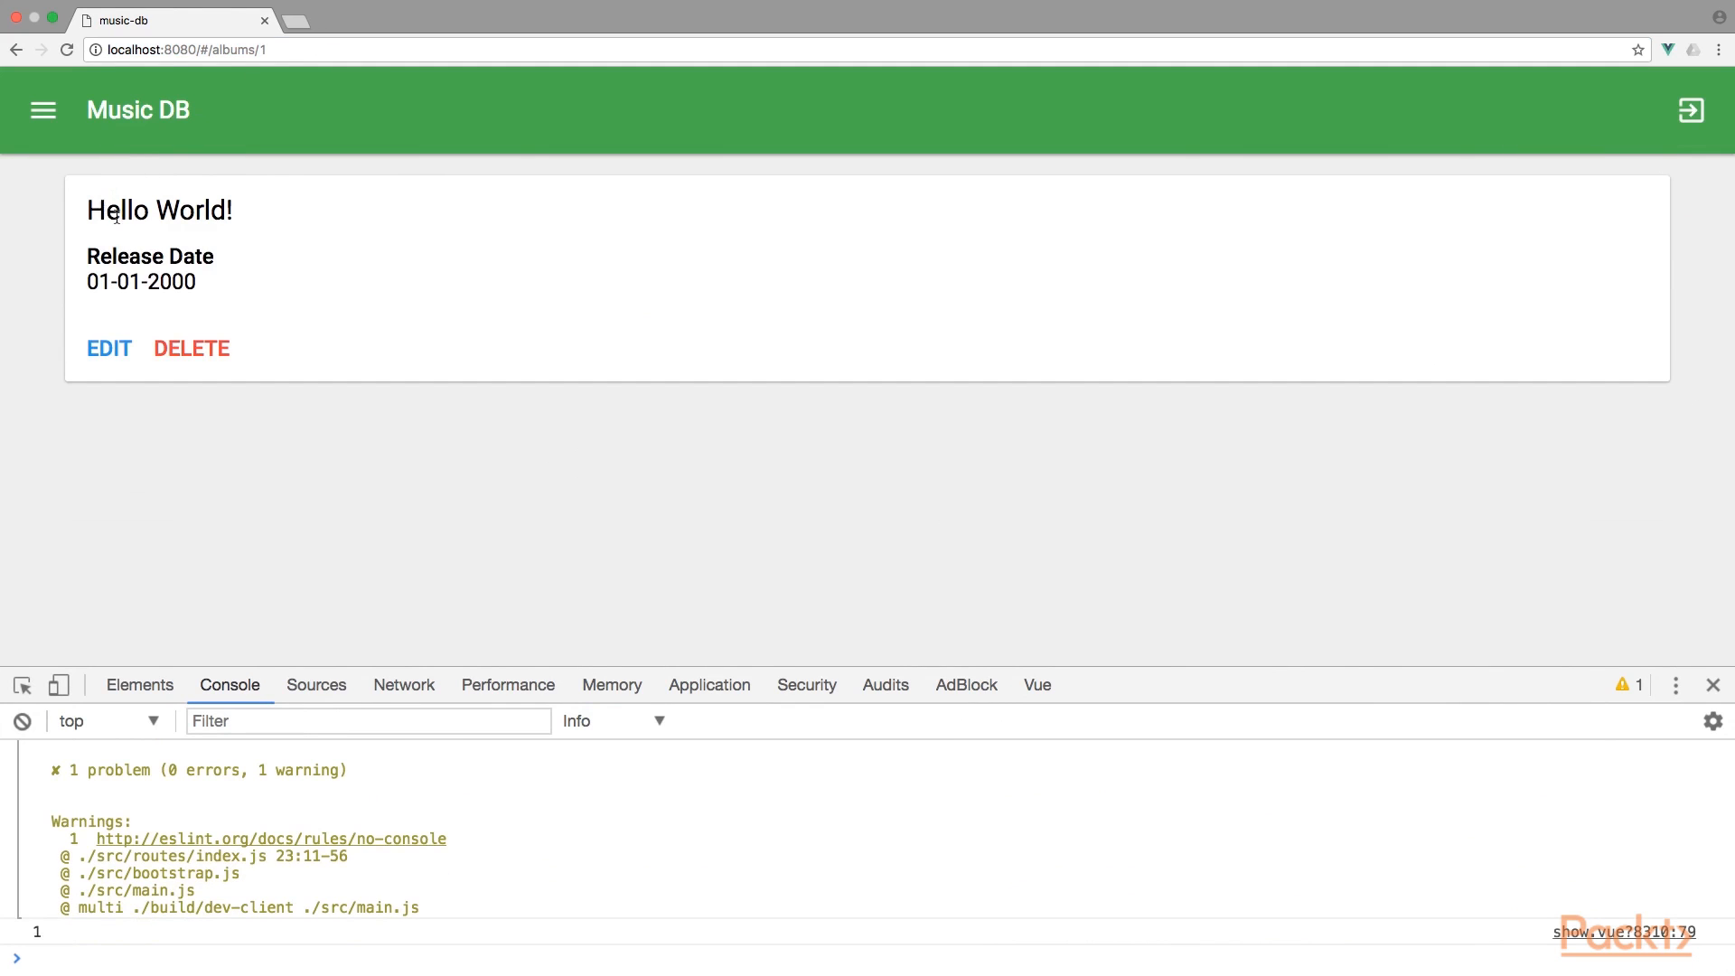
# Step: View album 1's page in Chrome showing Hello World! and the 01-01-2000 release date
pyautogui.click(109, 347)
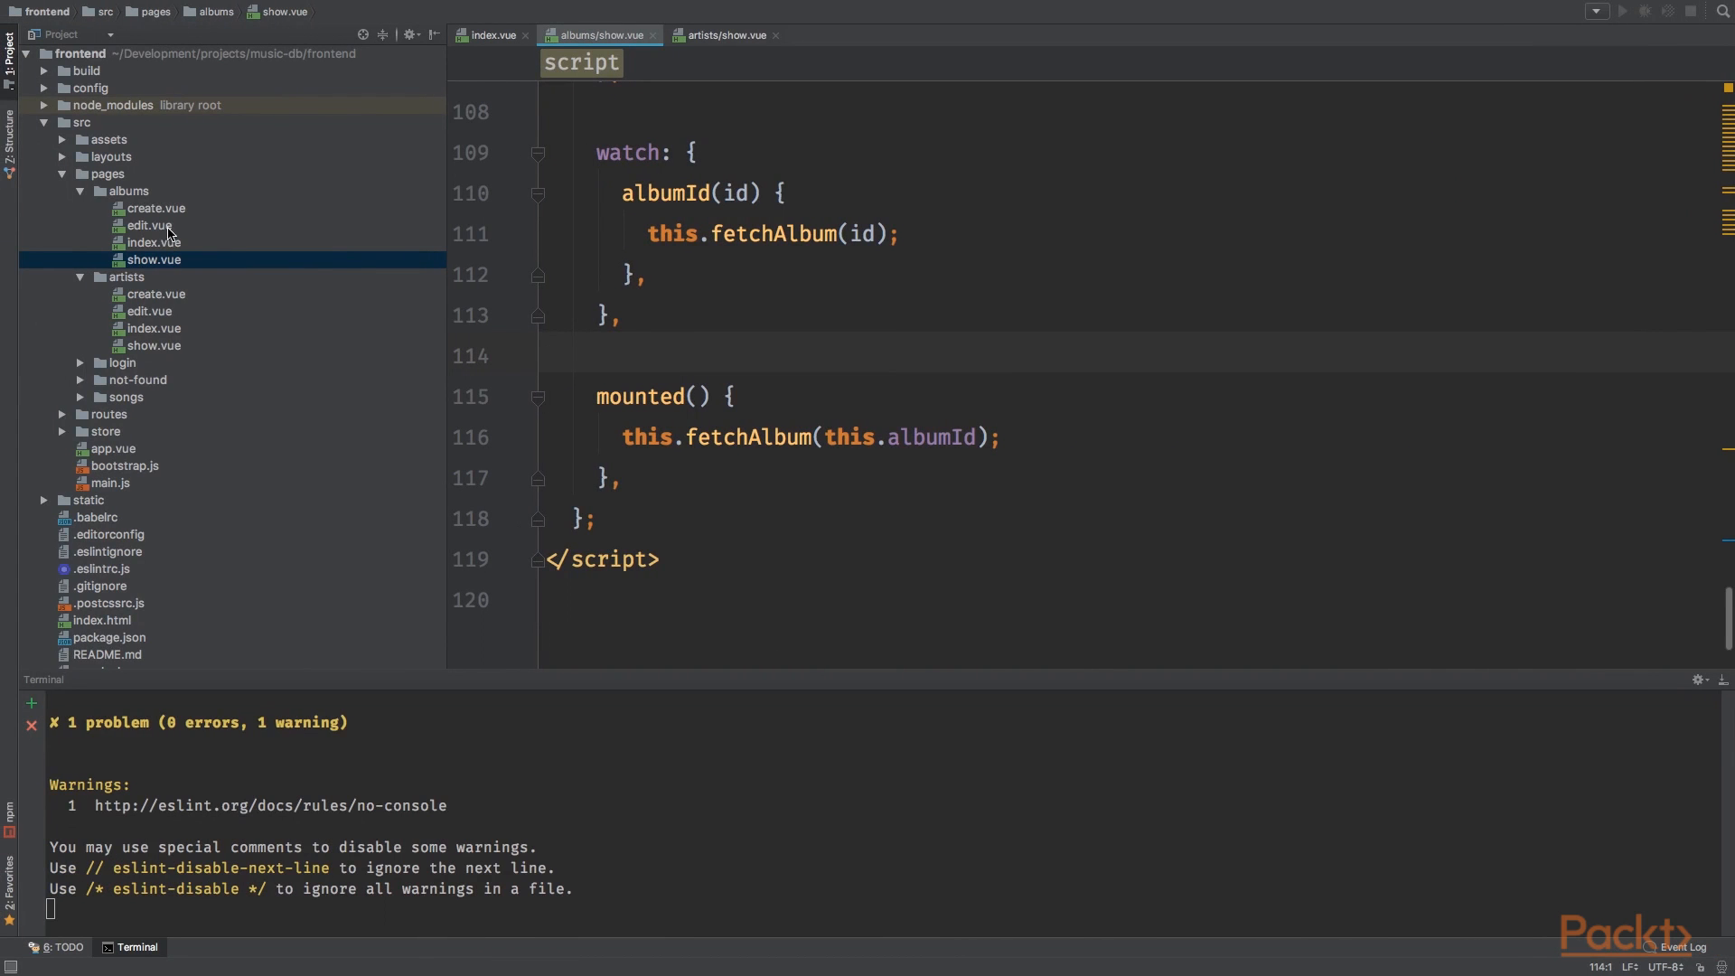
# Step: Paste the artist create form into albums/create.vue, retitled 'Create a new album' and submitting createAlbum
pyautogui.click(156, 292)
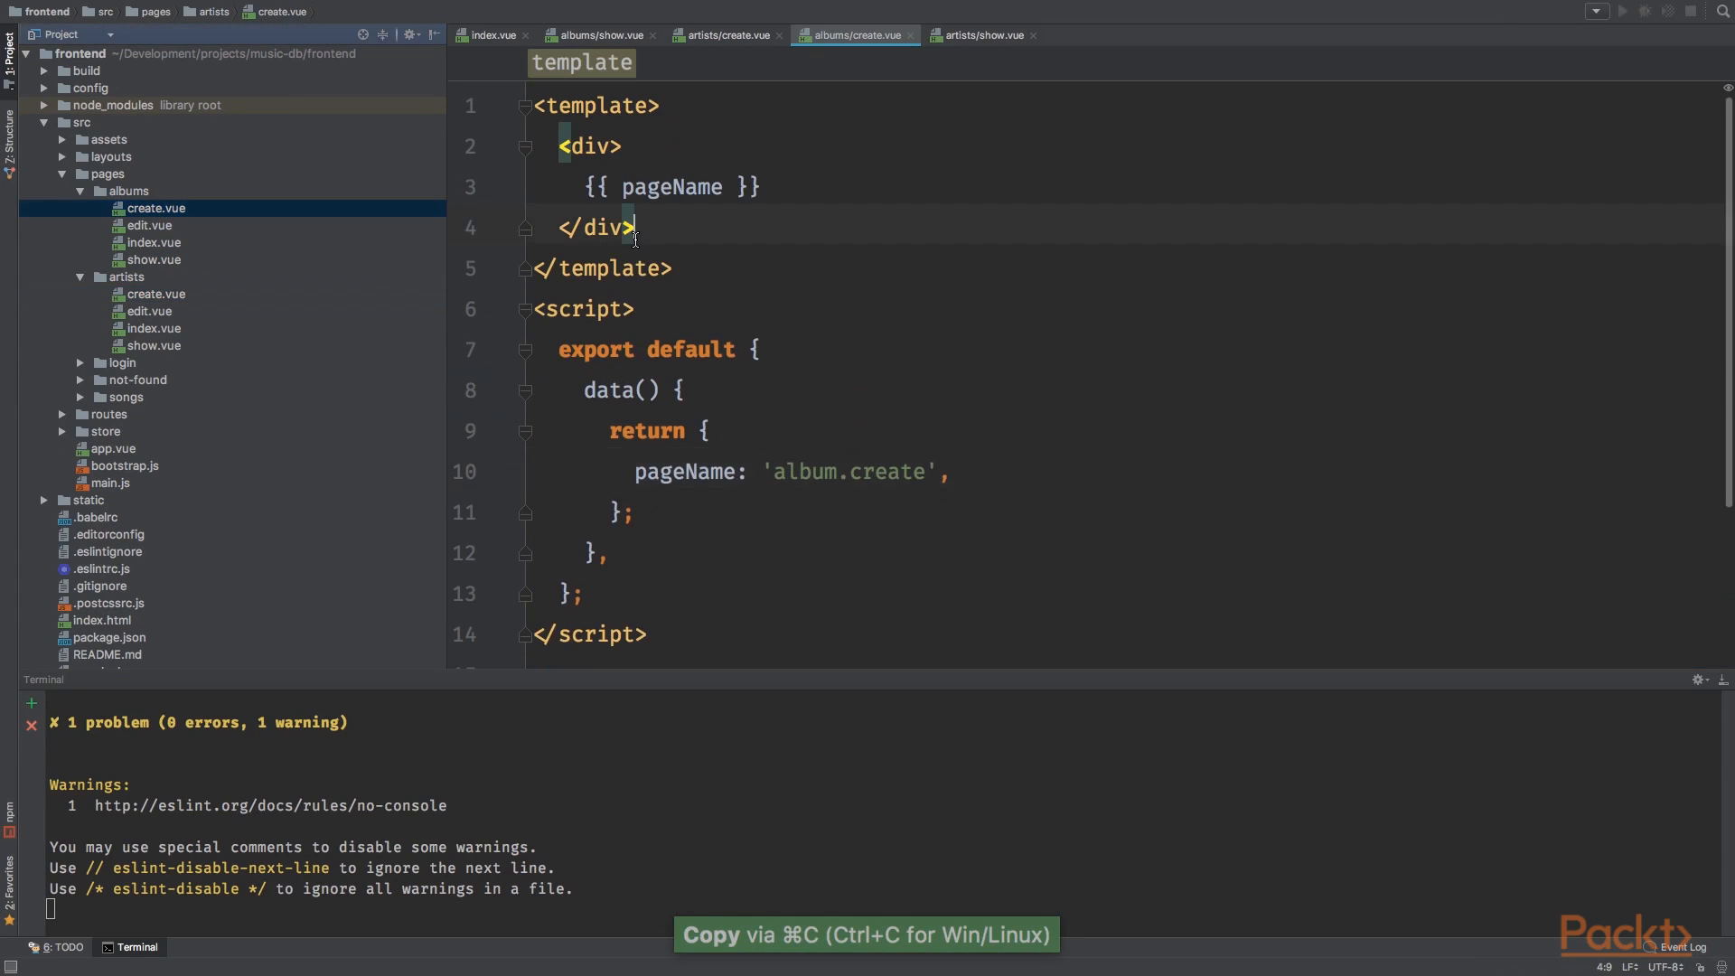
pyautogui.press('cmd+v')
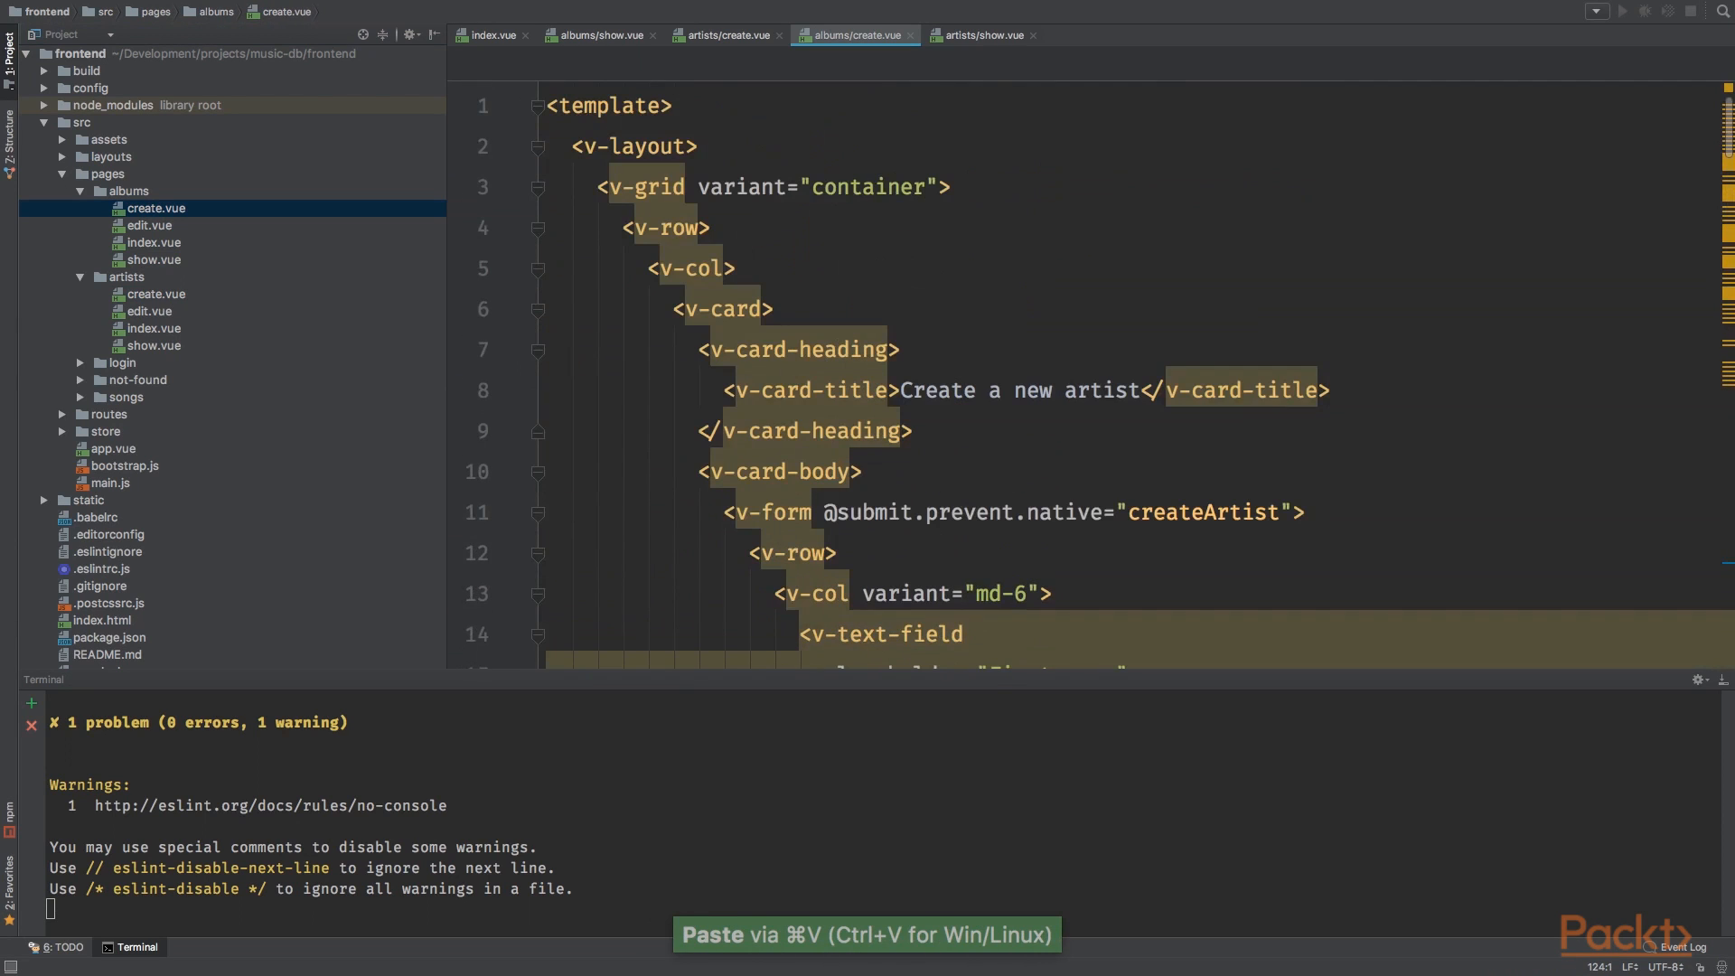
pyautogui.doubleClick(1100, 390)
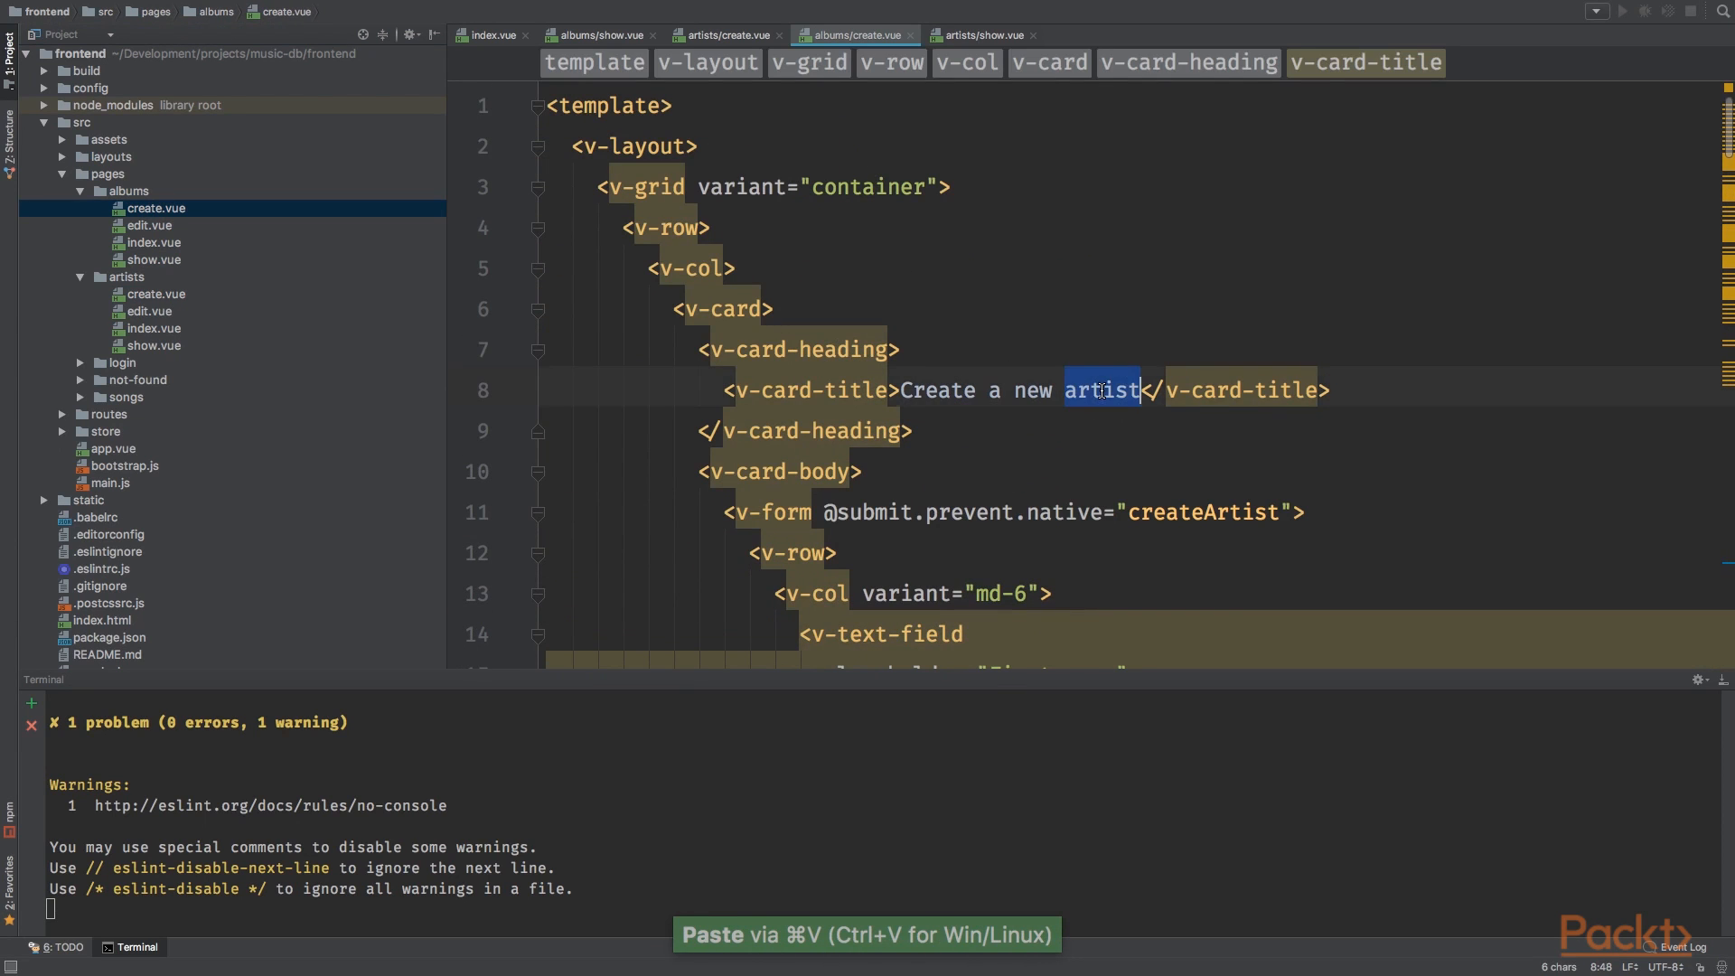
pyautogui.write('album')
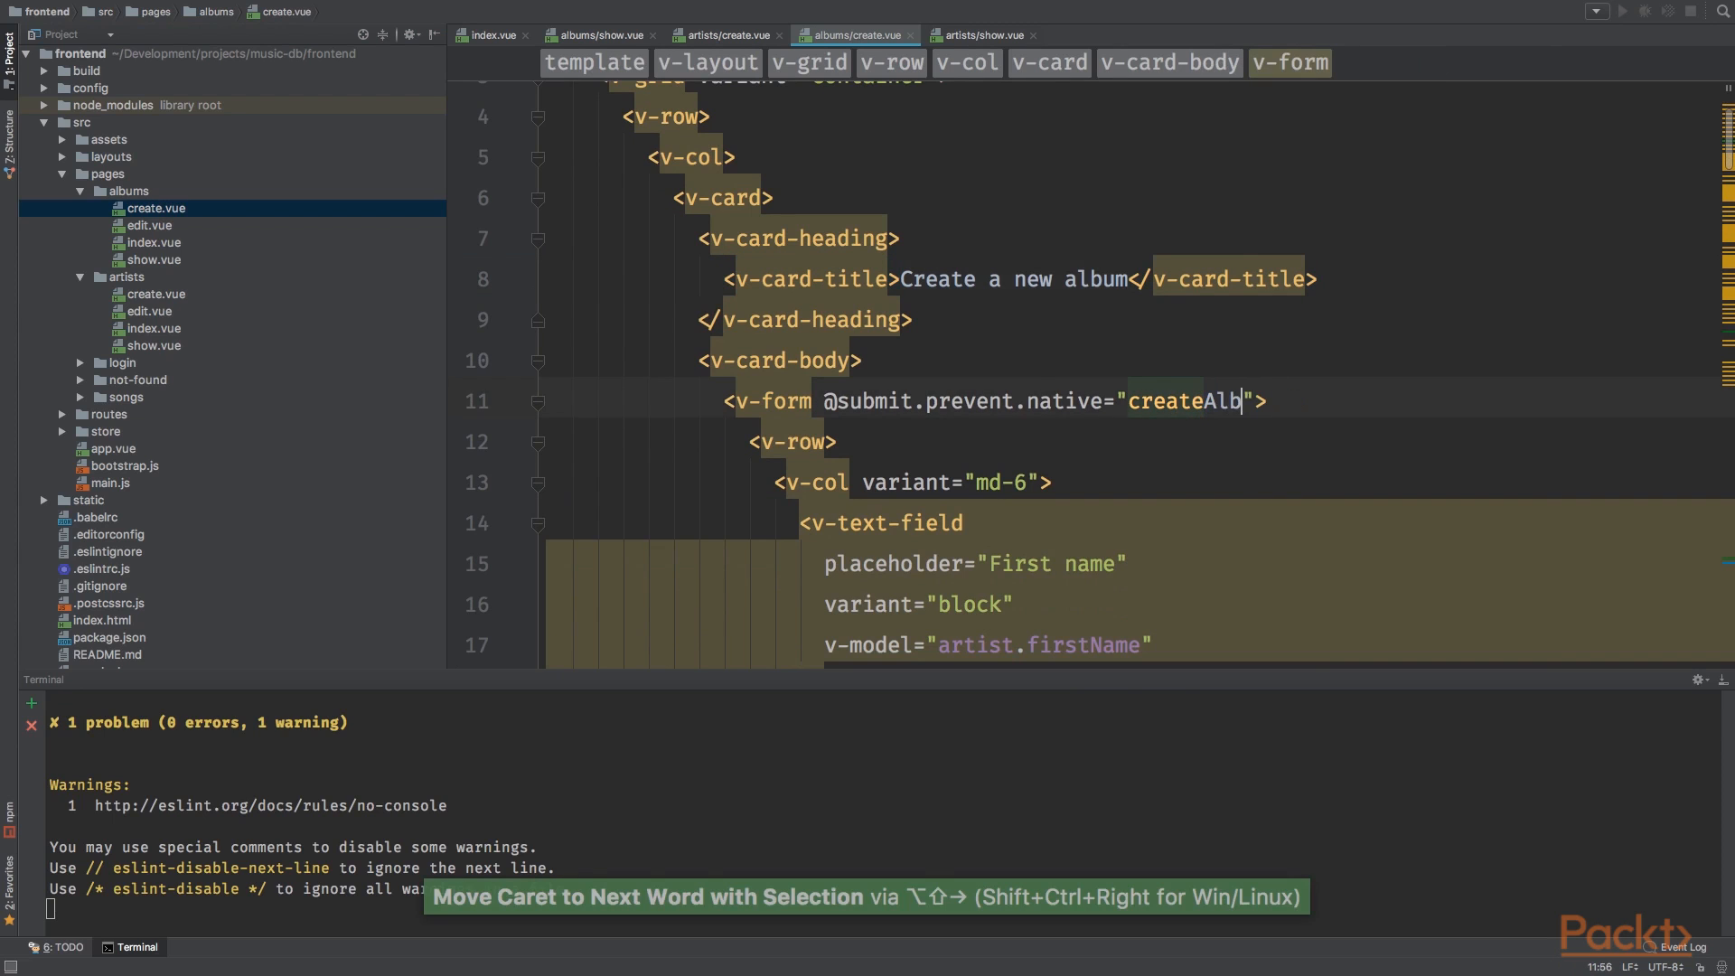
pyautogui.write('um')
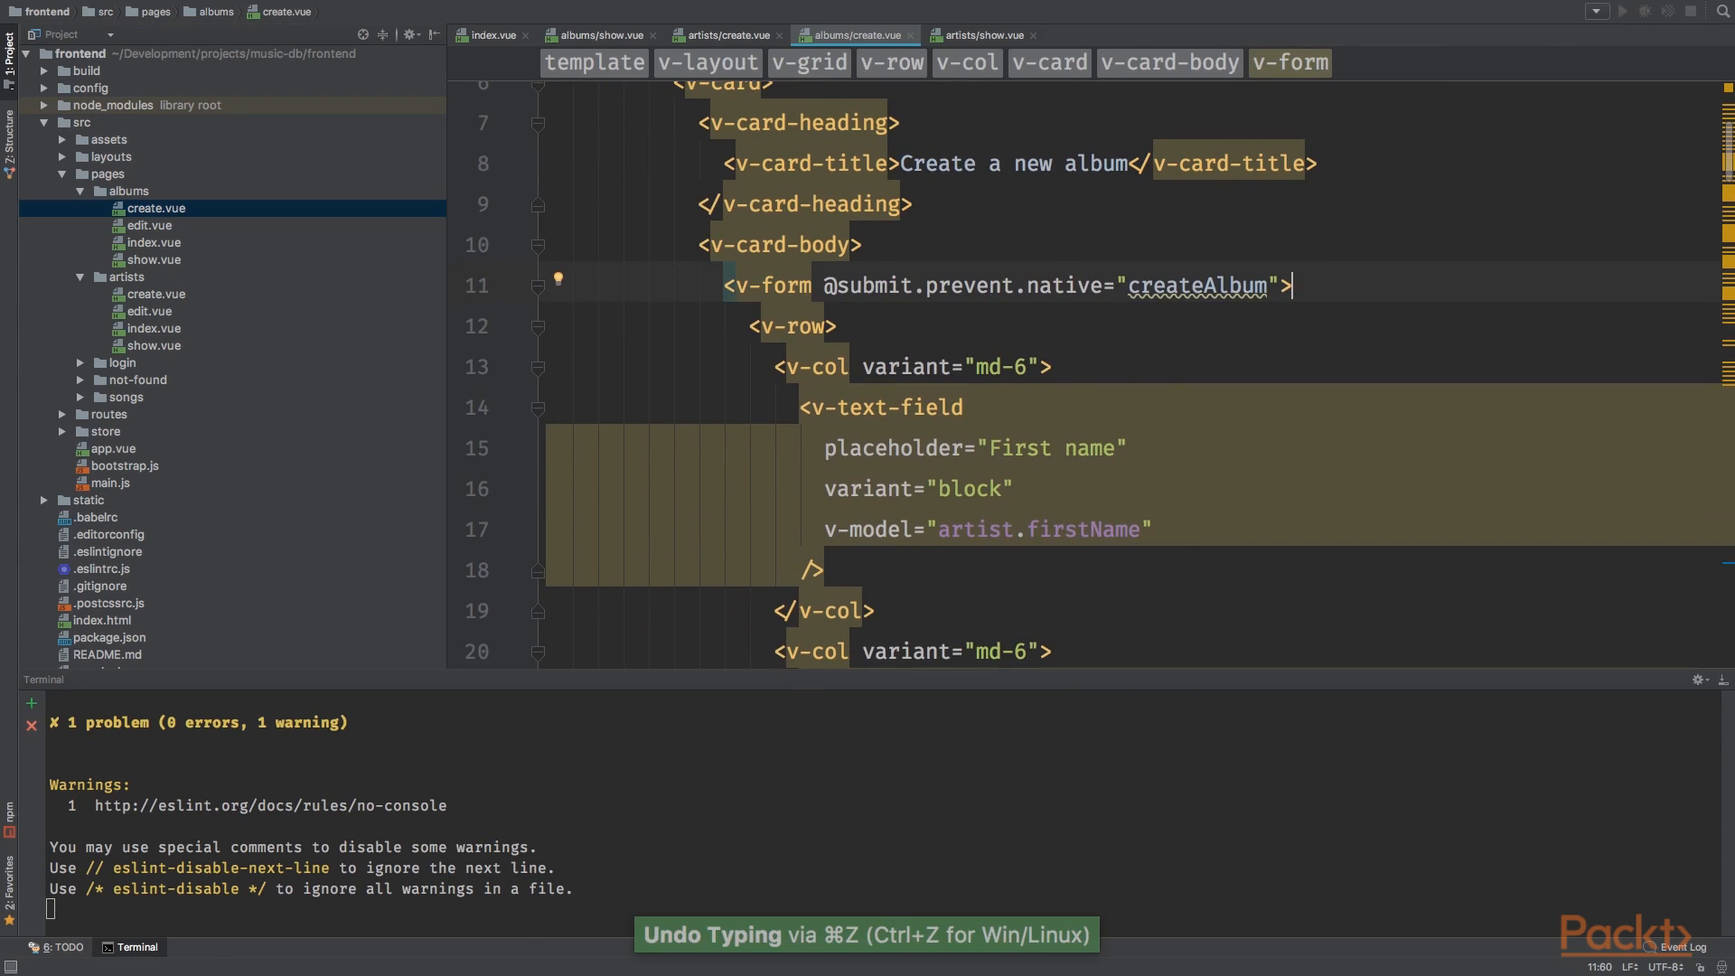
pyautogui.scroll(-3)
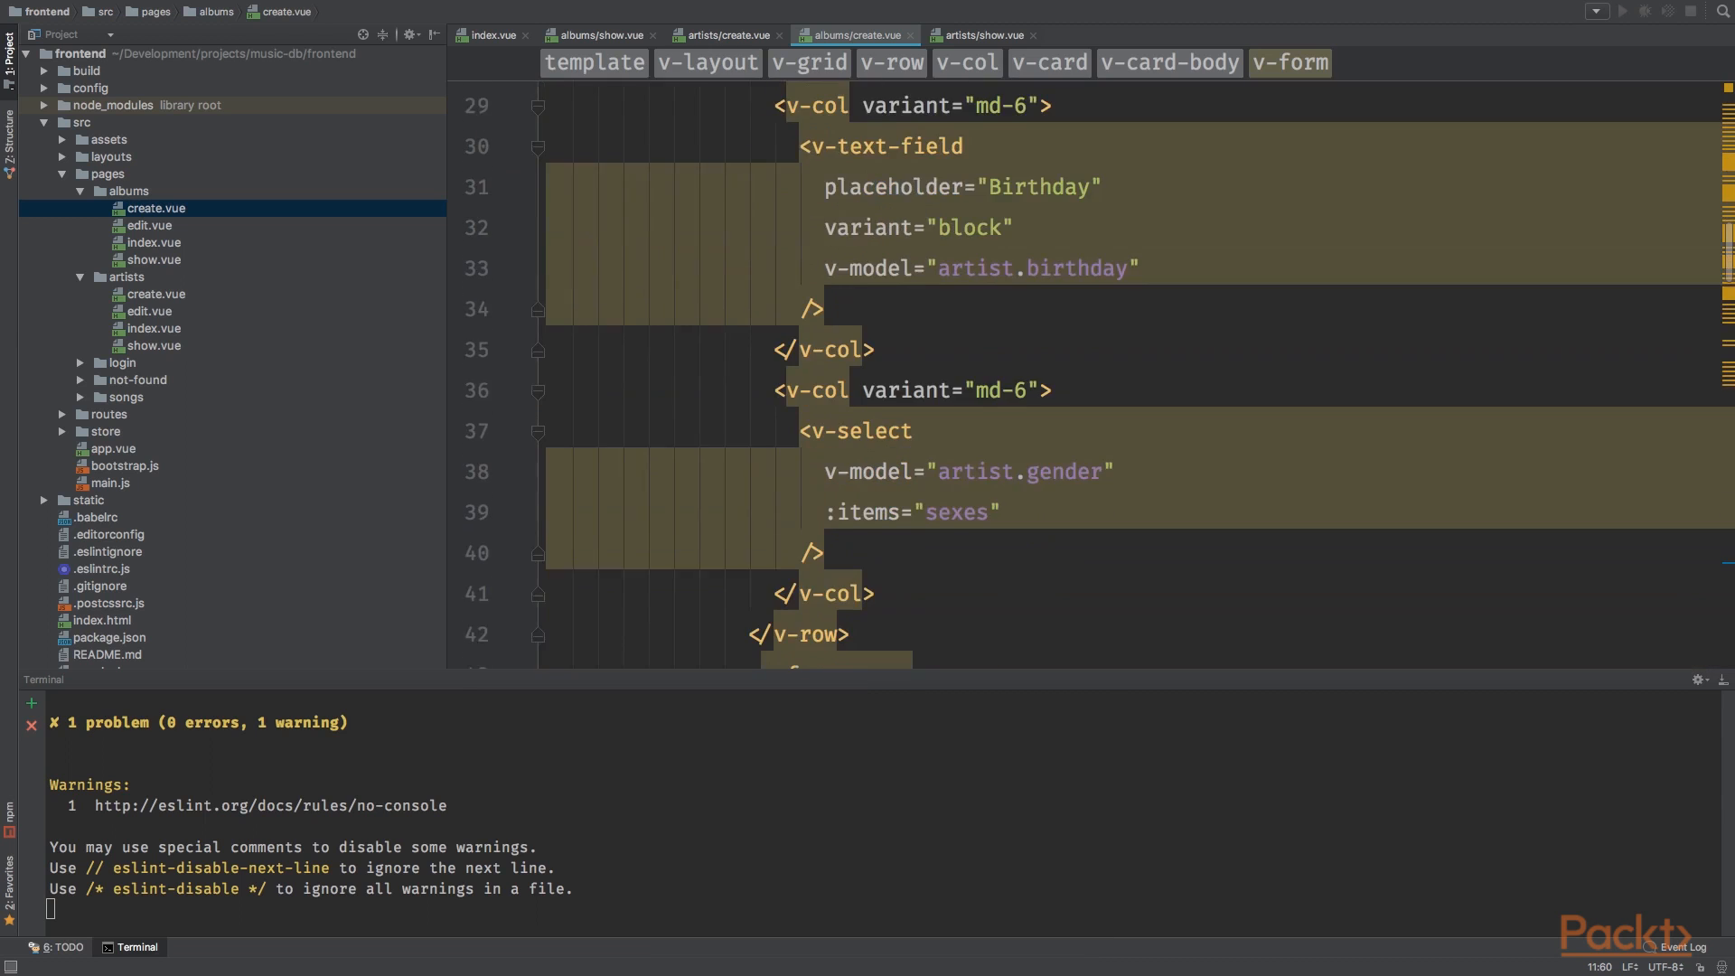
pyautogui.scroll(-3)
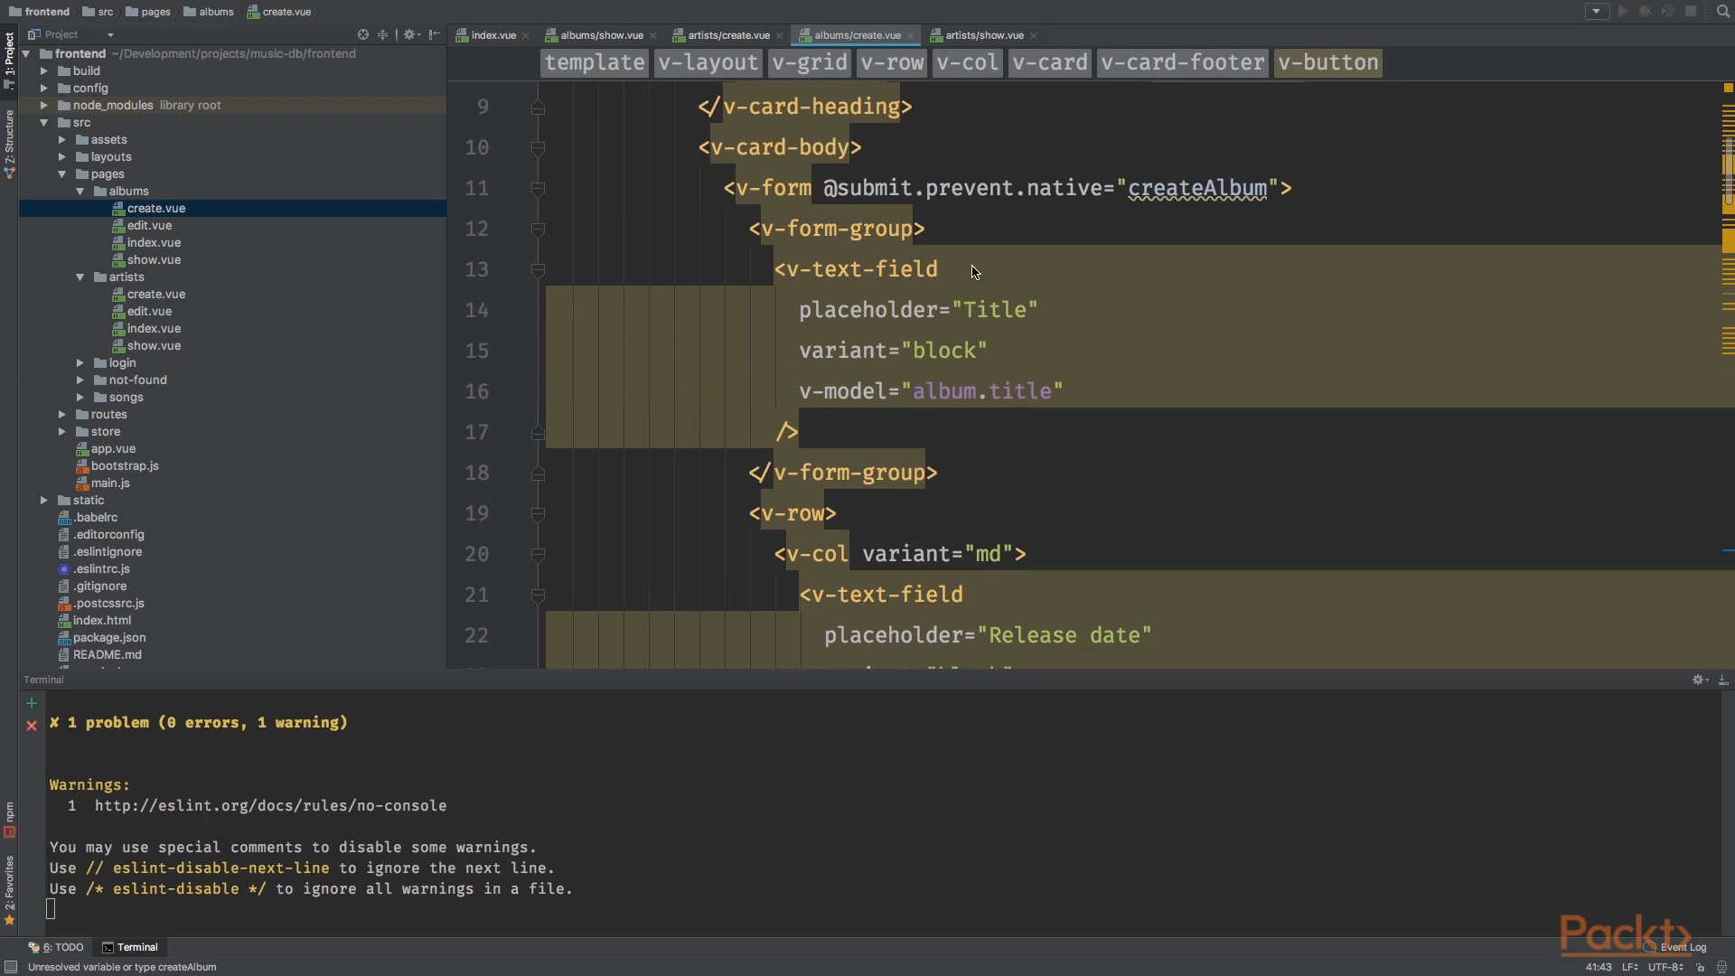
pyautogui.moveTo(780, 232)
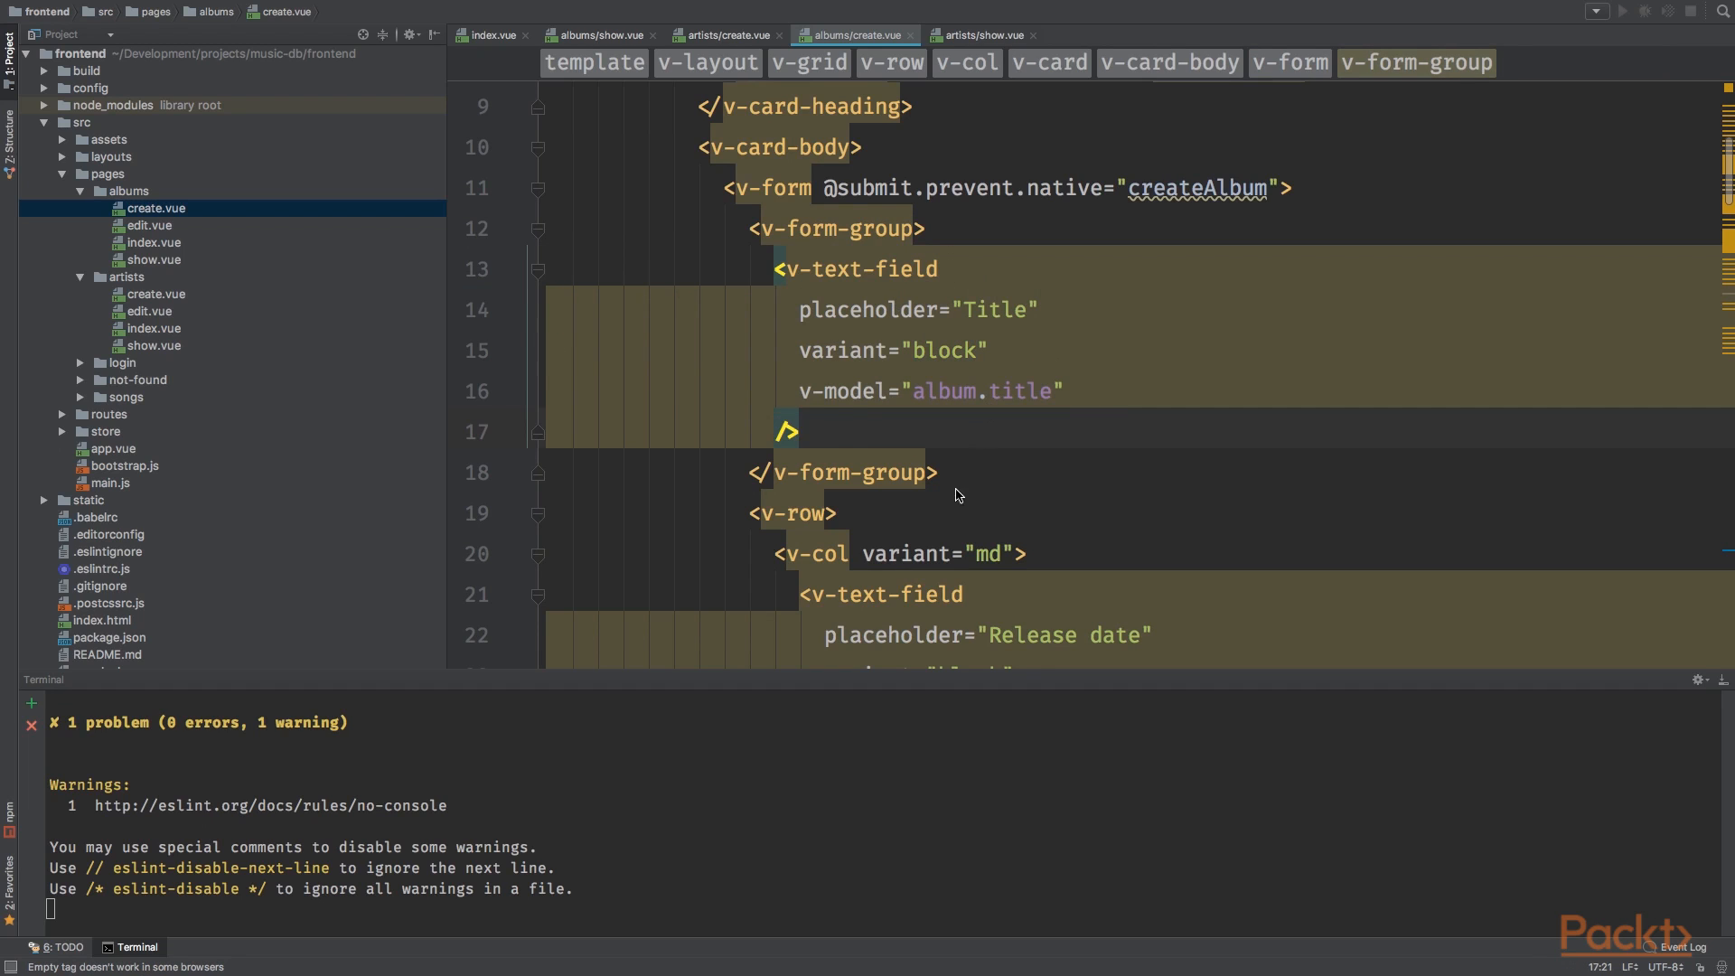
pyautogui.scroll(-3)
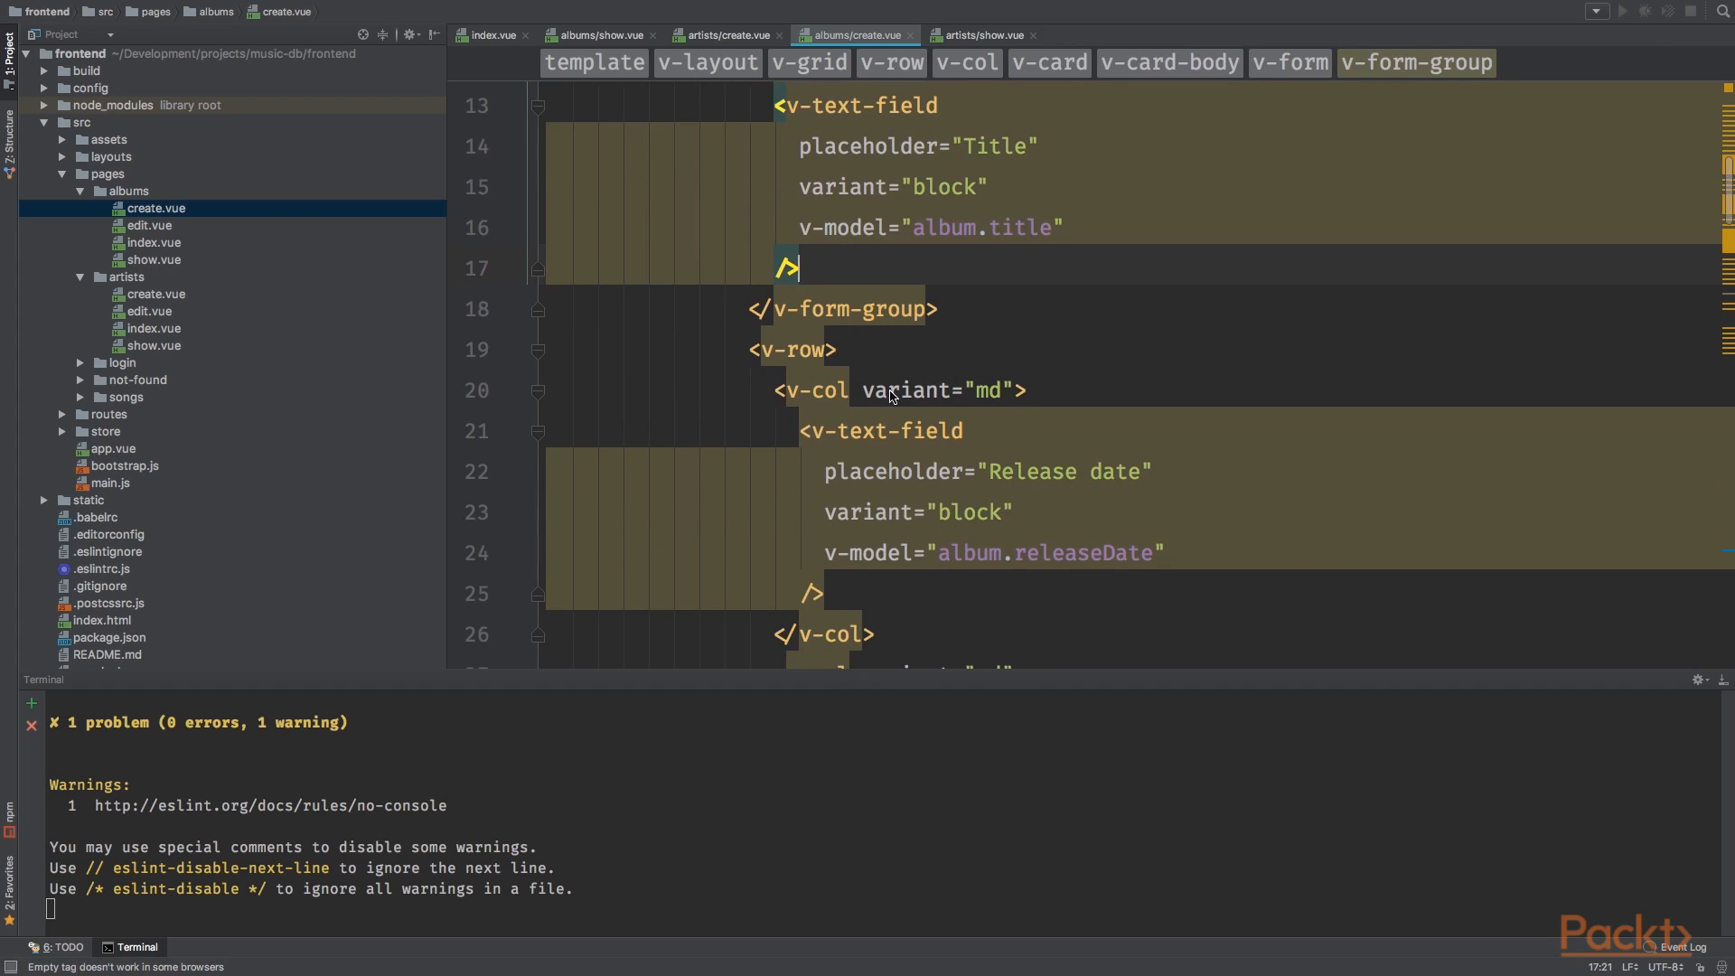
pyautogui.scroll(-3)
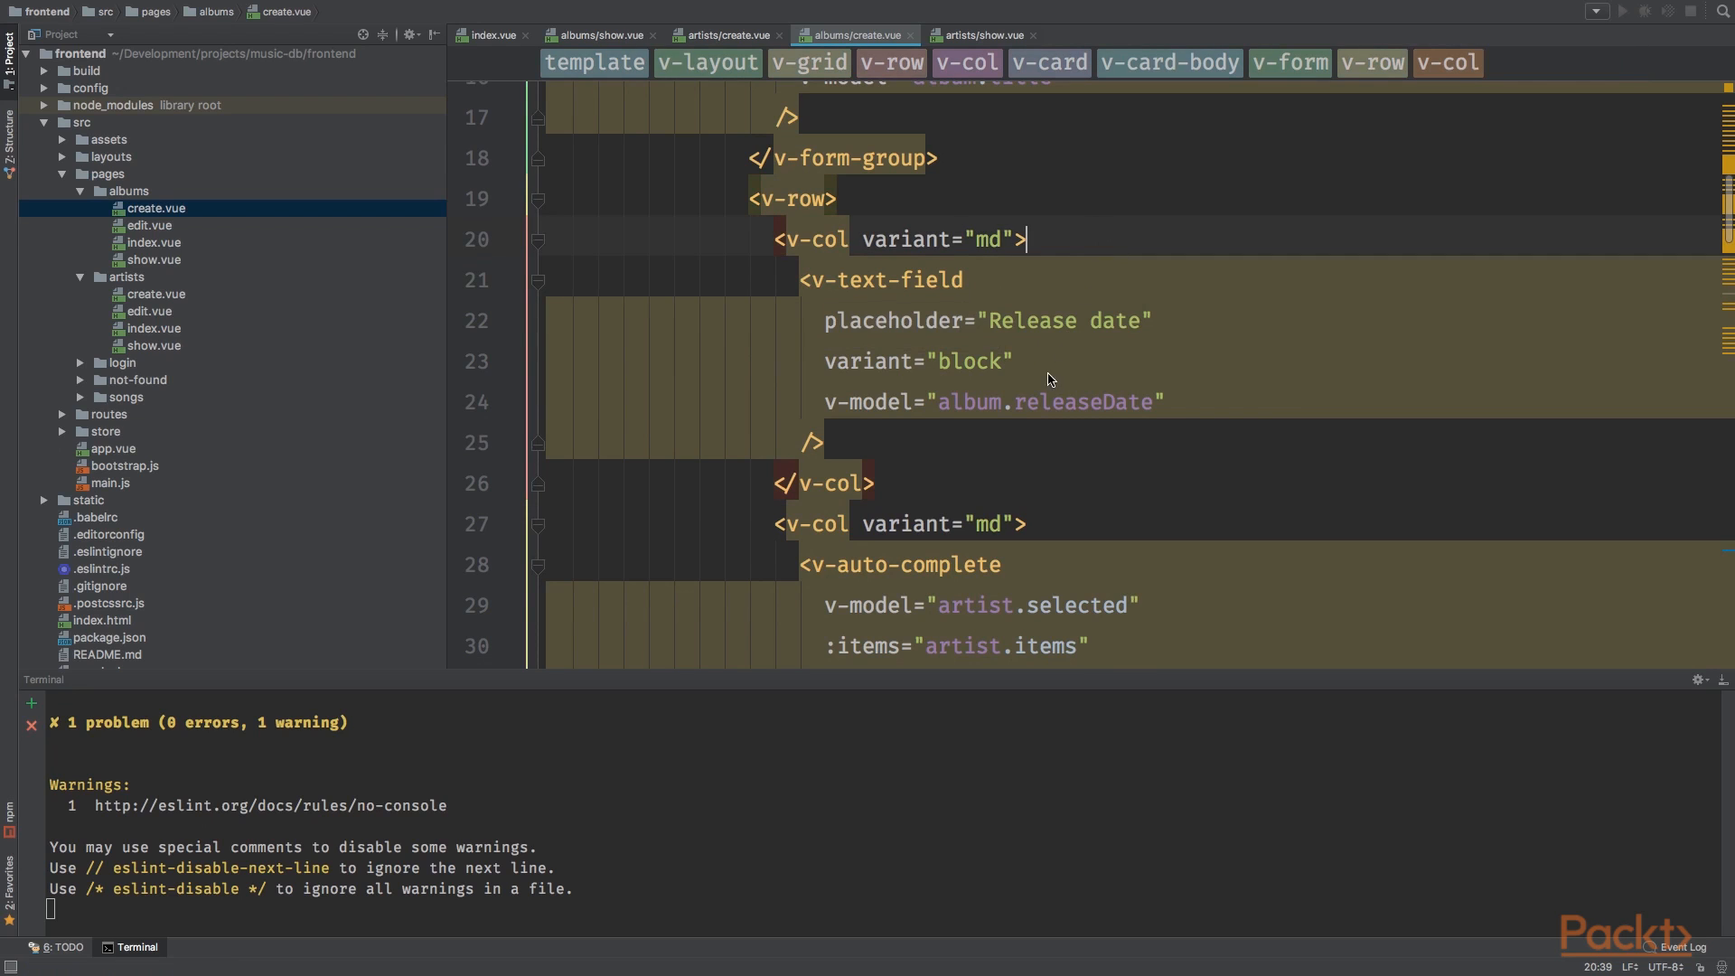
pyautogui.scroll(-3)
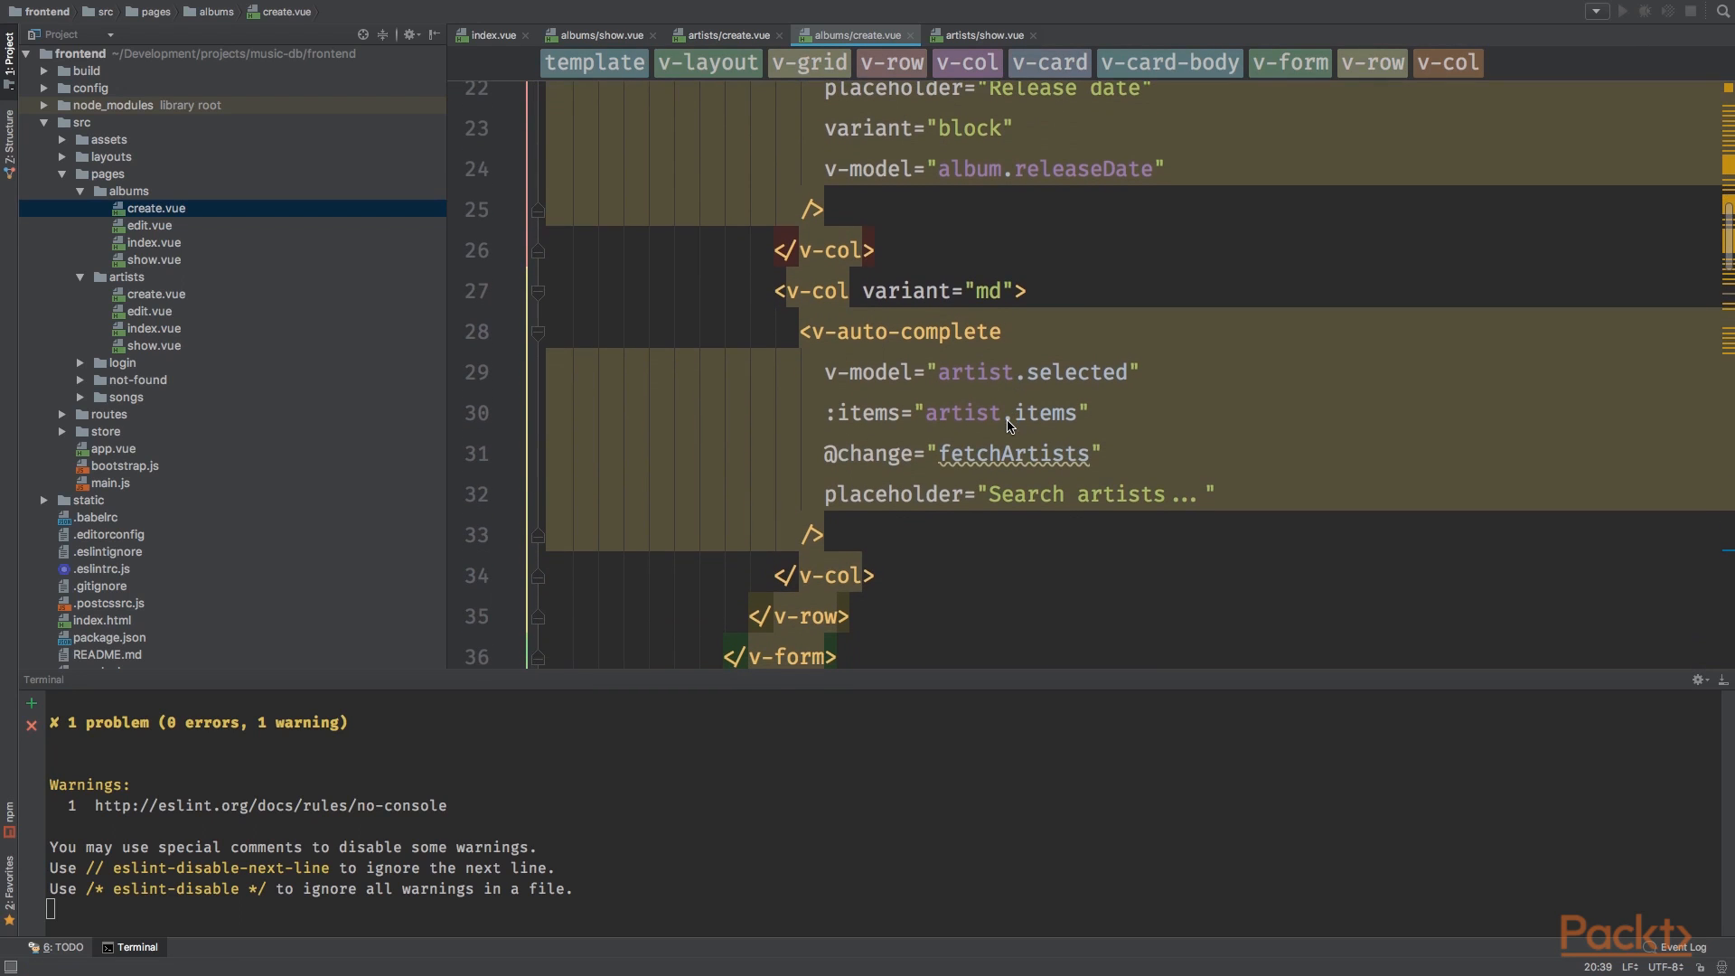
pyautogui.moveTo(962, 369)
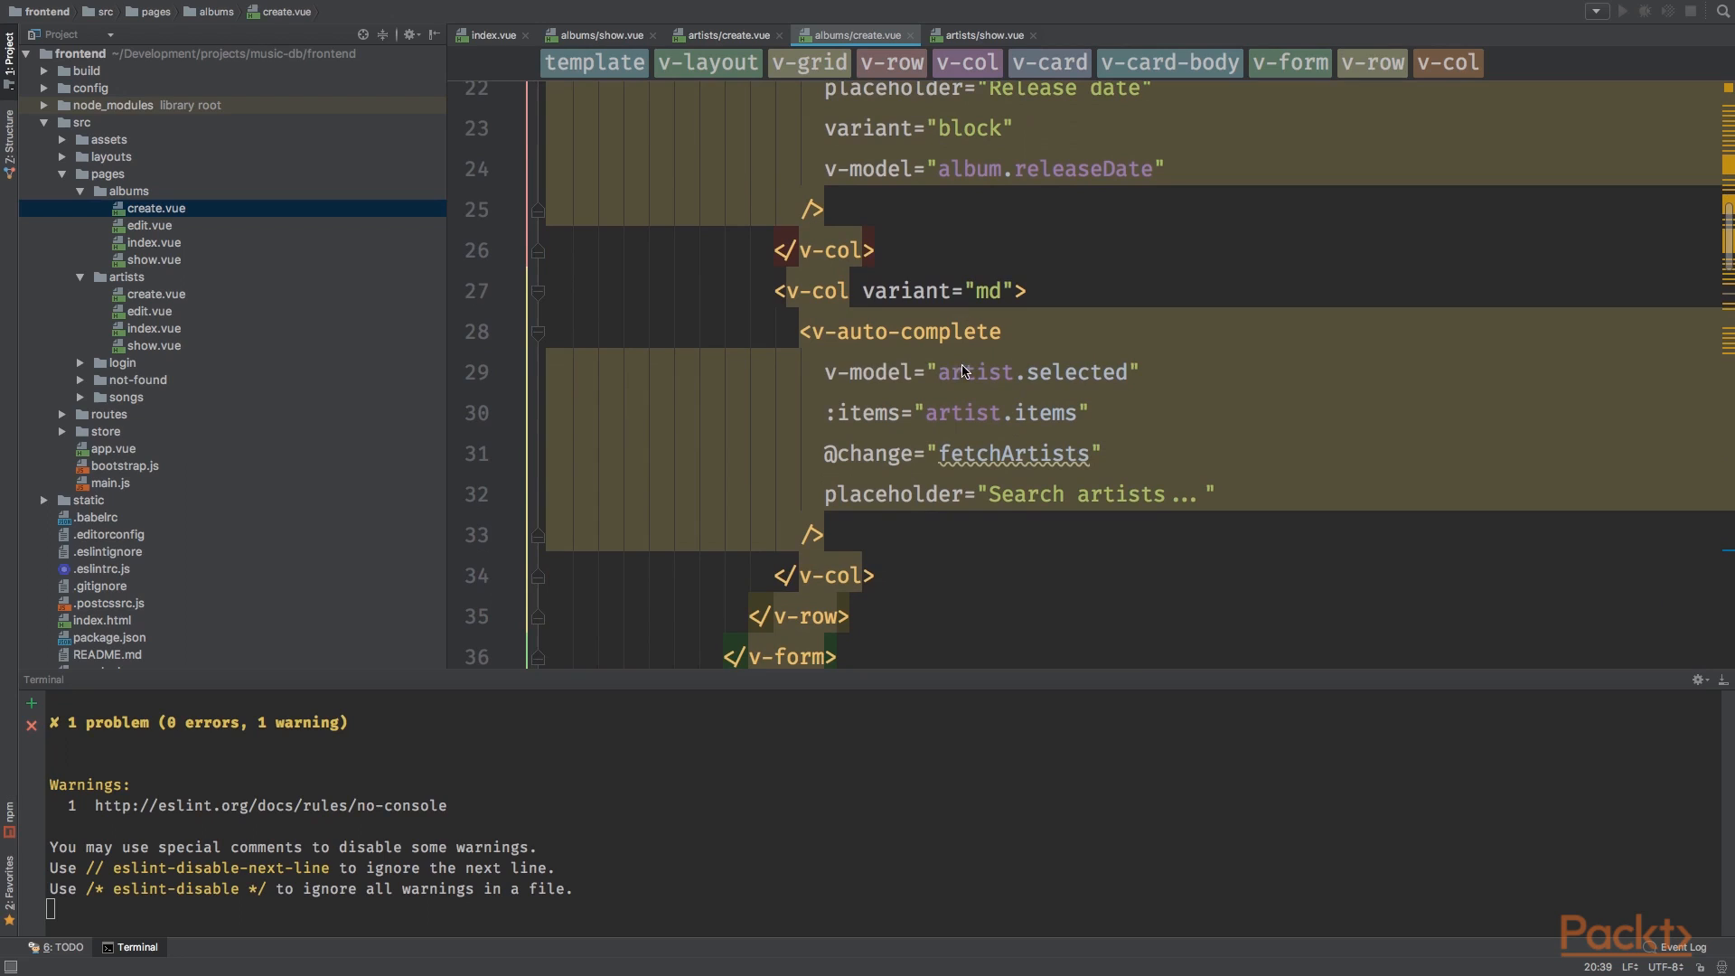
pyautogui.moveTo(1081, 356)
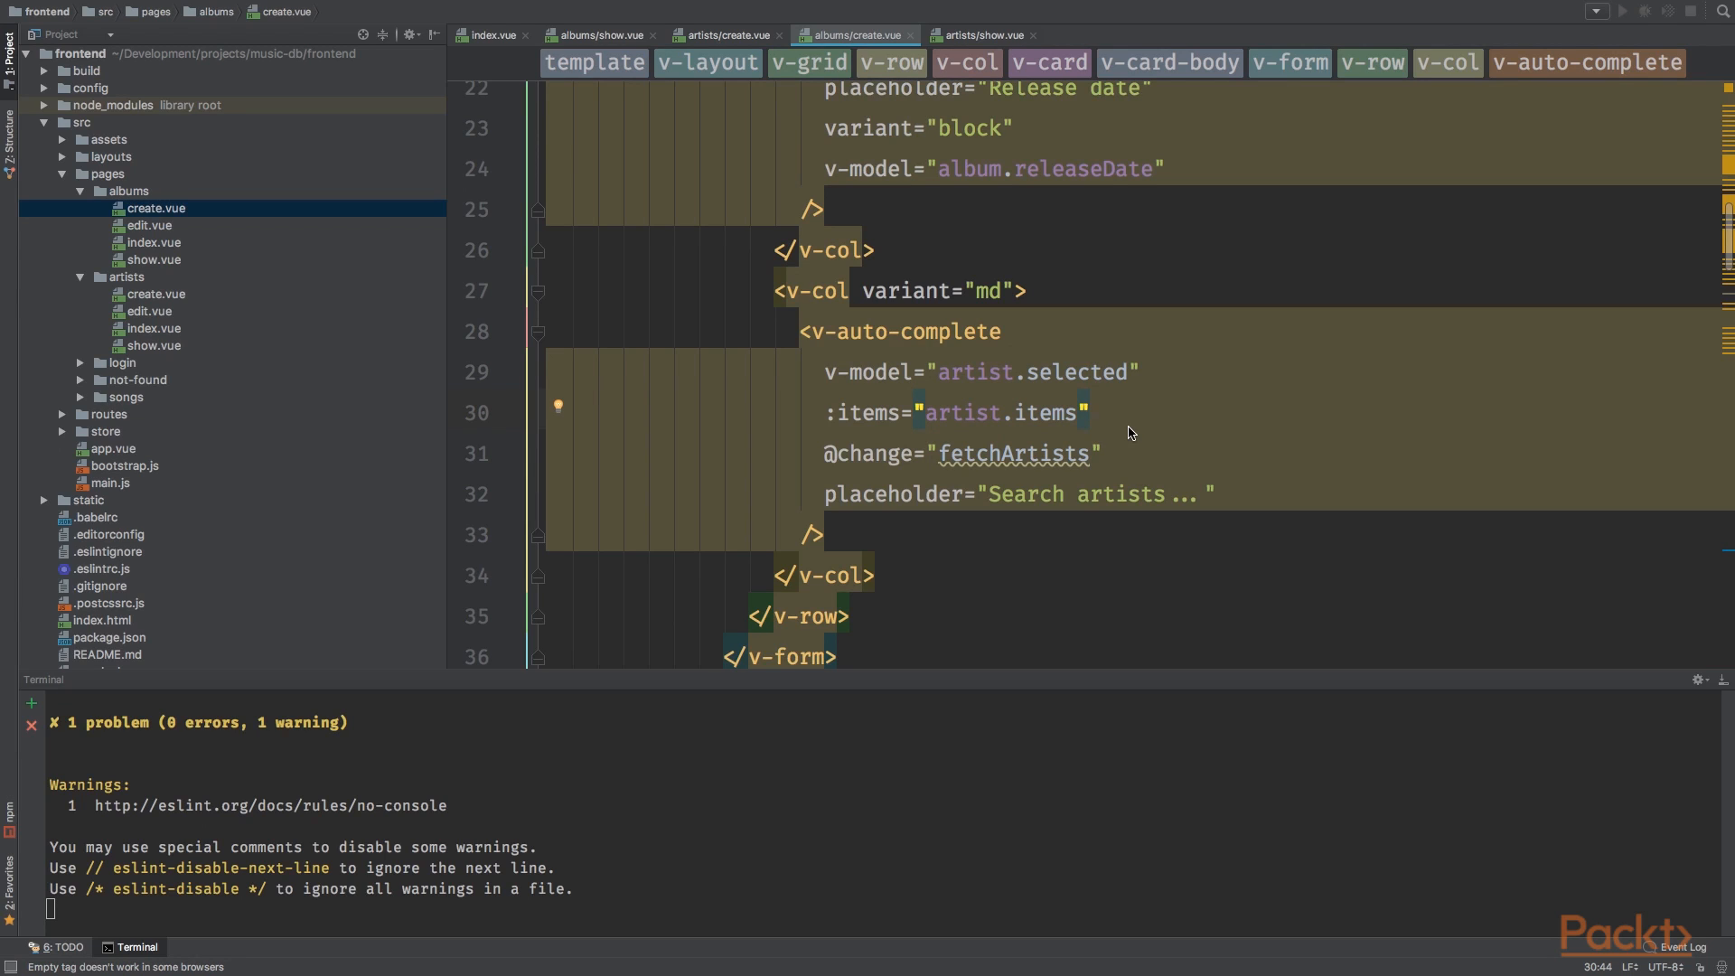
pyautogui.click(1090, 412)
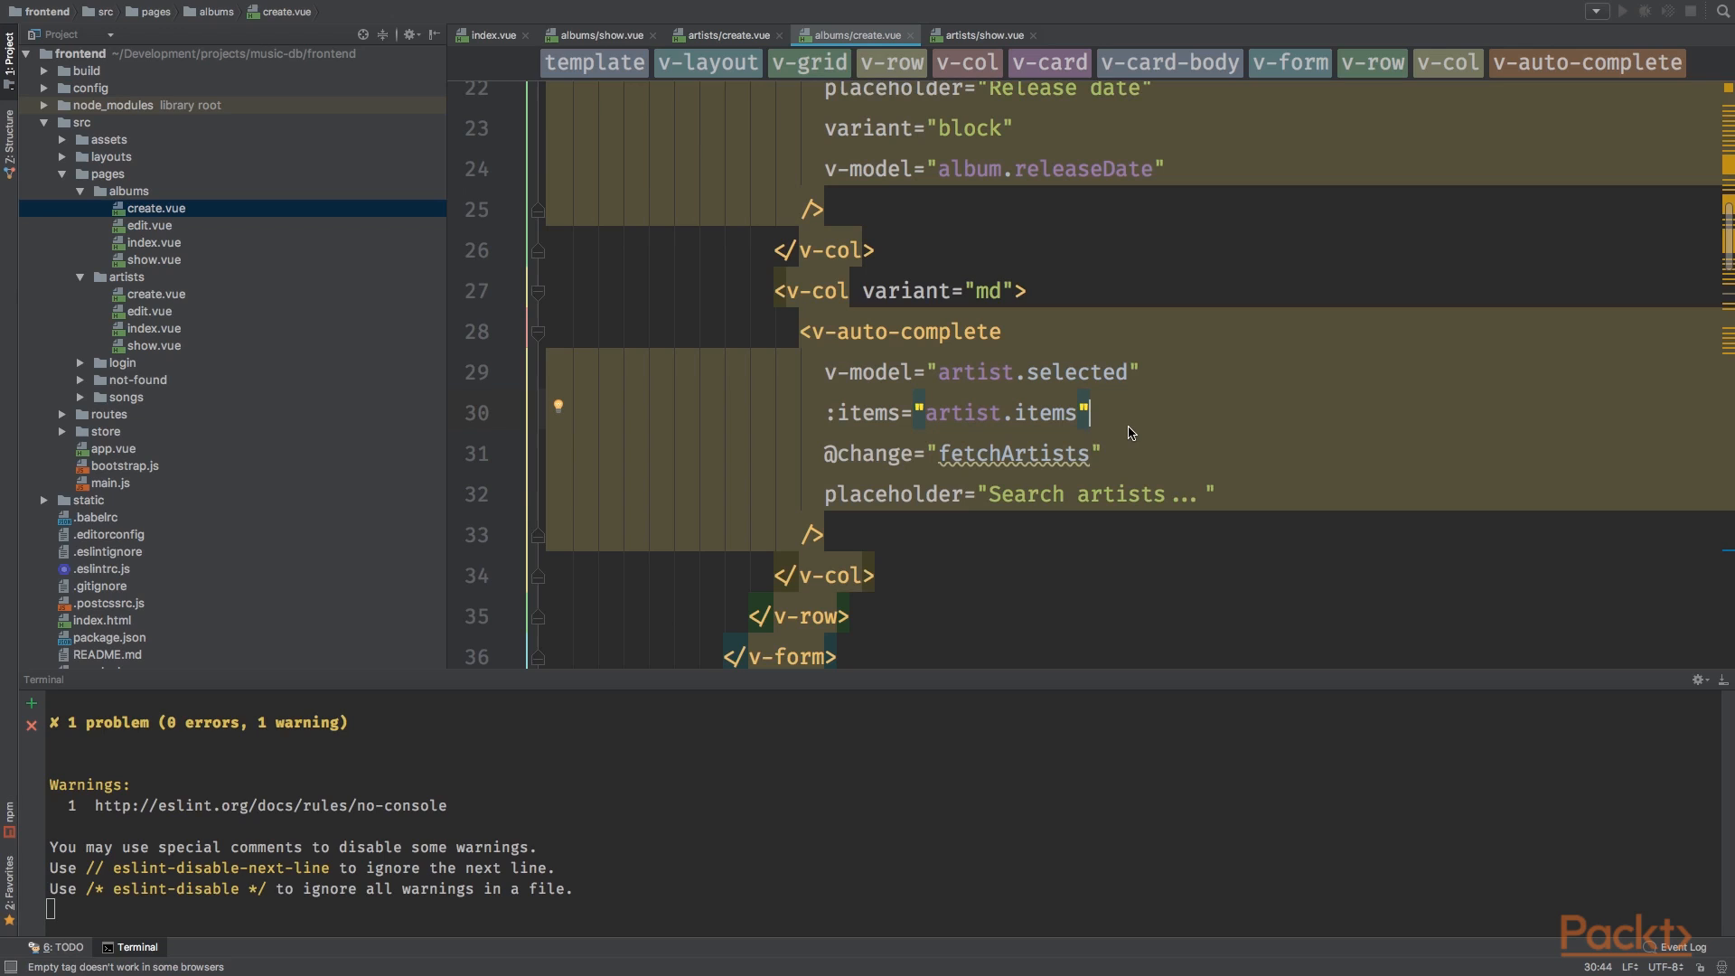
pyautogui.doubleClick(1012, 454)
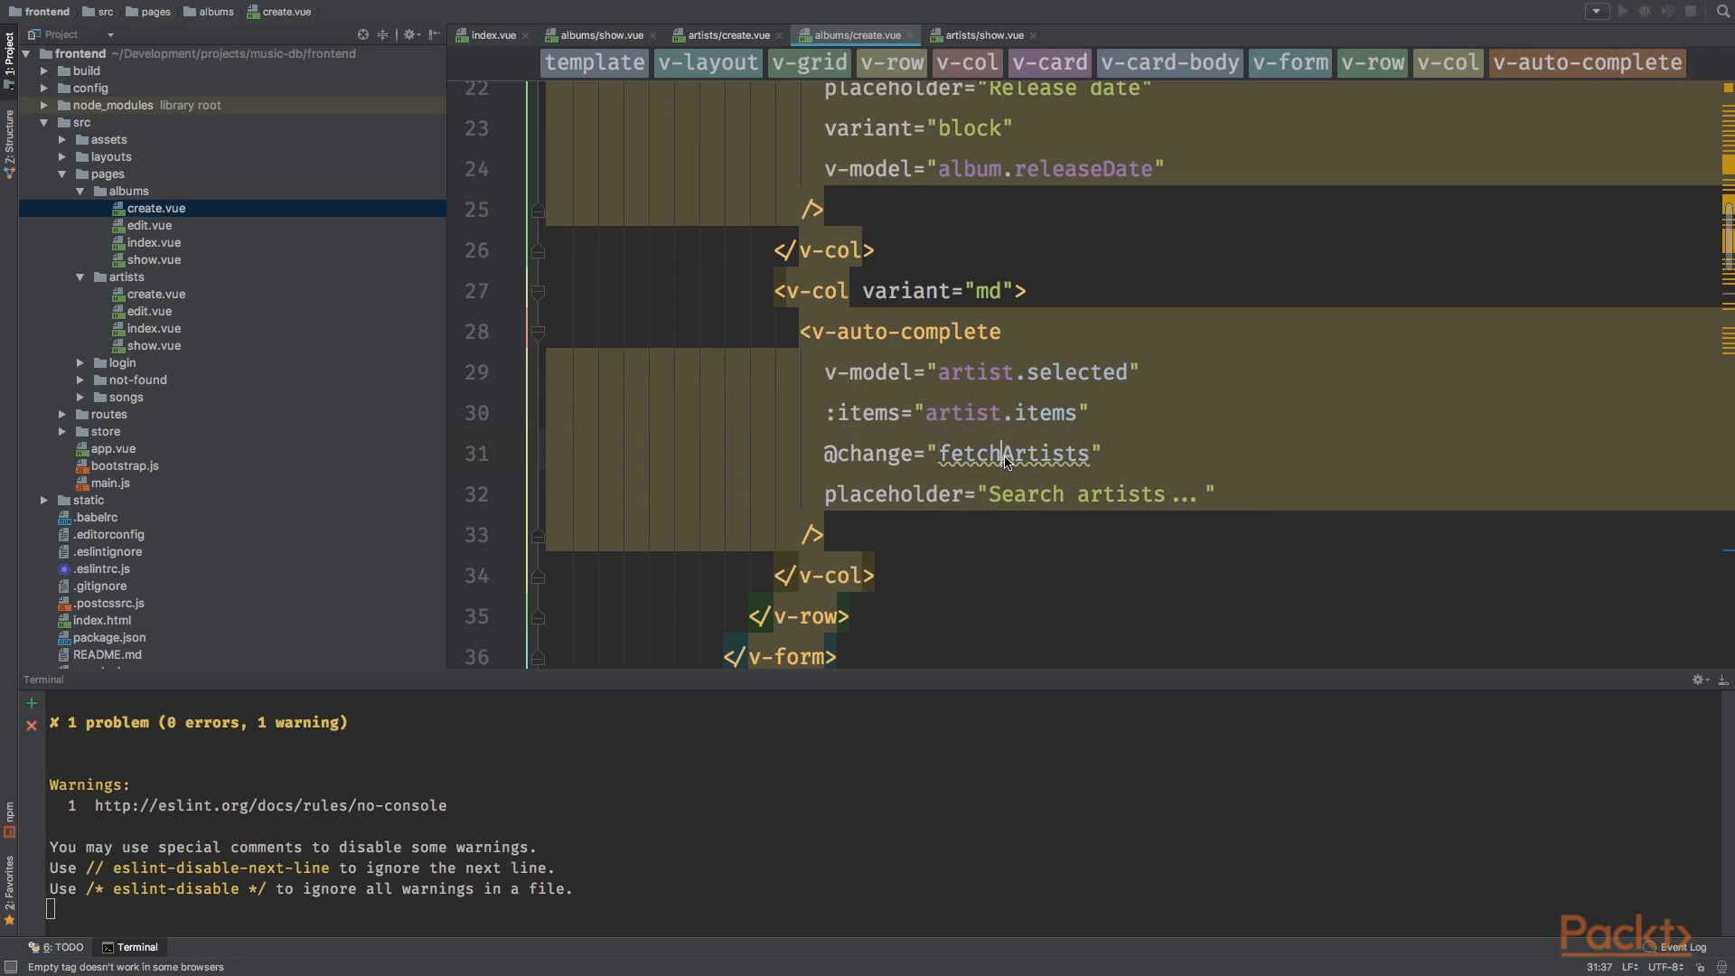
pyautogui.doubleClick(1041, 452)
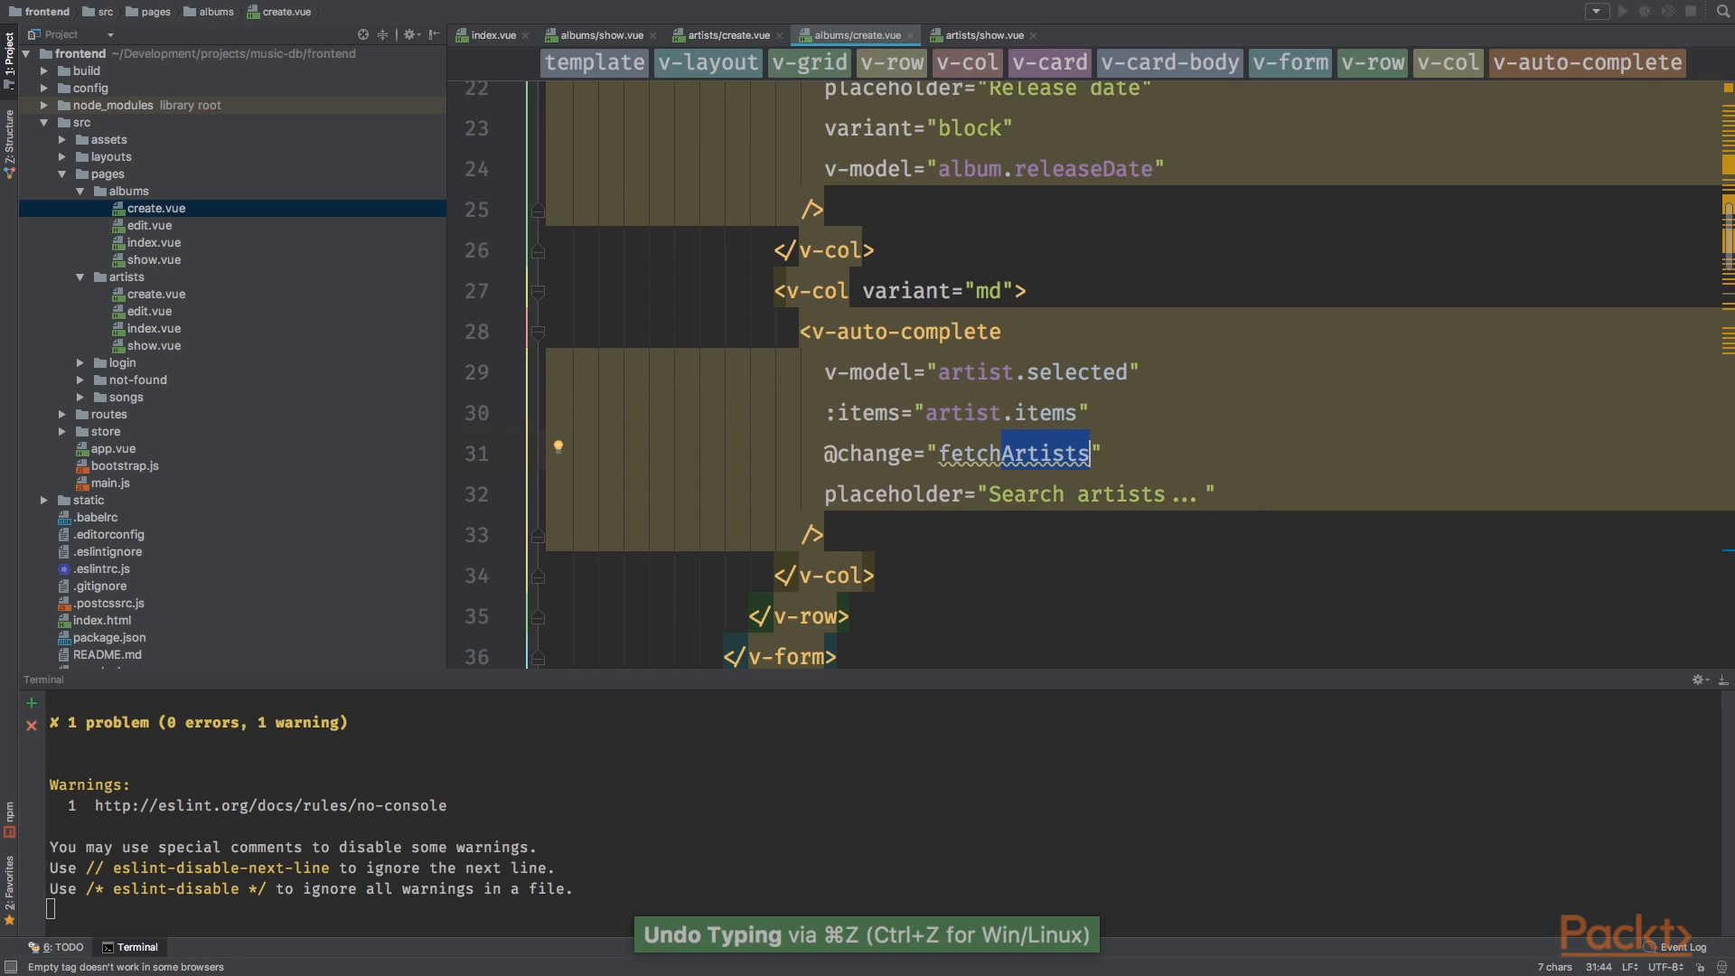
pyautogui.moveTo(1037, 551)
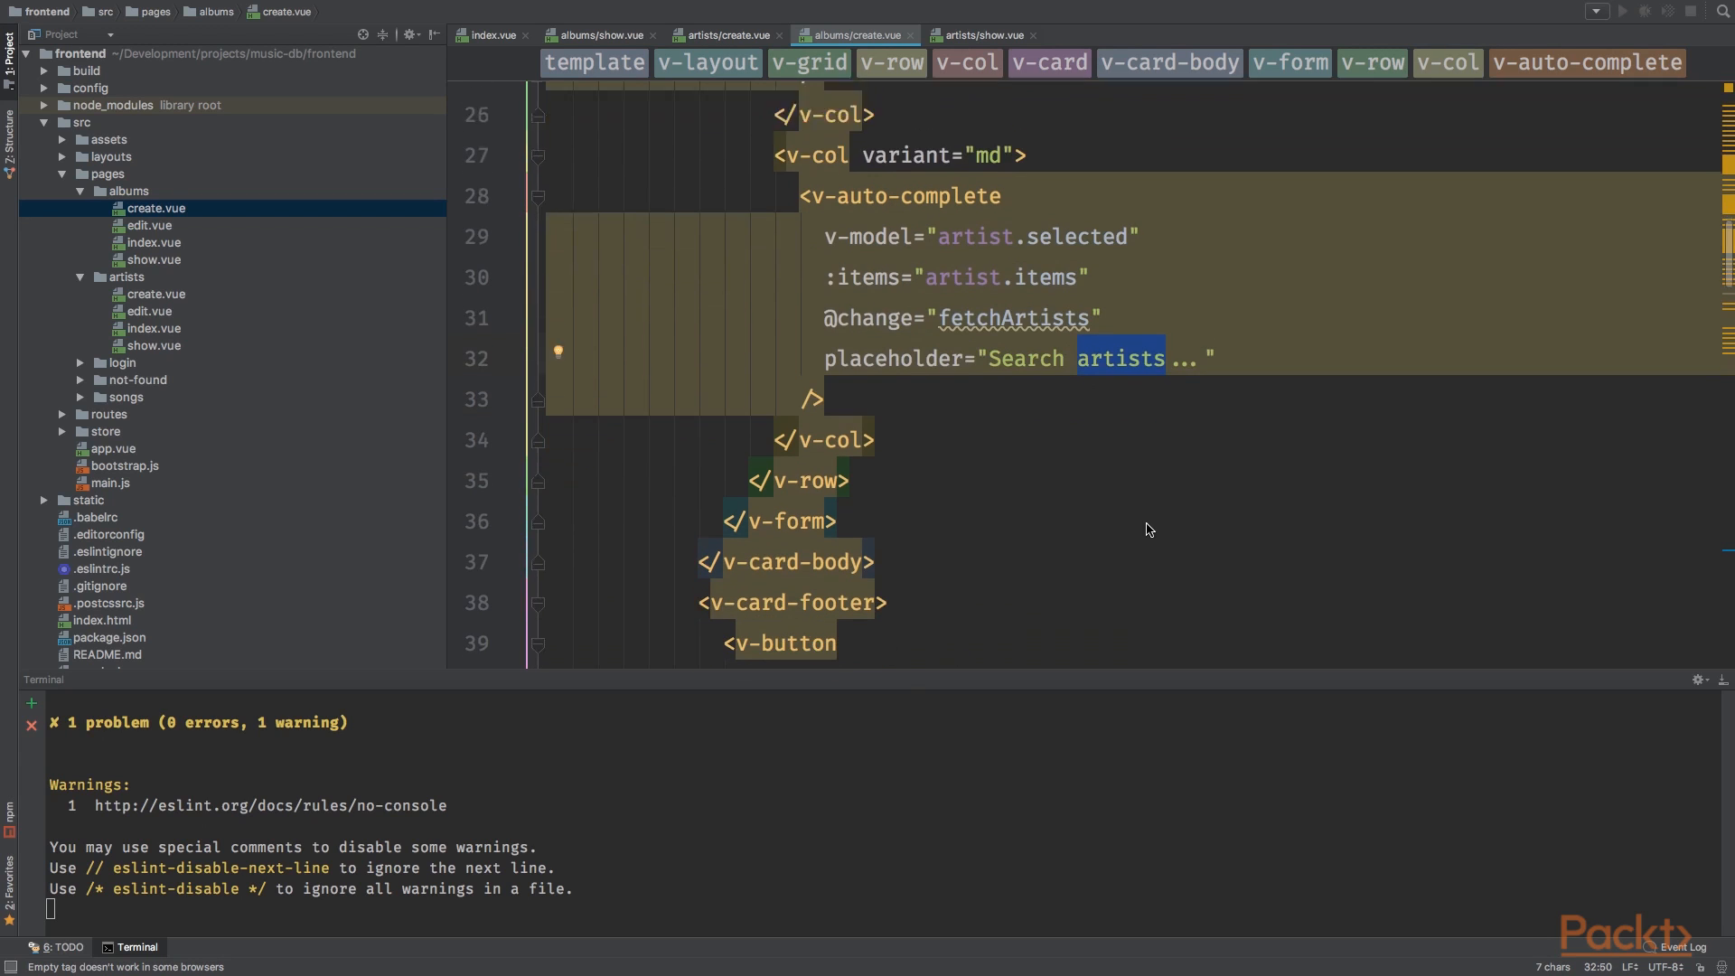
pyautogui.scroll(-3)
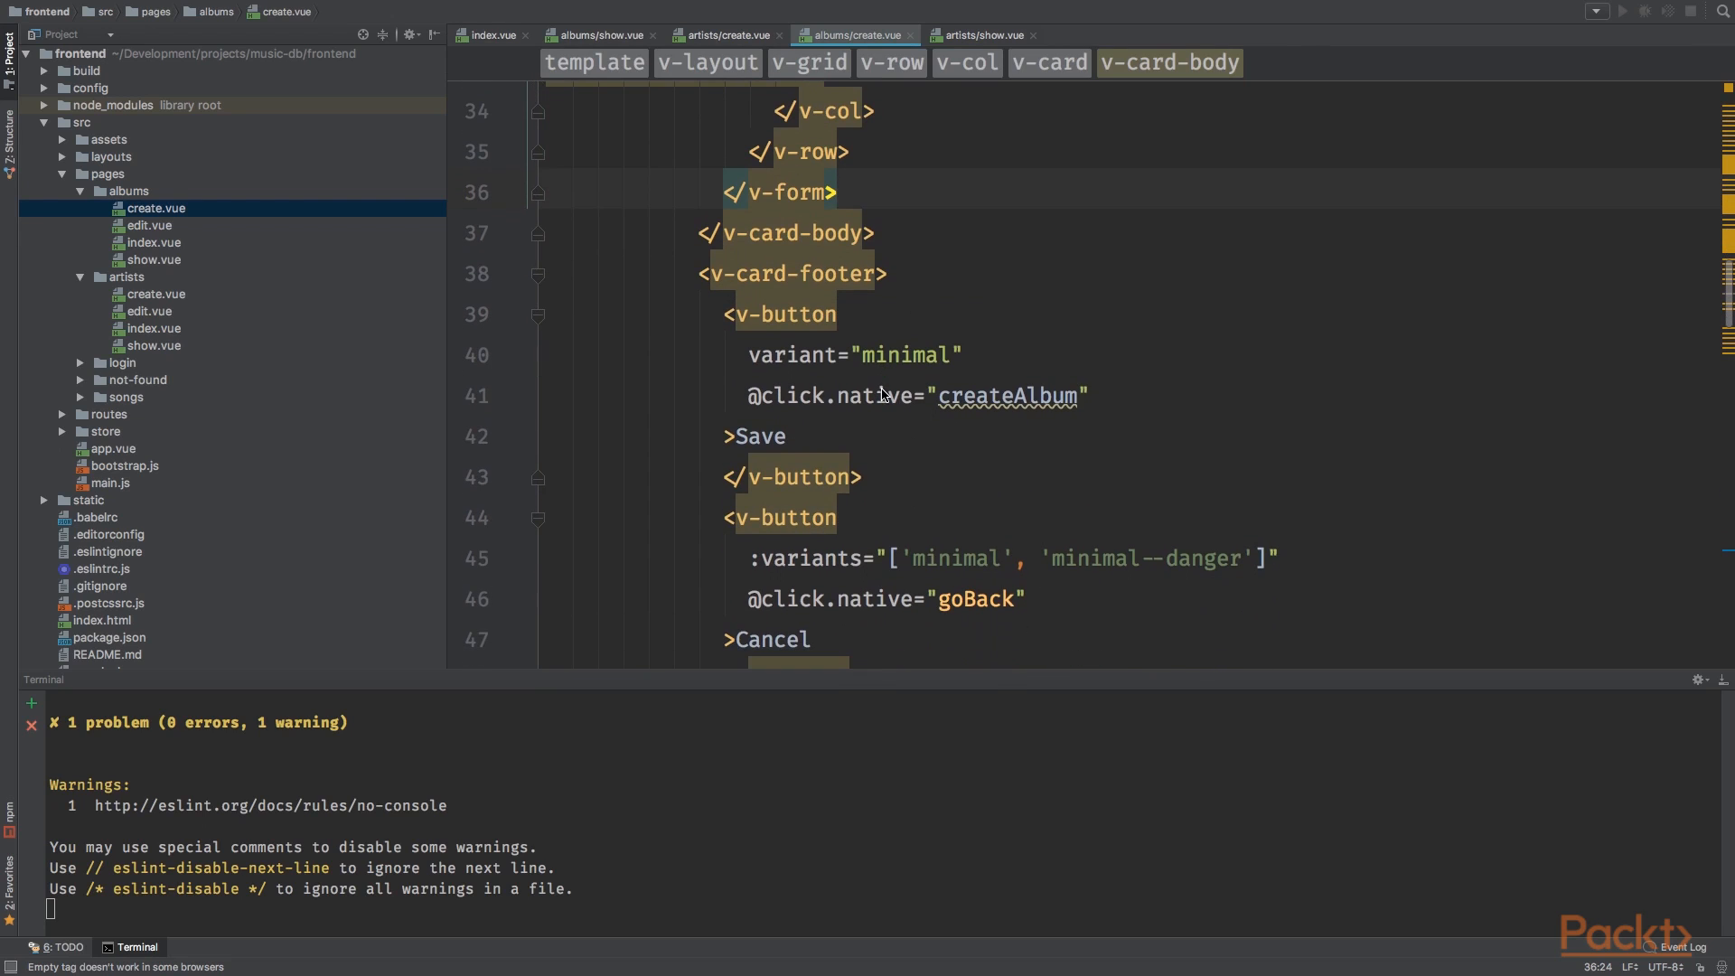
pyautogui.moveTo(925, 406)
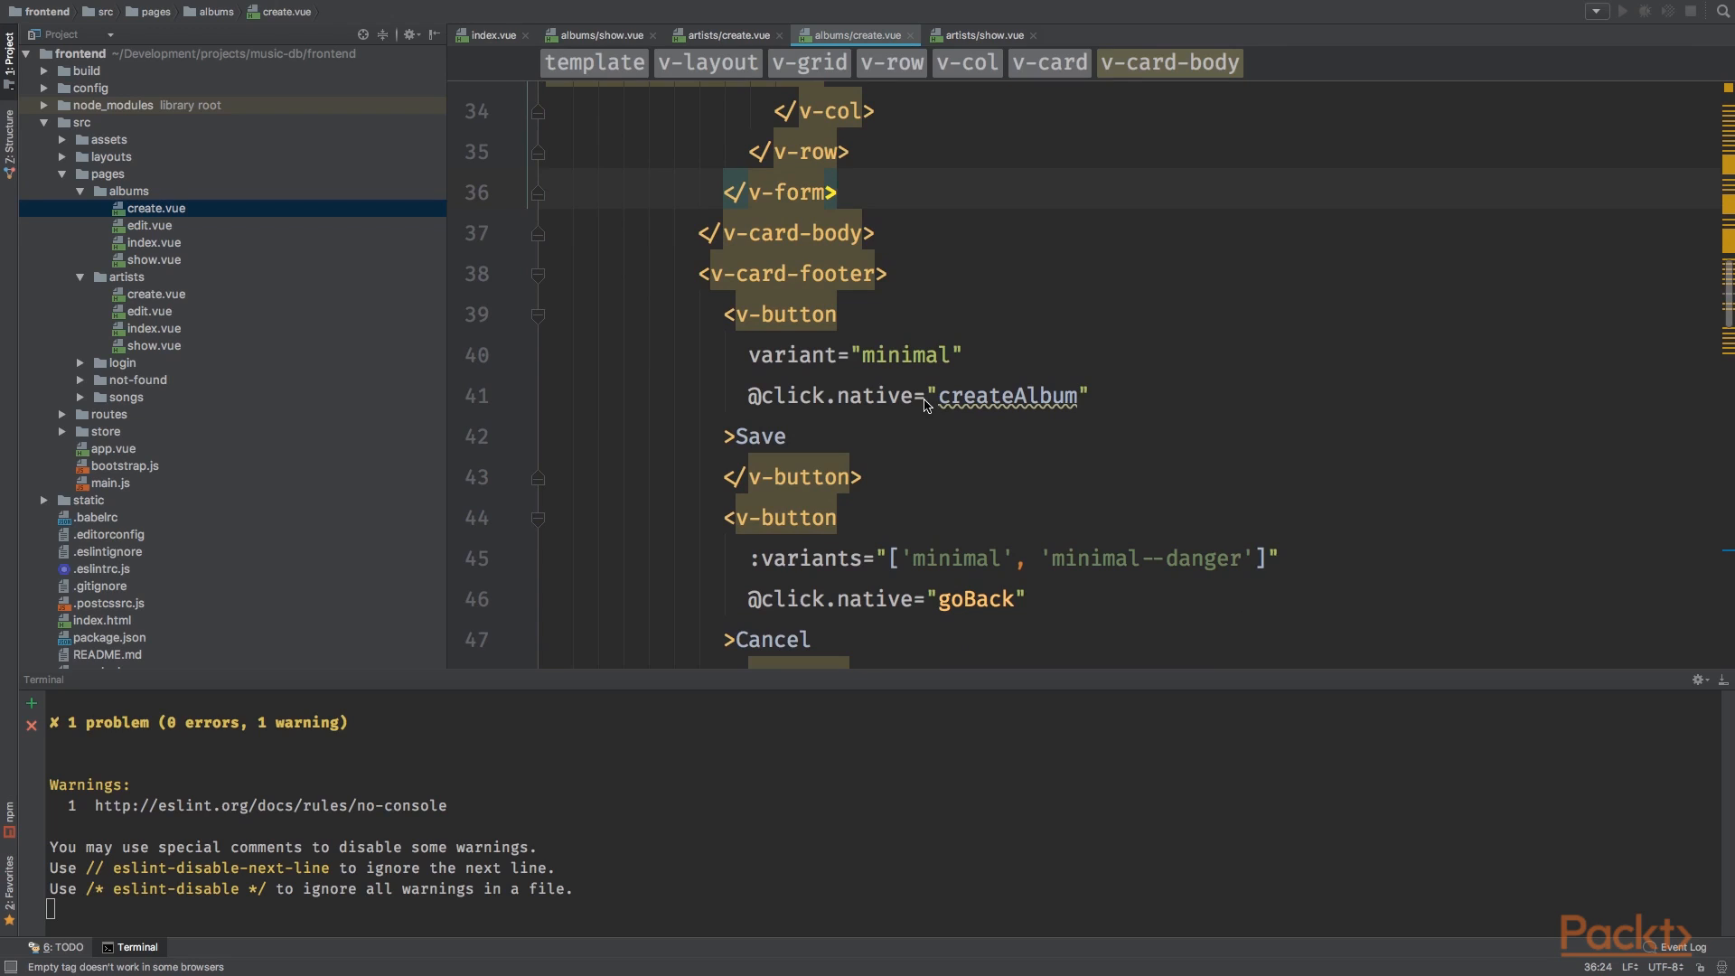
pyautogui.moveTo(963, 398)
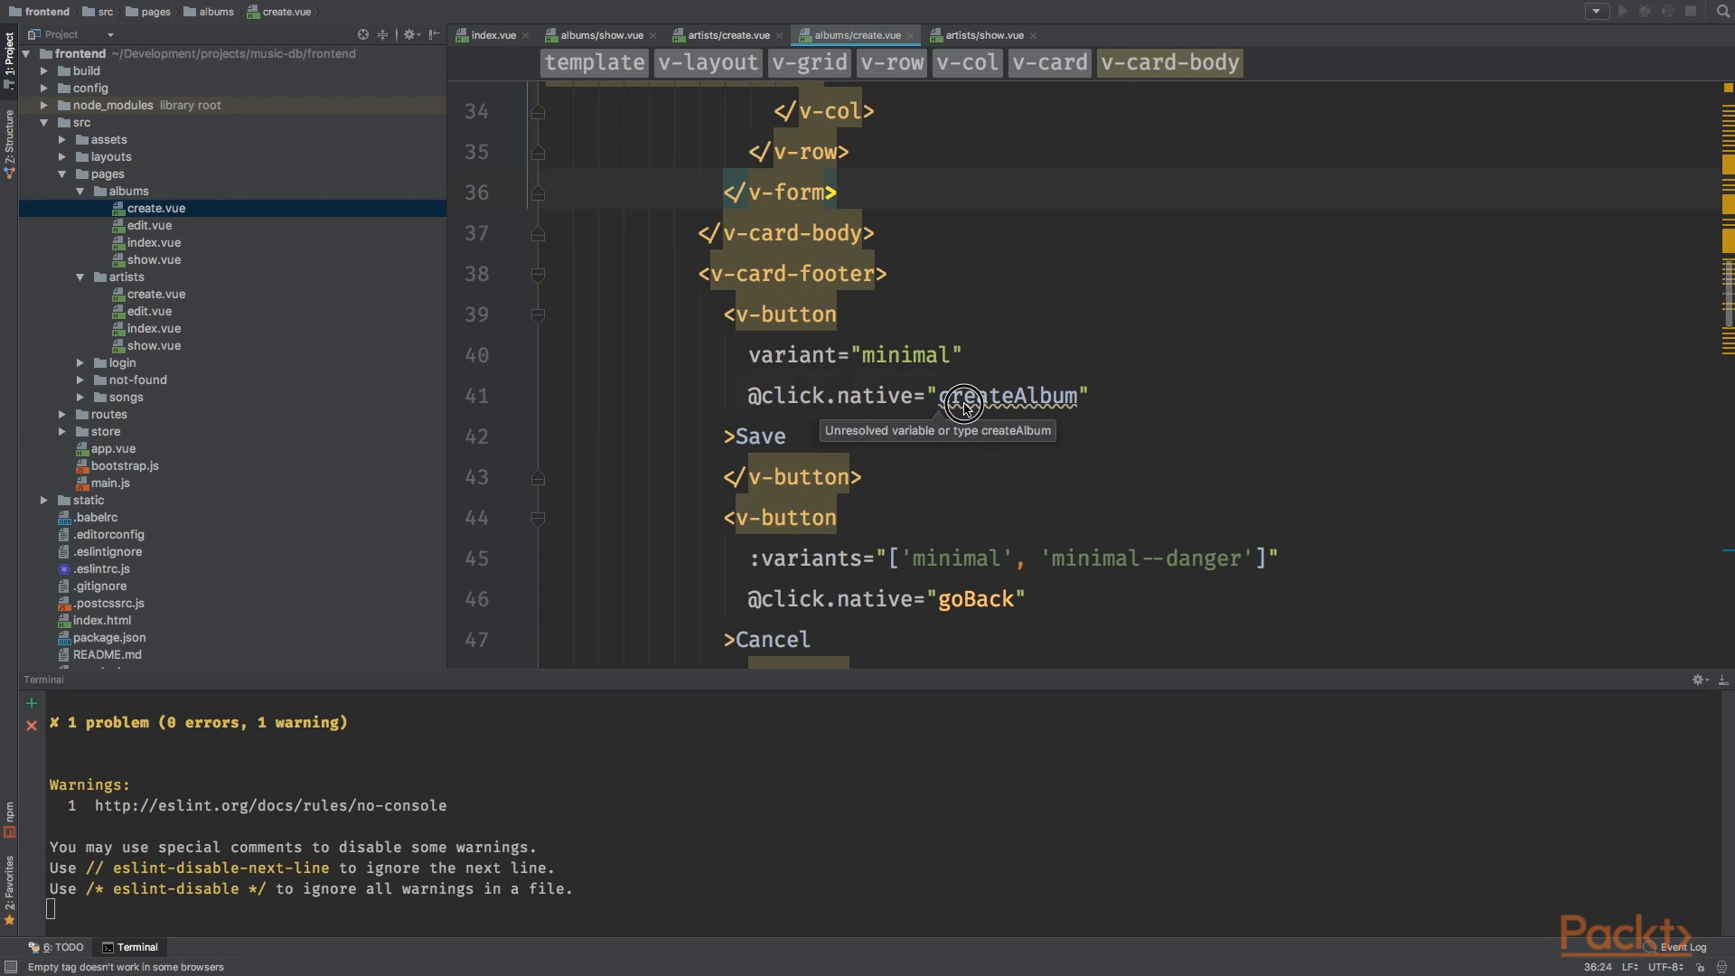
pyautogui.doubleClick(1009, 396)
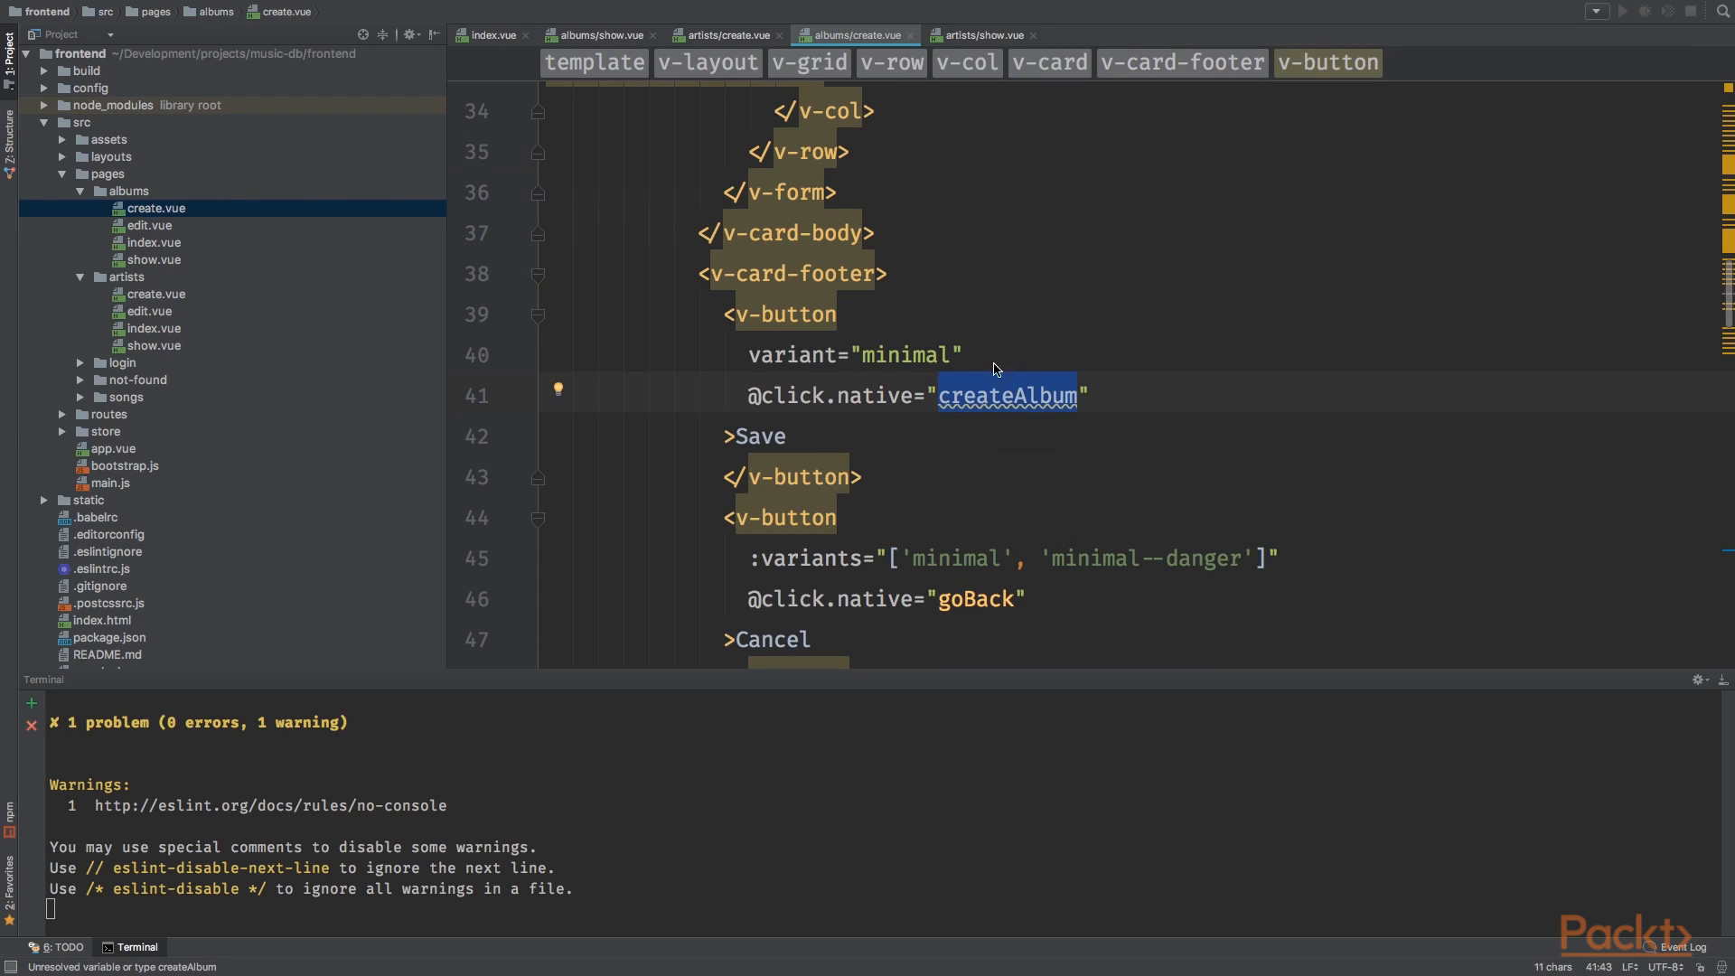
pyautogui.scroll(-3)
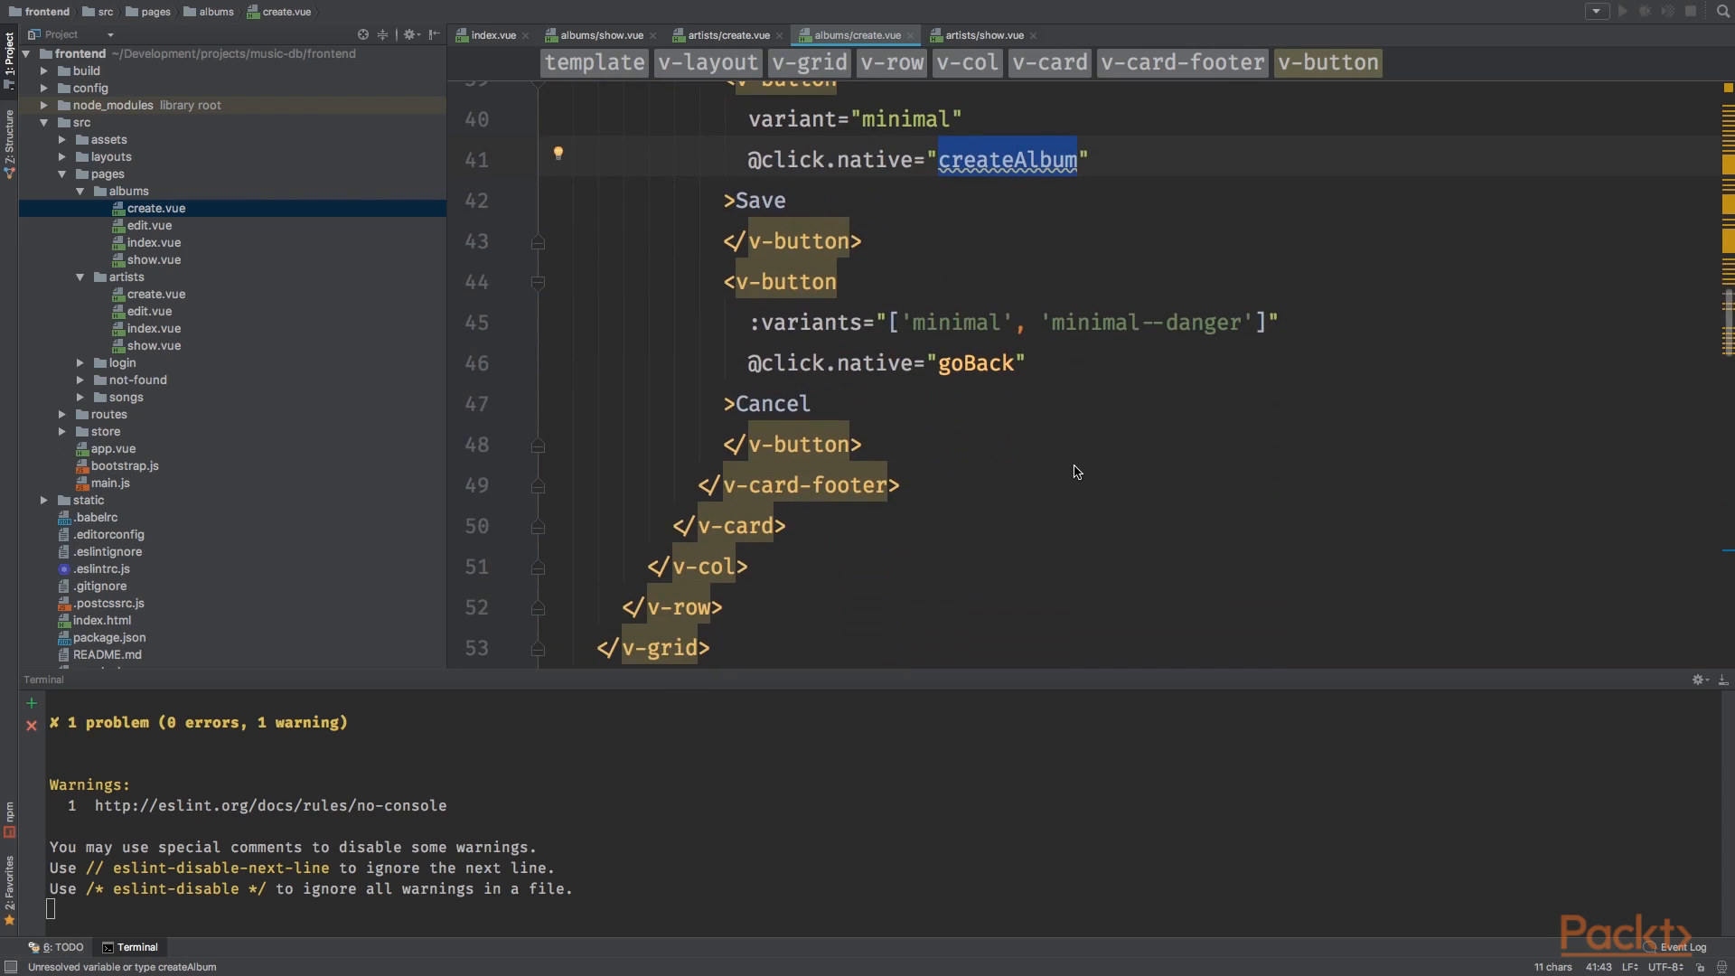
pyautogui.scroll(-3)
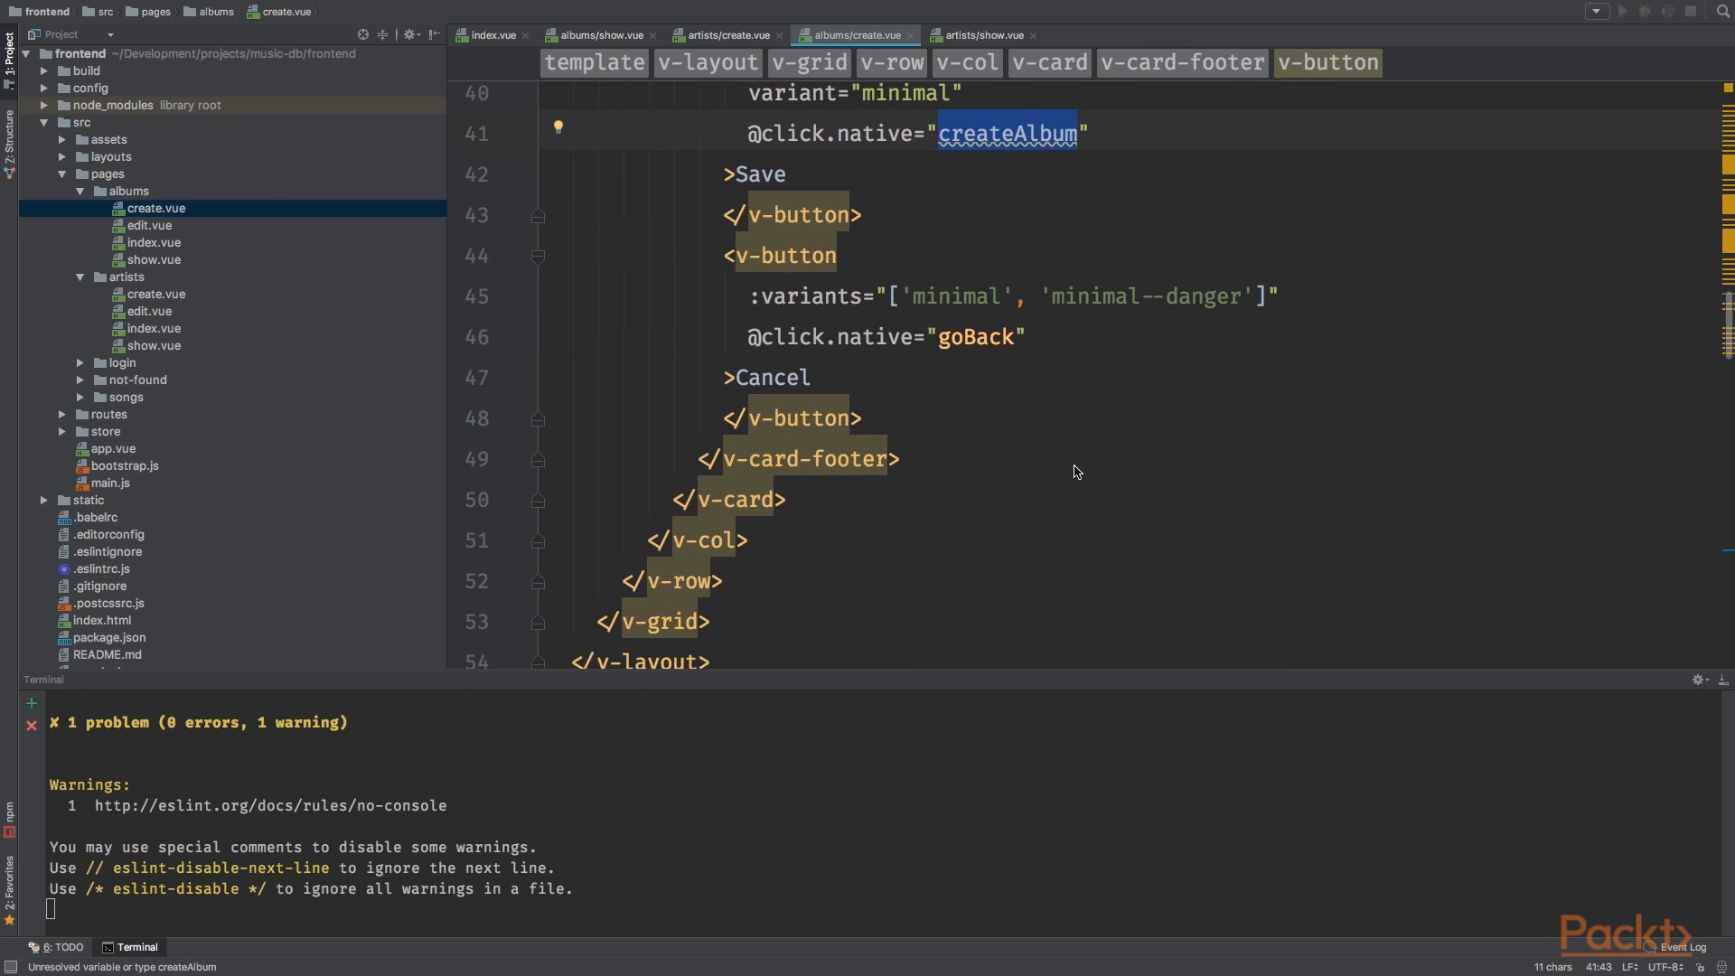
pyautogui.scroll(-3)
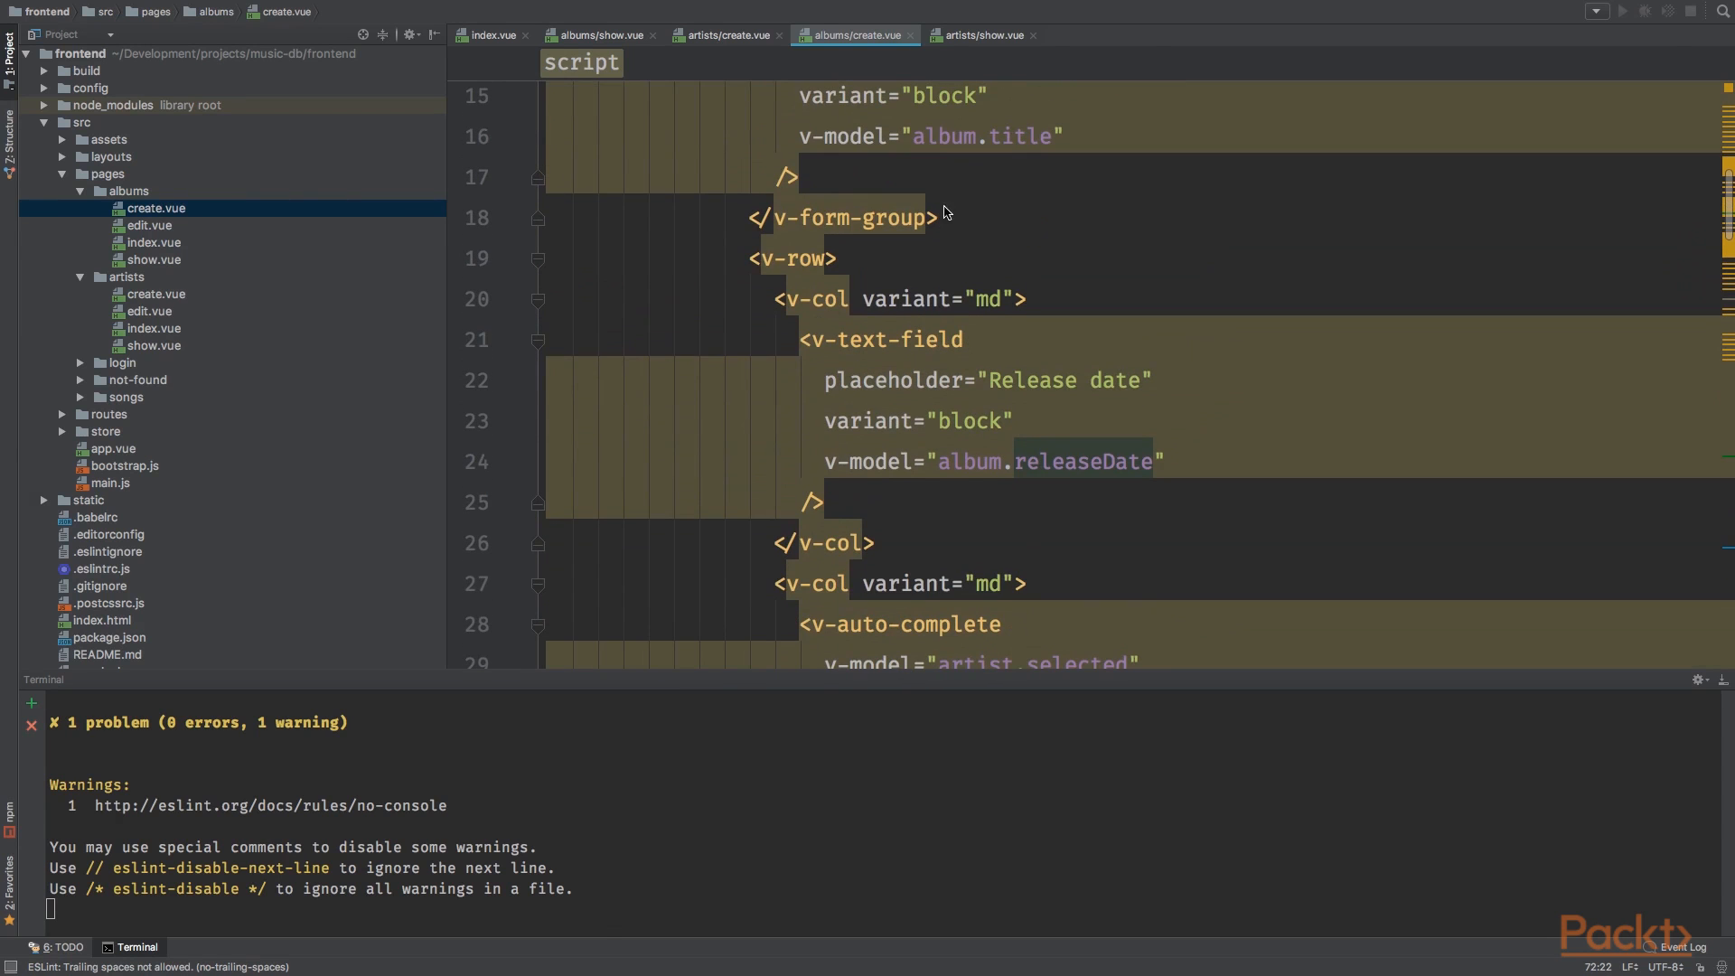
# Step: Review the artist data object and the autocomplete's change event in create.vue
pyautogui.scroll(-3)
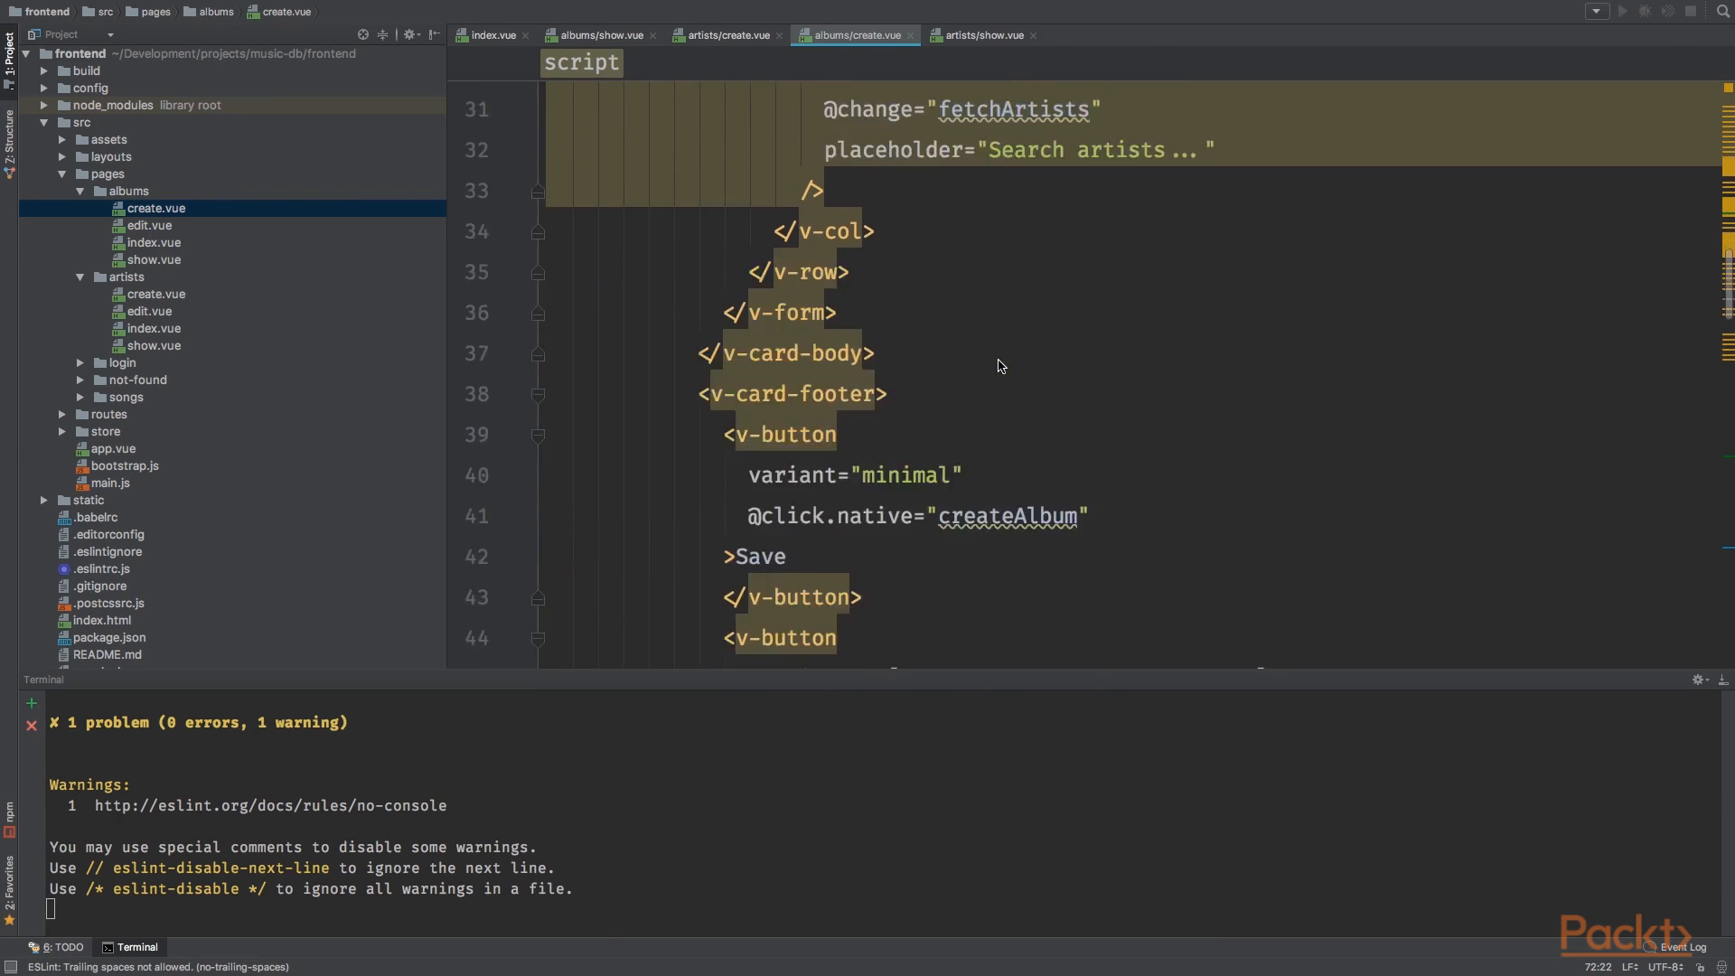
pyautogui.scroll(-3)
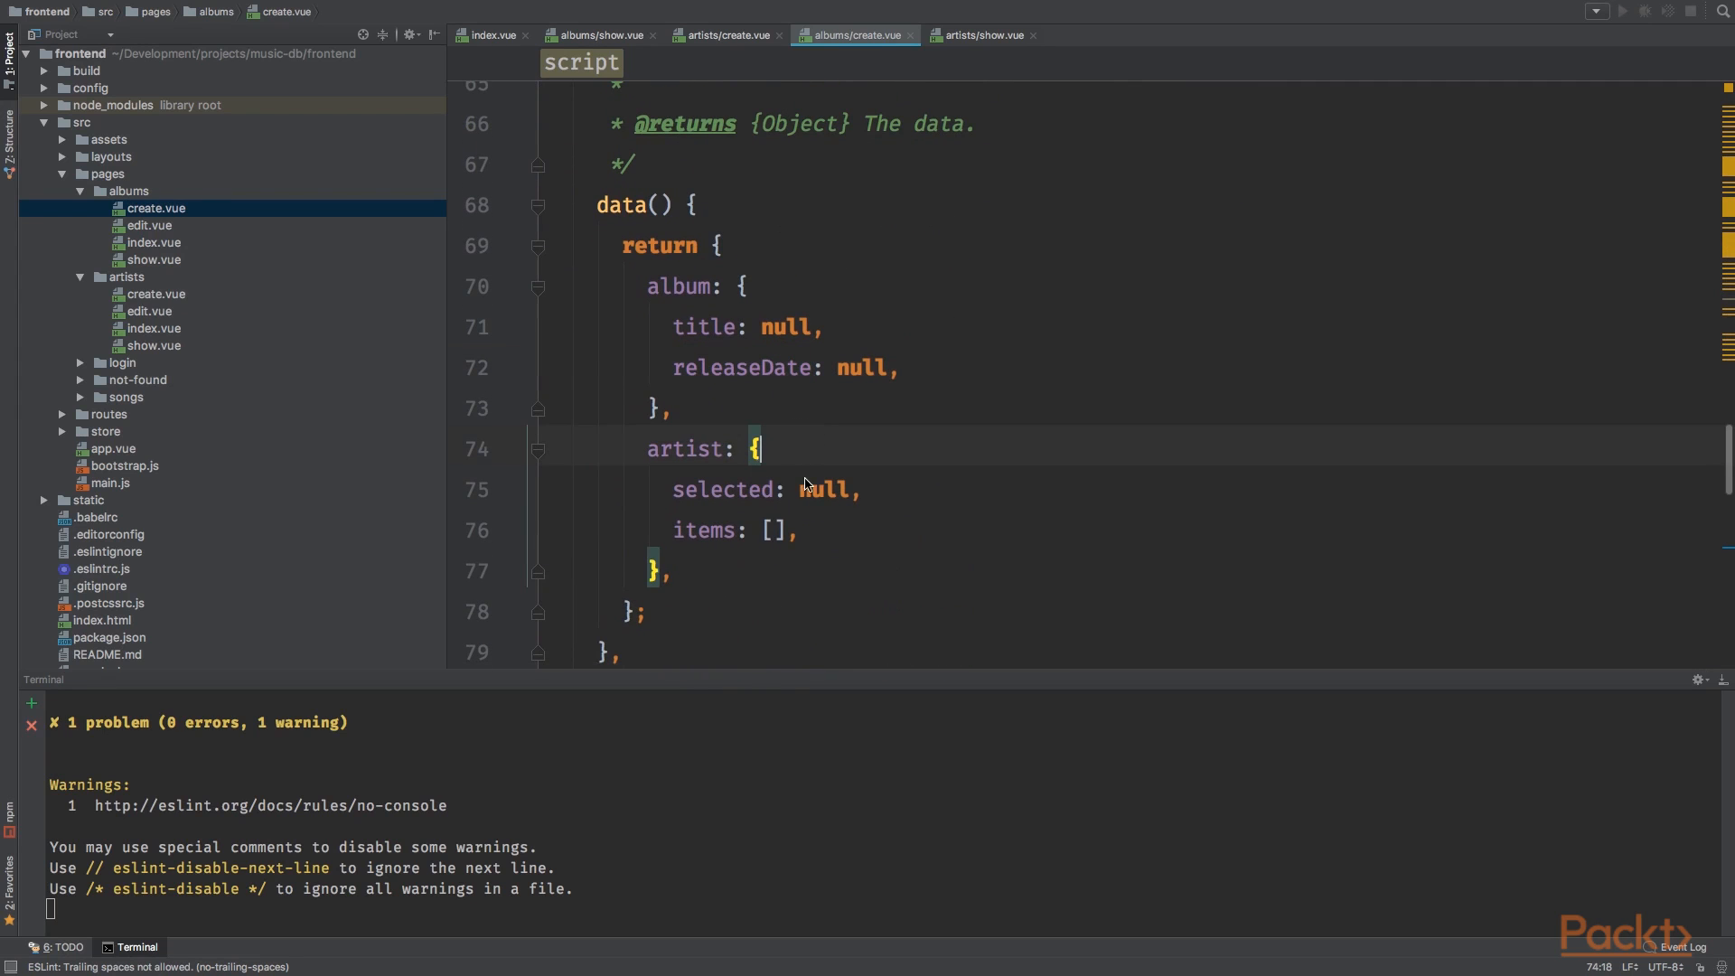
pyautogui.click(874, 530)
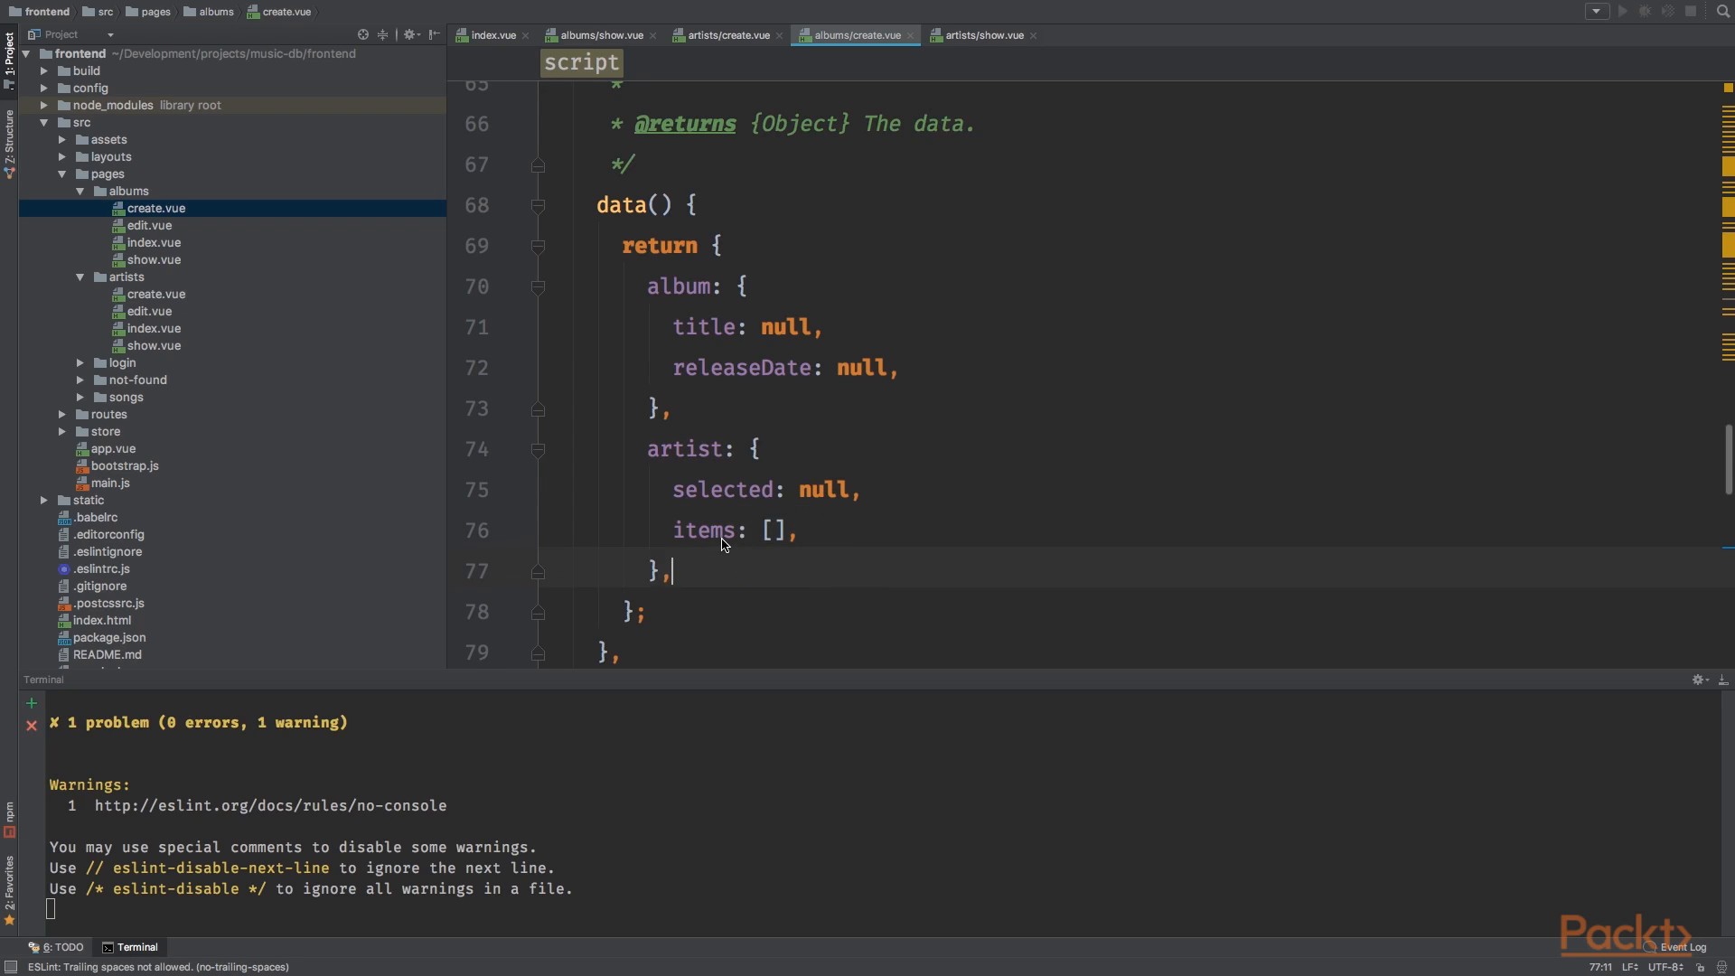
pyautogui.scroll(-3)
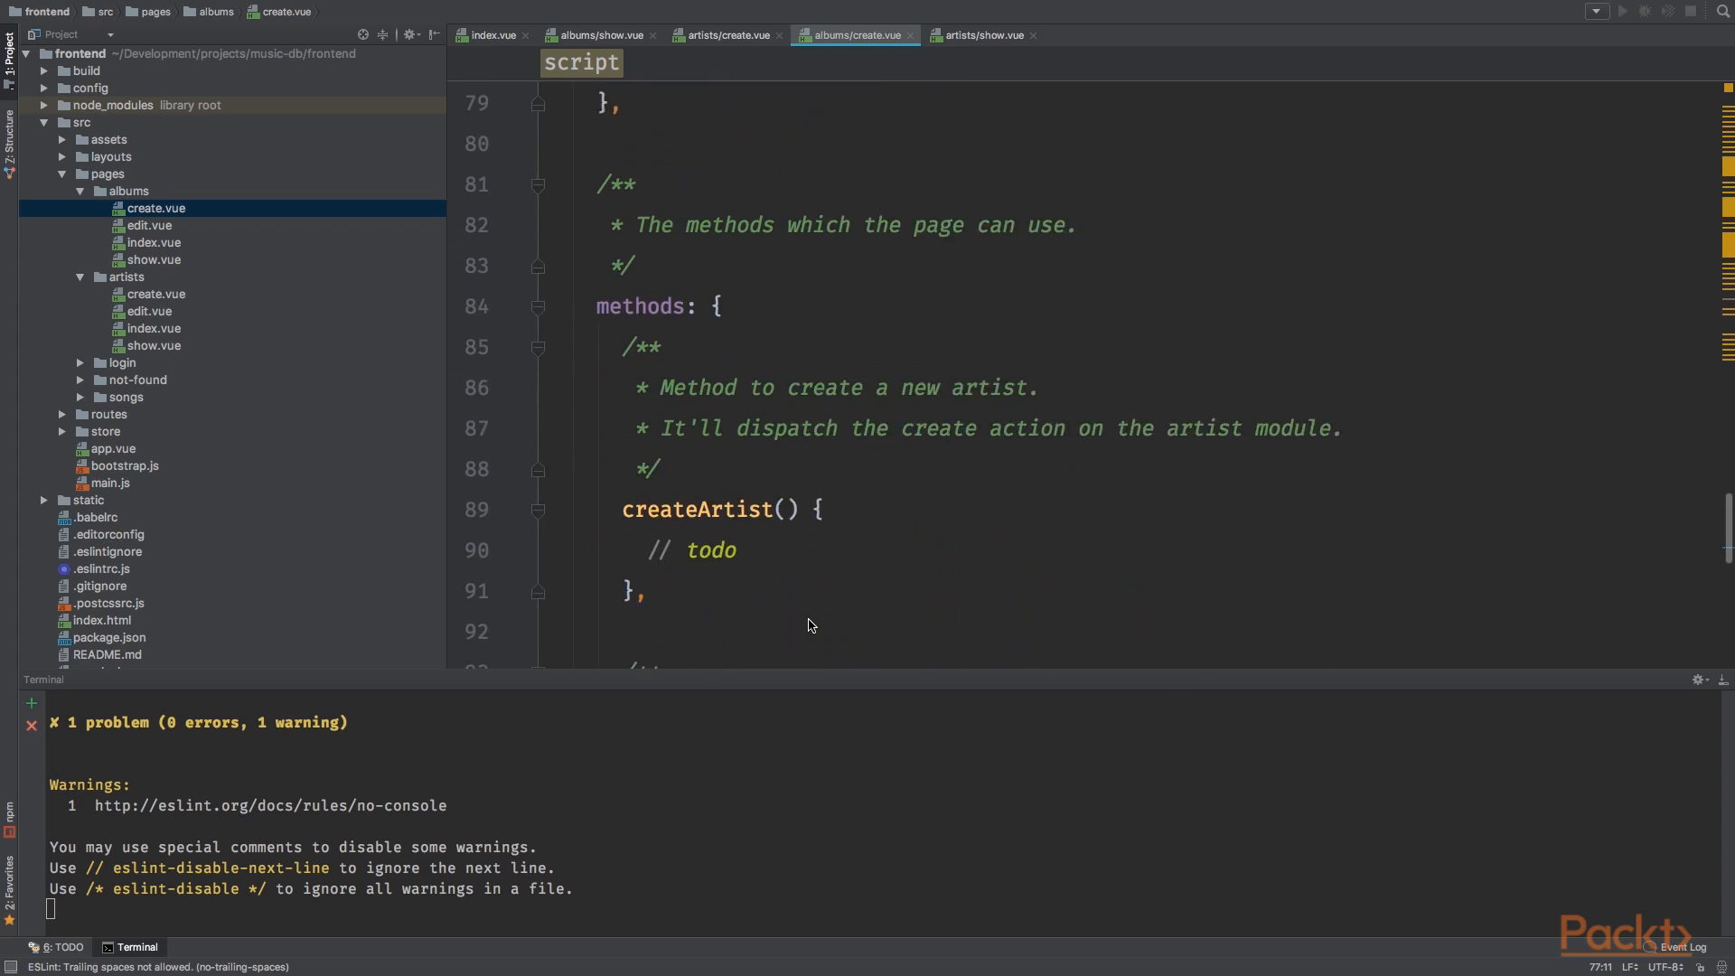
pyautogui.scroll(-3)
pyautogui.write('lbum')
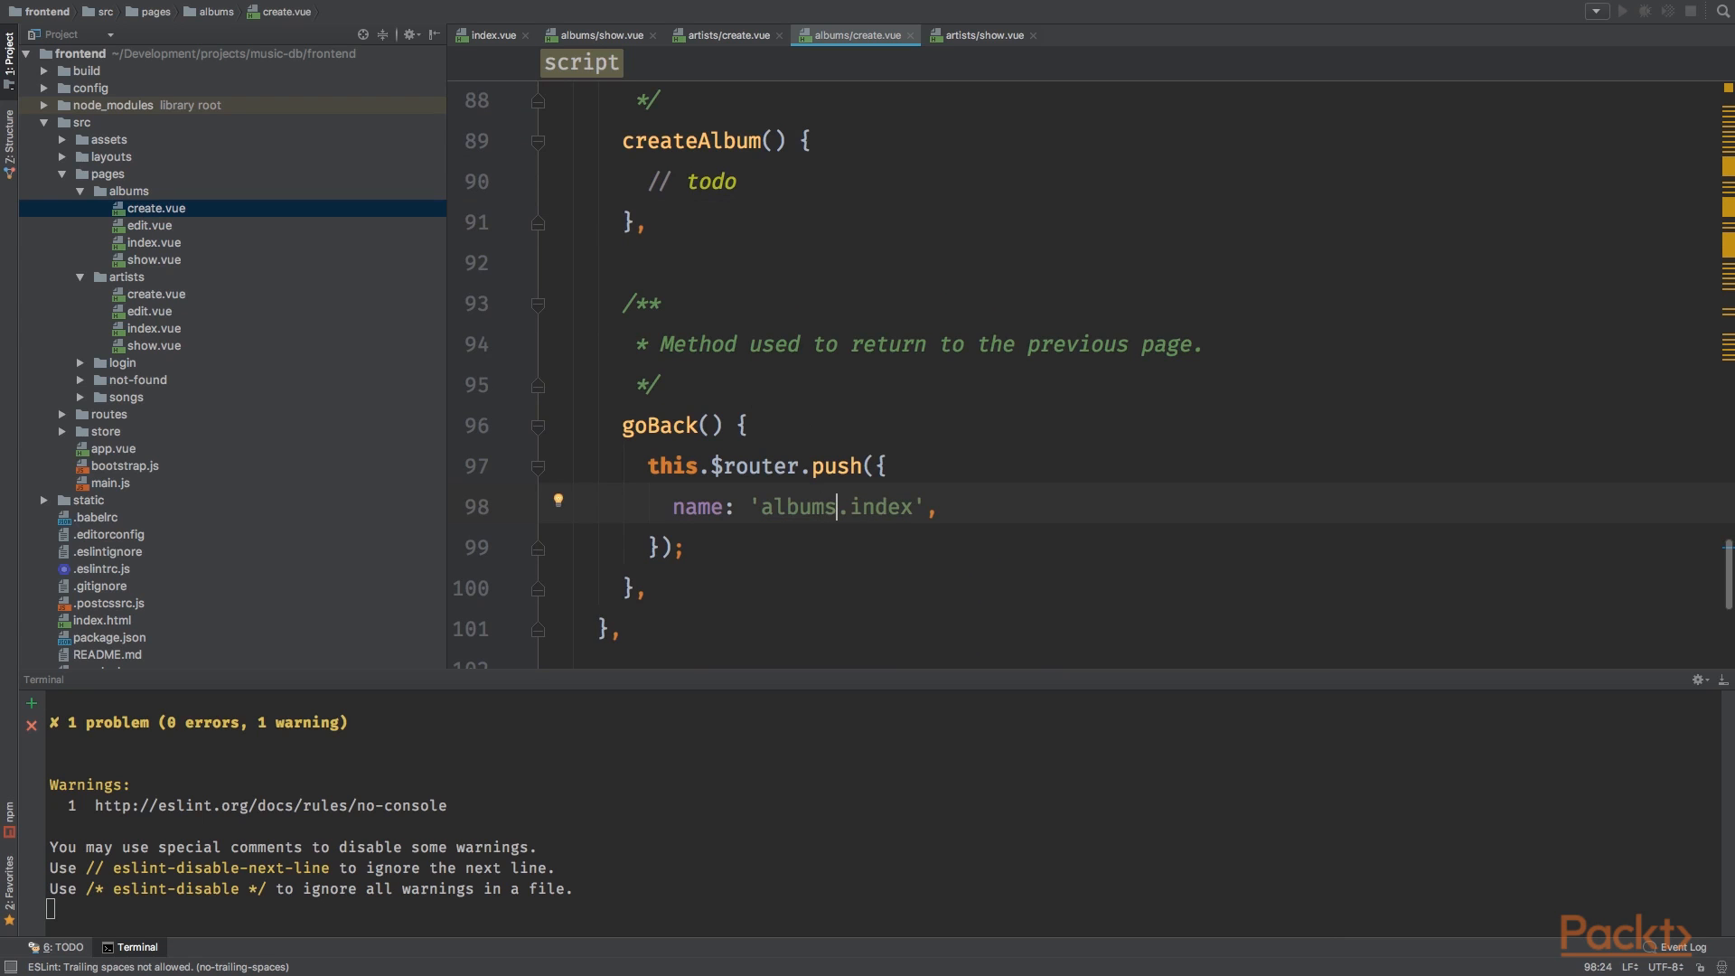
pyautogui.scroll(3)
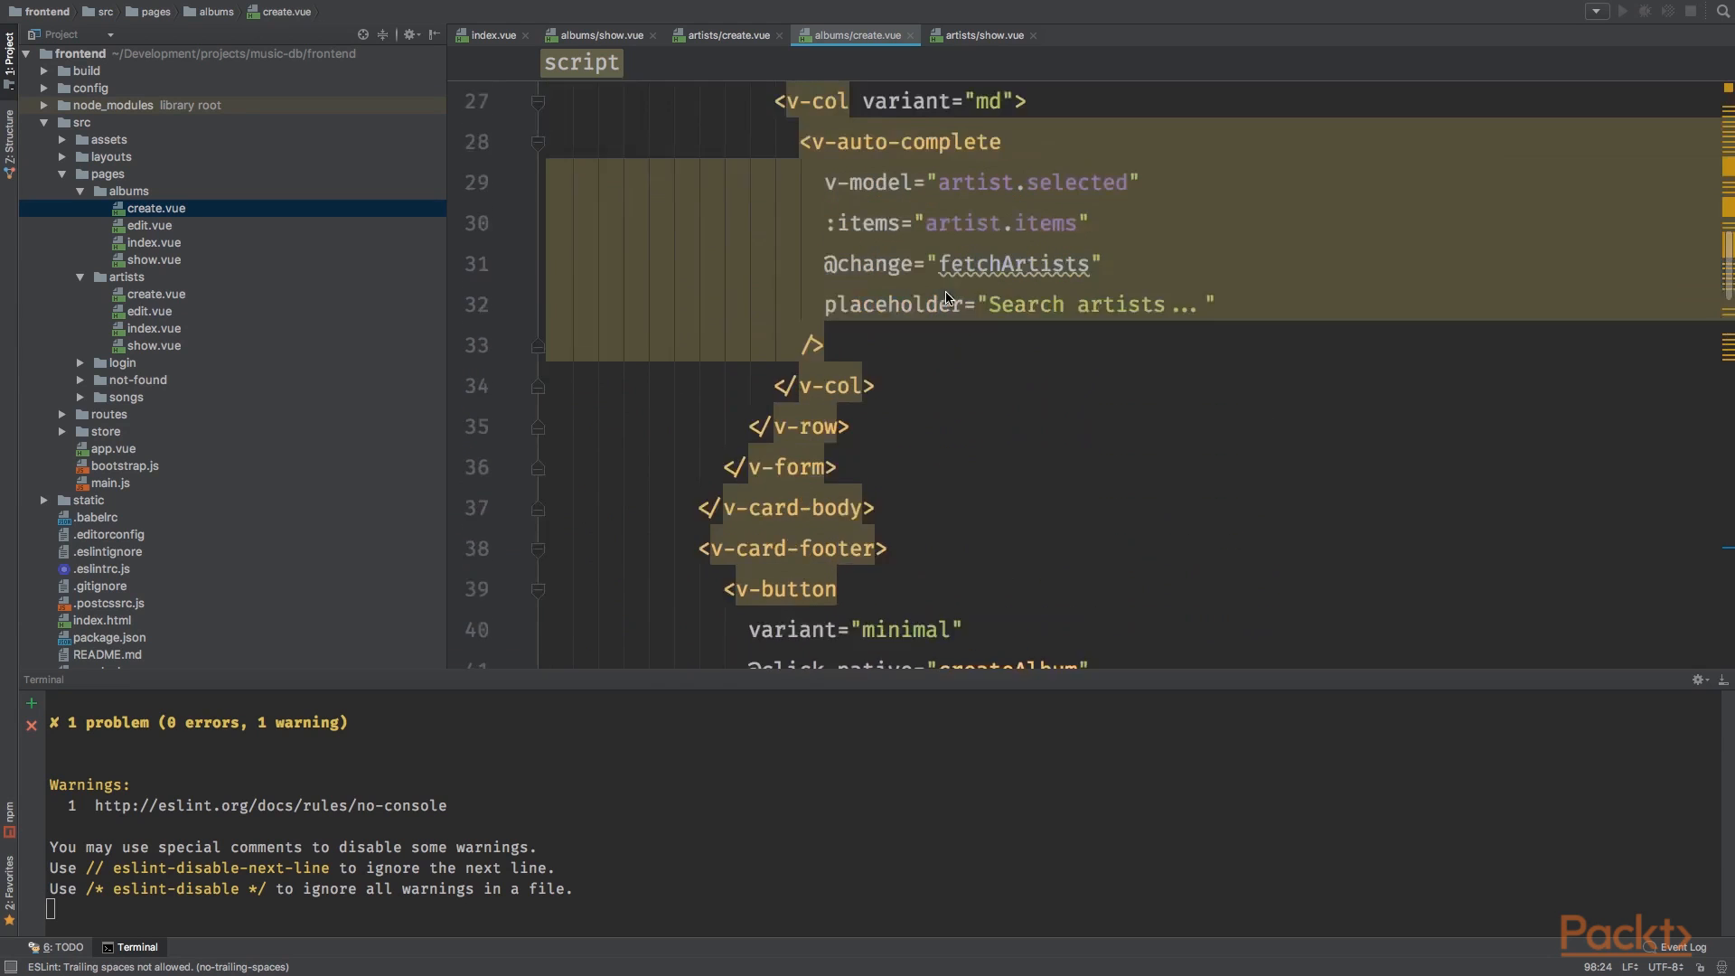
pyautogui.doubleClick(874, 315)
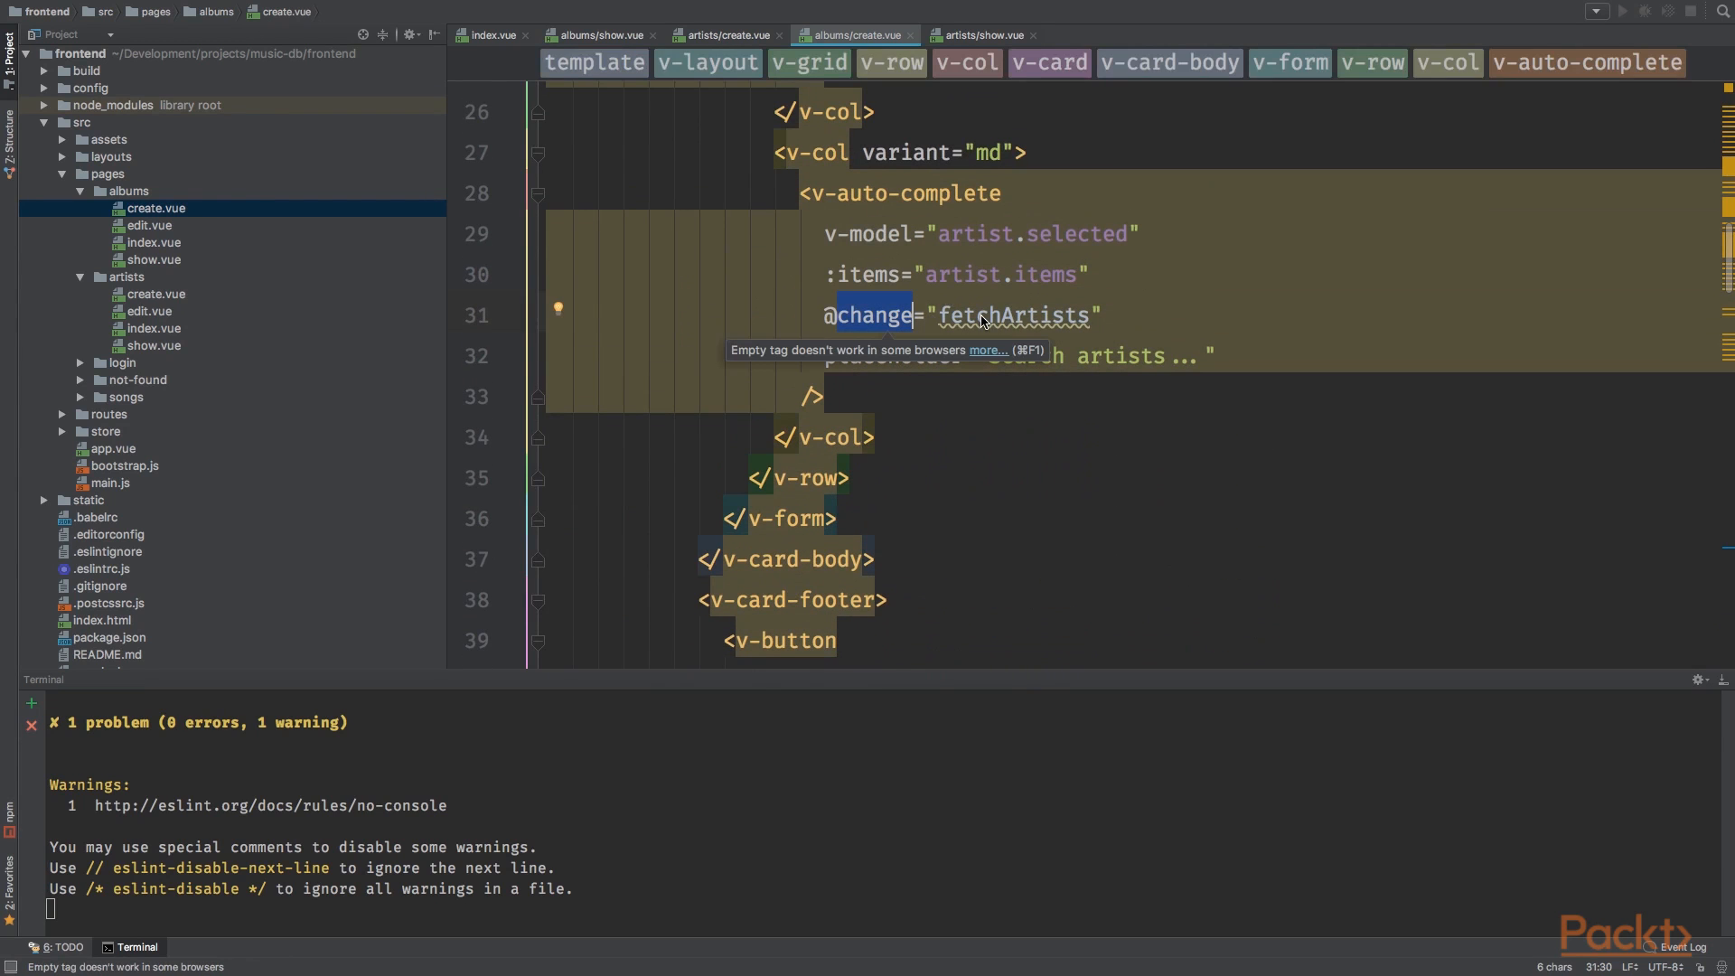
# Step: Add a fetchArtists() { // todo } stub after goBack and reformat the file
pyautogui.scroll(-3)
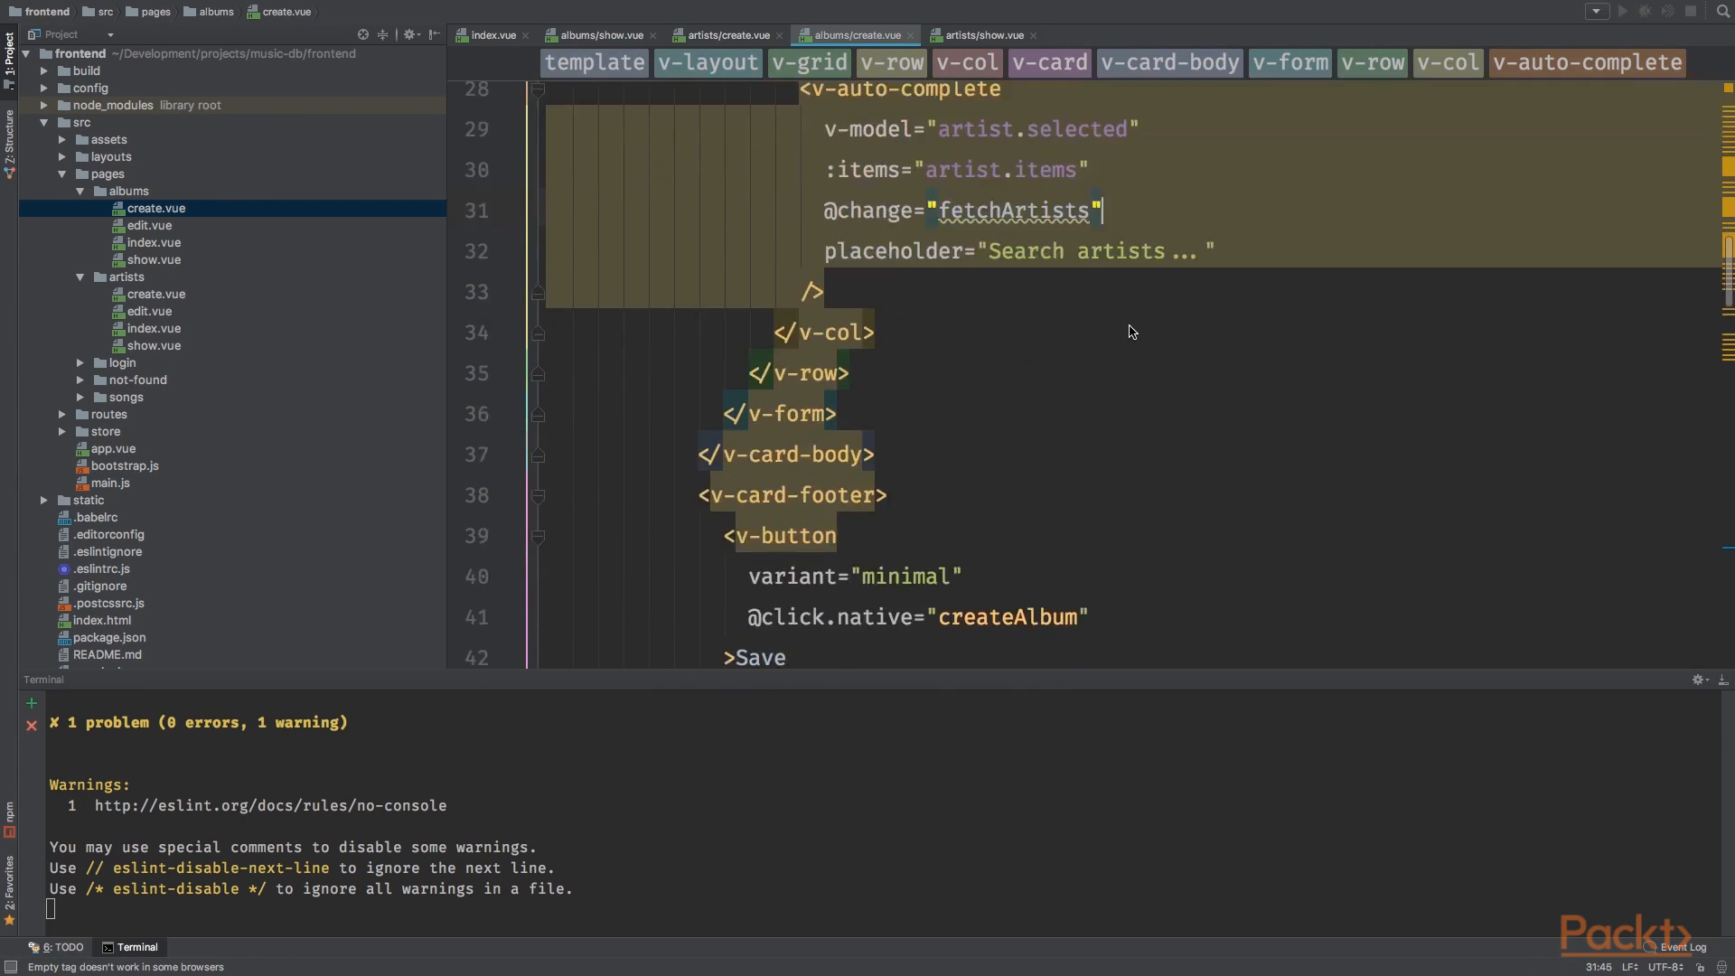
pyautogui.scroll(-3)
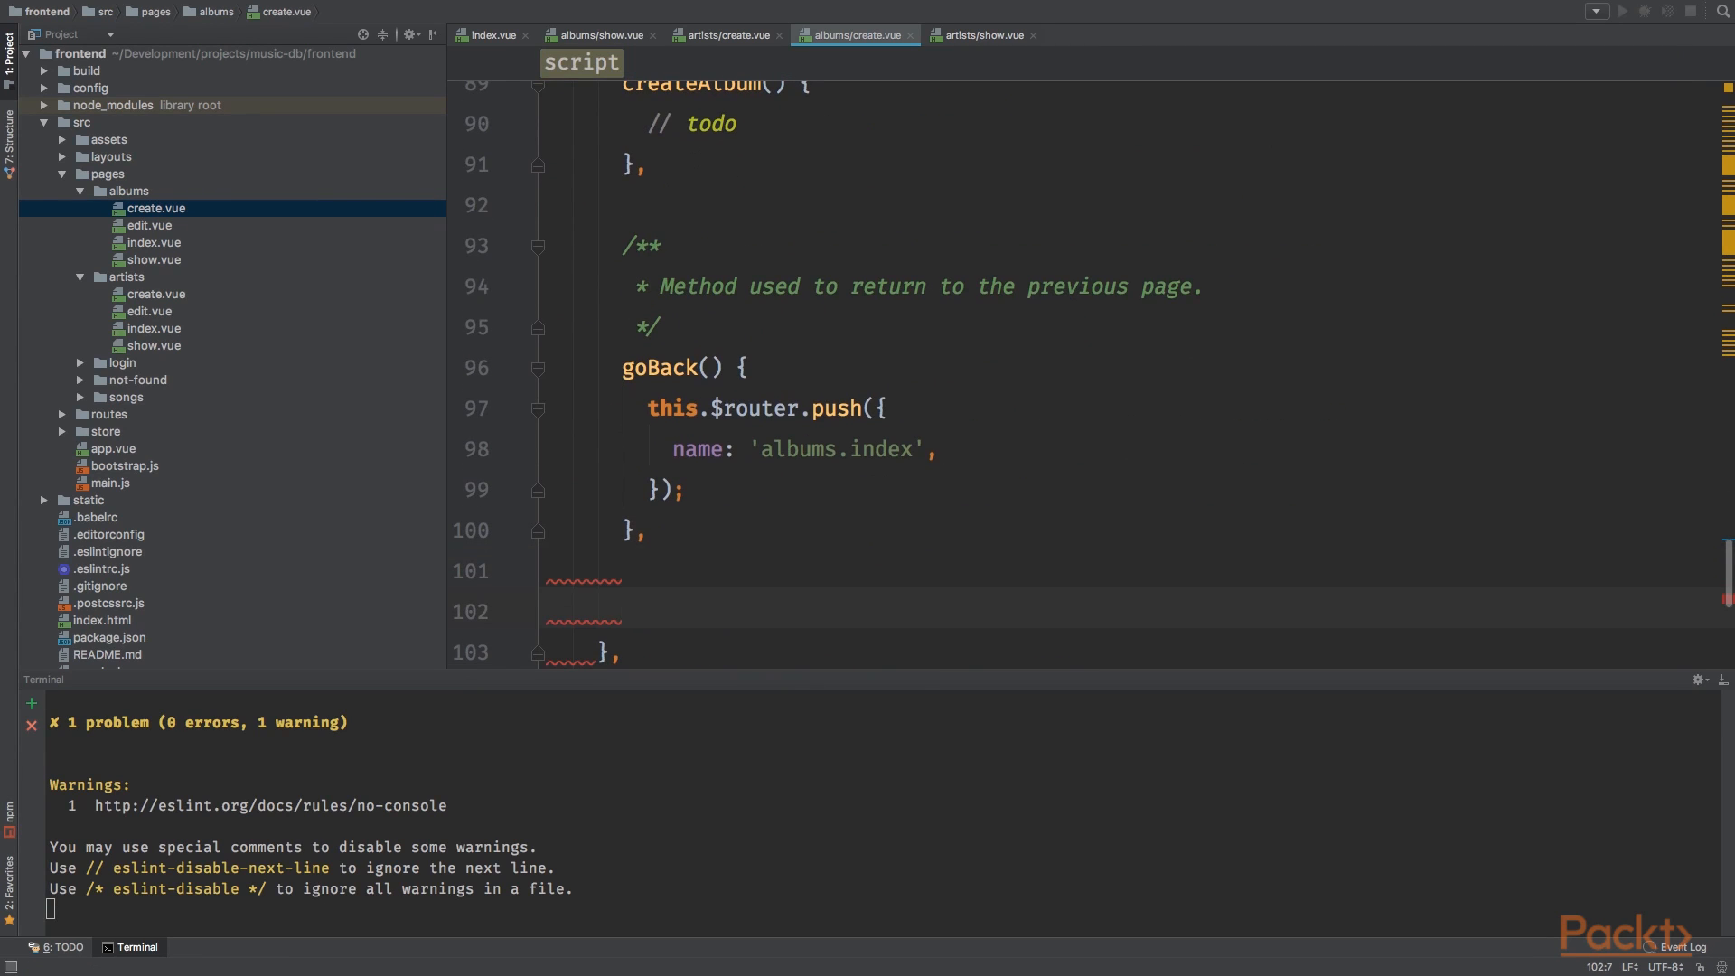
pyautogui.write('fetchArtists() {')
pyautogui.write('//tp')
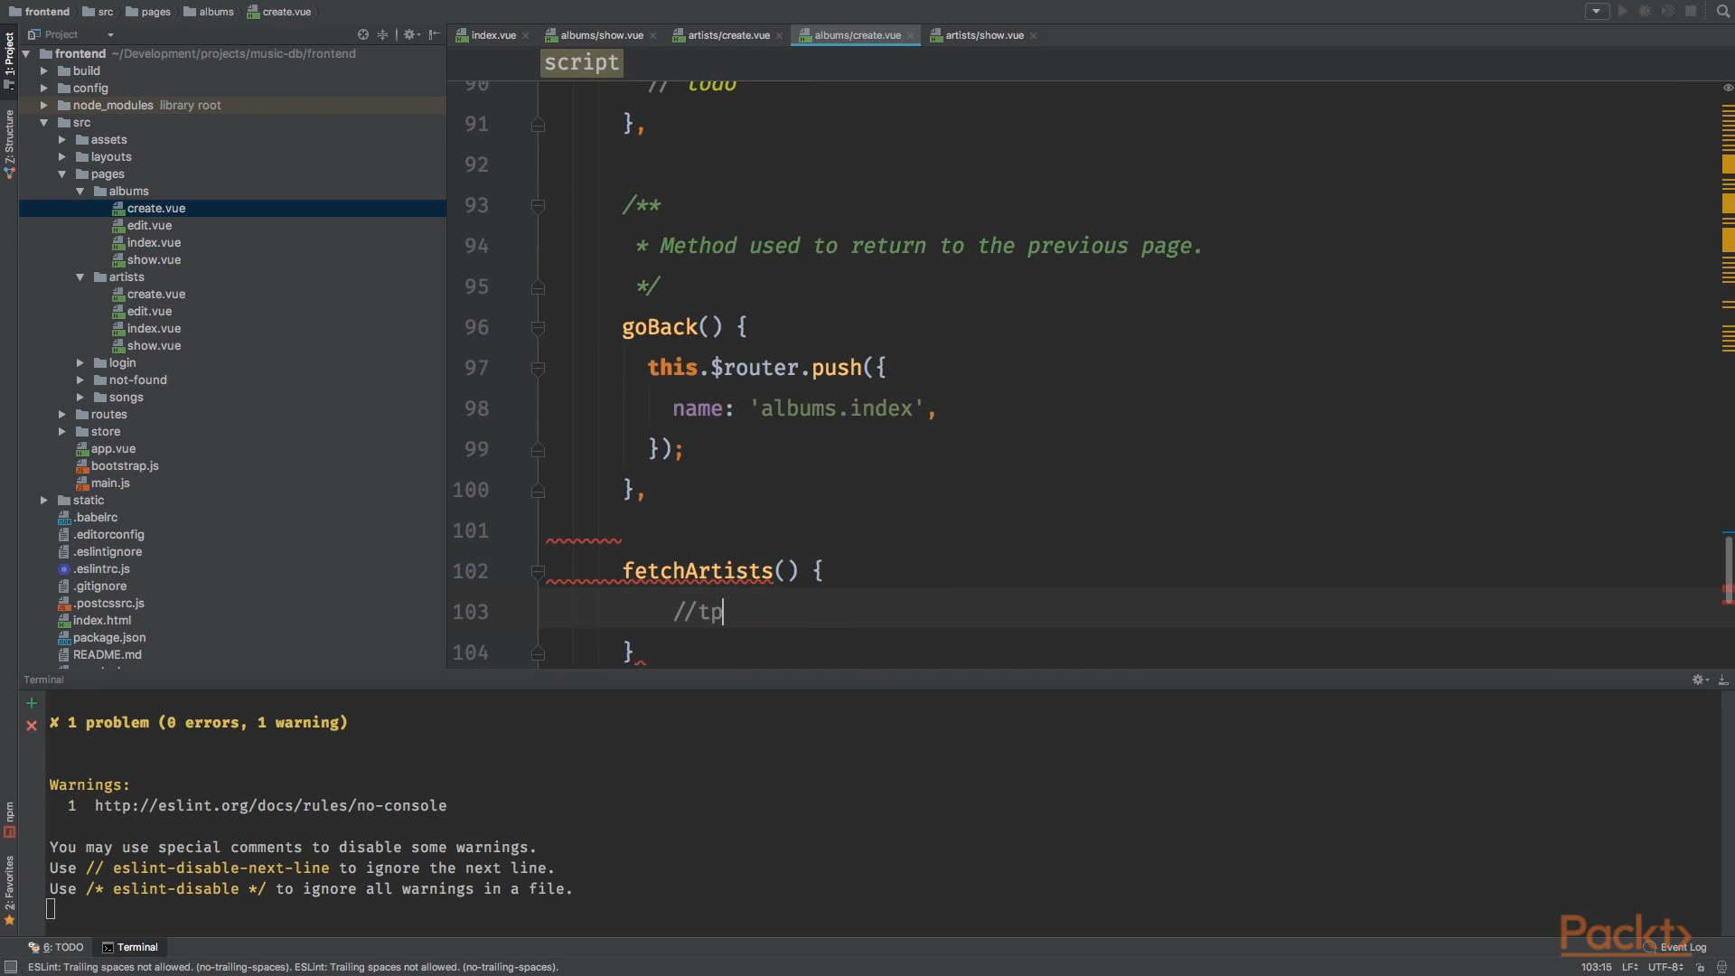
pyautogui.press('cmd+alt+l')
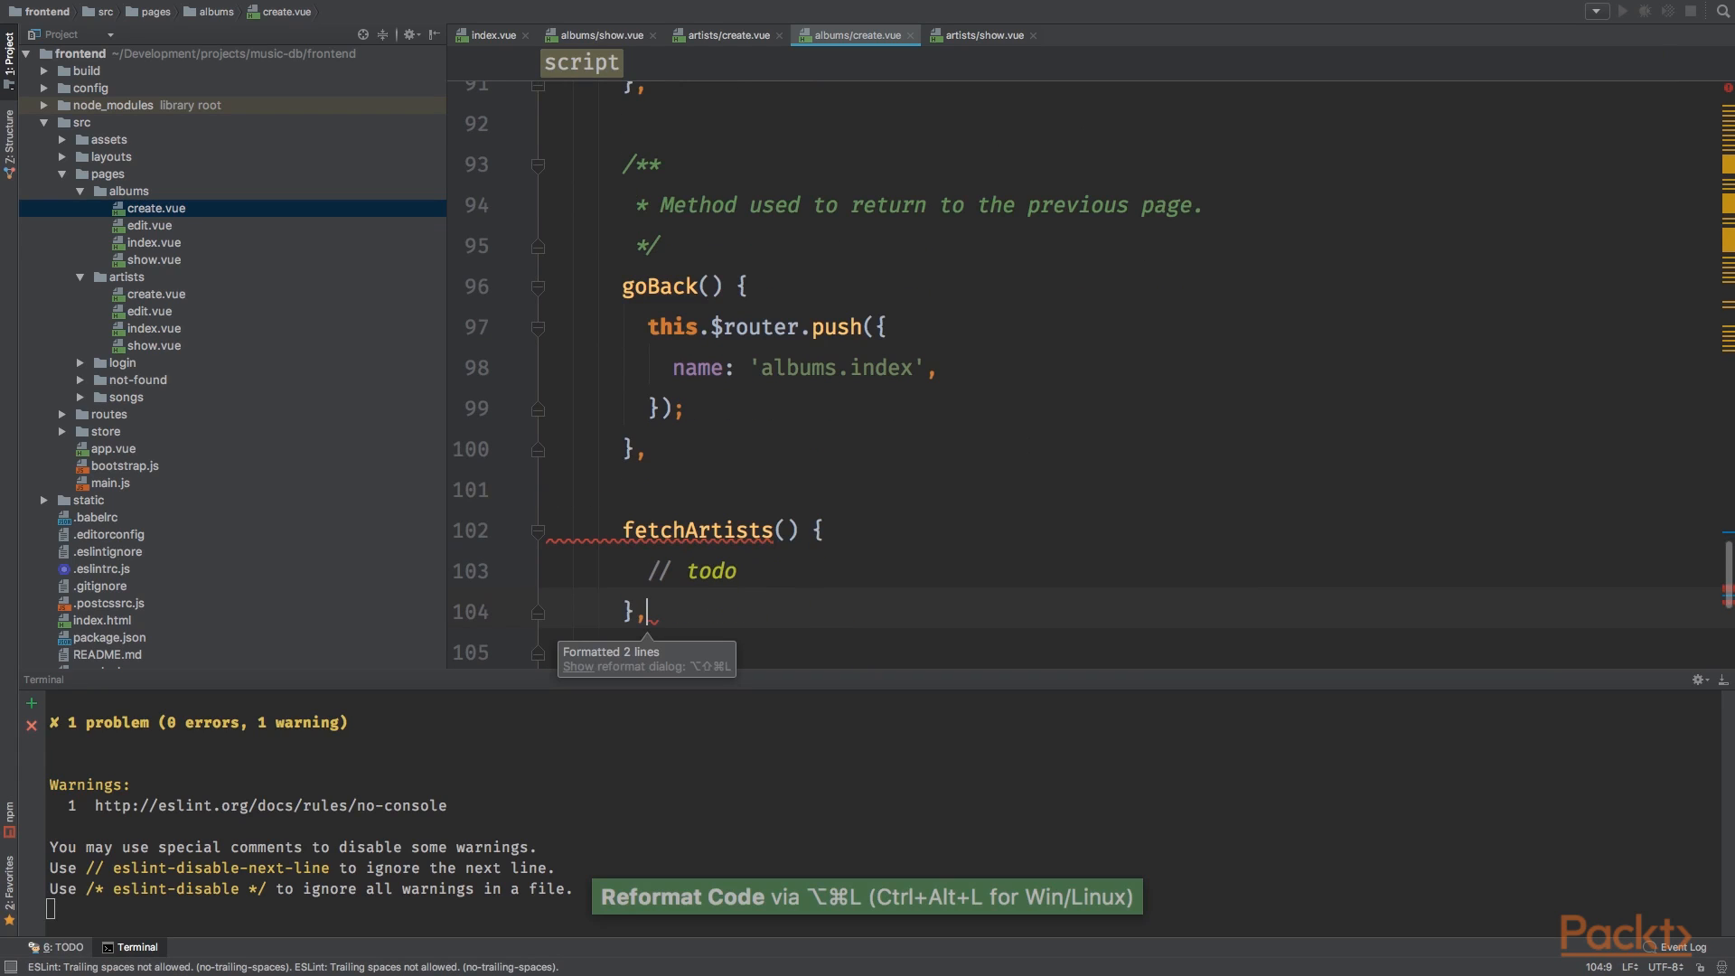
pyautogui.scroll(-3)
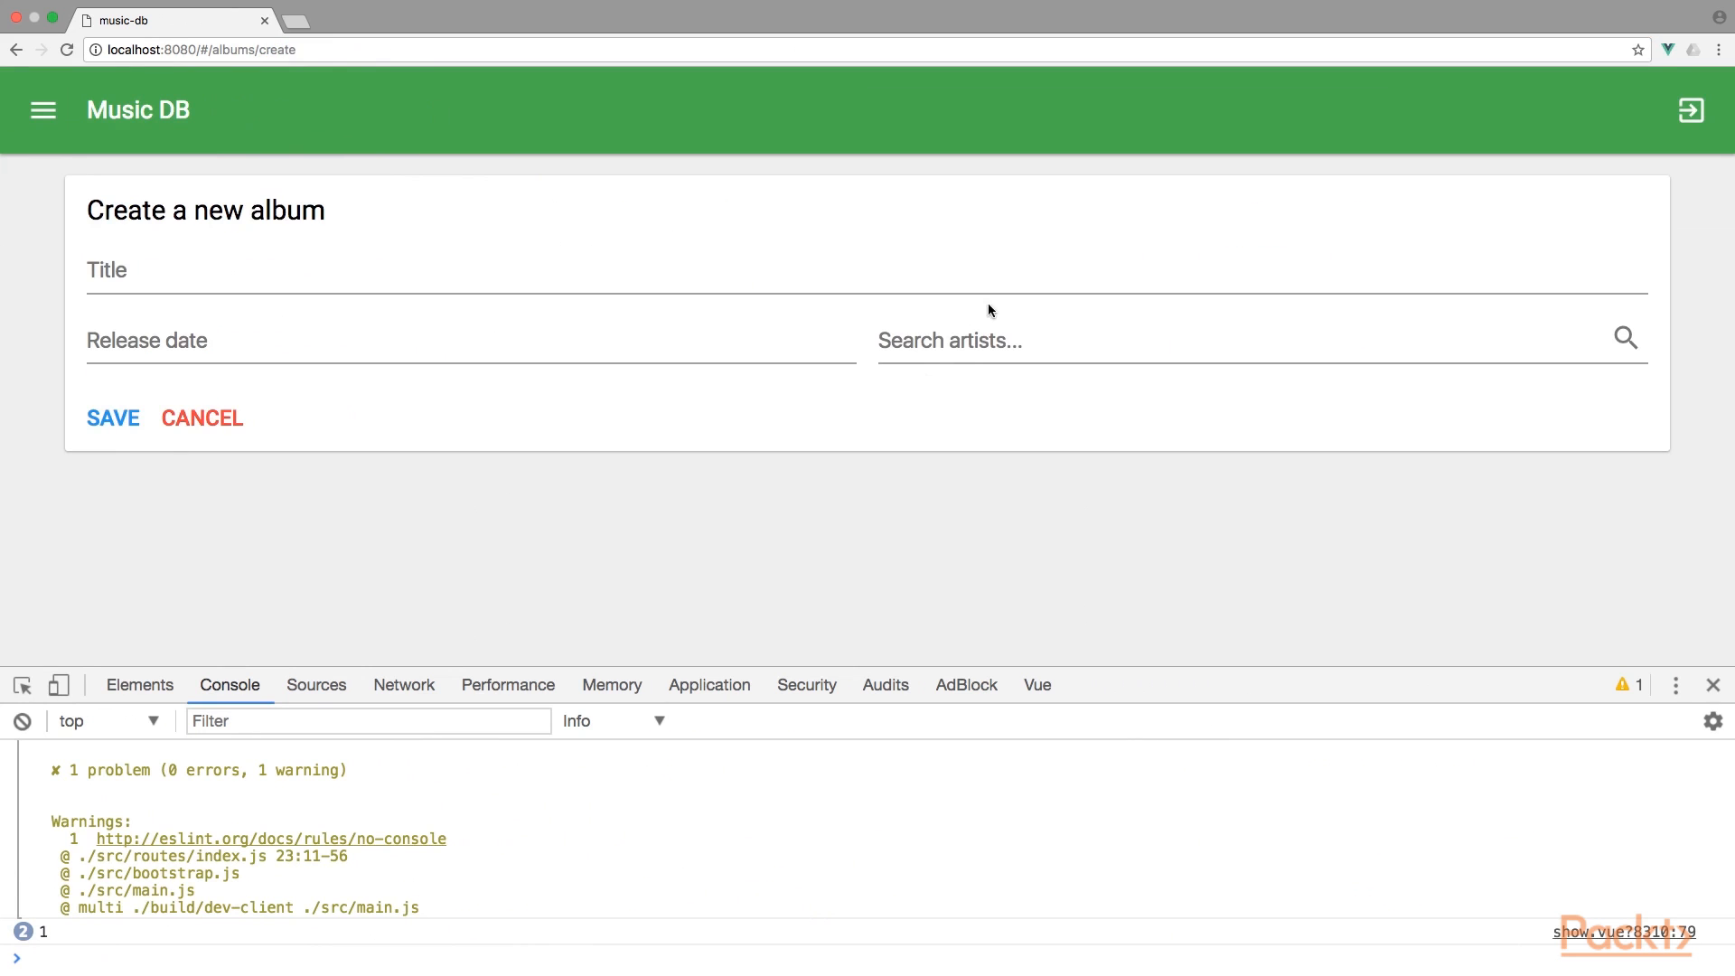
# Step: Try the Search artists field with 'wadad' and the Release date field on the new album form
pyautogui.click(1261, 339)
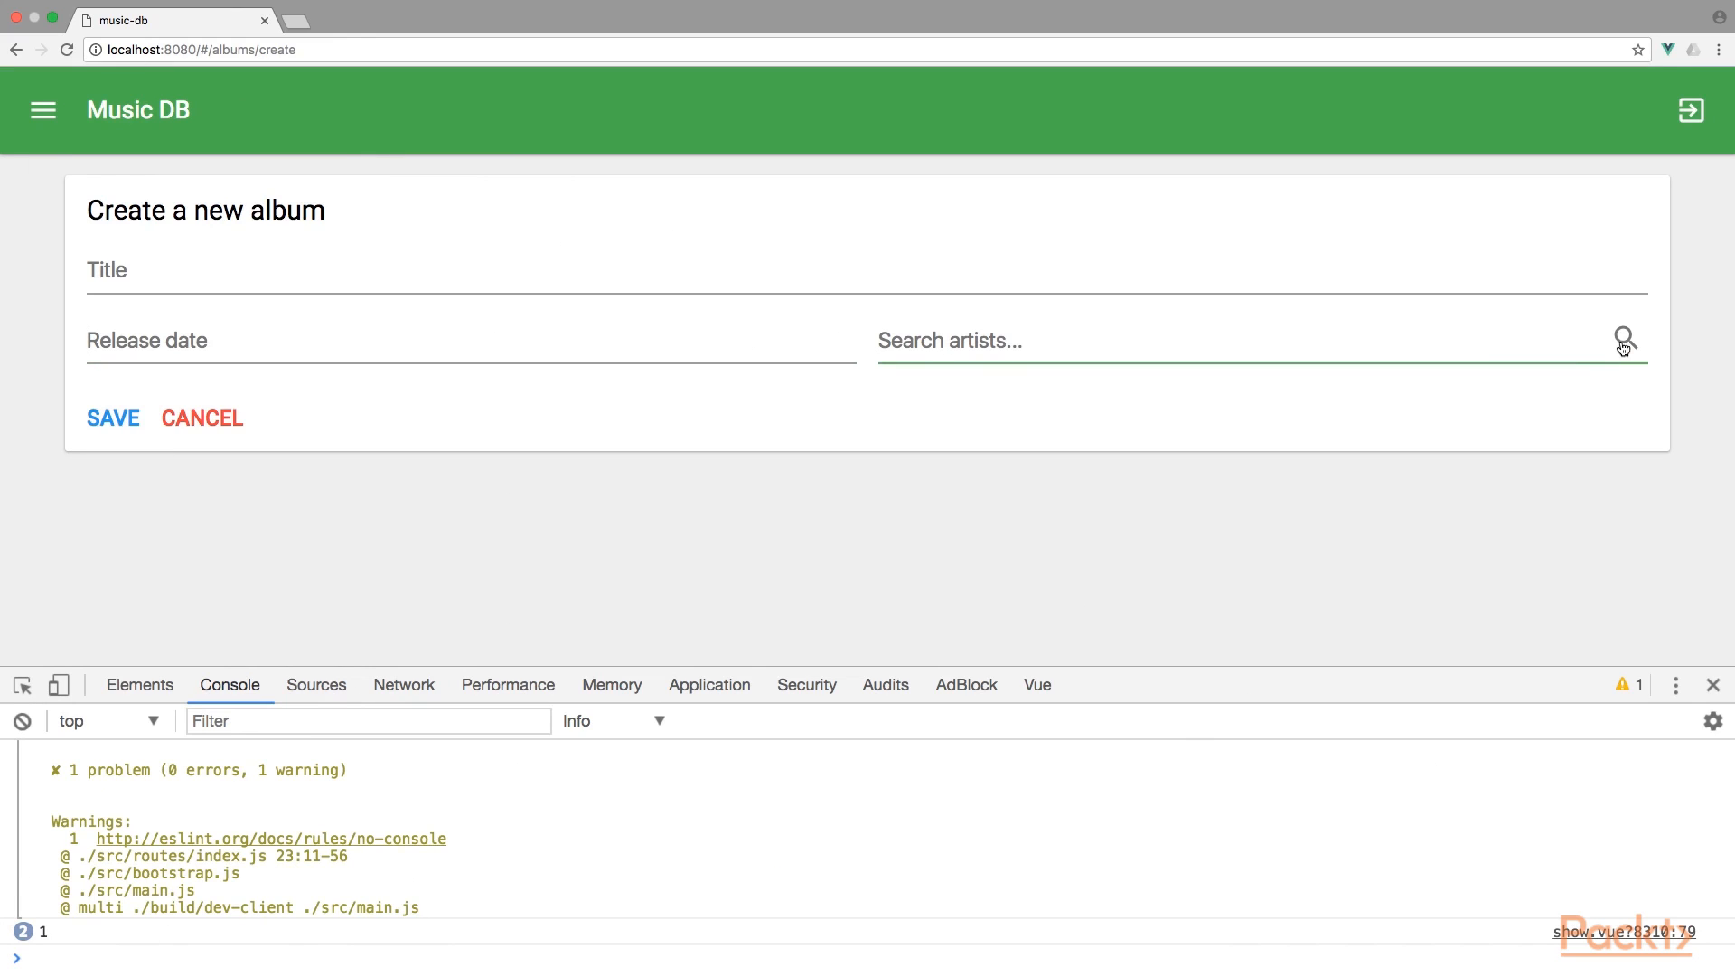
pyautogui.write('wadad')
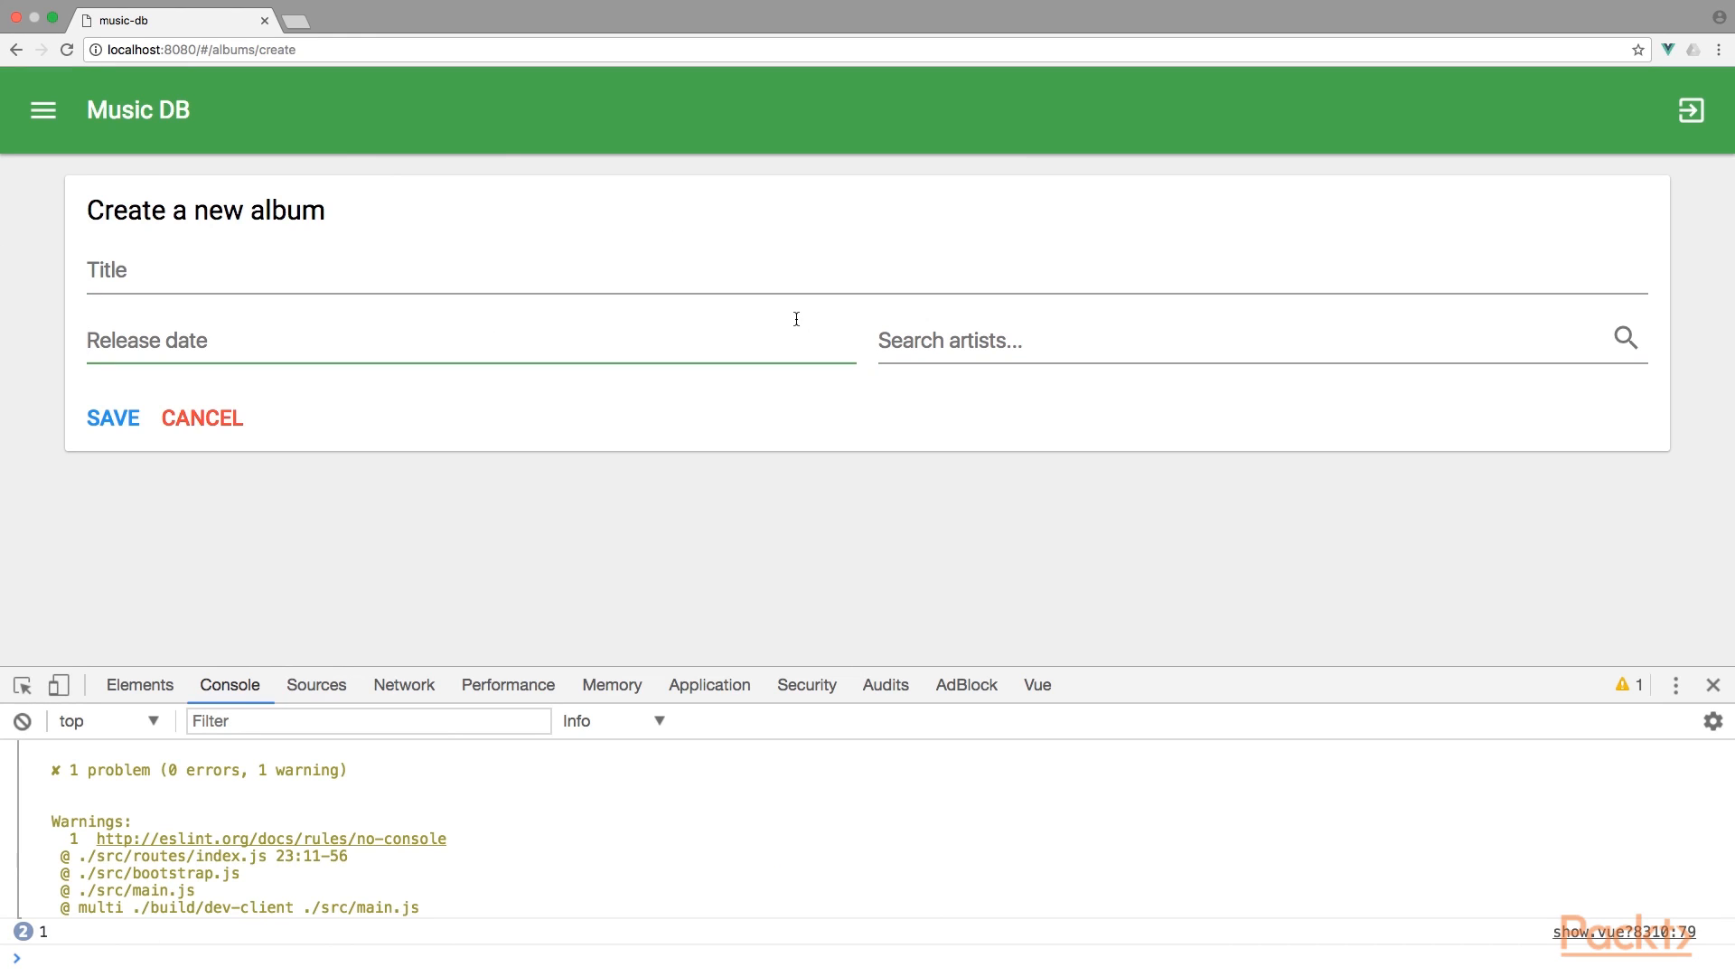
pyautogui.click(443, 269)
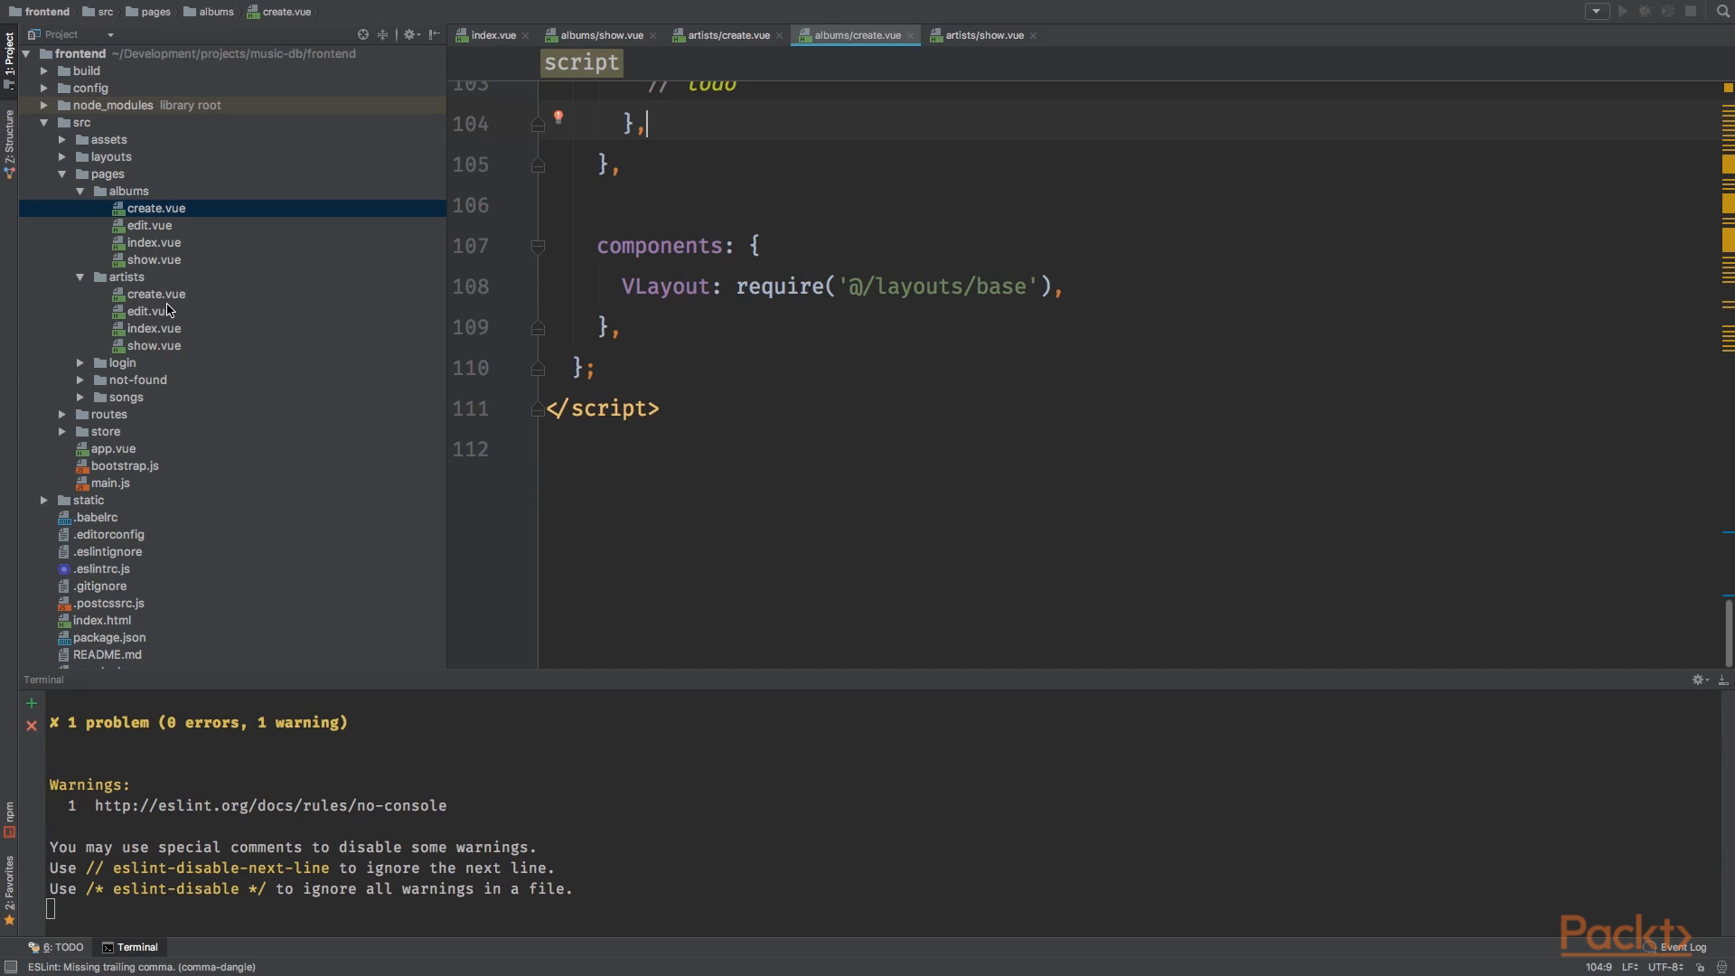
# Step: Gather the artist edit page and albums/create.vue template as sources for albums/edit.vue
pyautogui.doubleClick(148, 224)
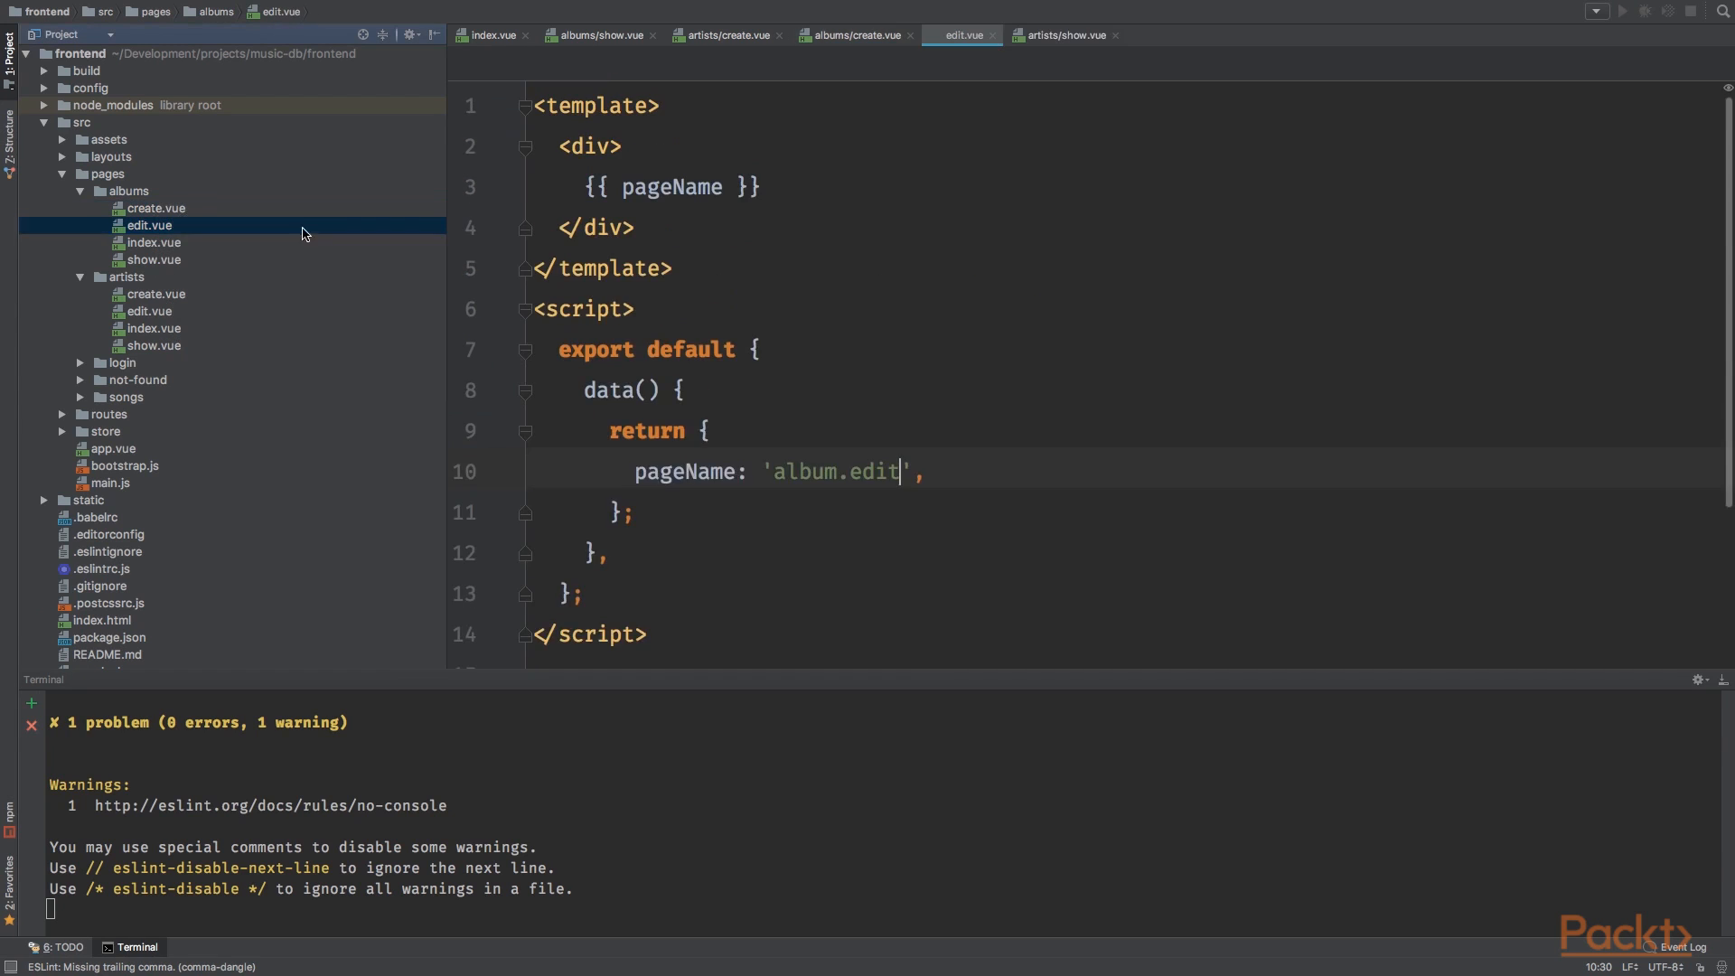
pyautogui.click(148, 310)
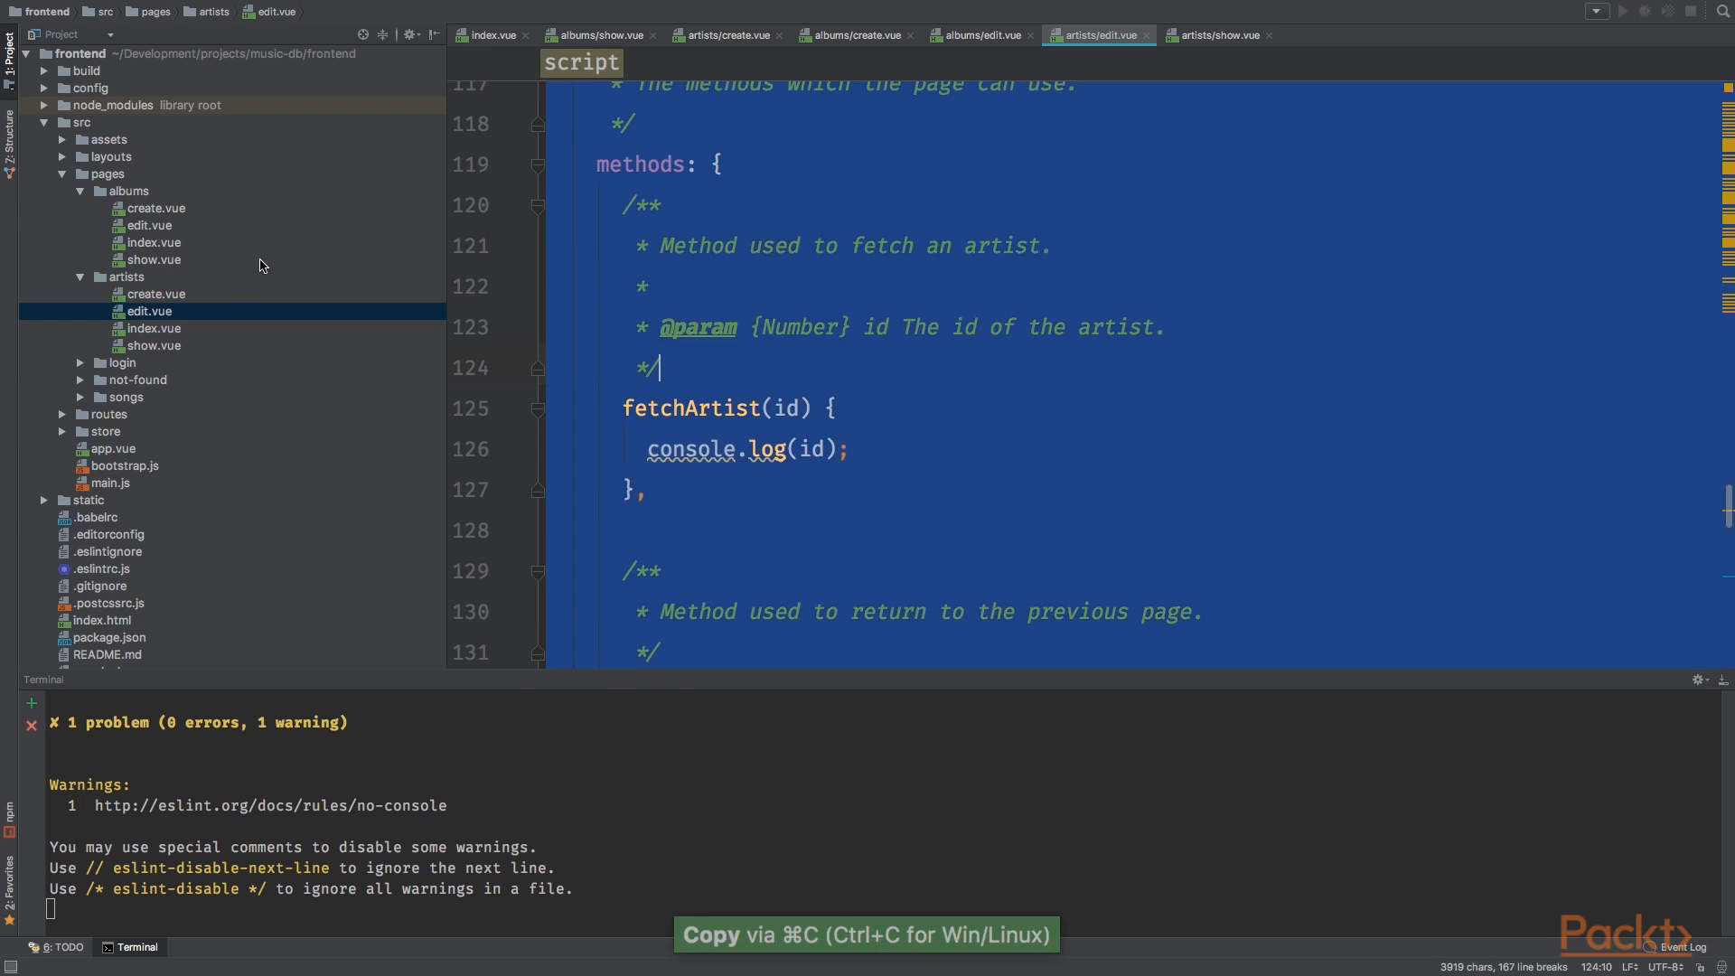
pyautogui.click(973, 34)
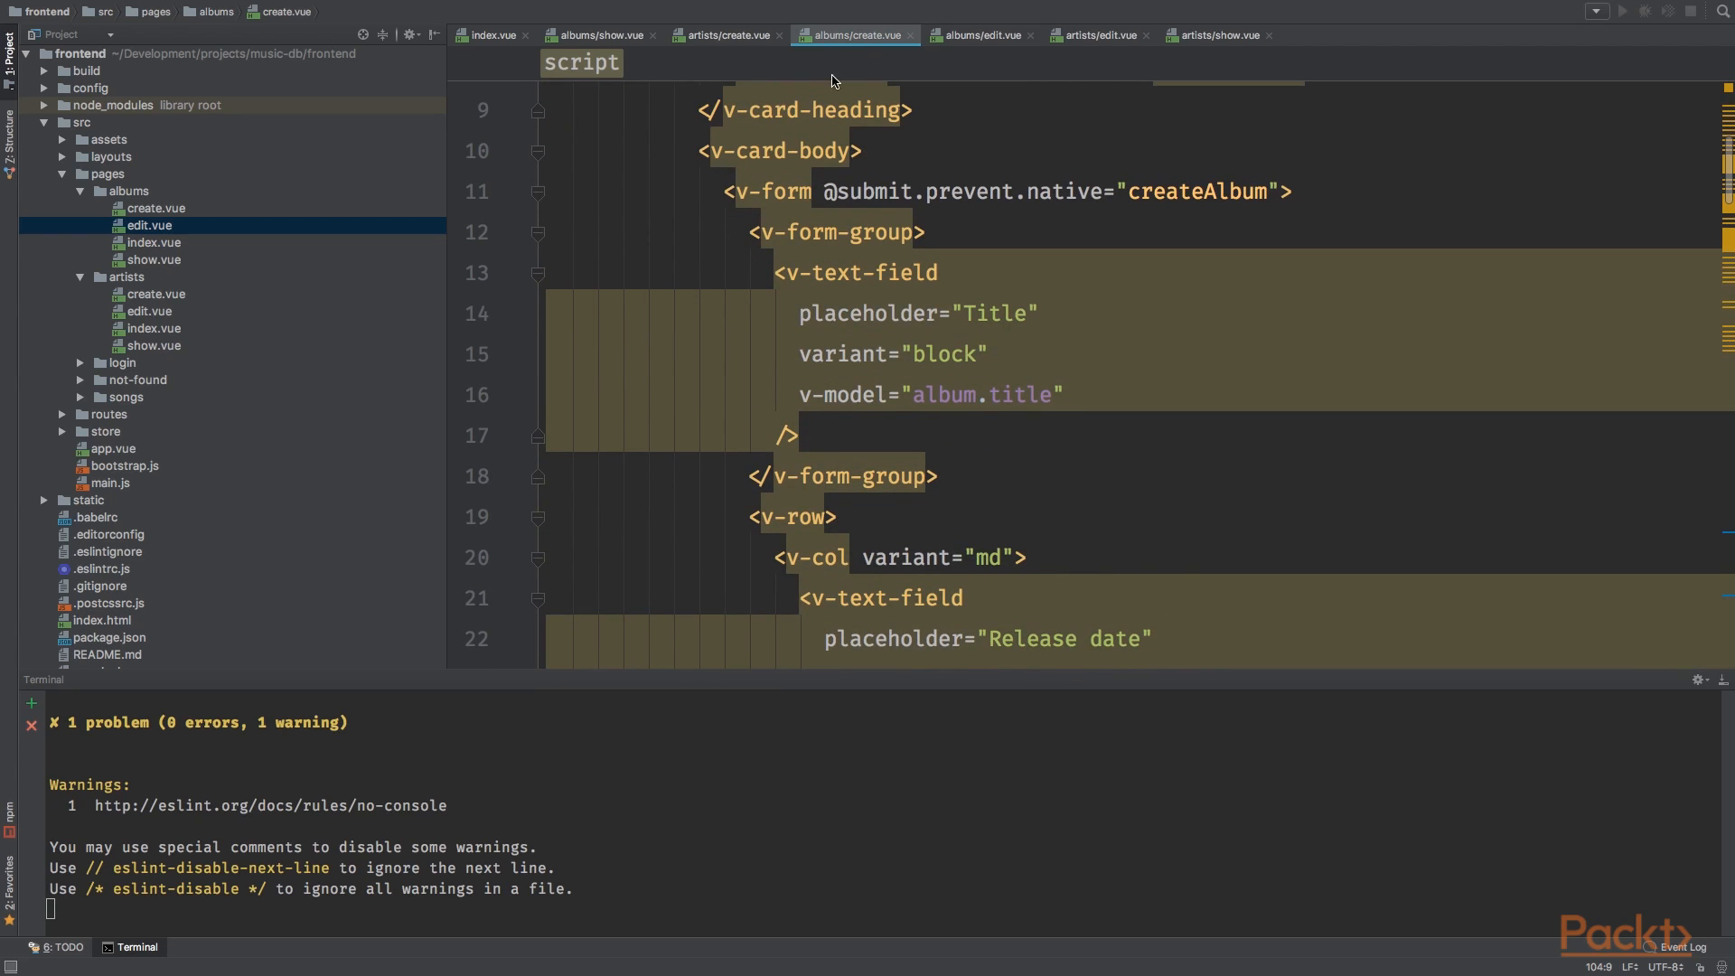
pyautogui.scroll(-3)
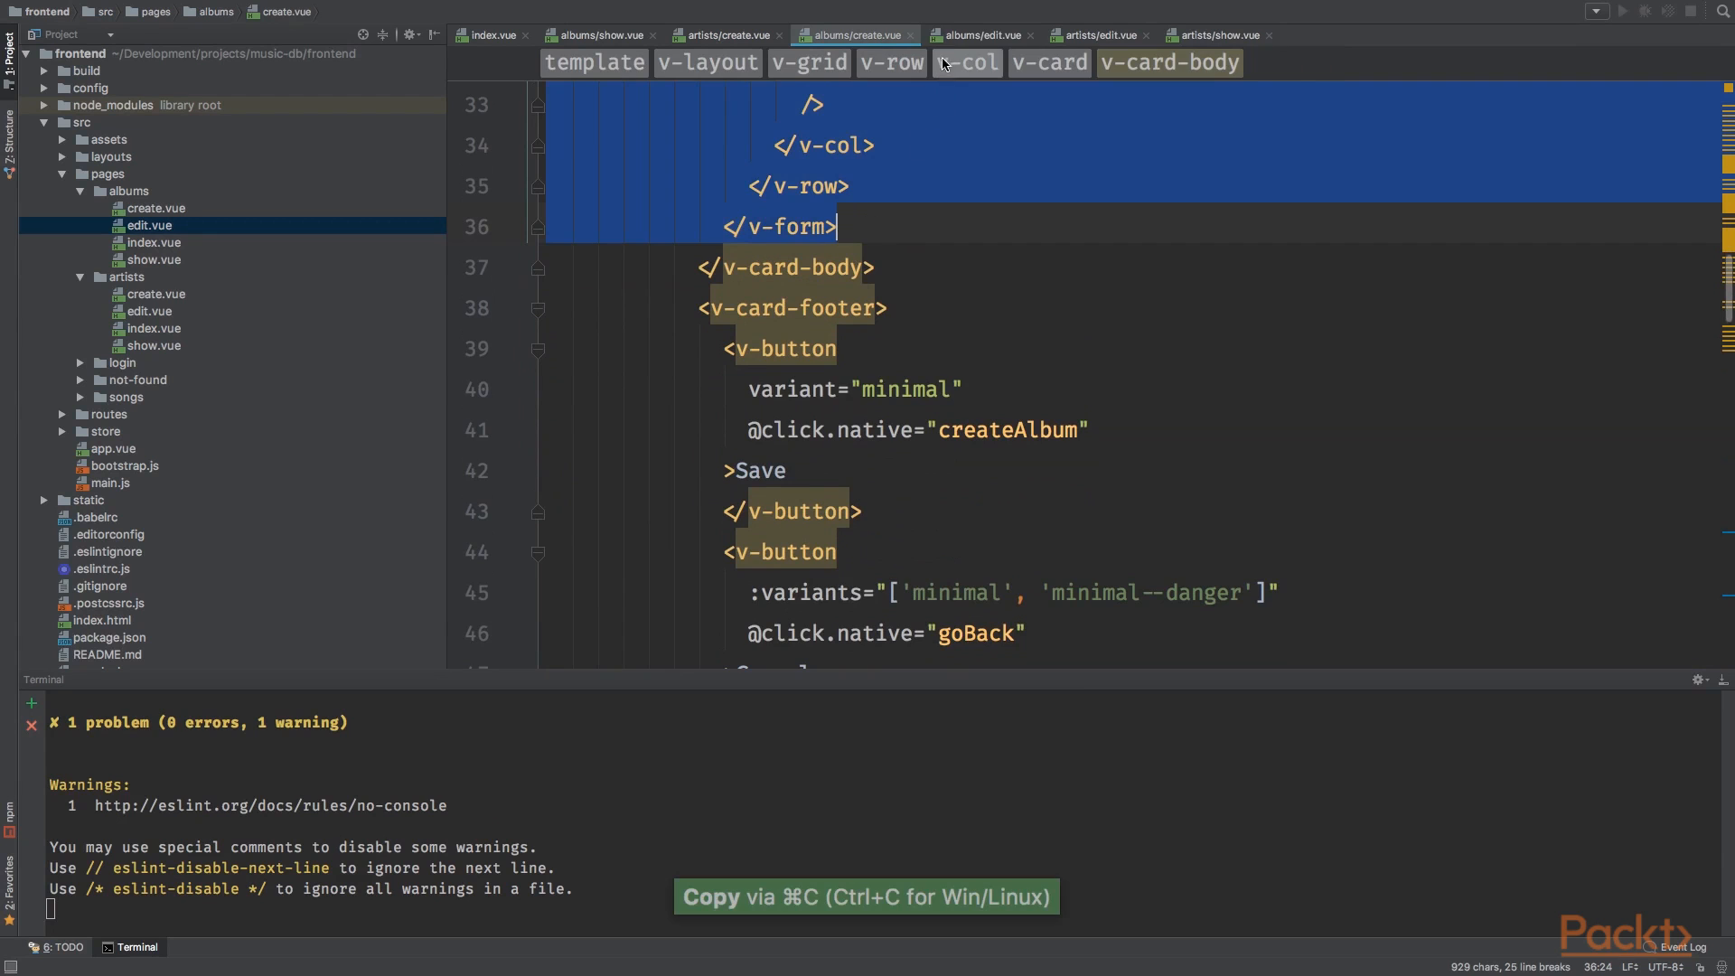
pyautogui.click(978, 35)
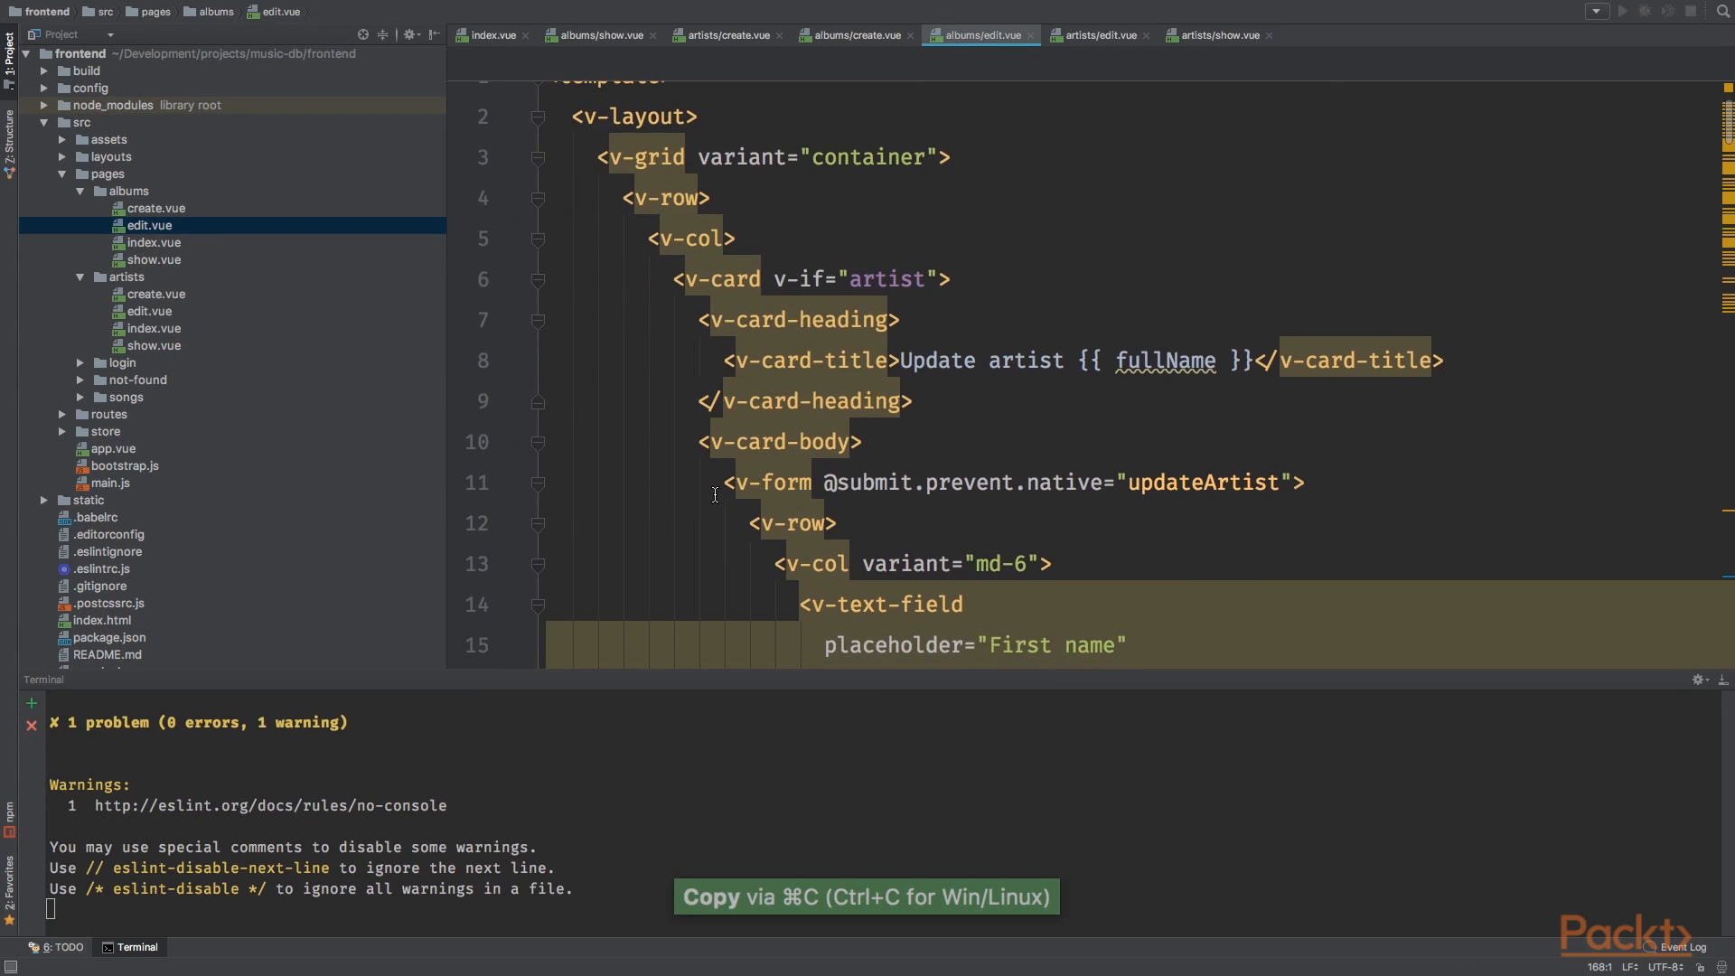
# Step: Build the 'Update album {{ title }}' form in edit.vue submitting updateAlbum
pyautogui.scroll(-3)
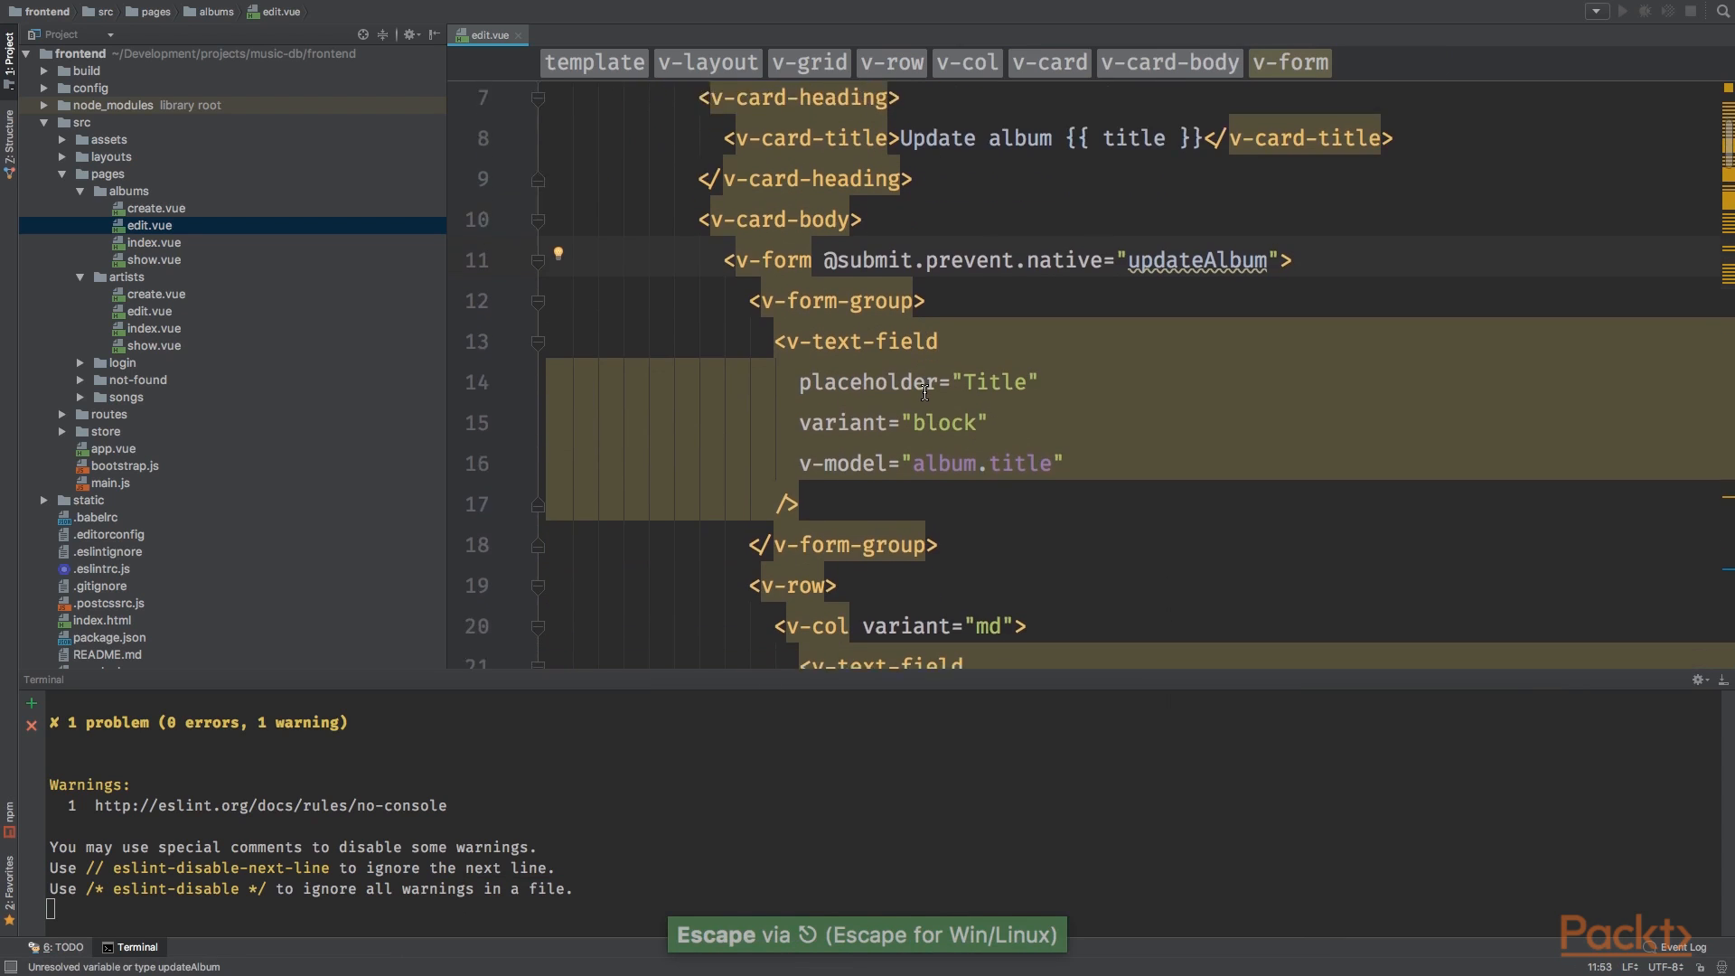
pyautogui.scroll(-3)
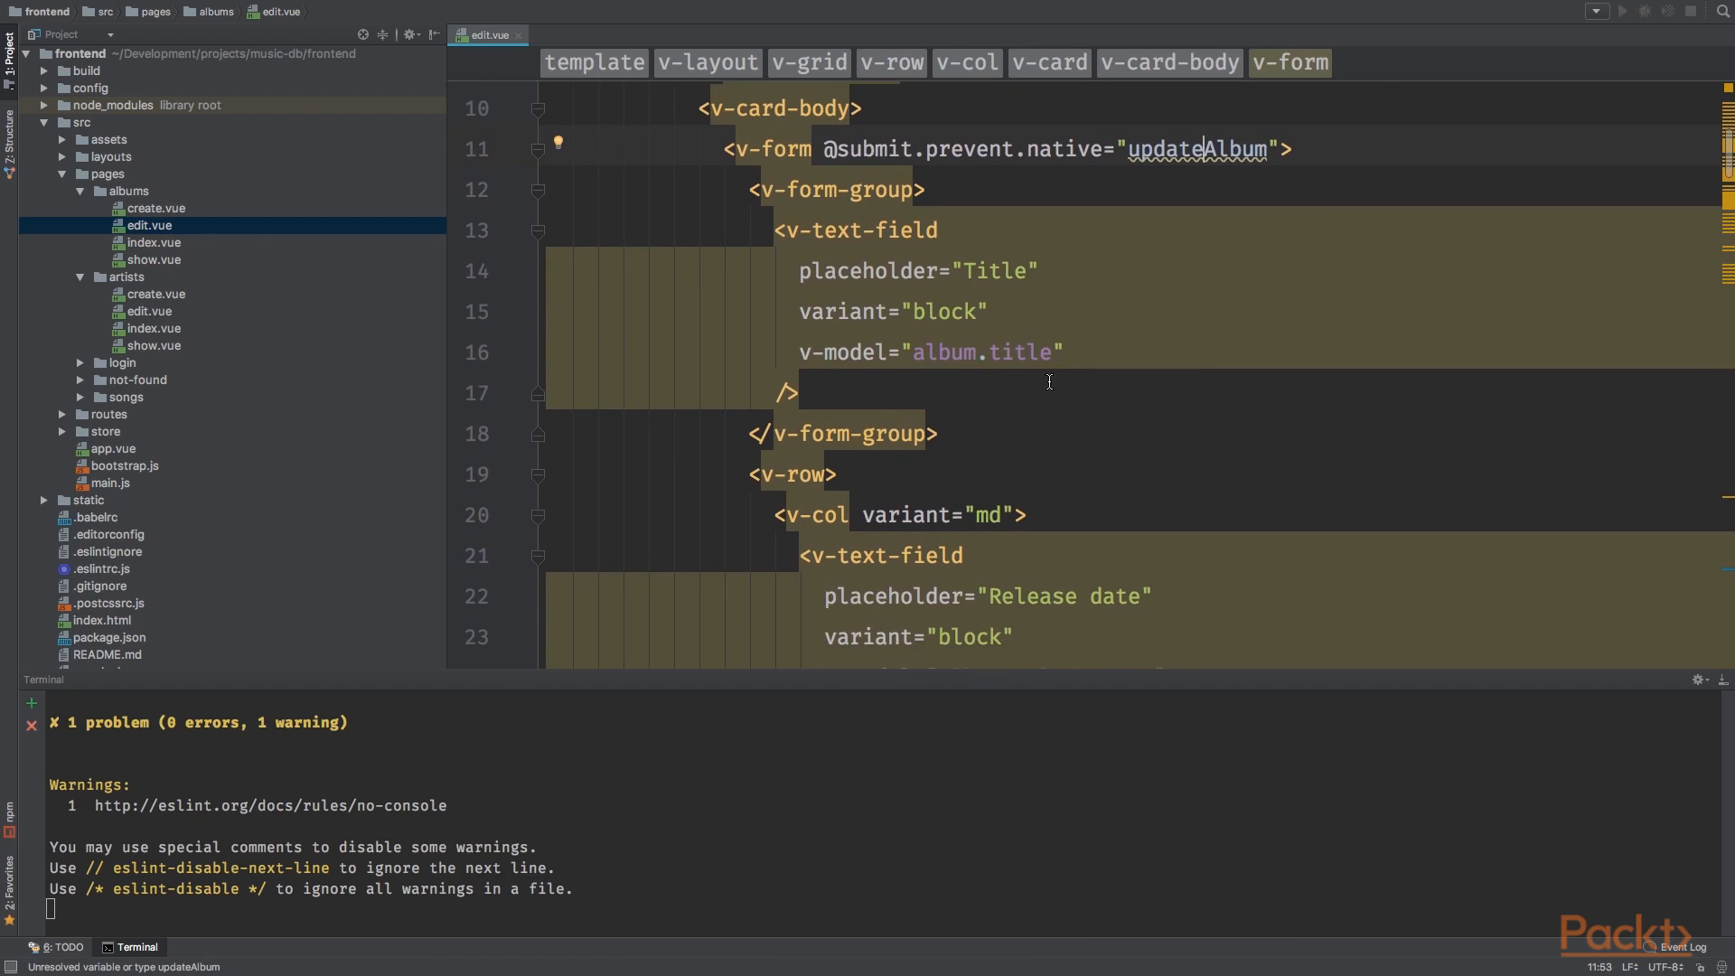
pyautogui.scroll(-3)
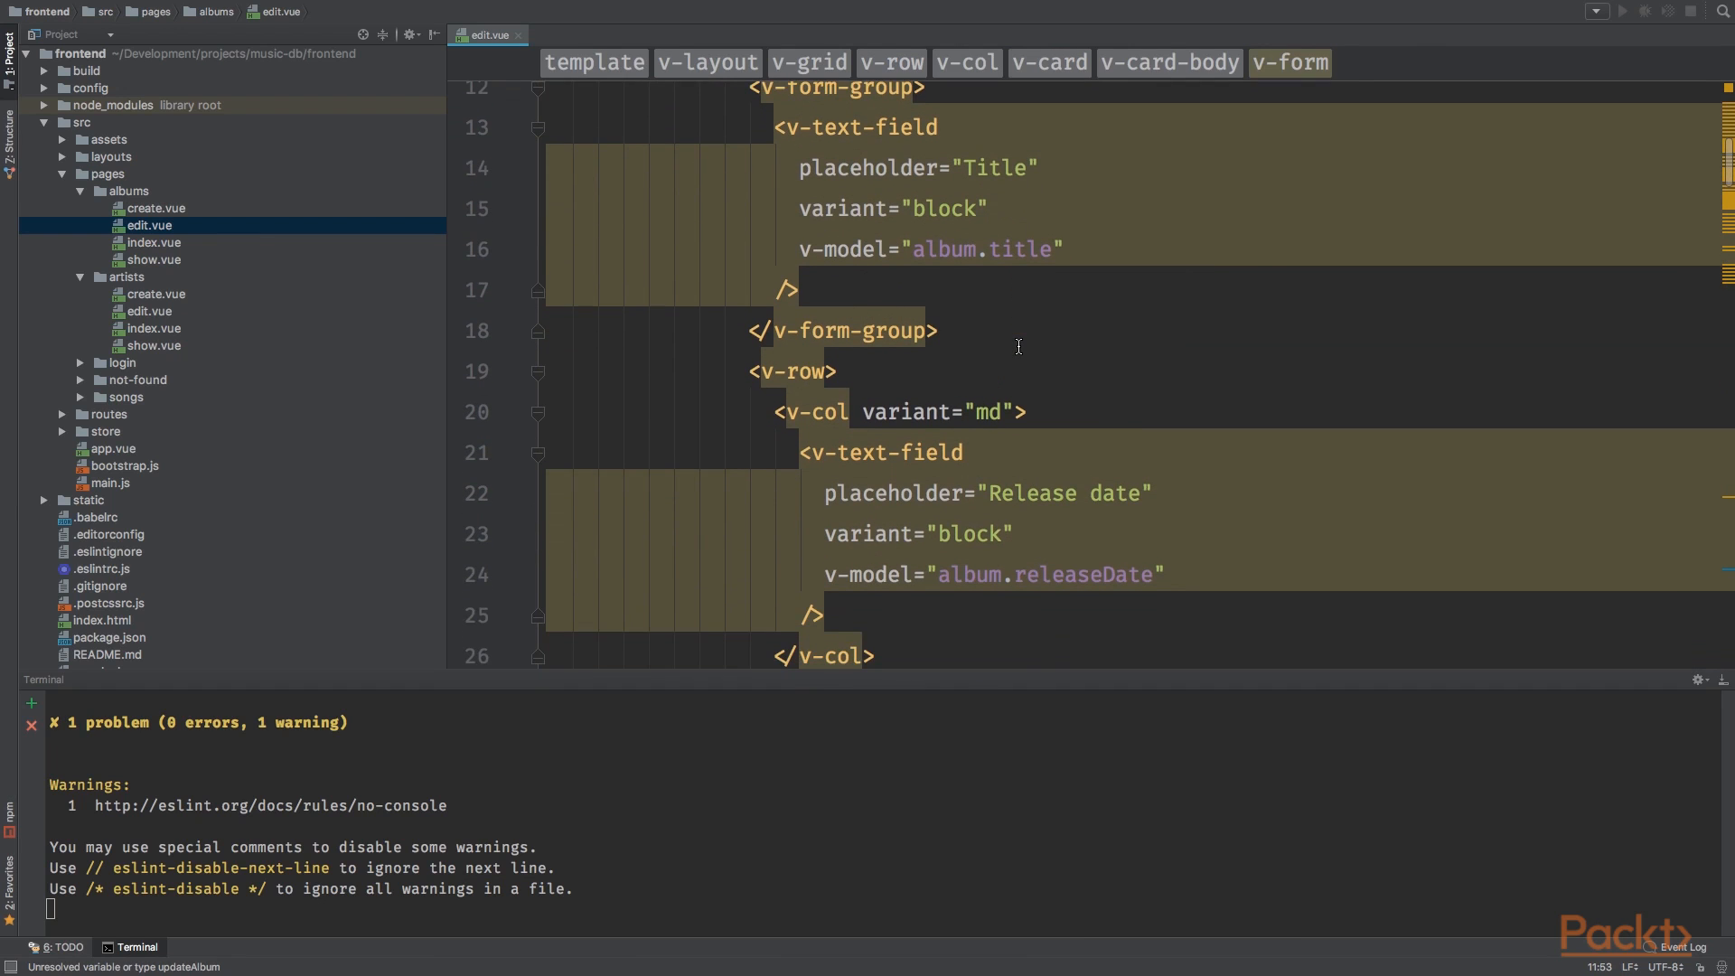
pyautogui.scroll(-3)
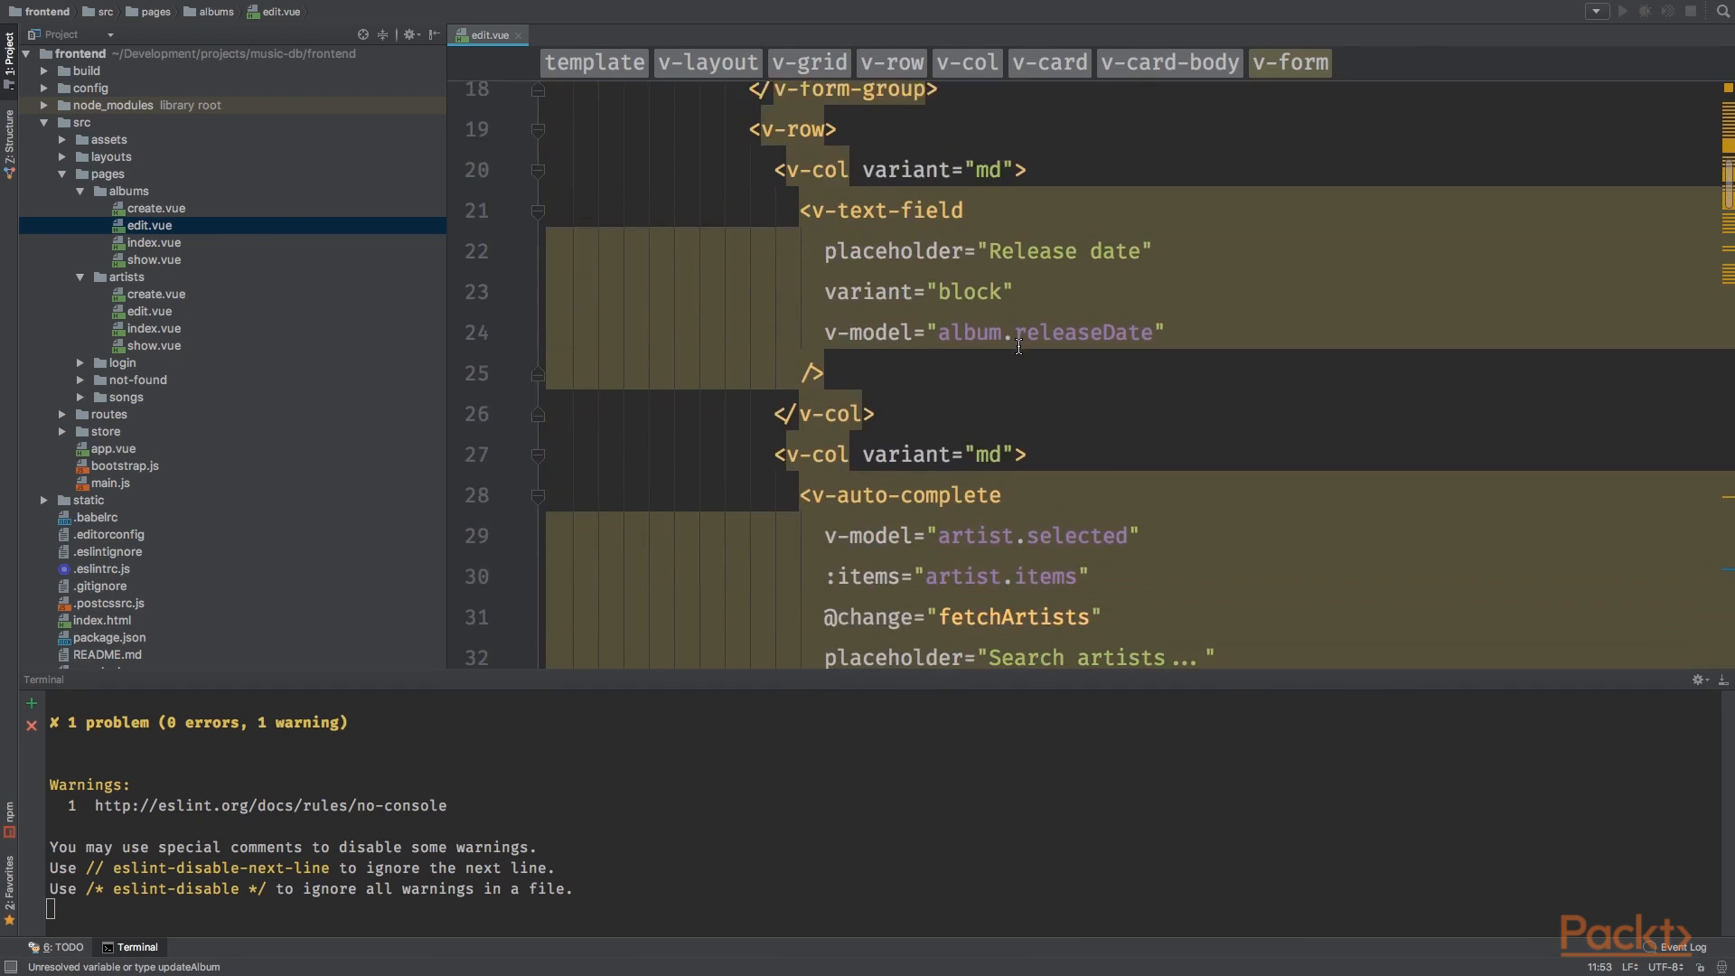
pyautogui.scroll(-3)
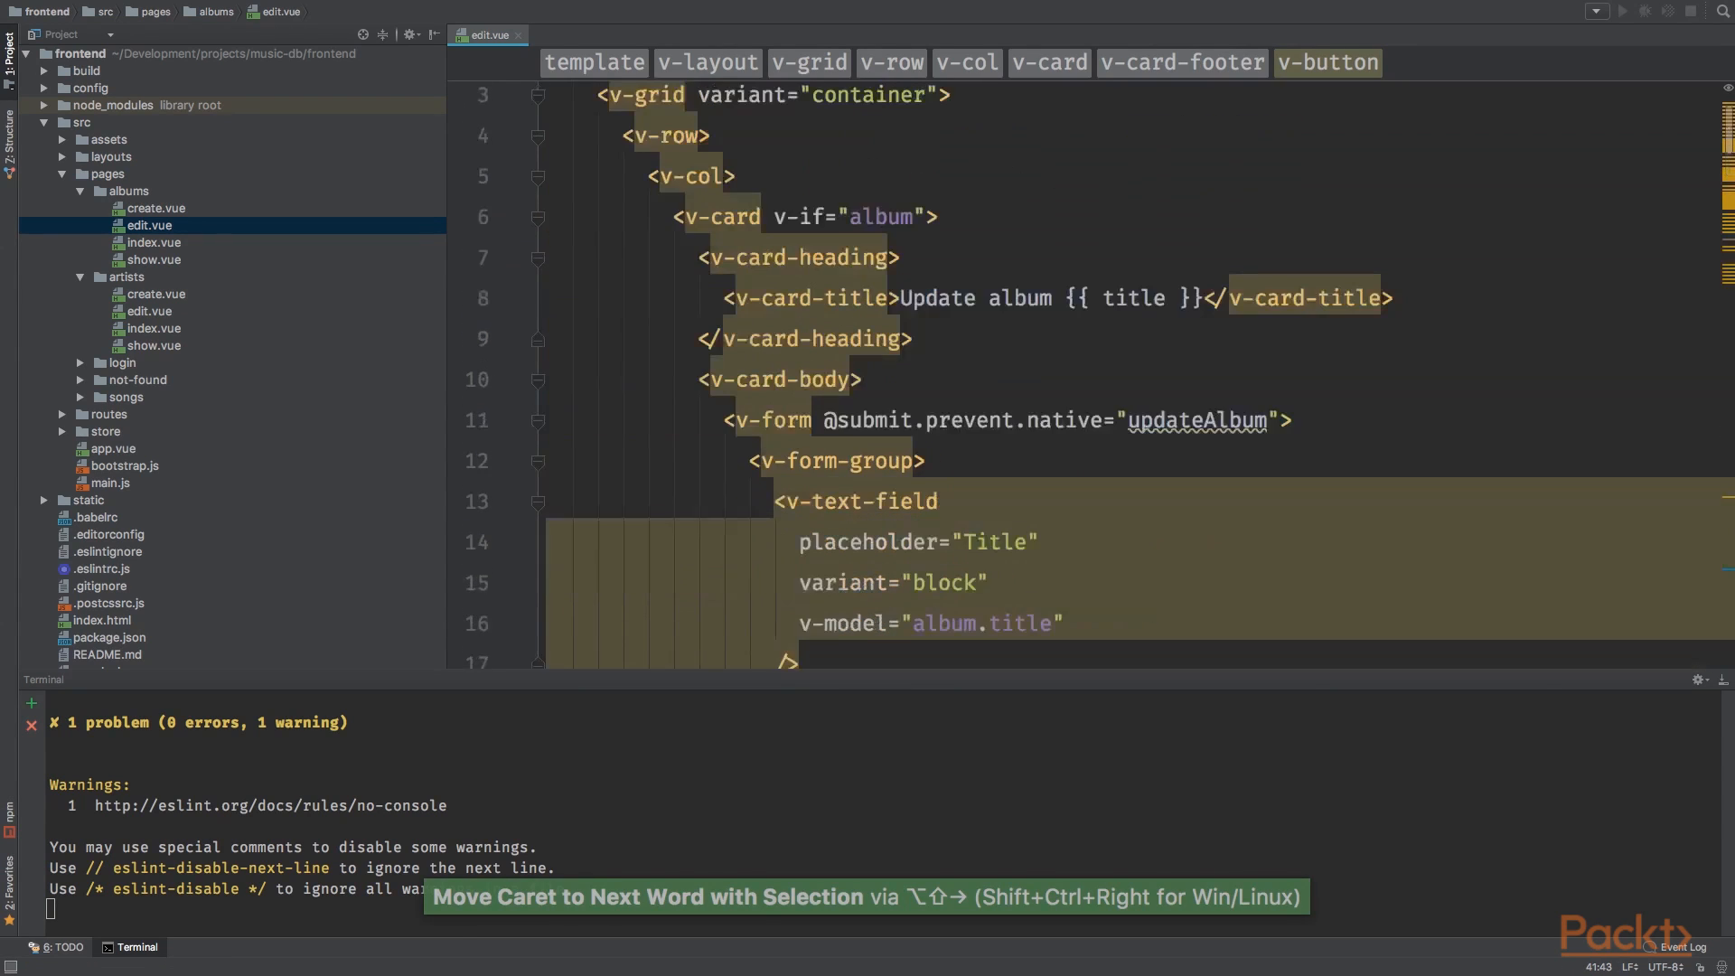
pyautogui.scroll(-3)
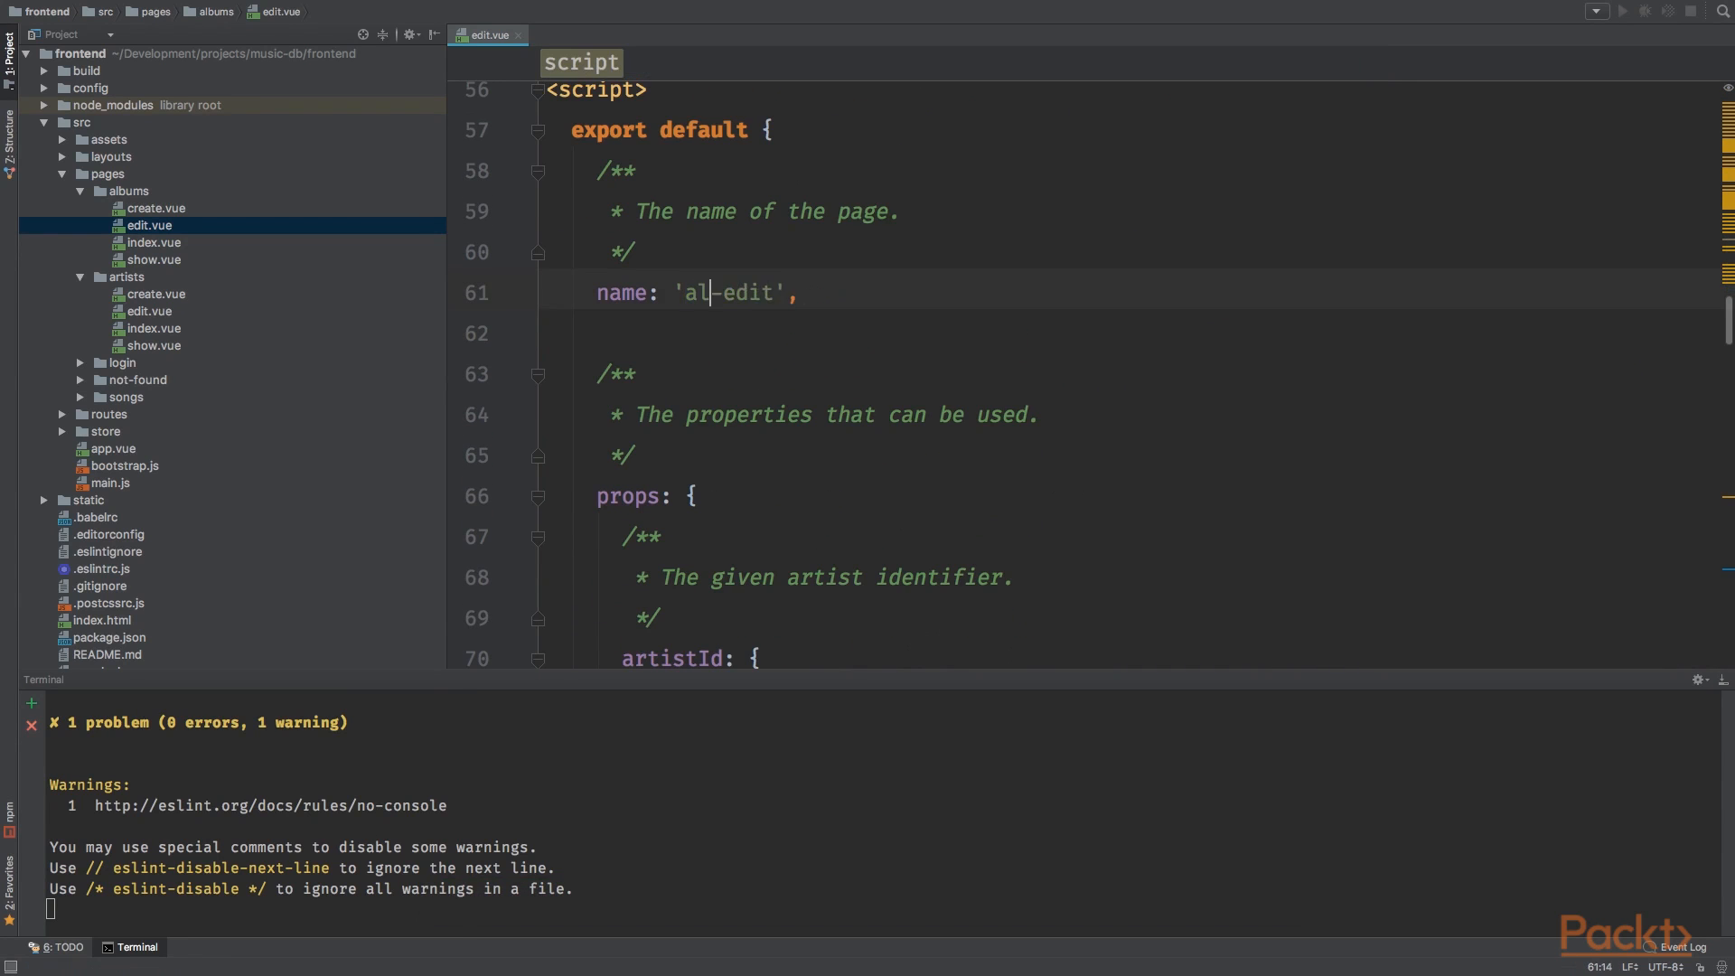
# Step: Name the page 'albums-edit', rename the prop to albumId and set album data title 'Hello World!'
pyautogui.write('bums')
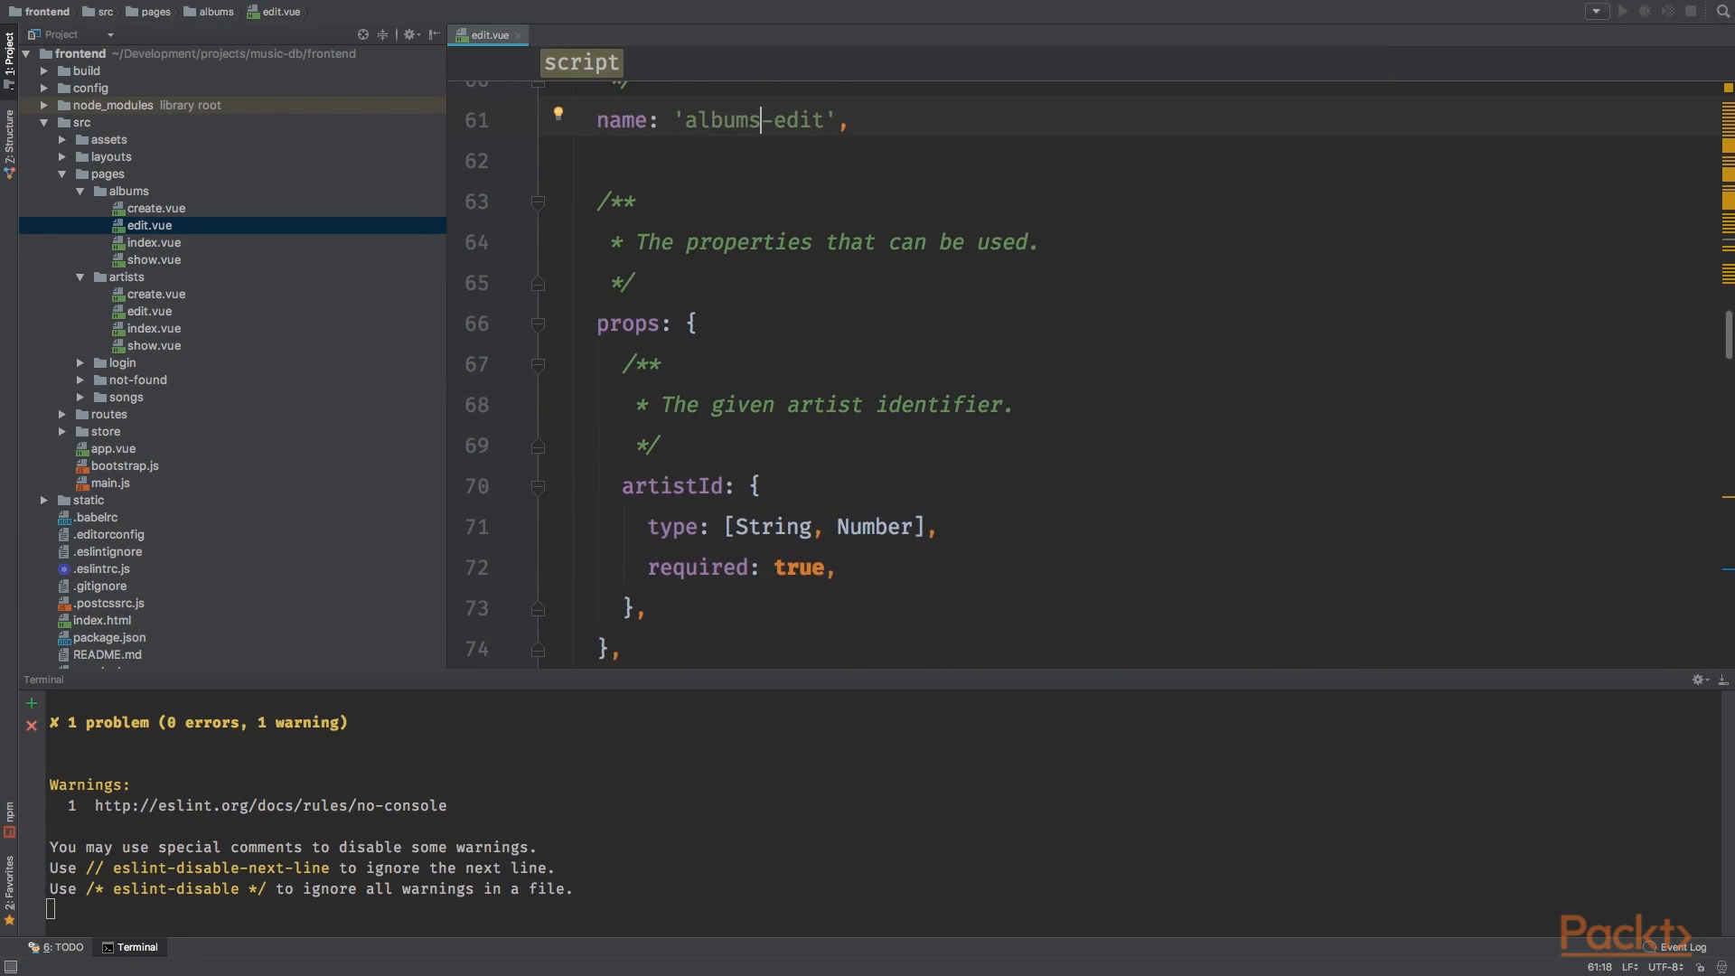
pyautogui.write('albumId')
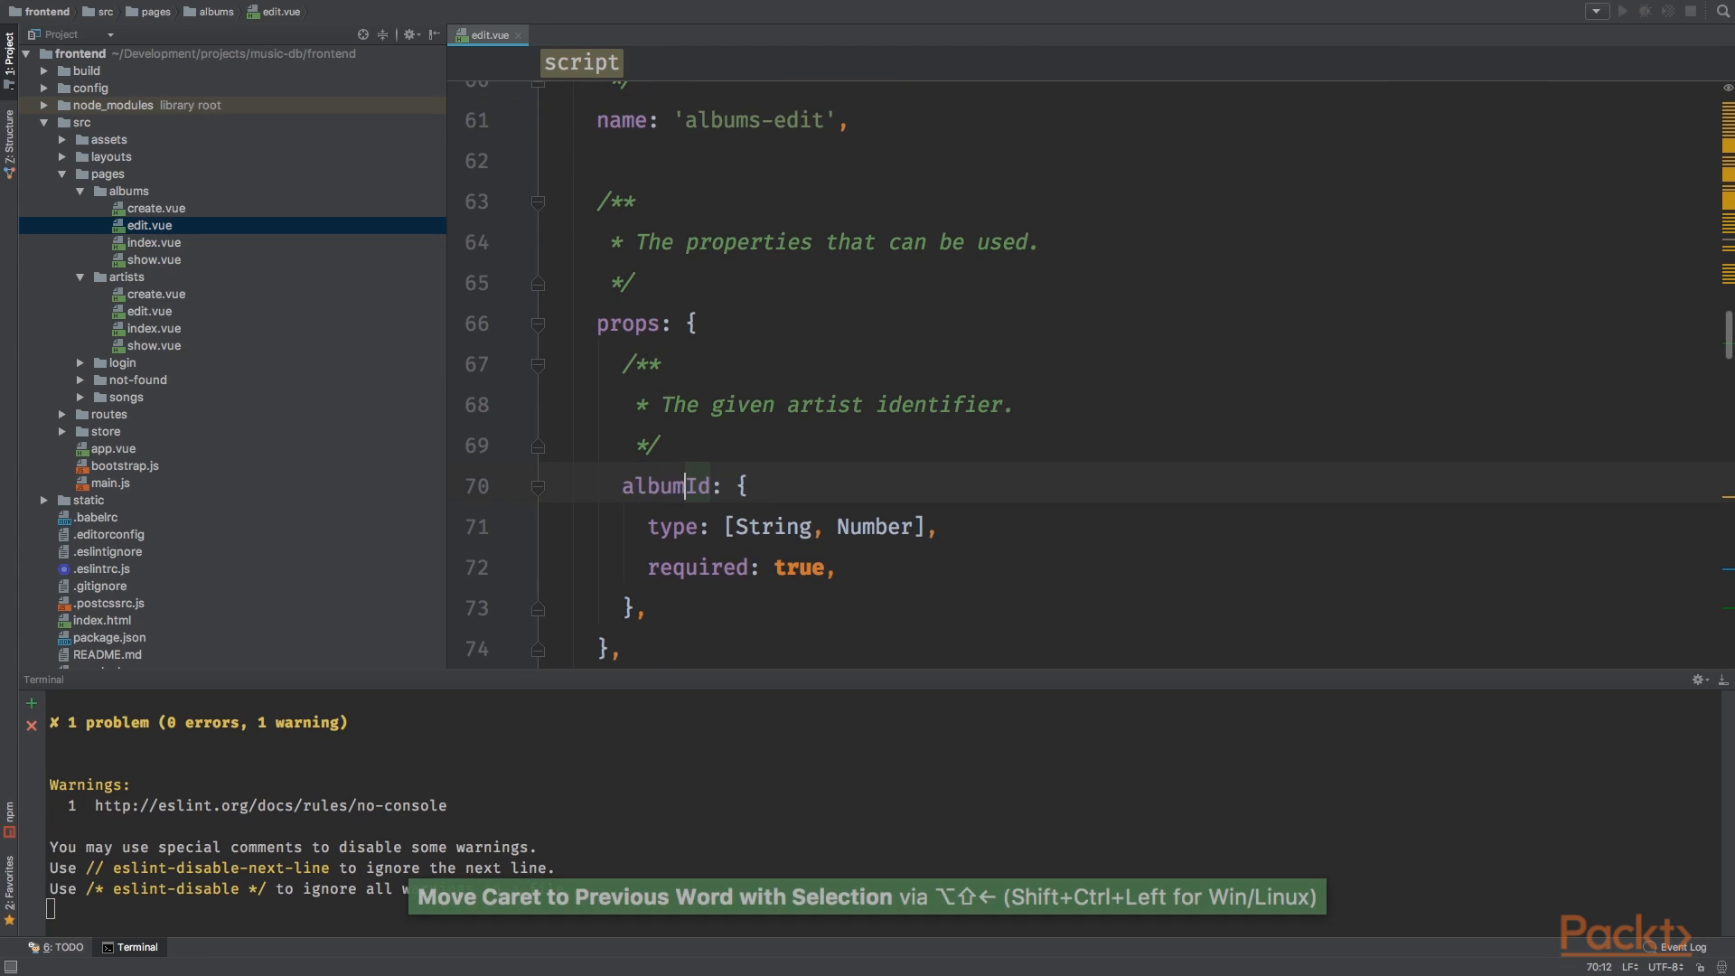
pyautogui.scroll(-3)
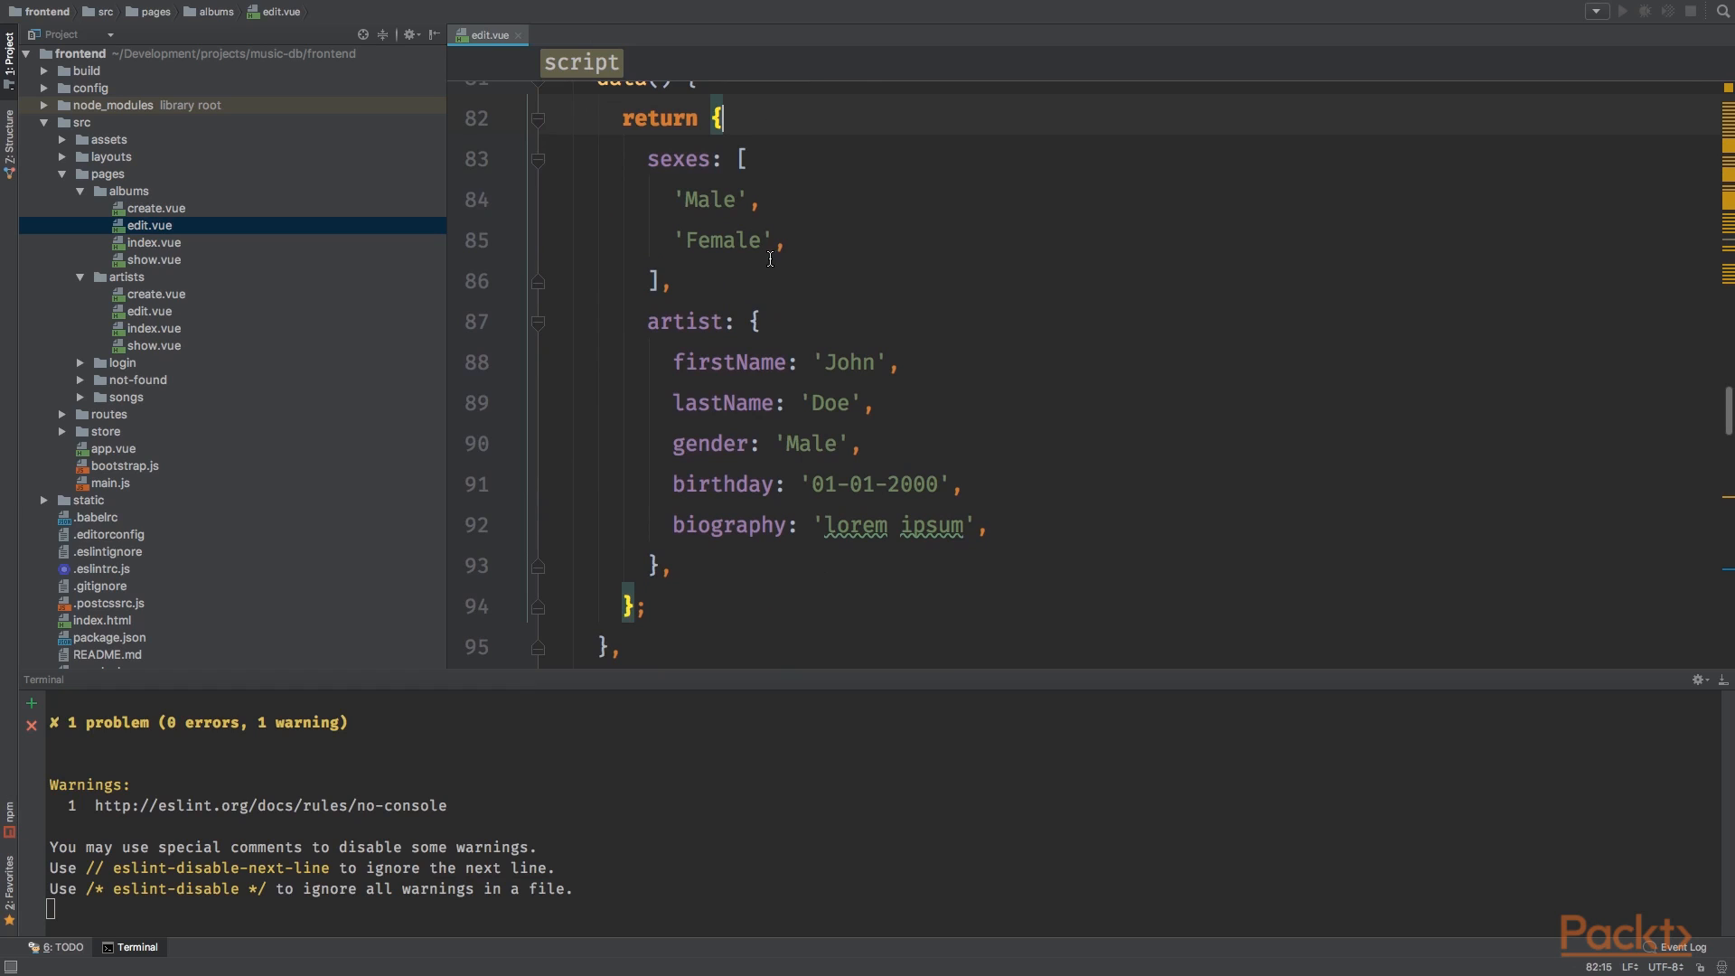
pyautogui.write('title')
pyautogui.click(1129, 322)
pyautogui.write('album')
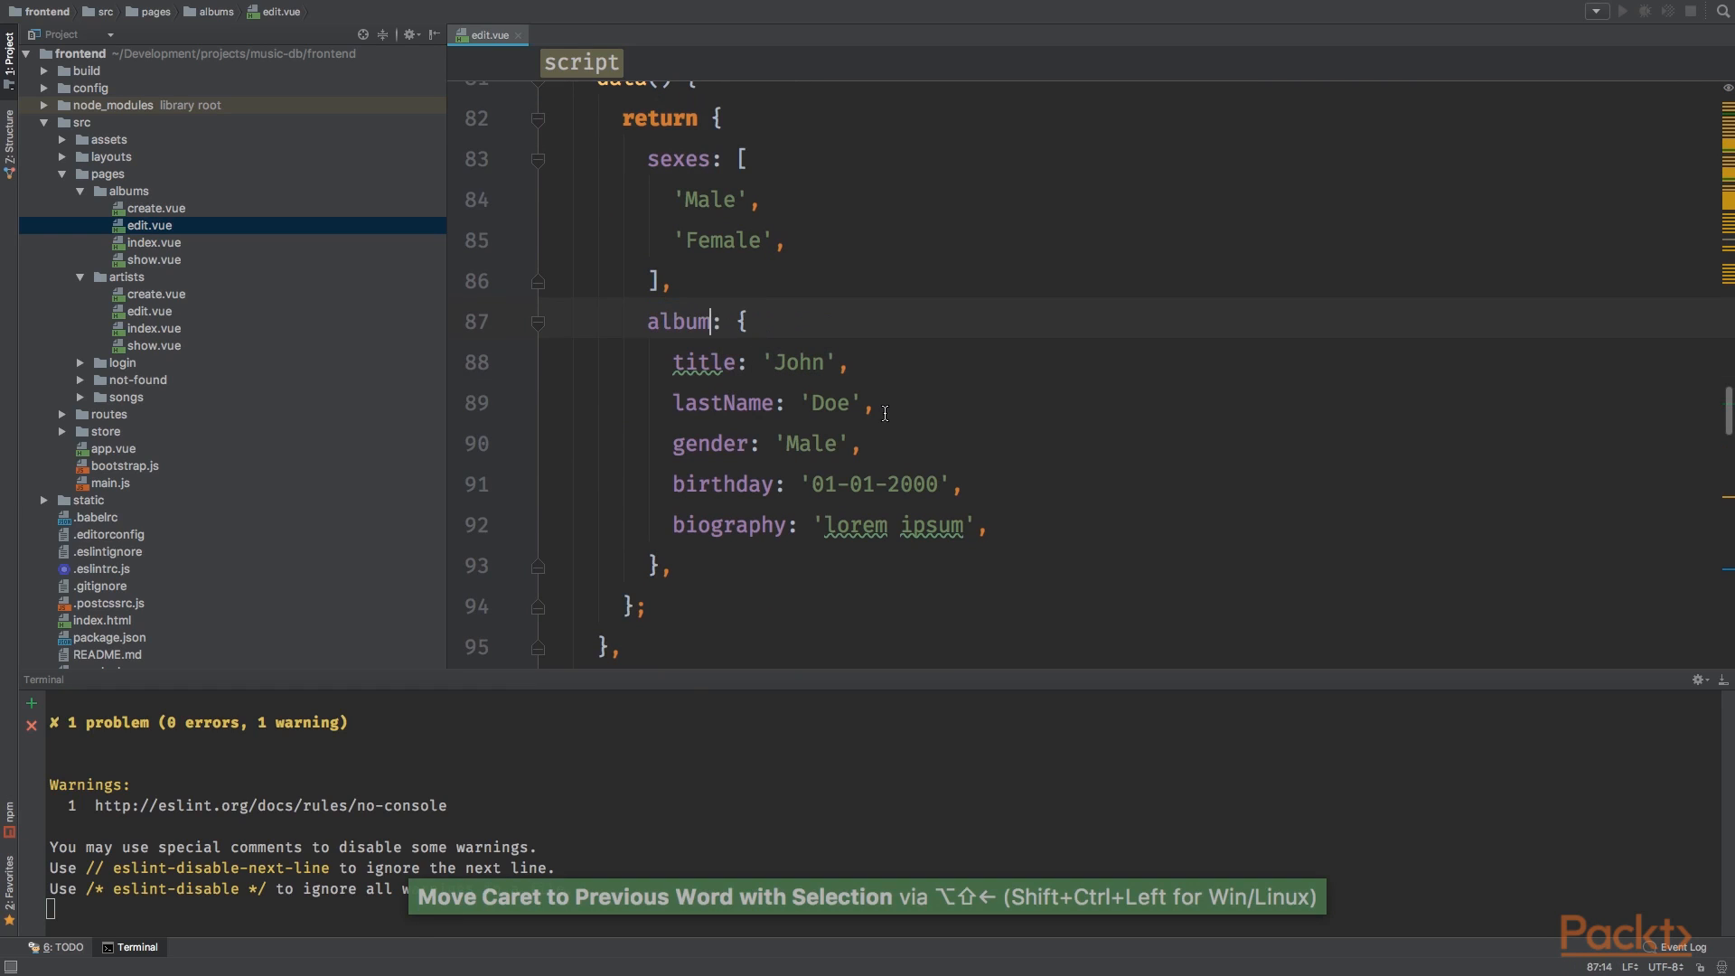
pyautogui.write('Hello World!')
pyautogui.click(698, 159)
pyautogui.write('artist: {')
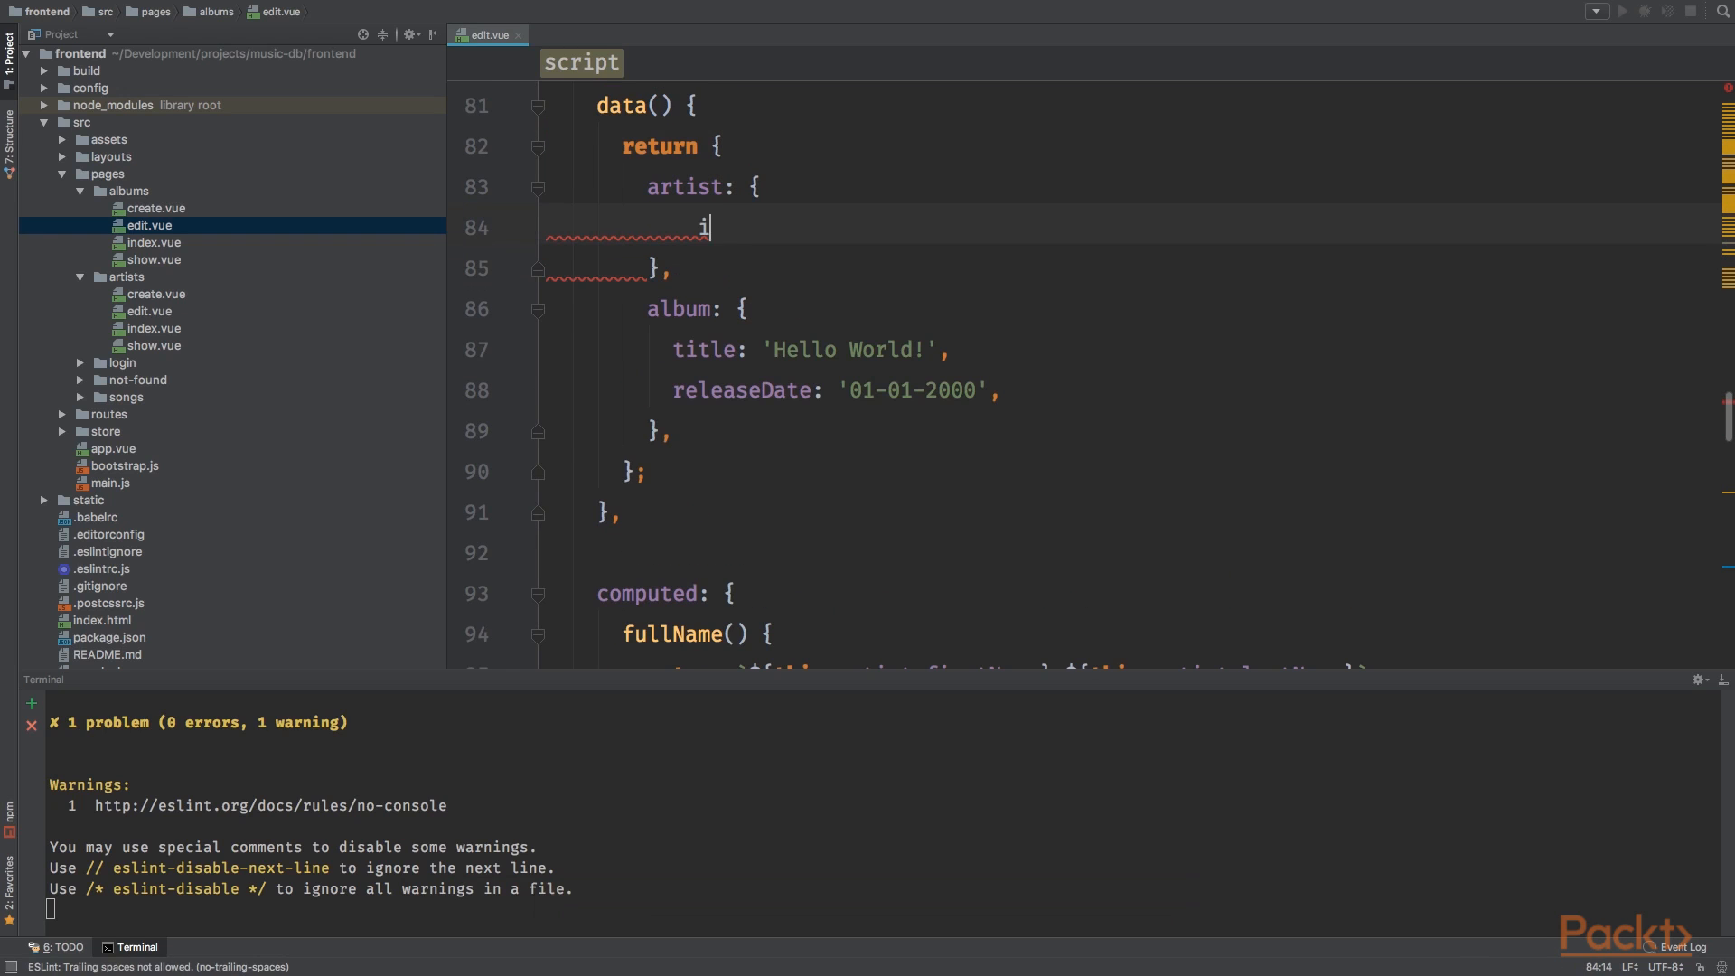
# Step: Add an artist data entry with items: [] and a selected { id: 1, content: 'John ' }
pyautogui.write('tems: [],')
pyautogui.write('selected: {')
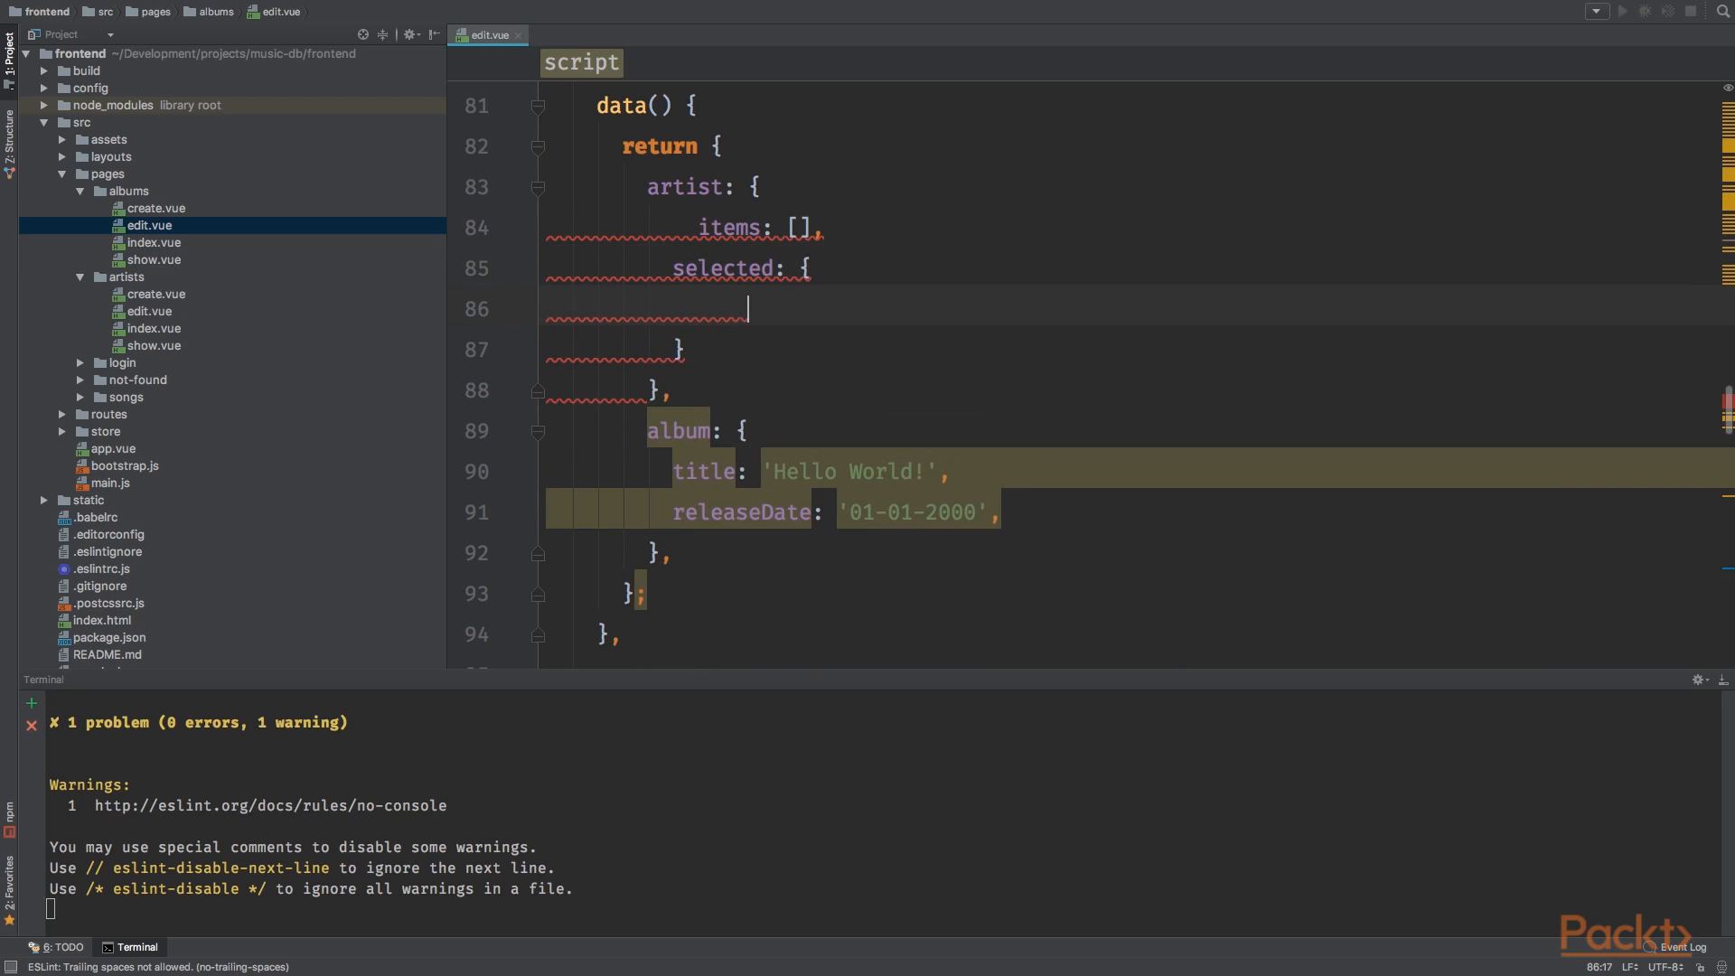
pyautogui.write('id: 1,')
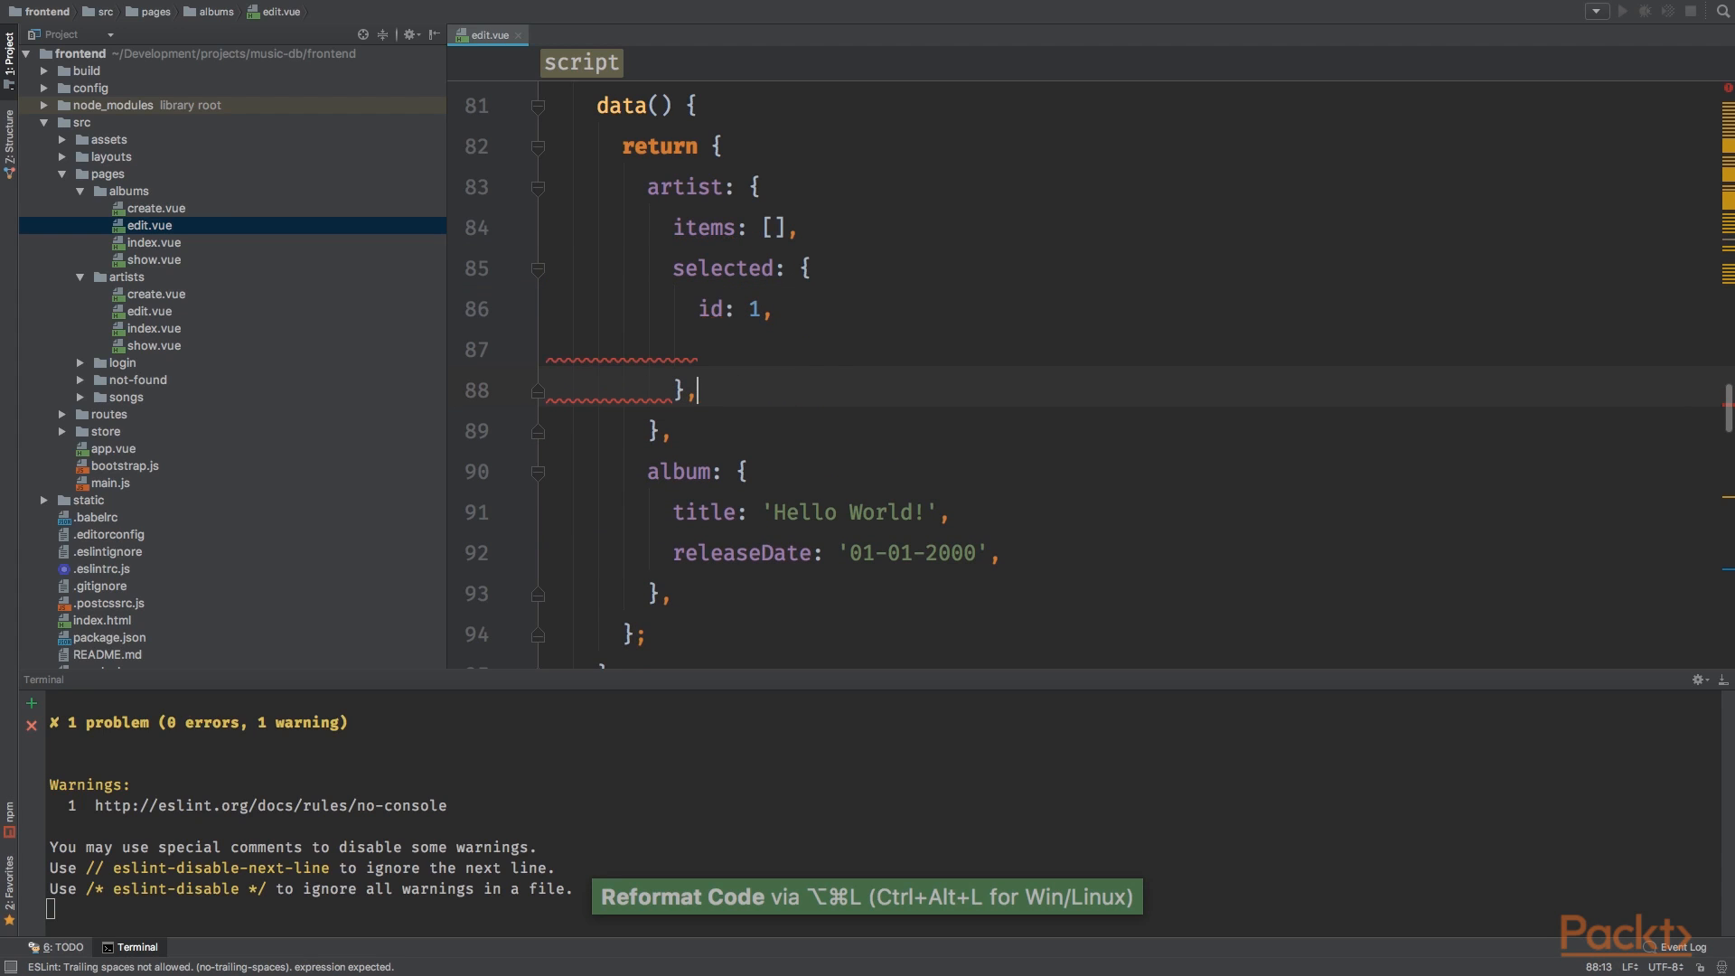
pyautogui.write('conte')
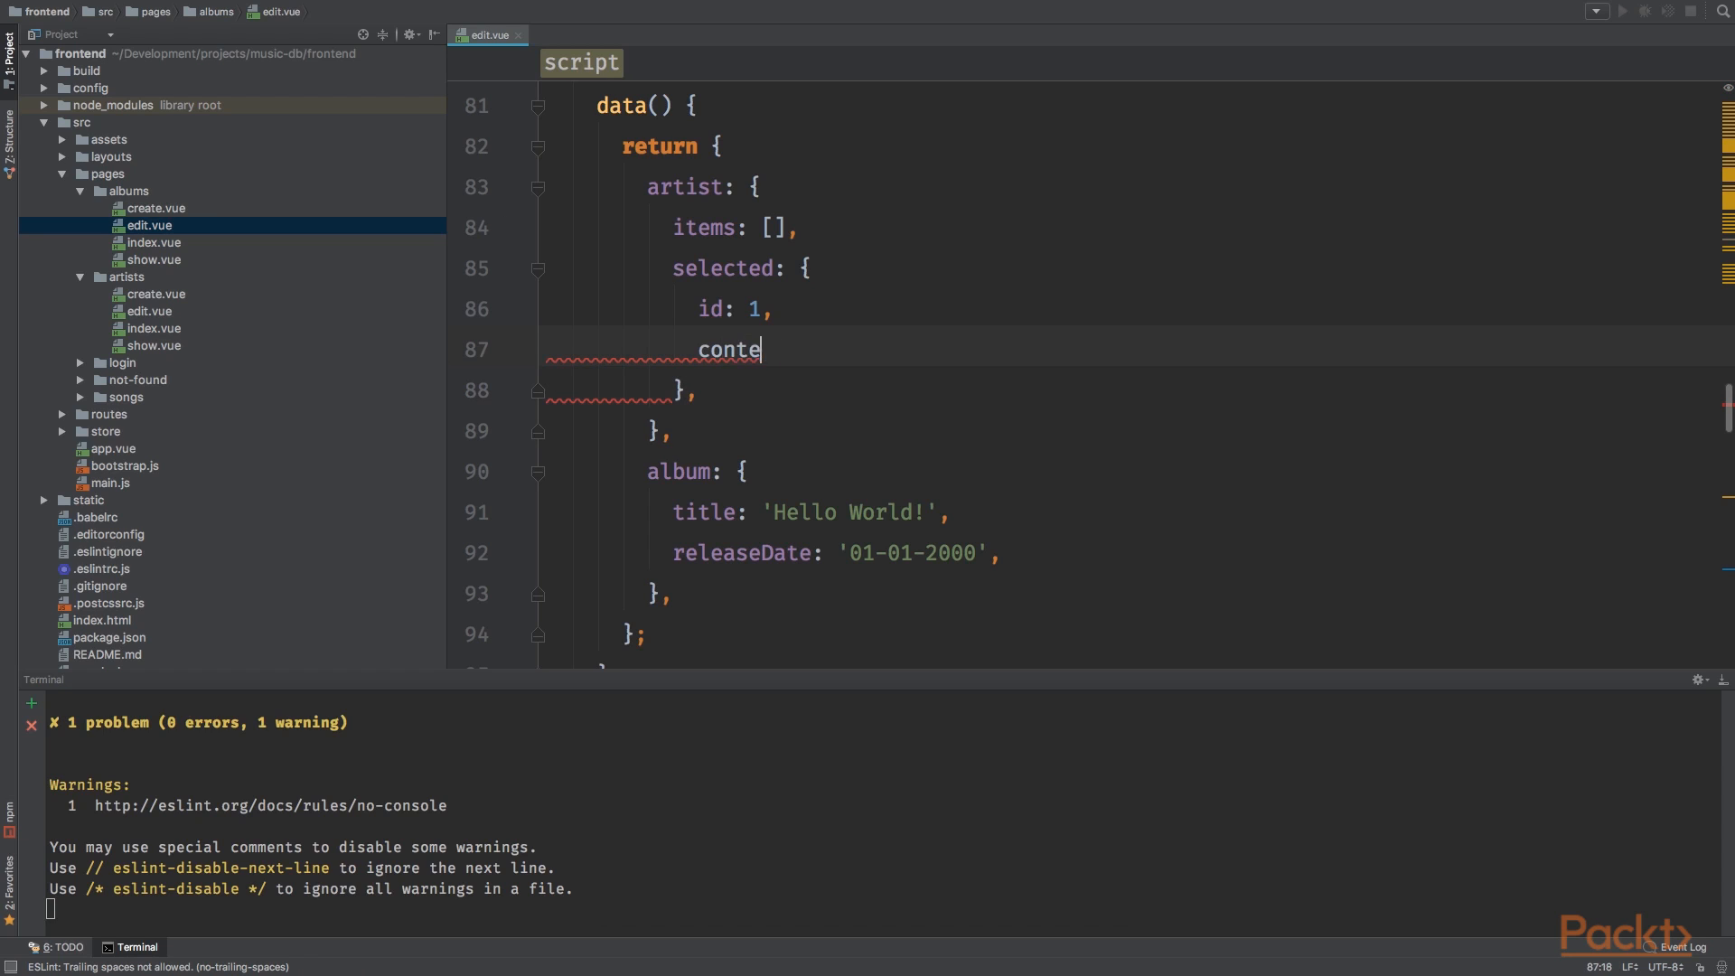
pyautogui.write("nt: 'John '")
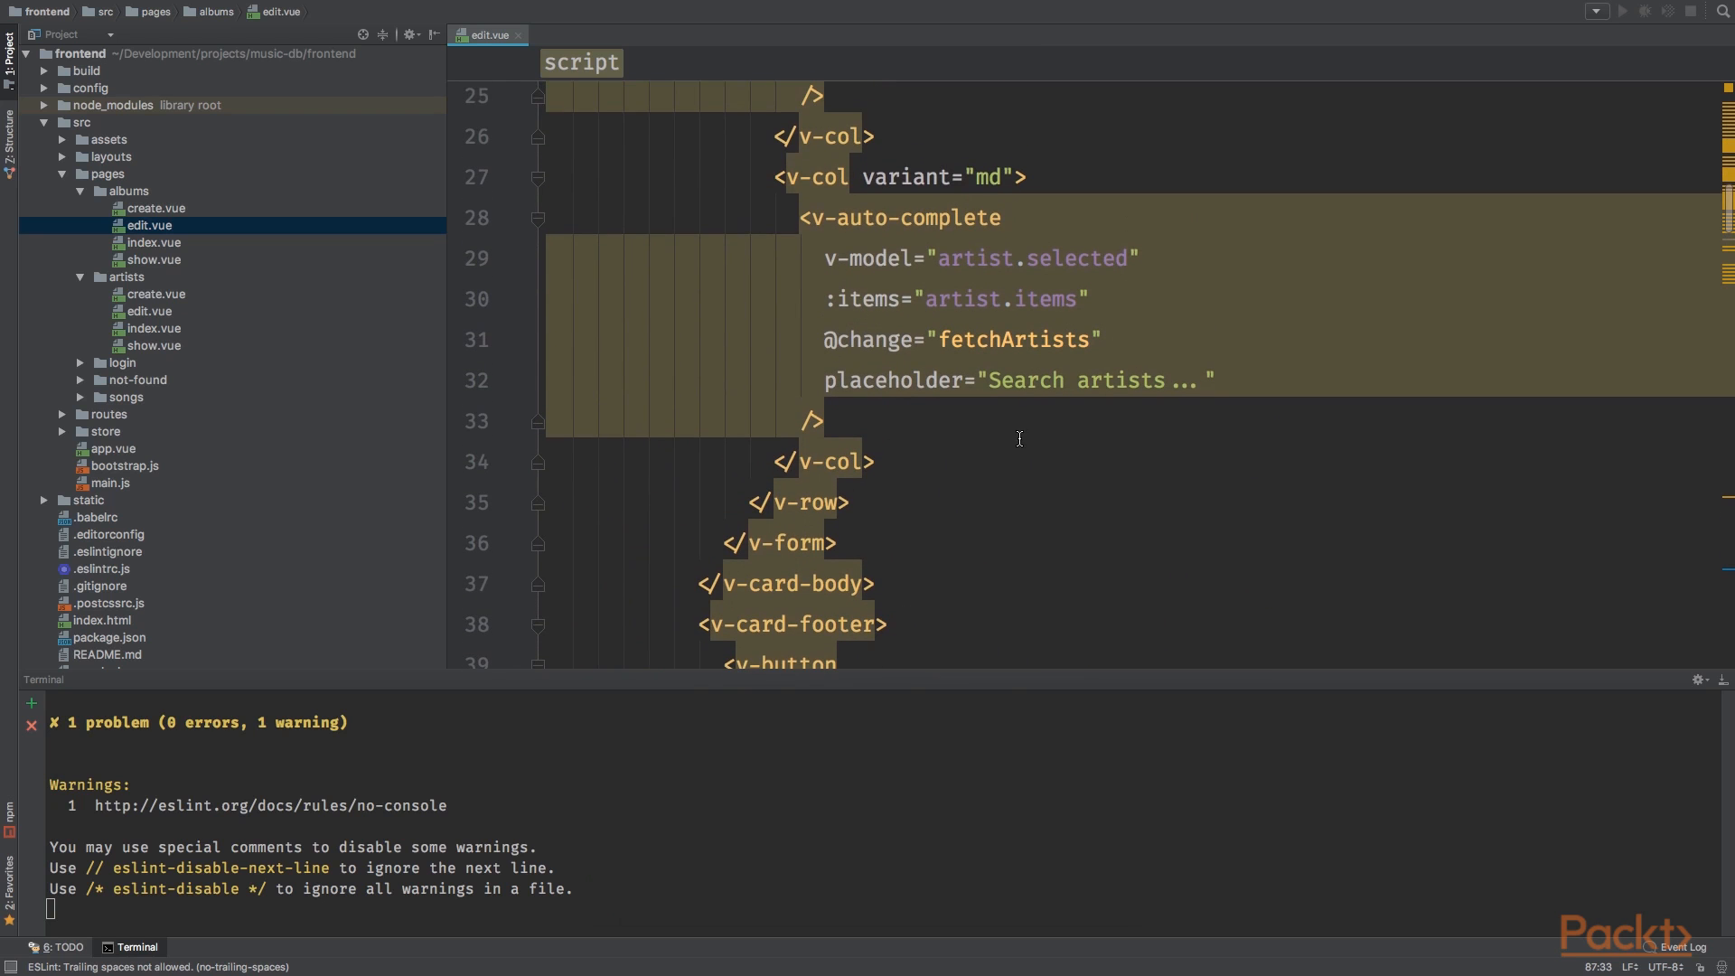
# Step: Check the artist autocomplete element's bindings against the new data
pyautogui.click(999, 218)
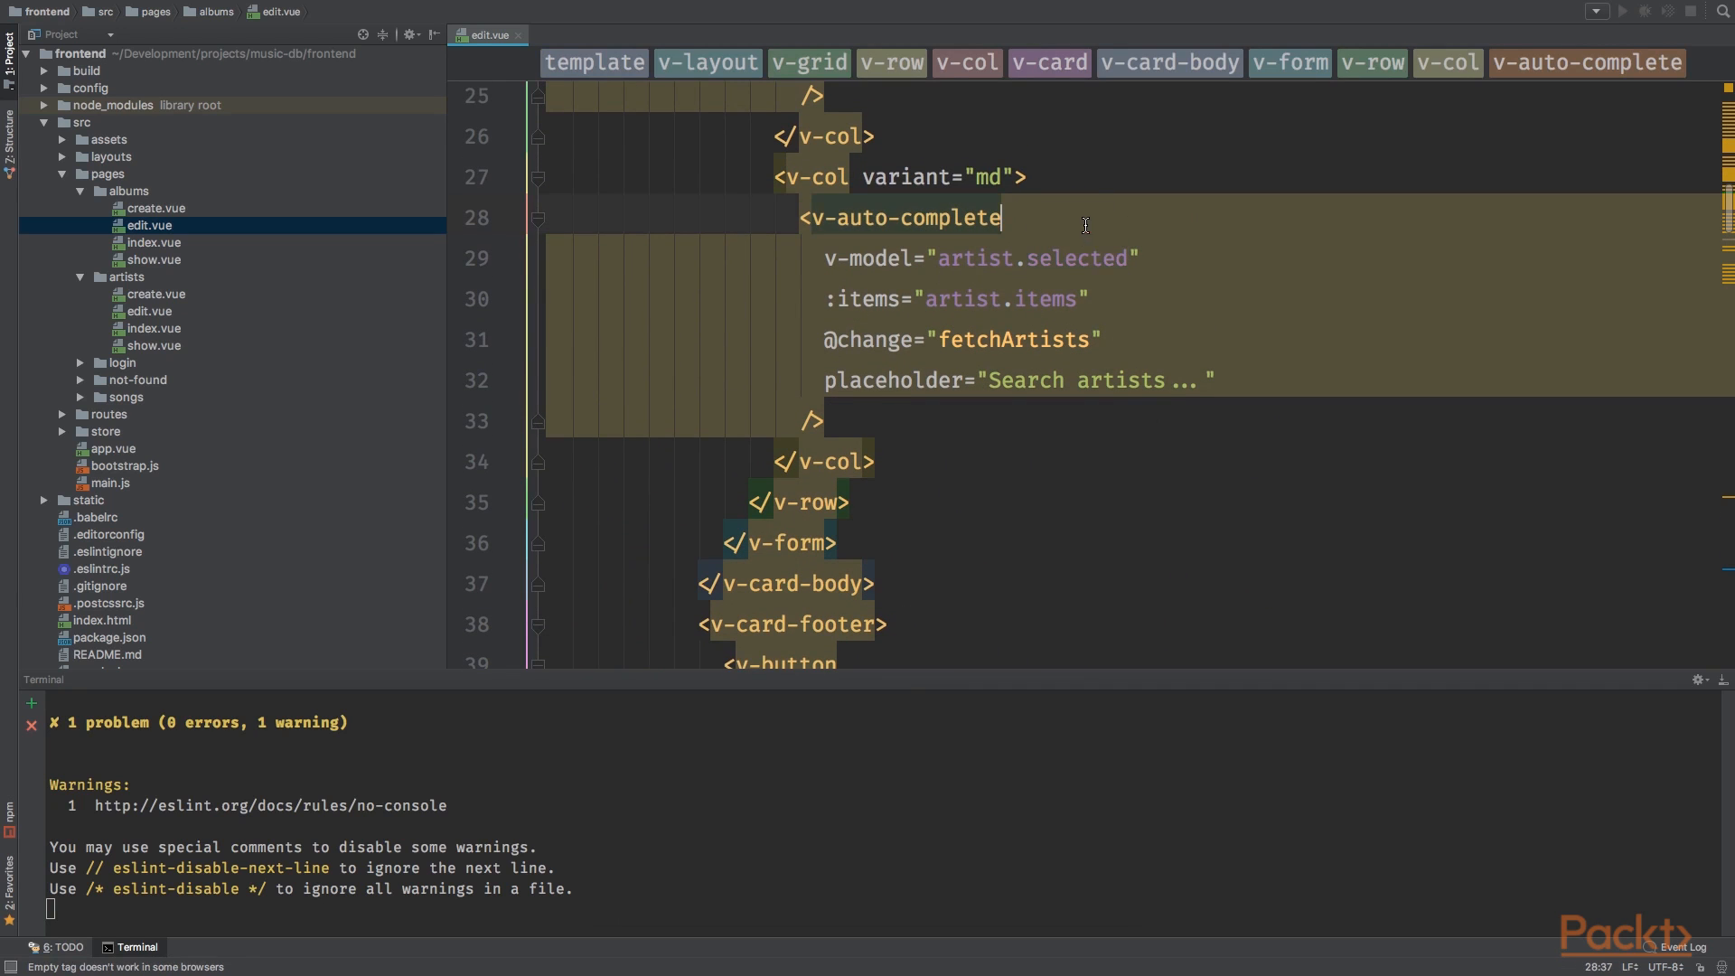
pyautogui.moveTo(1130, 305)
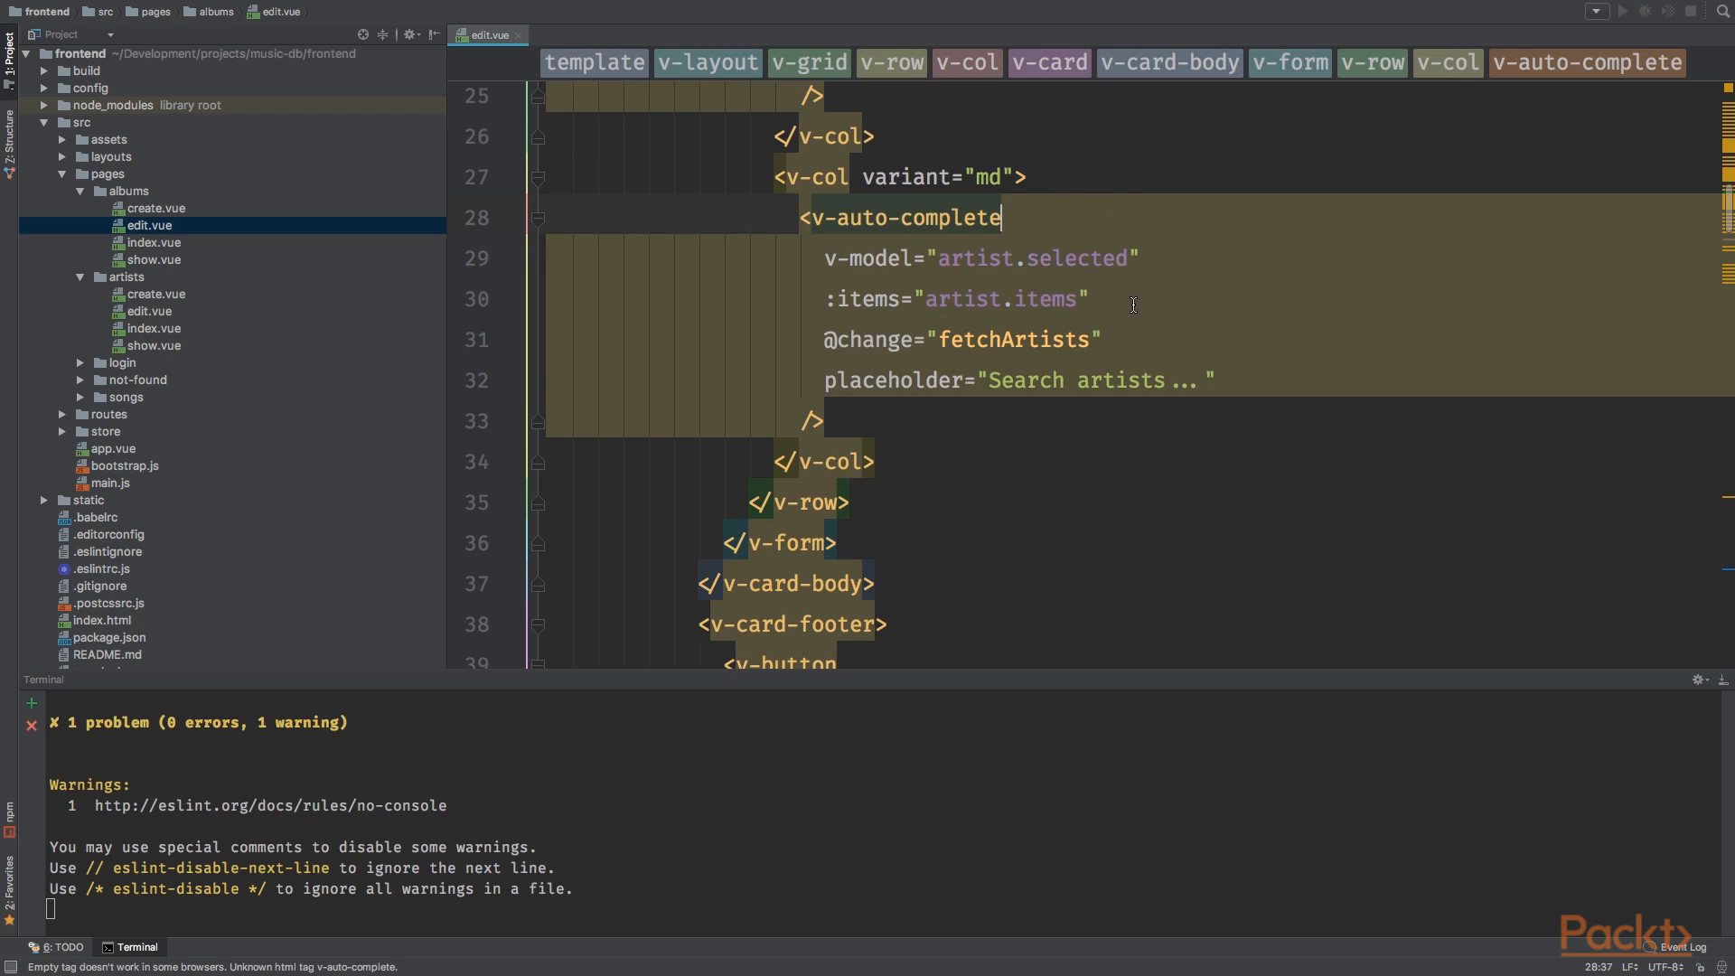
pyautogui.scroll(-3)
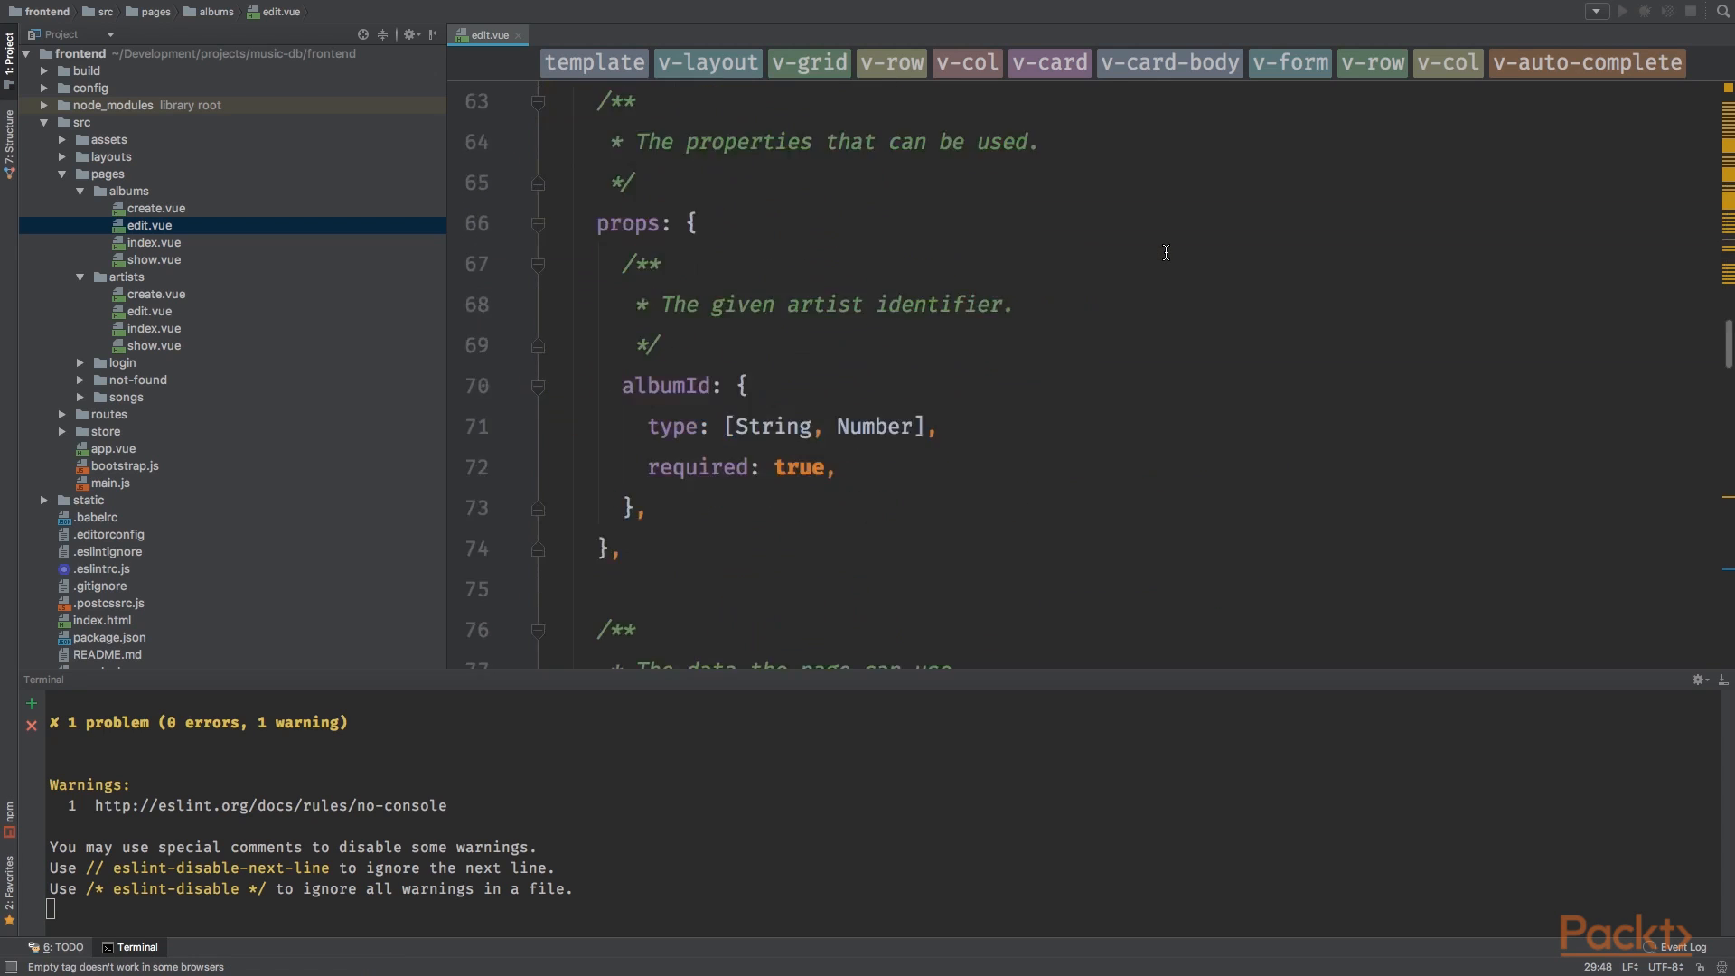
pyautogui.scroll(-3)
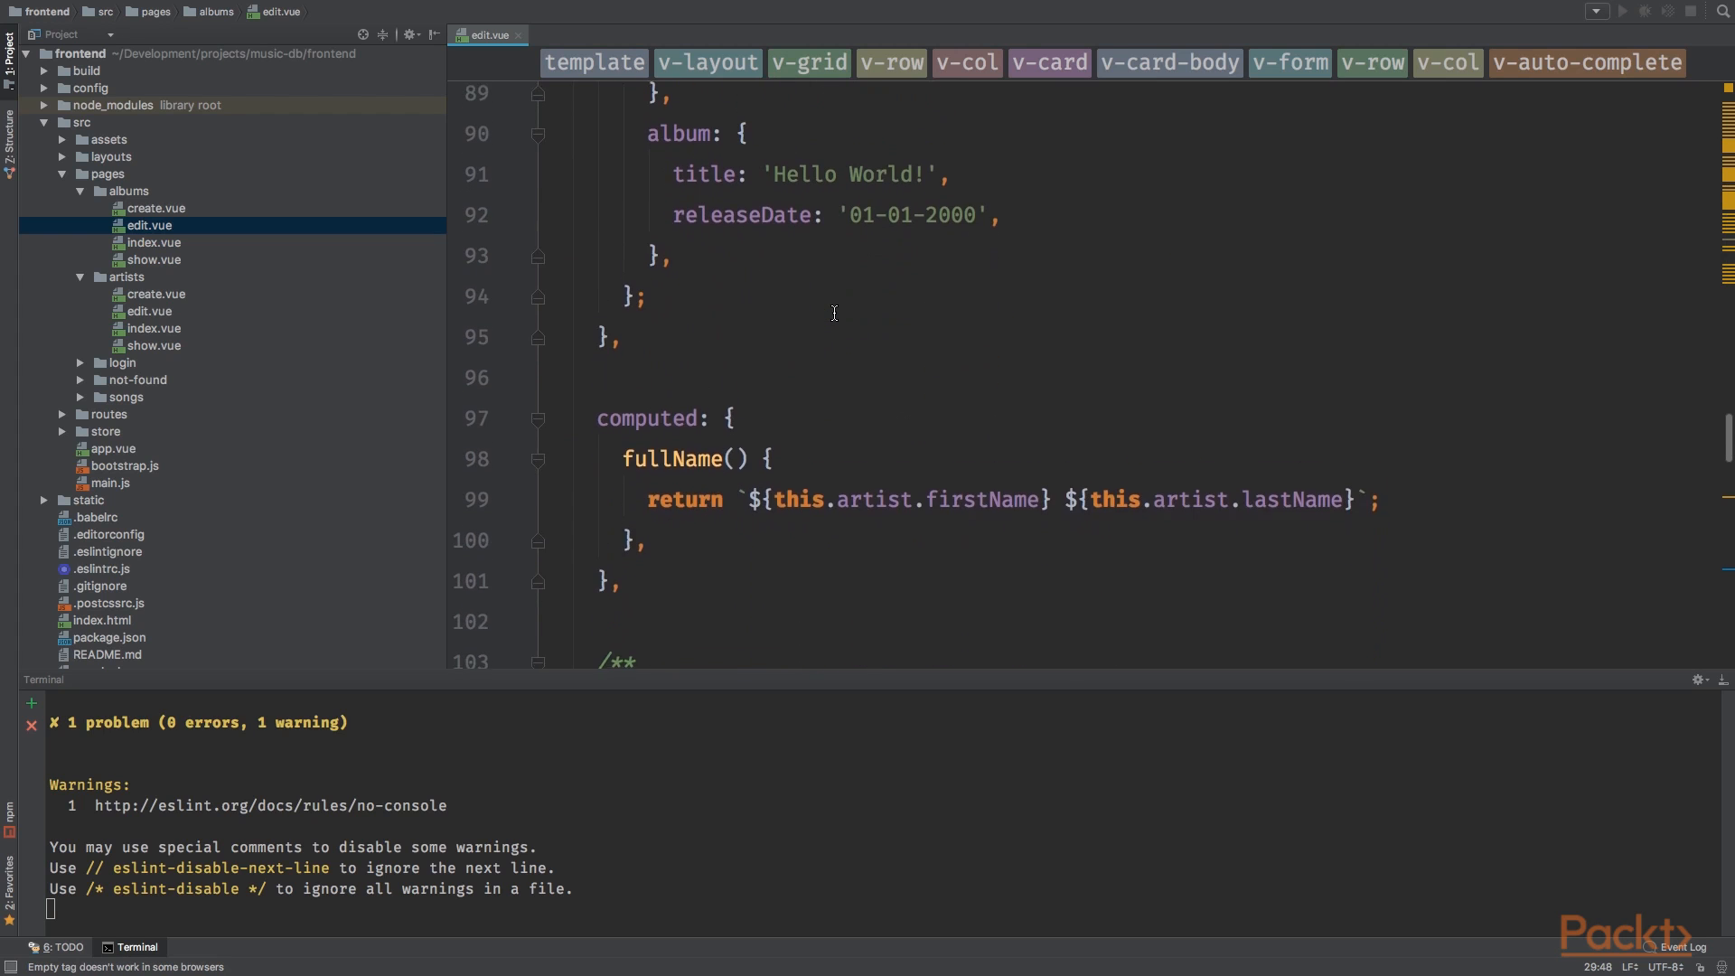
pyautogui.scroll(-3)
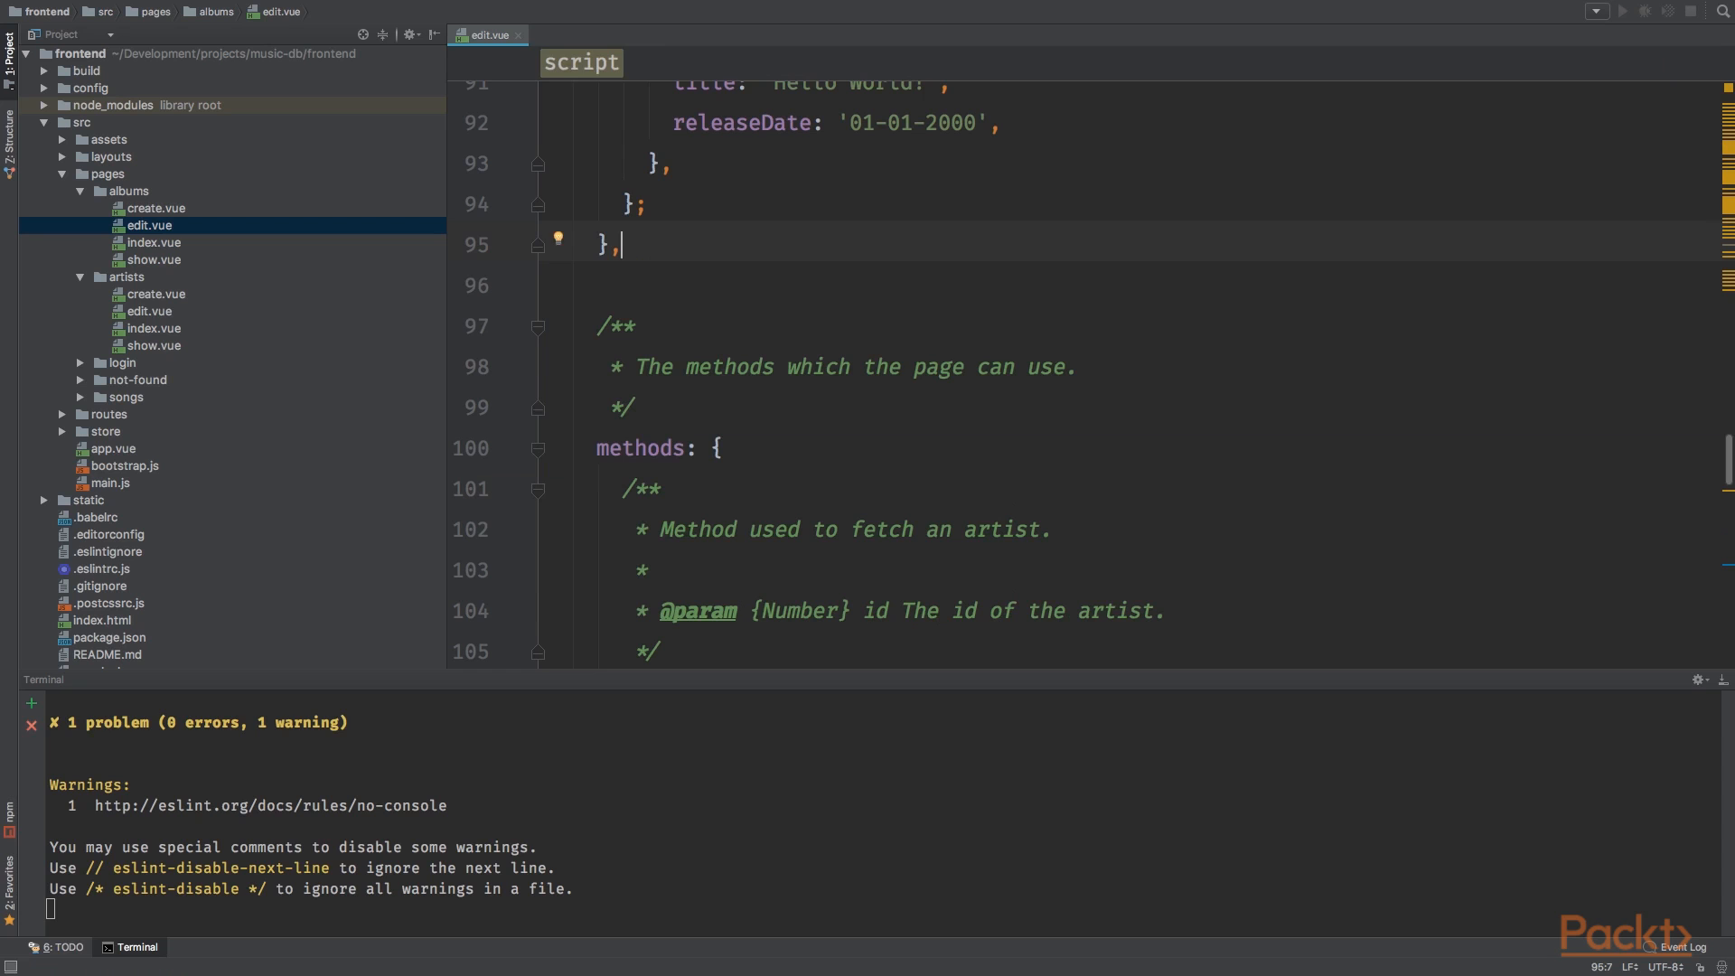
# Step: Remove the computed fullName block from edit.vue
pyautogui.scroll(-3)
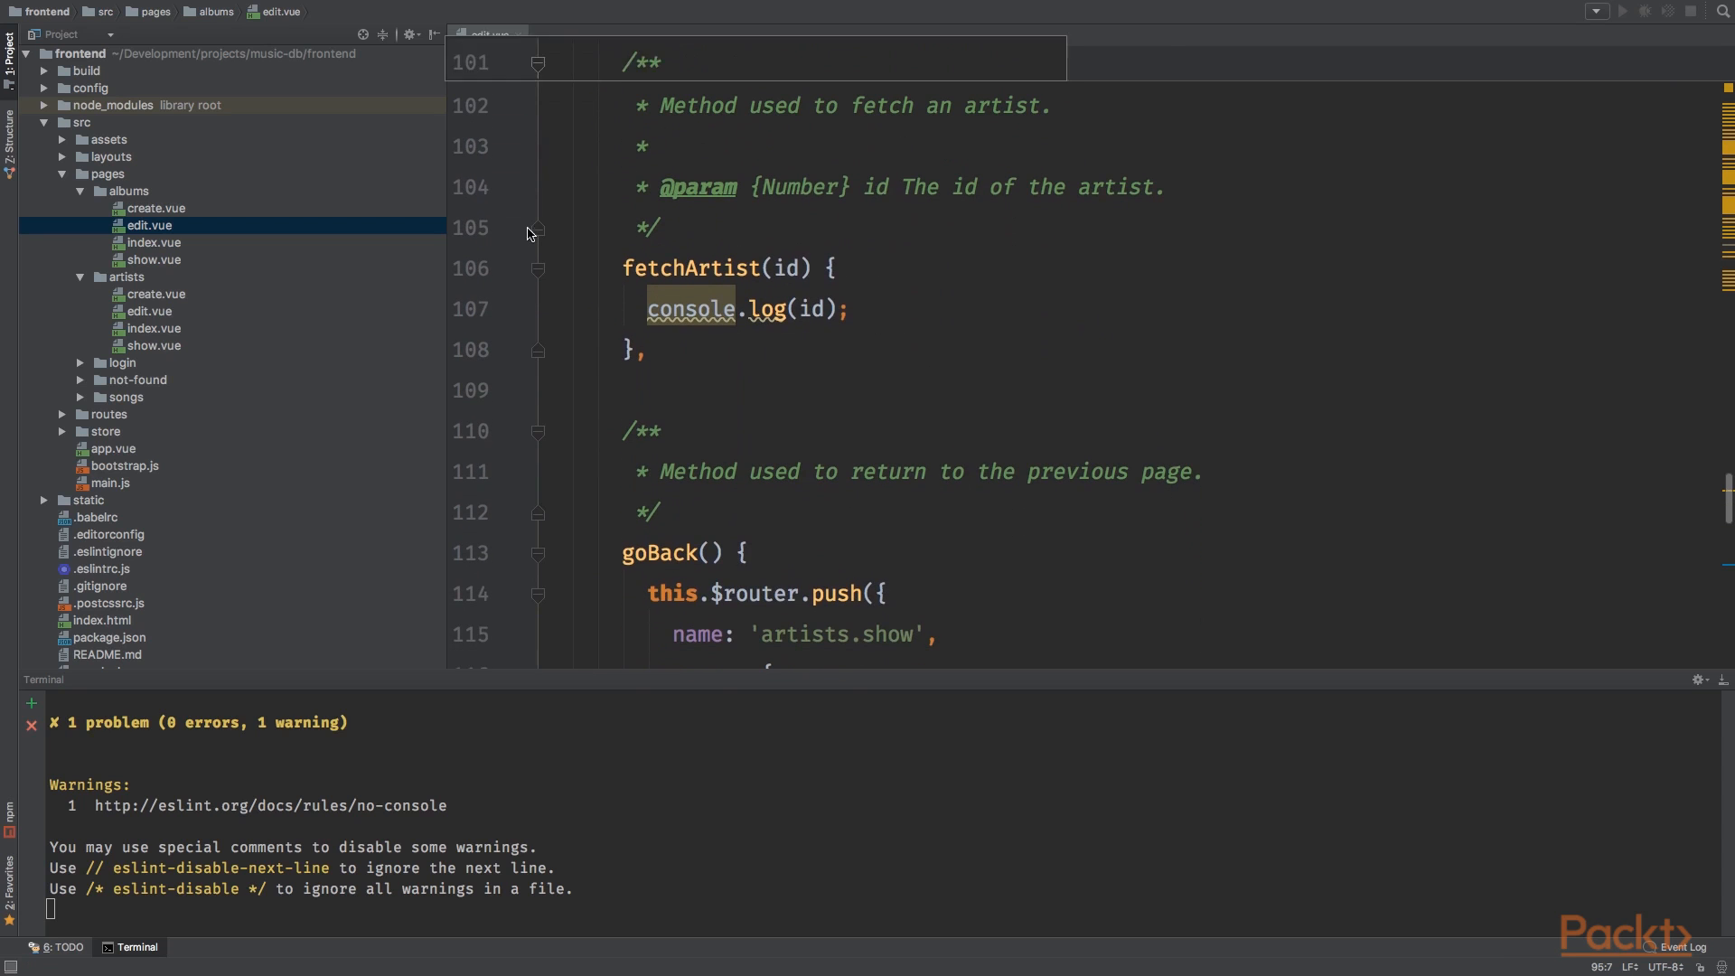
pyautogui.doubleClick(724, 268)
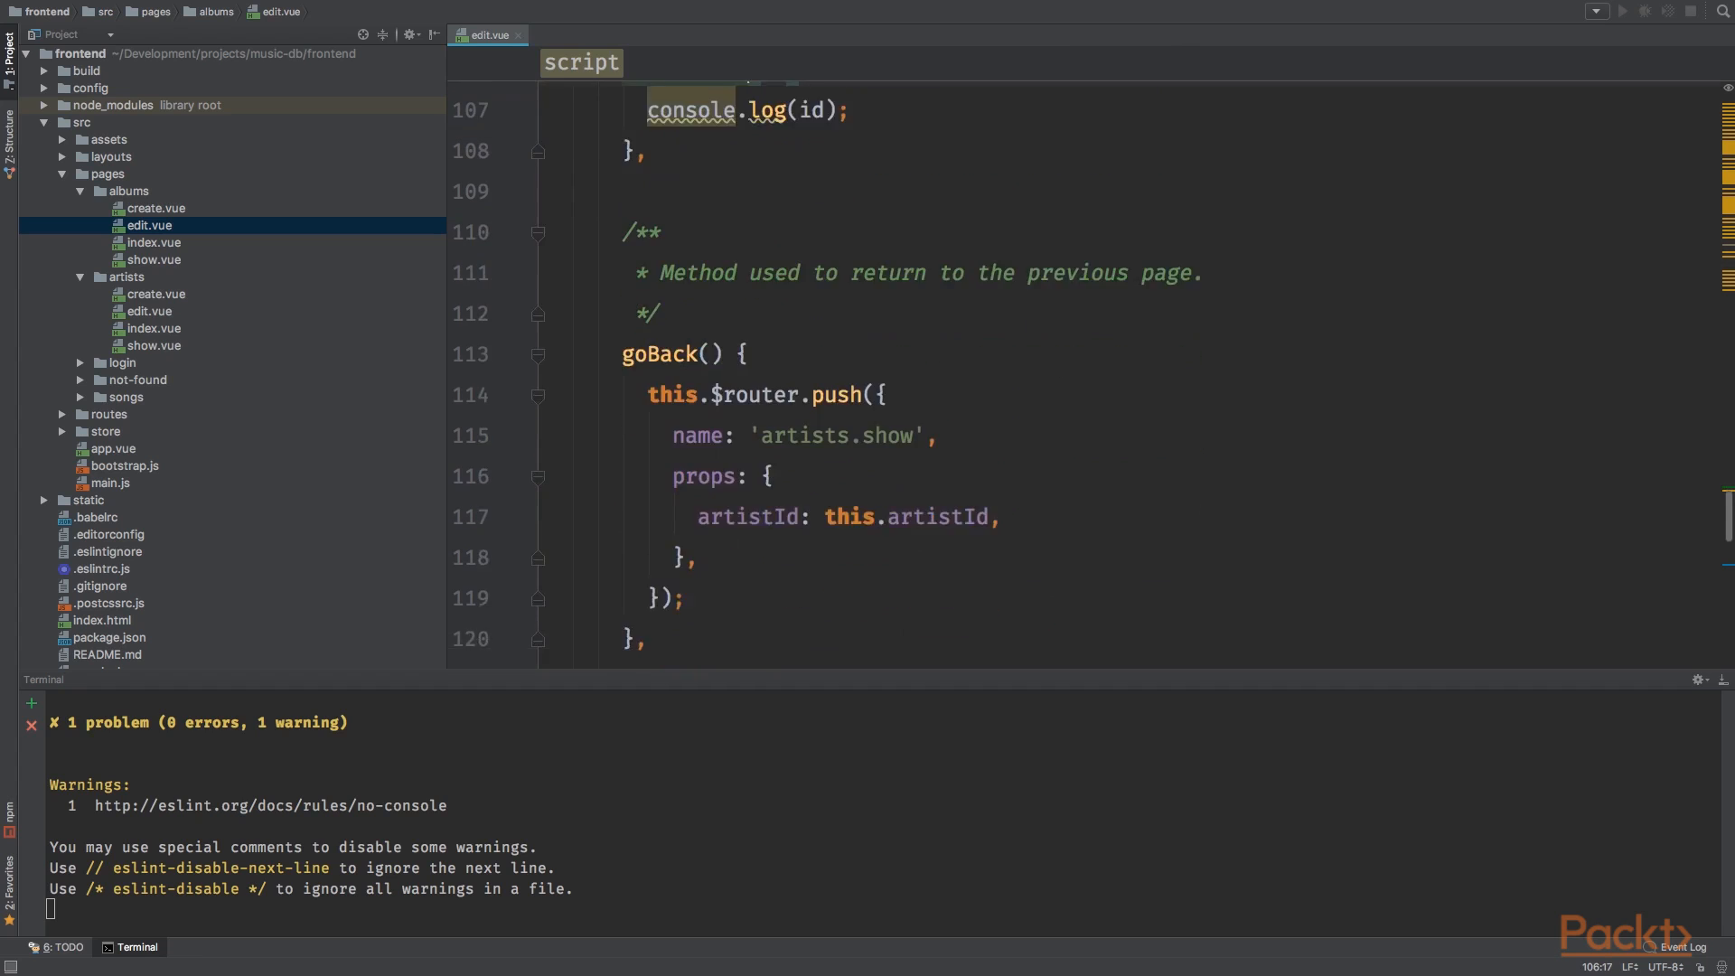
pyautogui.scroll(-3)
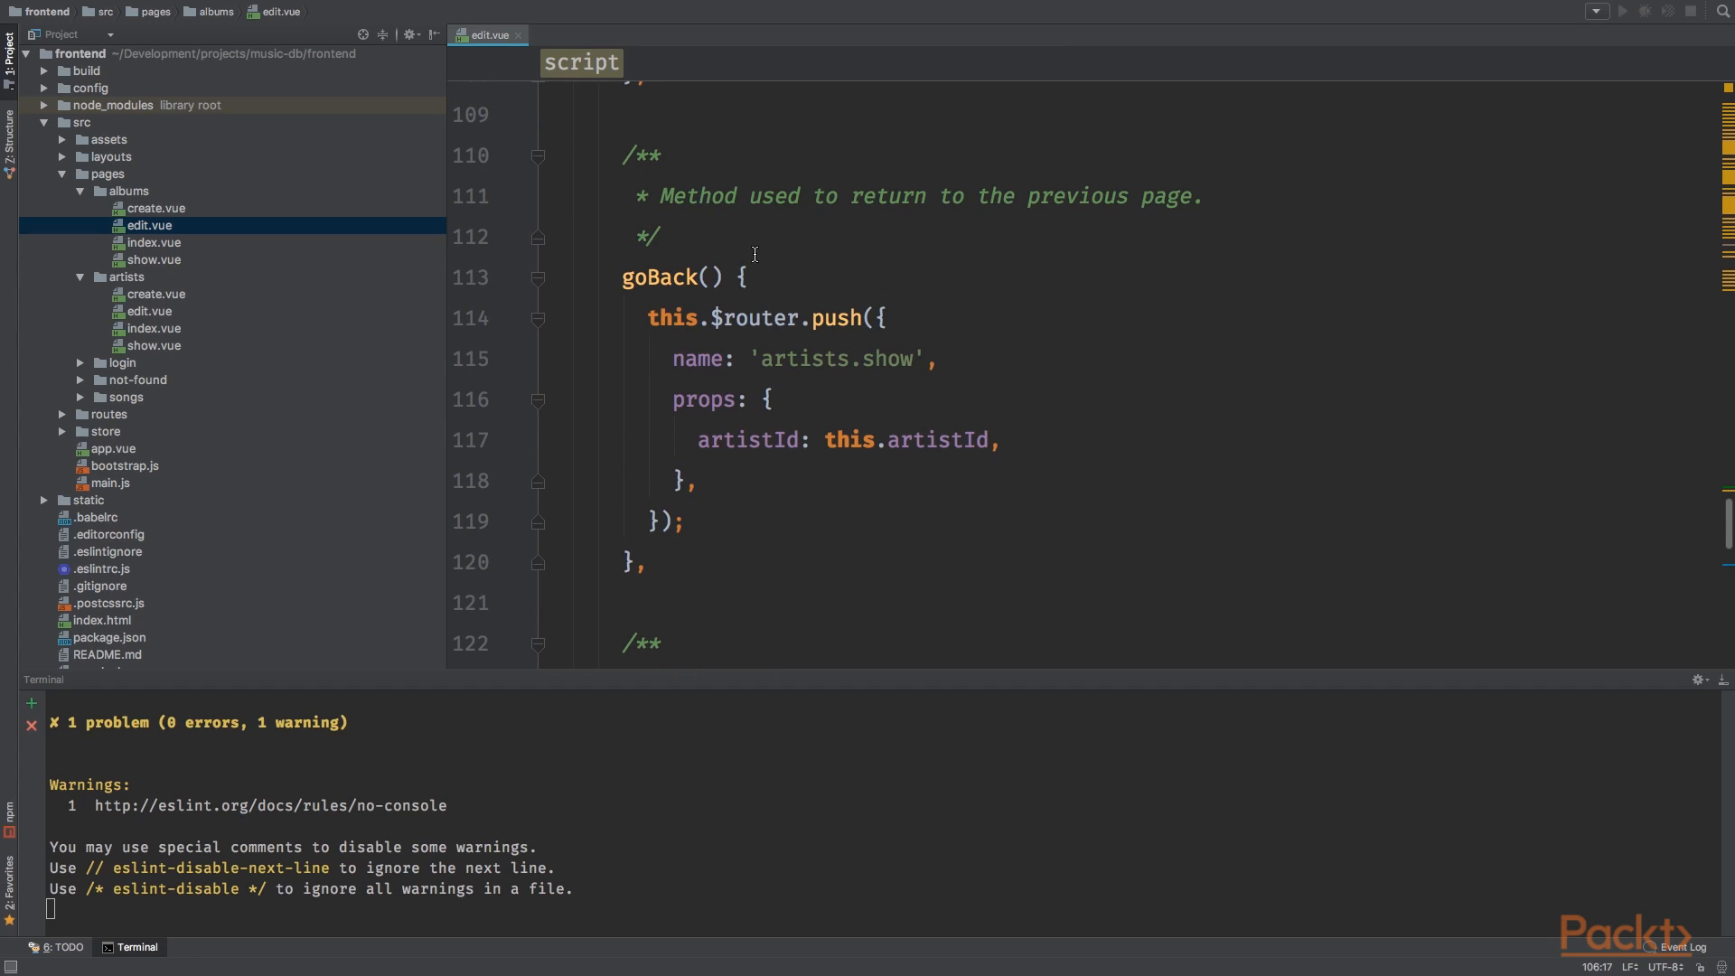
pyautogui.moveTo(821, 258)
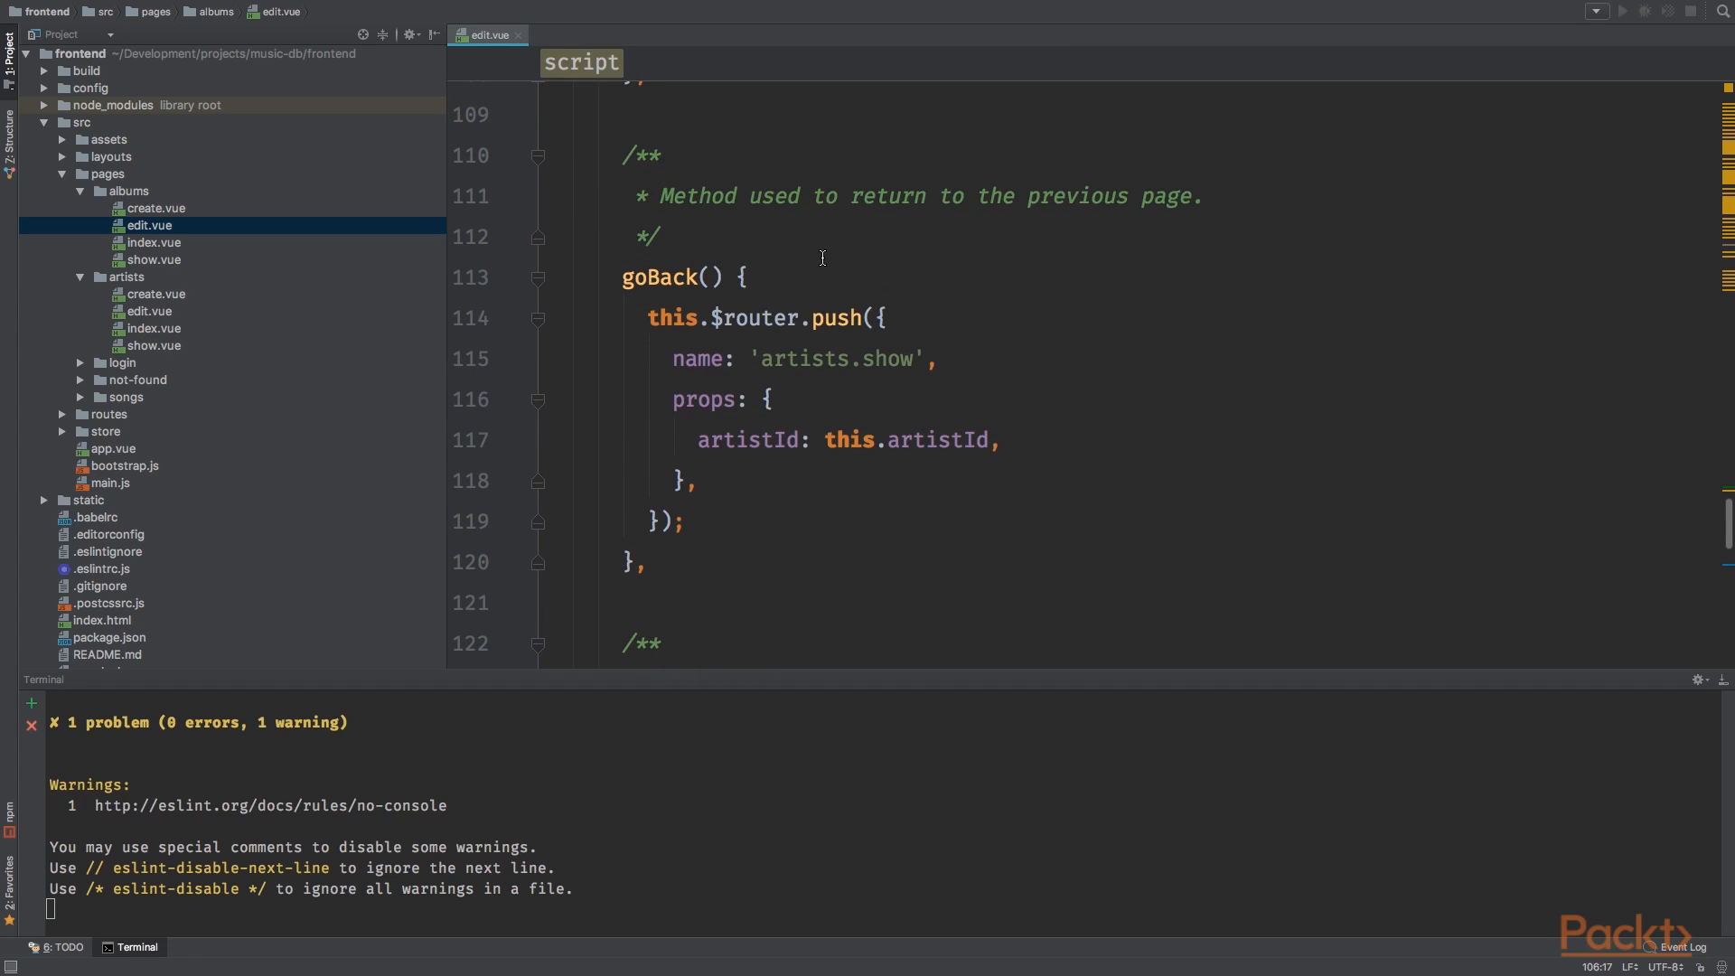
# Step: Make goBack route to 'albums.show' with an albumId prop
pyautogui.doubleClick(801, 357)
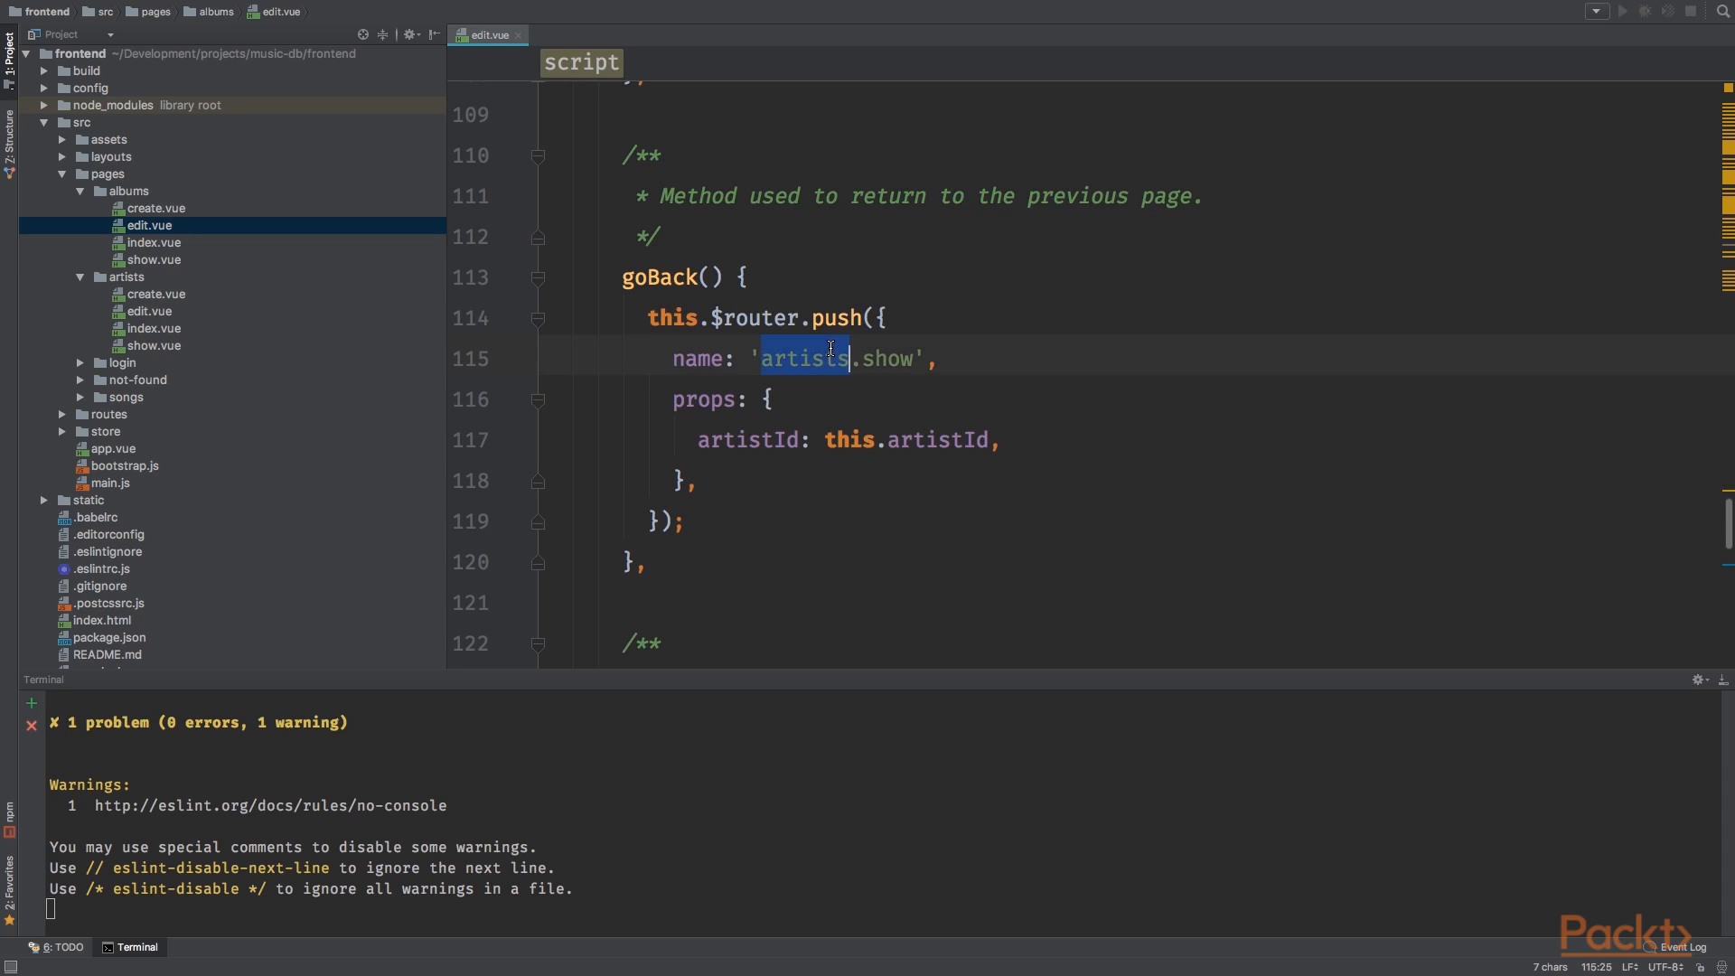
pyautogui.write('albums')
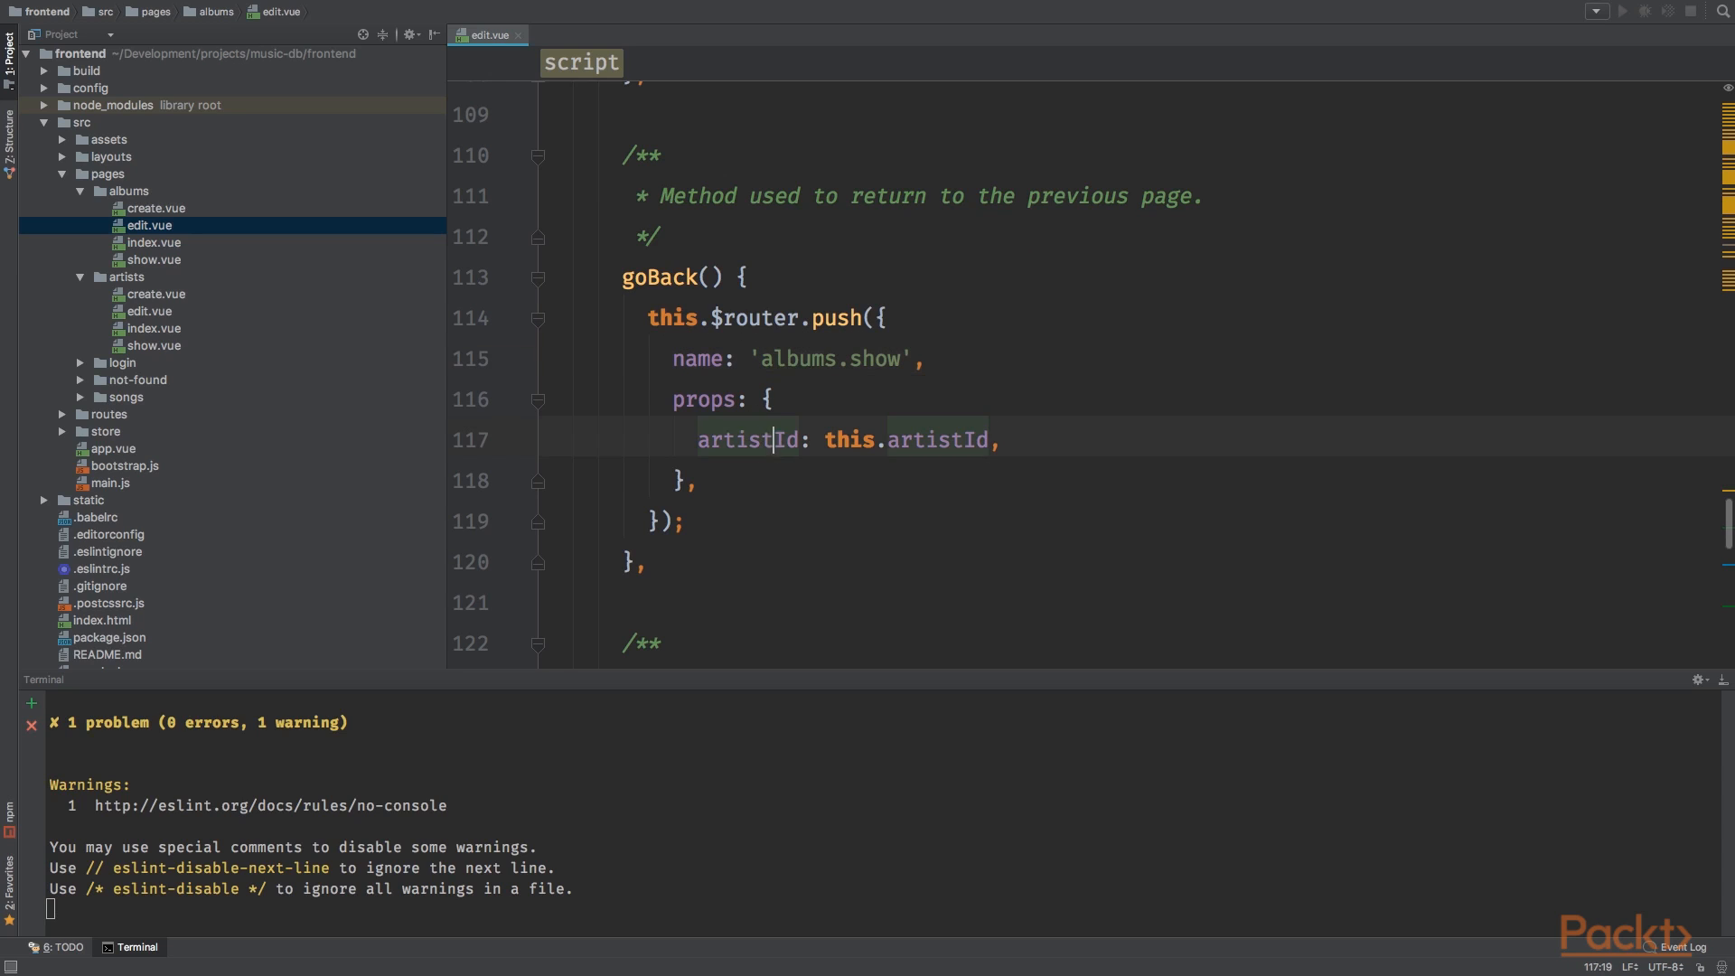
pyautogui.write('albumId')
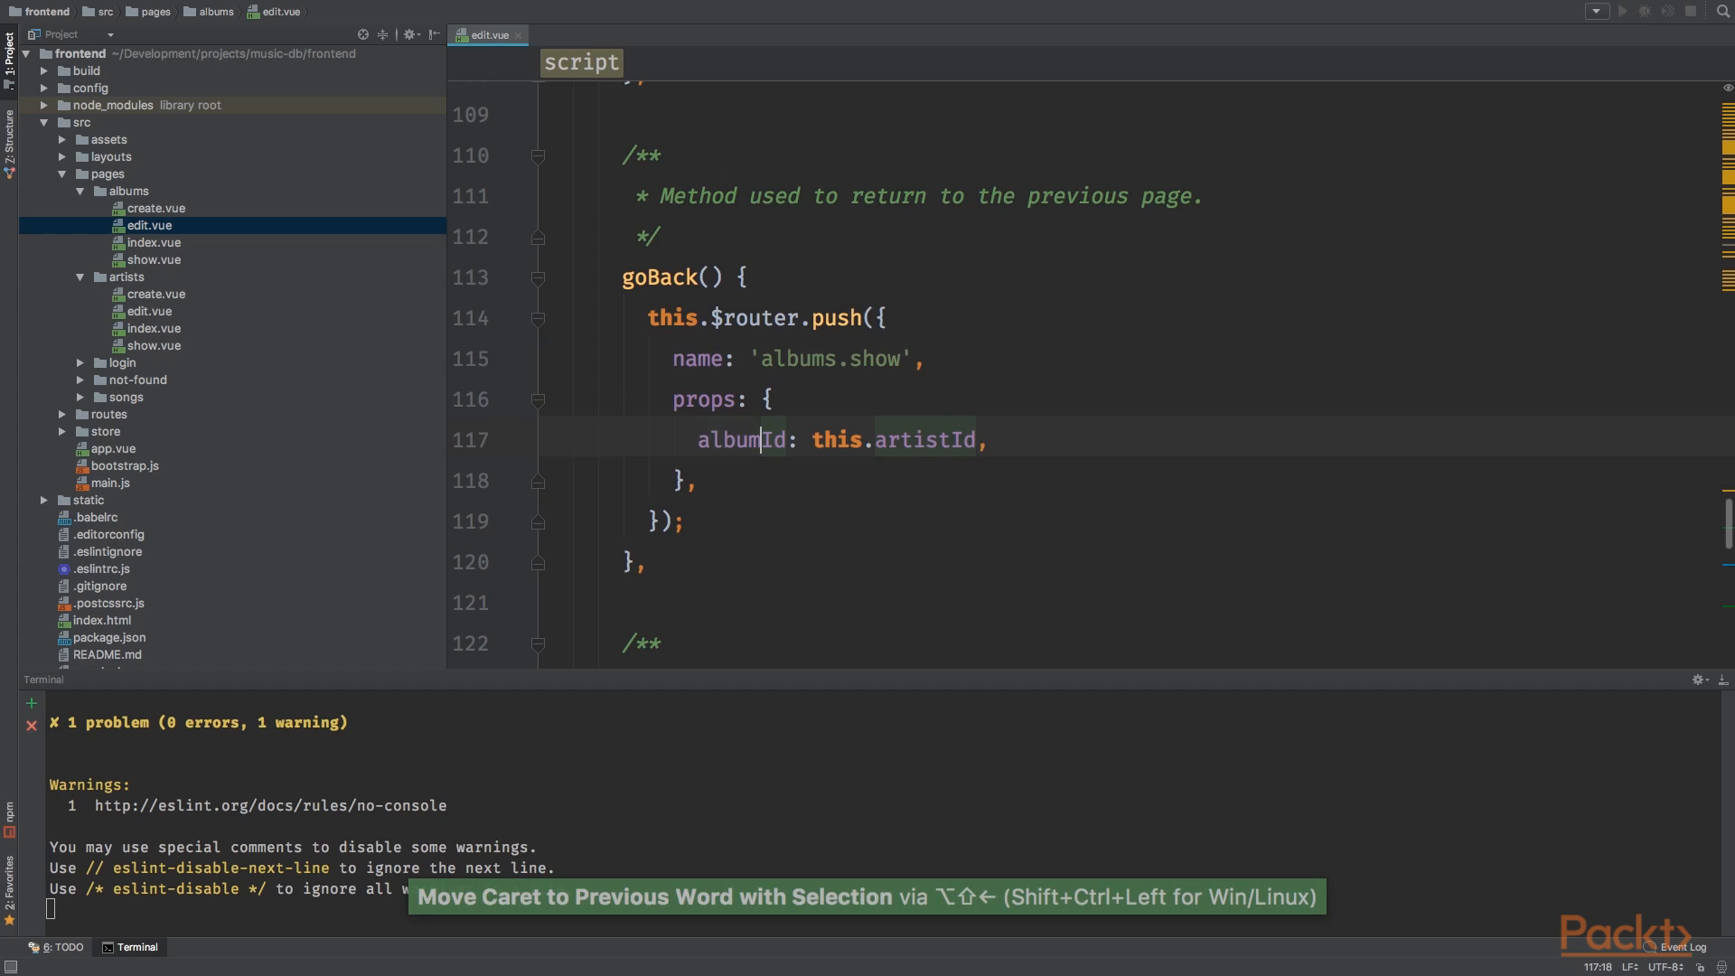
pyautogui.press('shift+ctrl+right')
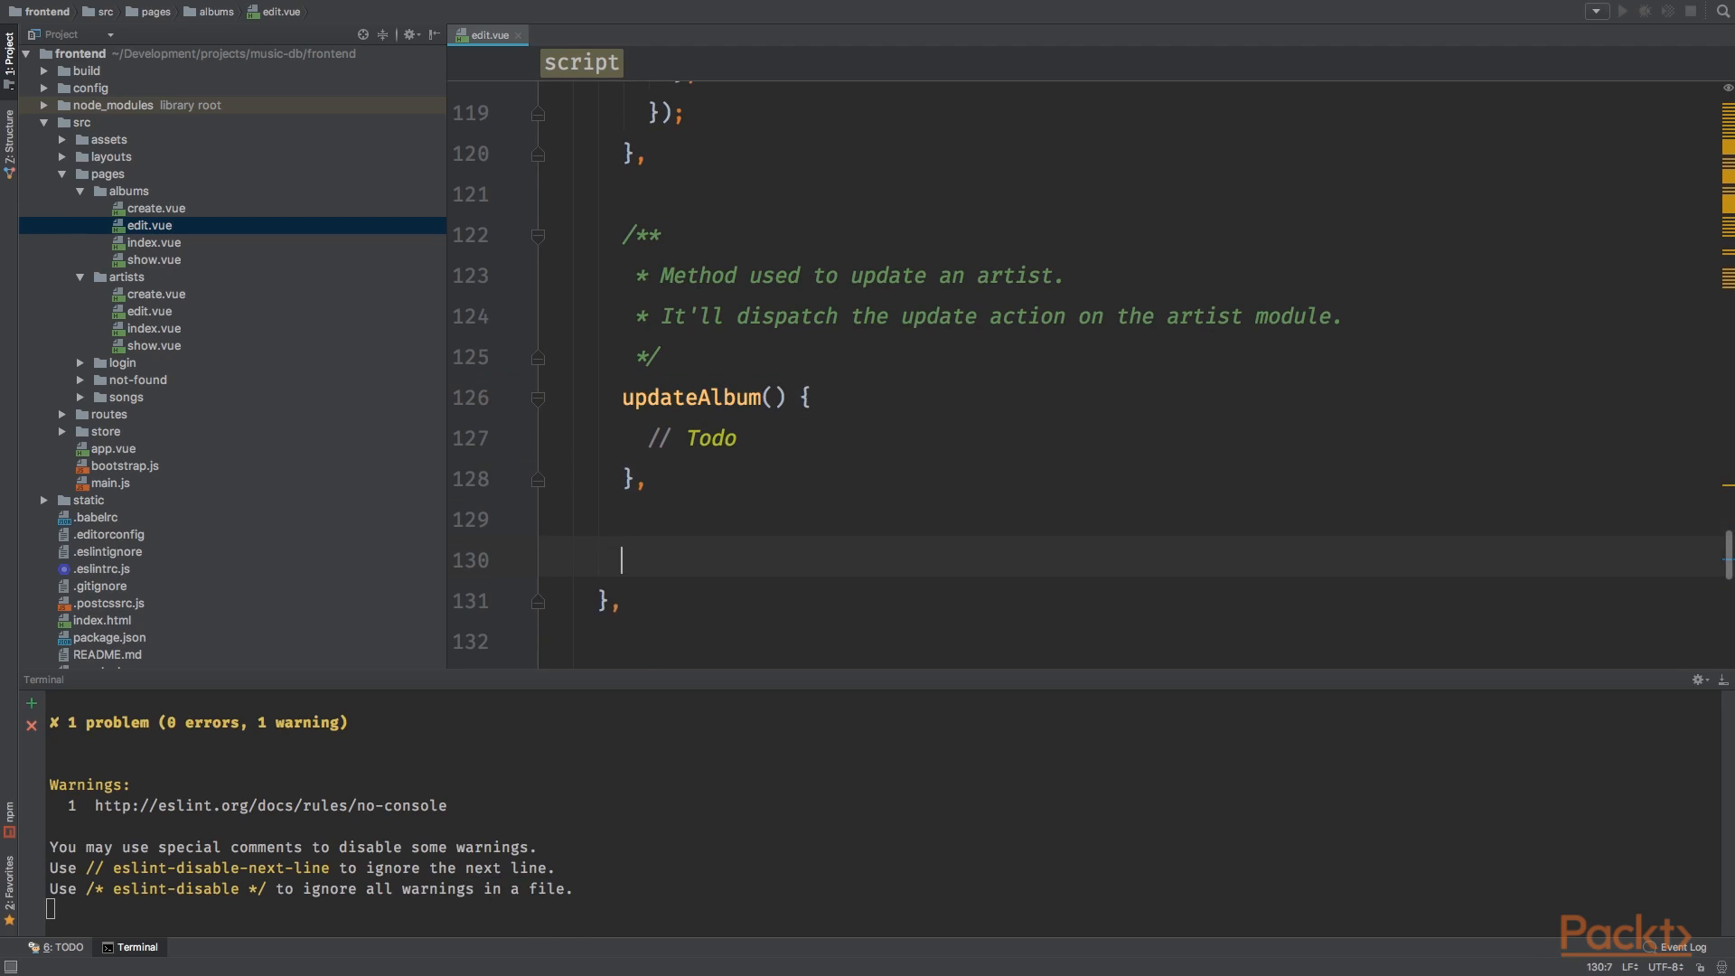
# Step: Add a fetchArtists() { // todo } placeholder method
pyautogui.write('fetchArtist() {')
pyautogui.write('// todo')
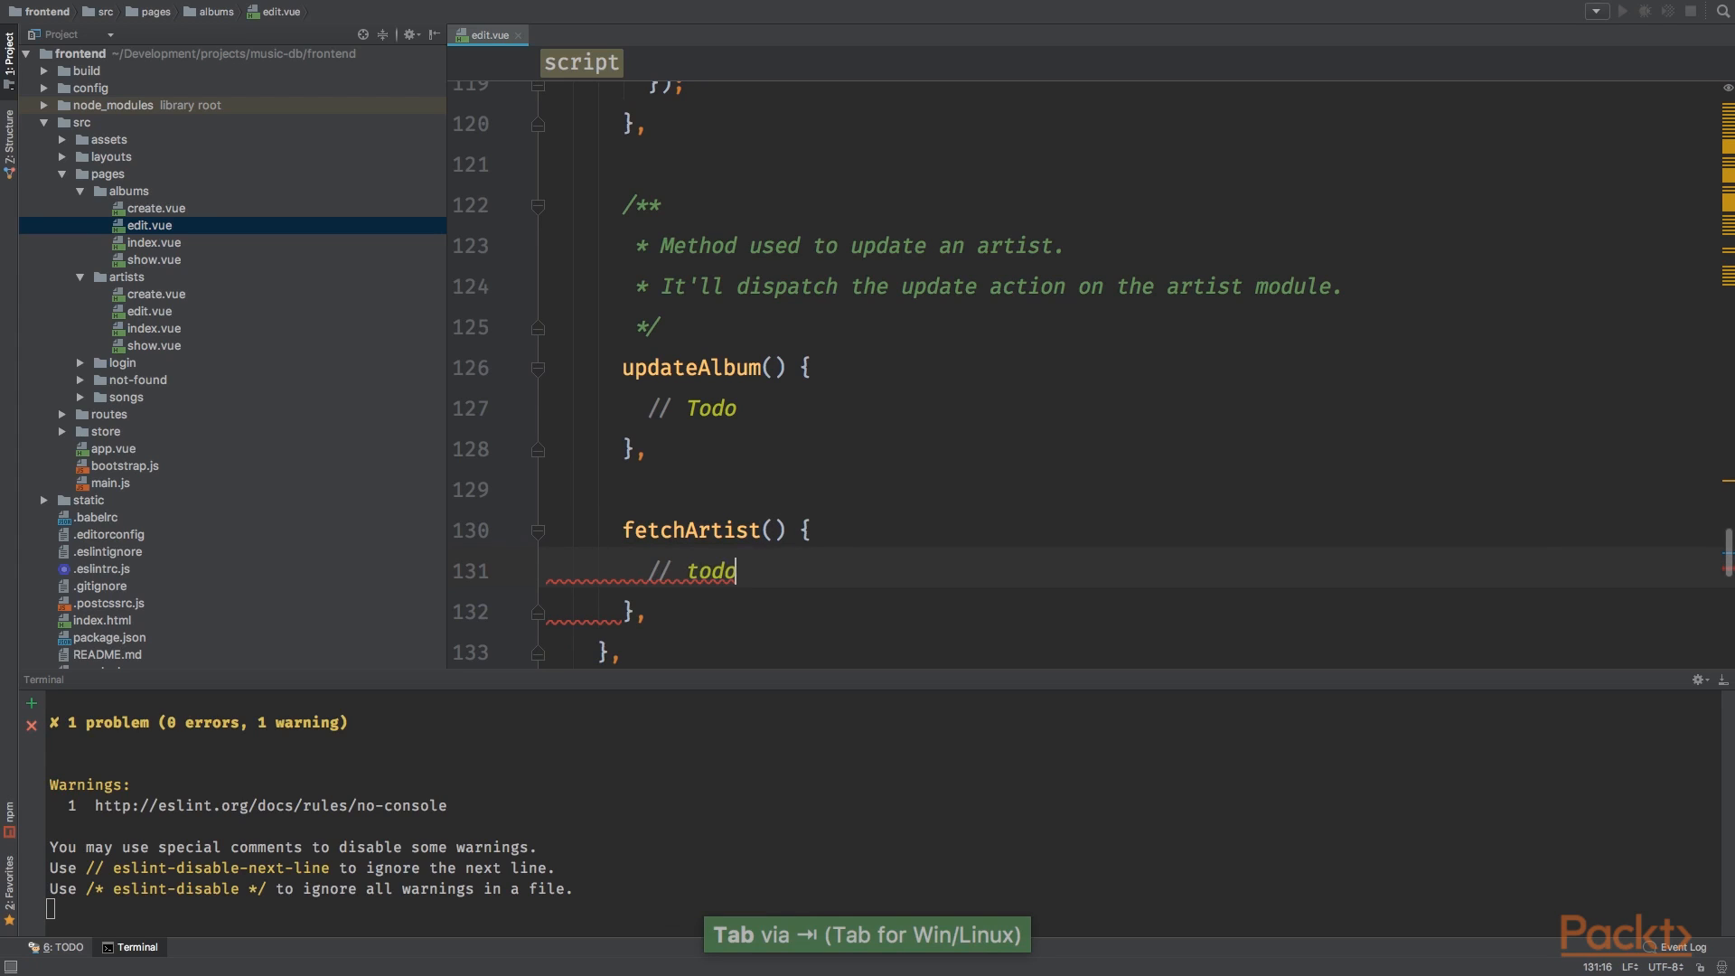
pyautogui.write('s')
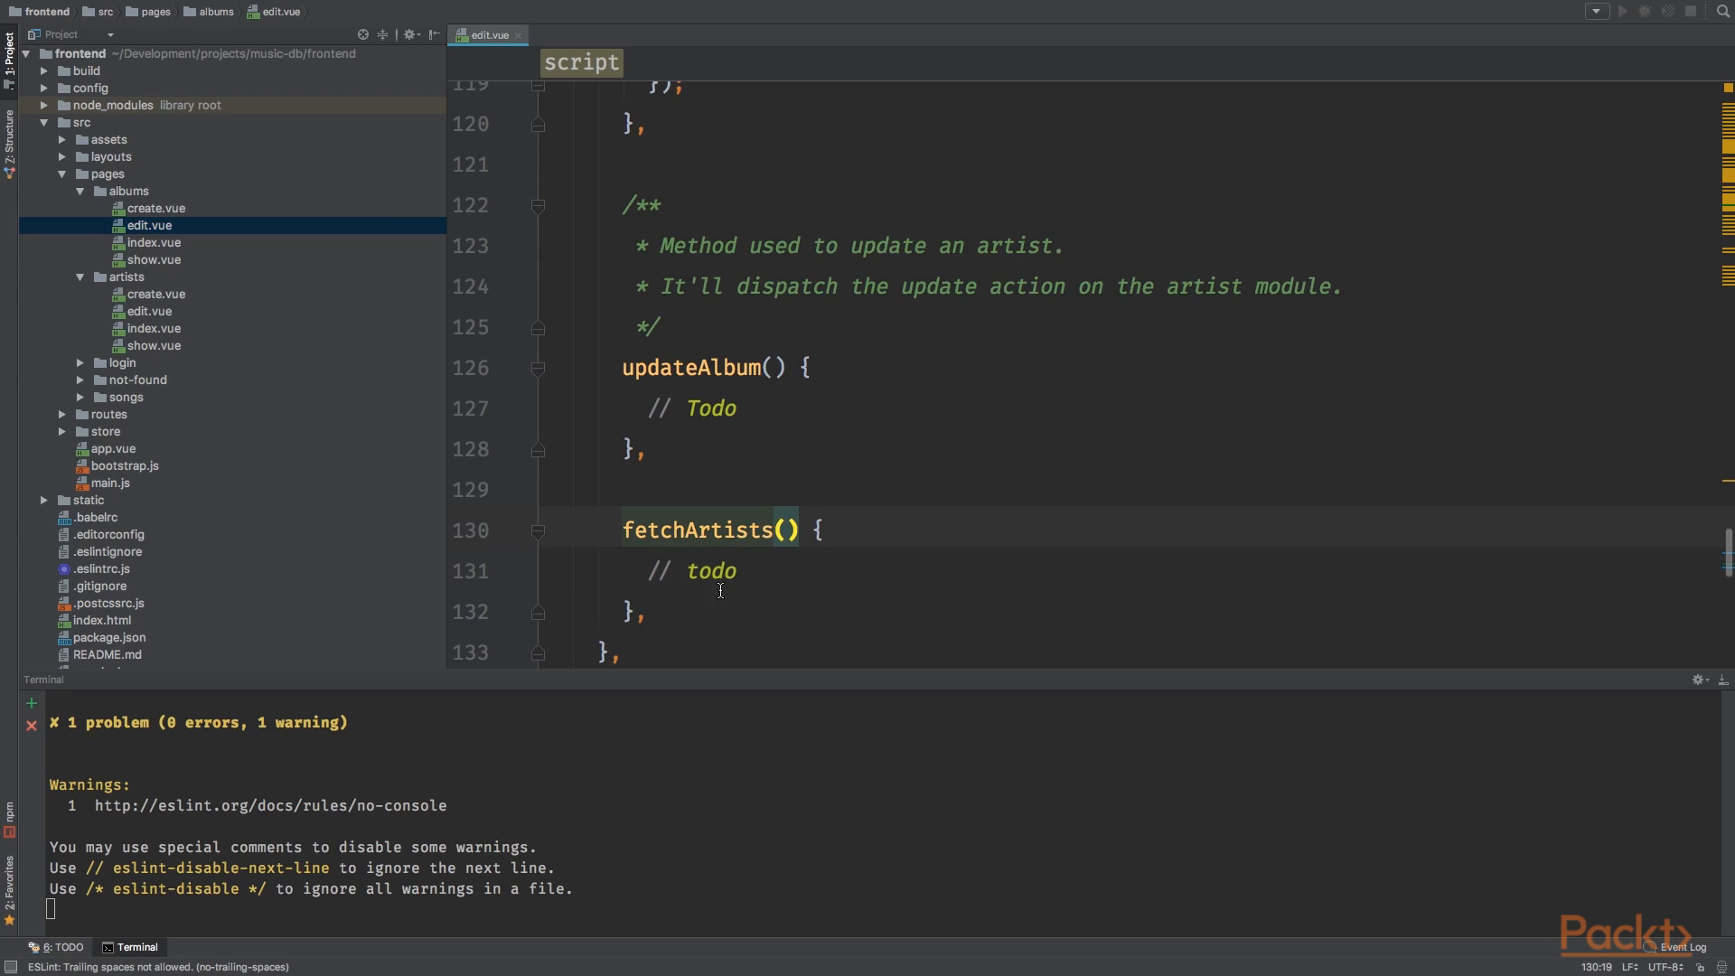
pyautogui.write('fetchArtist')
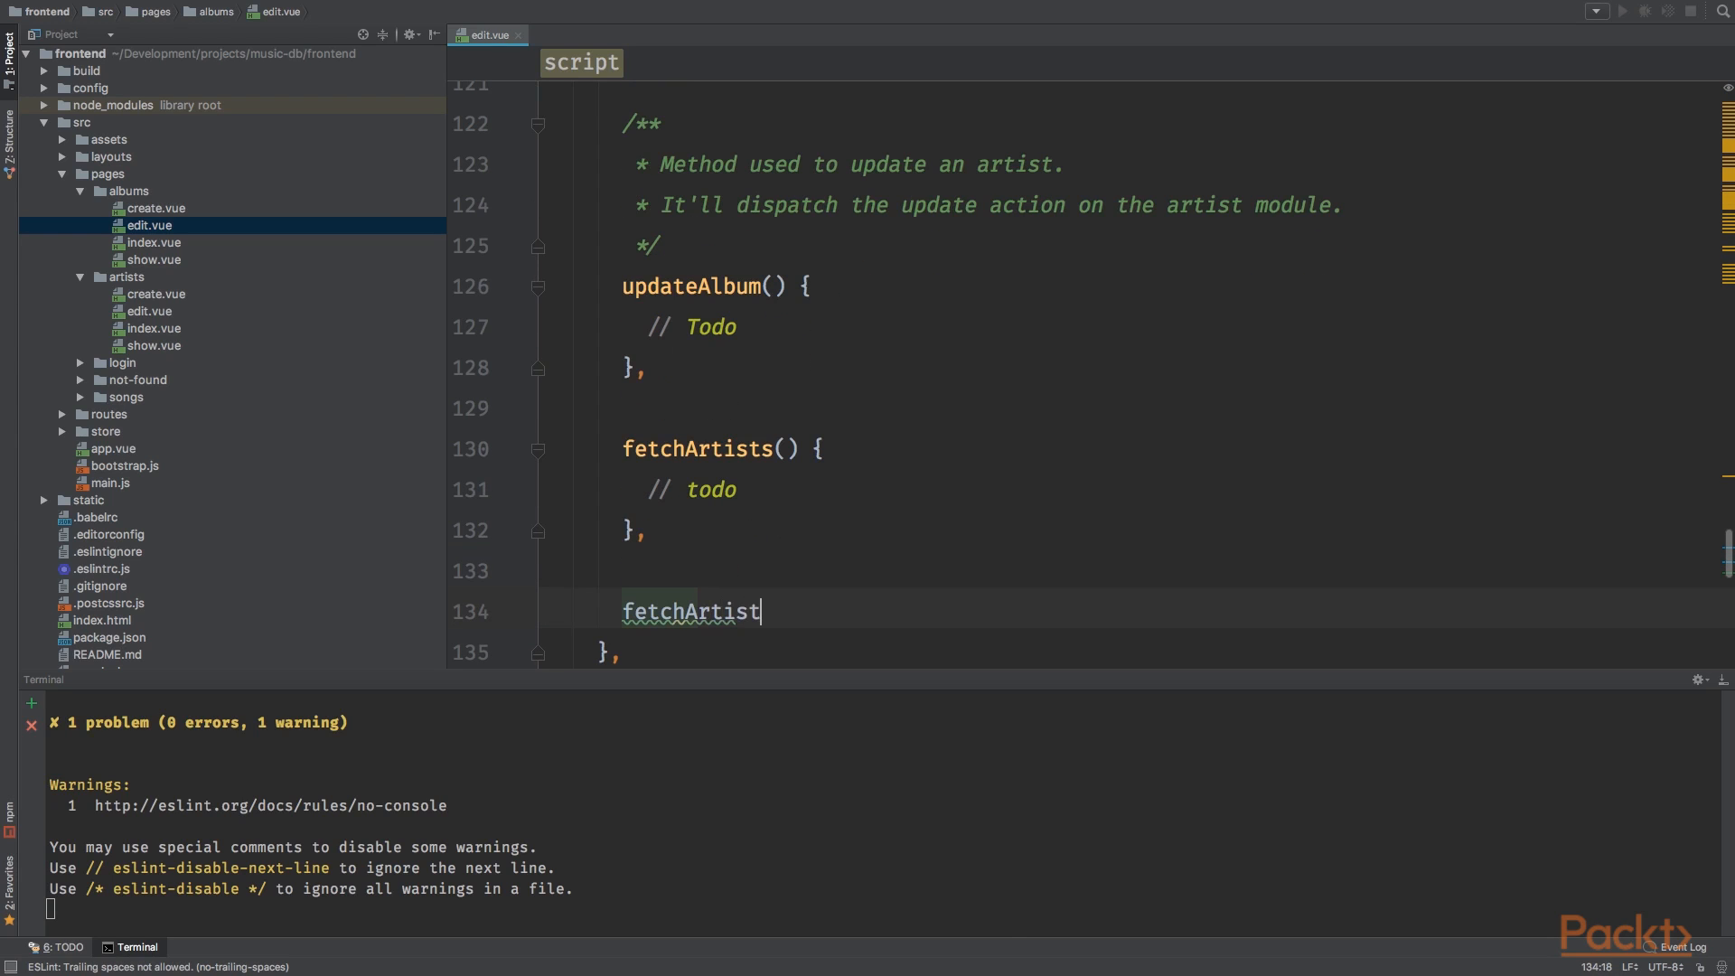
pyautogui.write('() {')
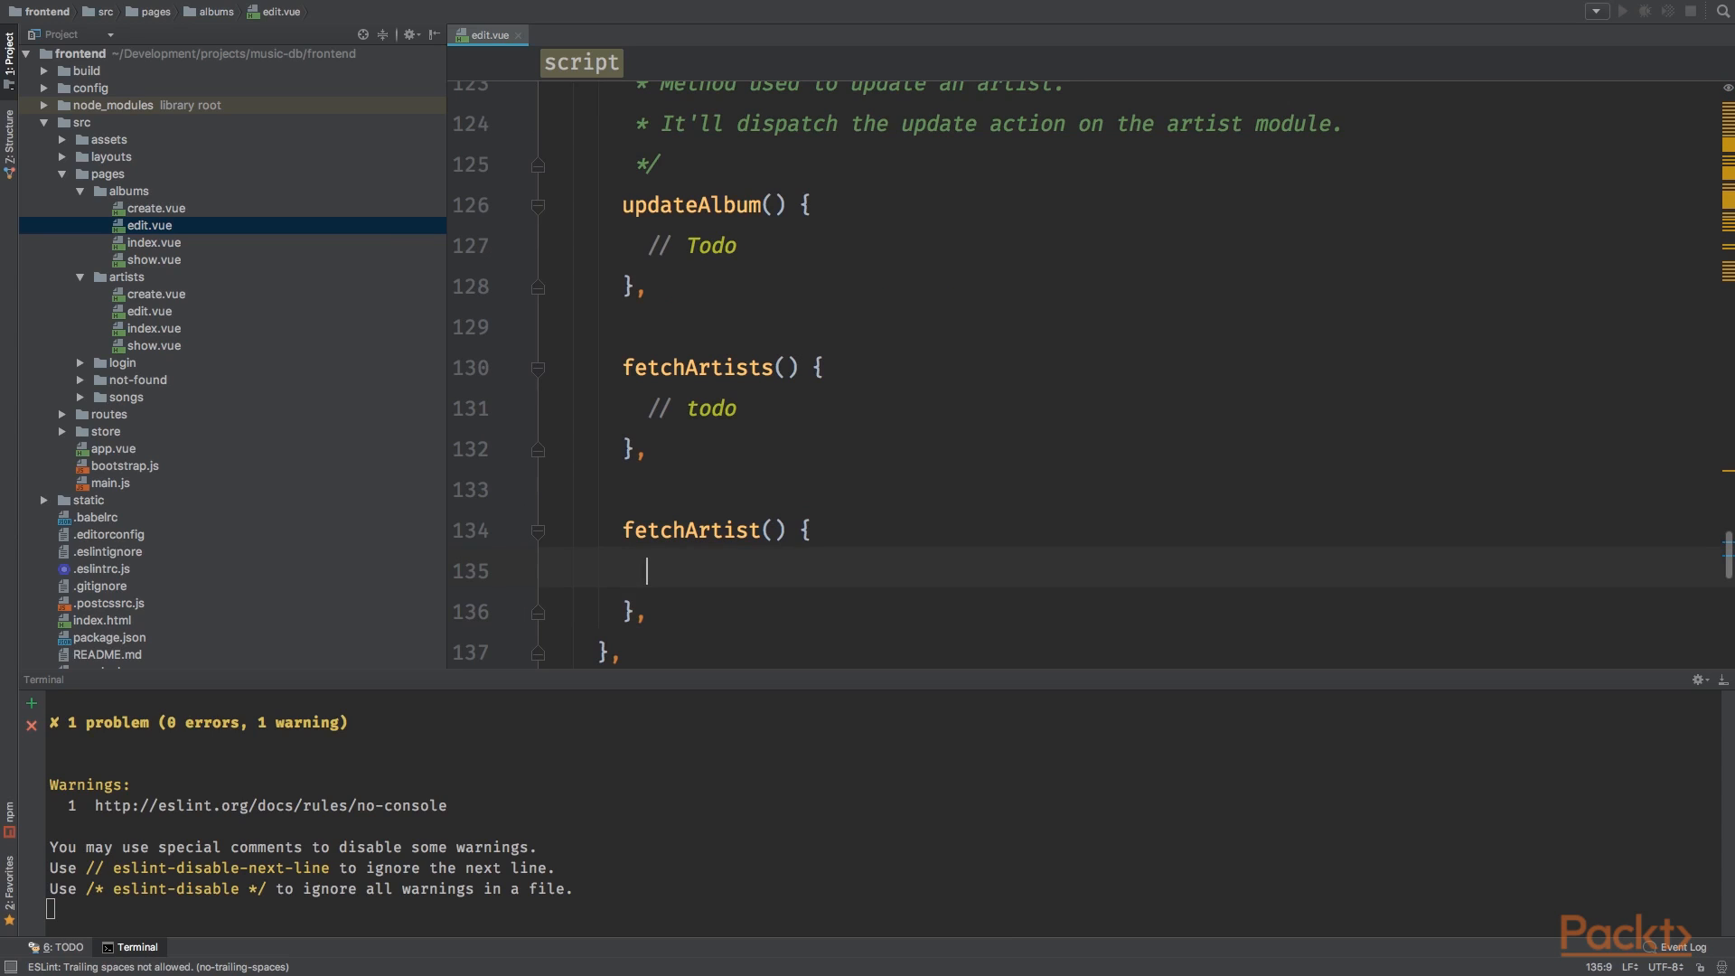
pyautogui.write('// todo')
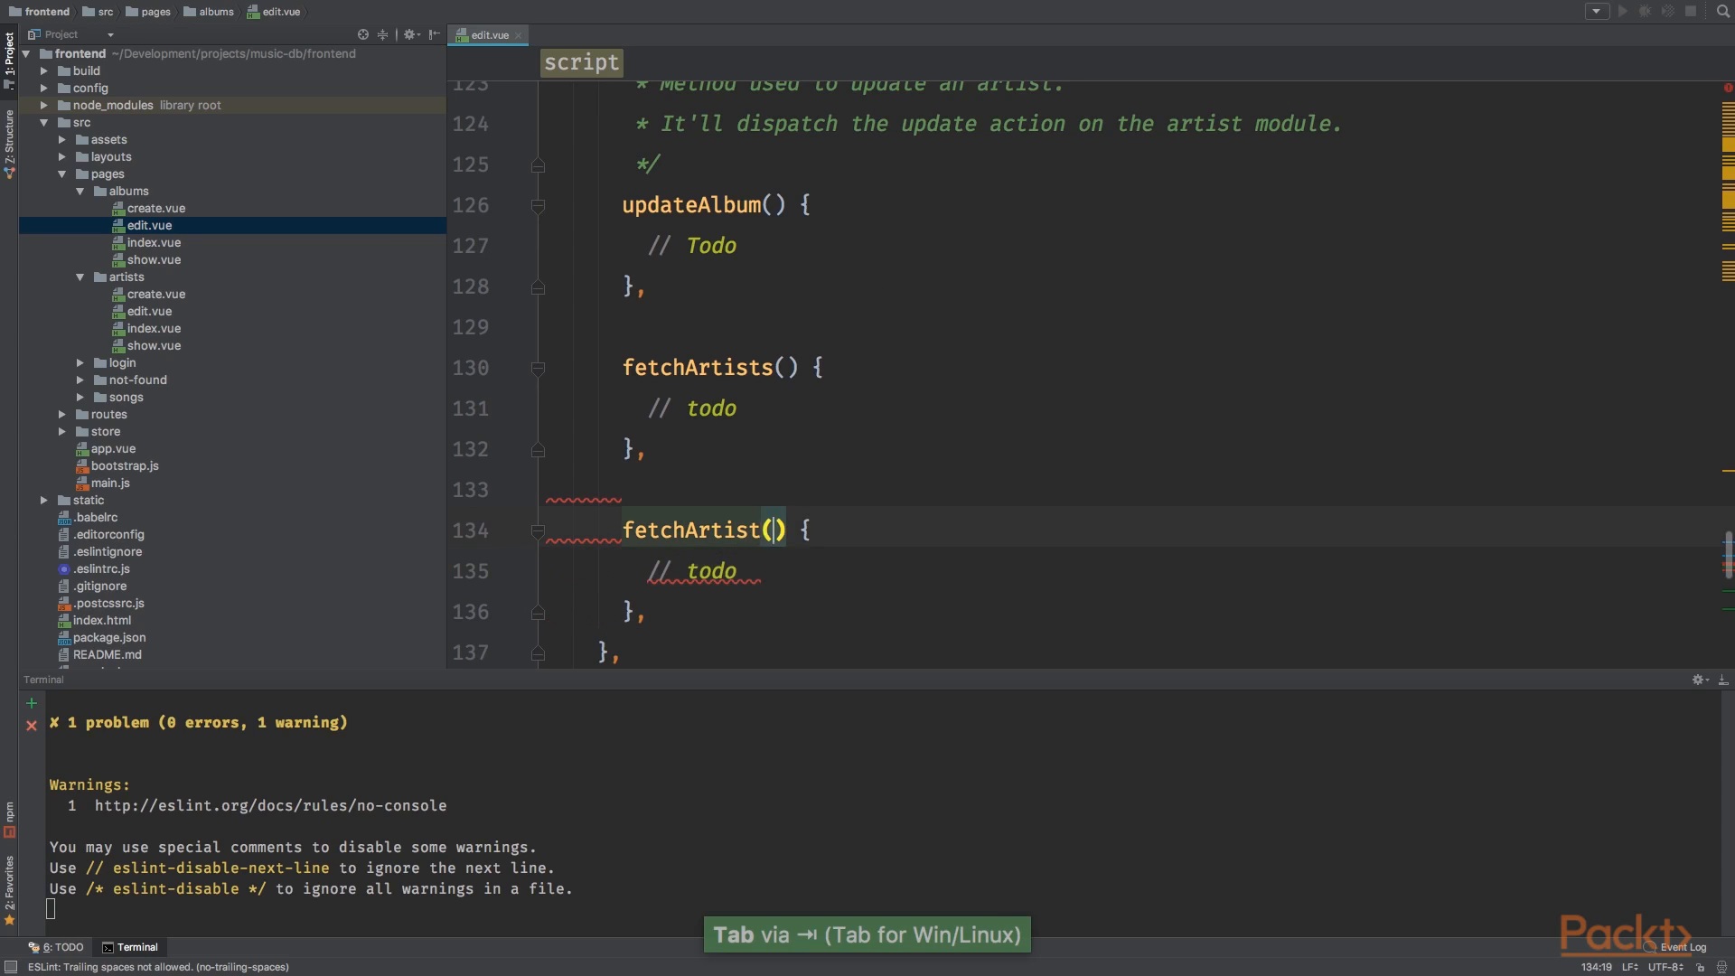
# Step: Add fetchArtist(albumId) logging albumId and make the watcher follow albumId calling fetchAlbum
pyautogui.write('albumId')
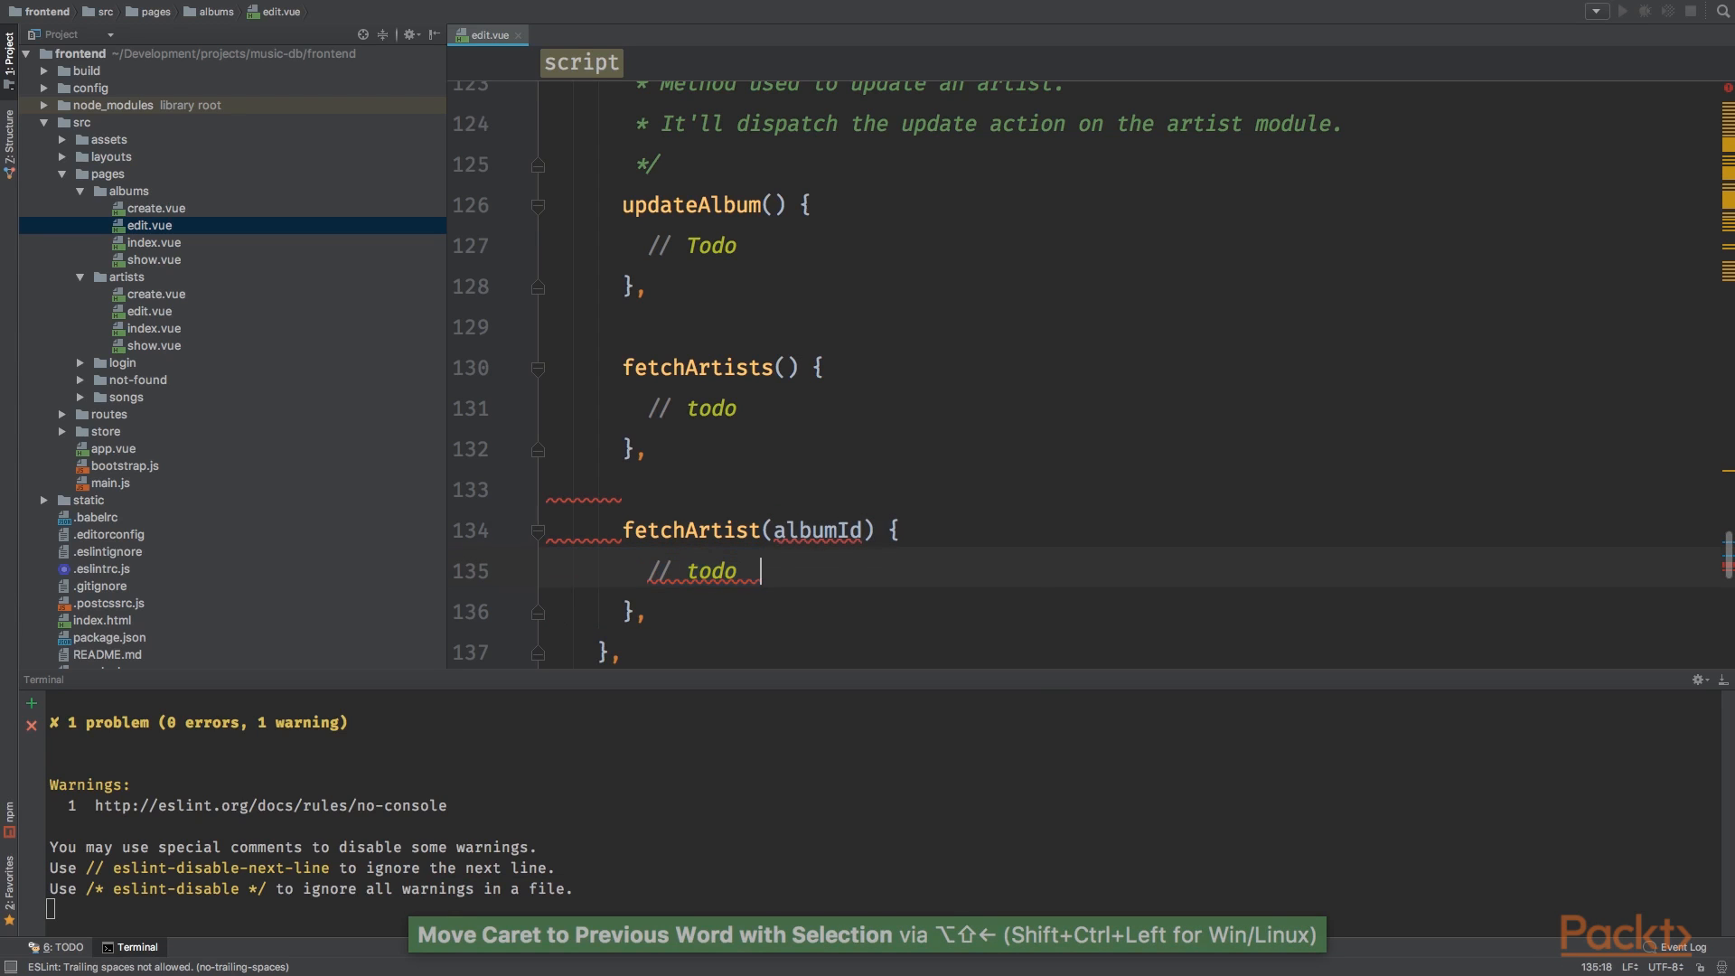
pyautogui.write('console.log(albumId);')
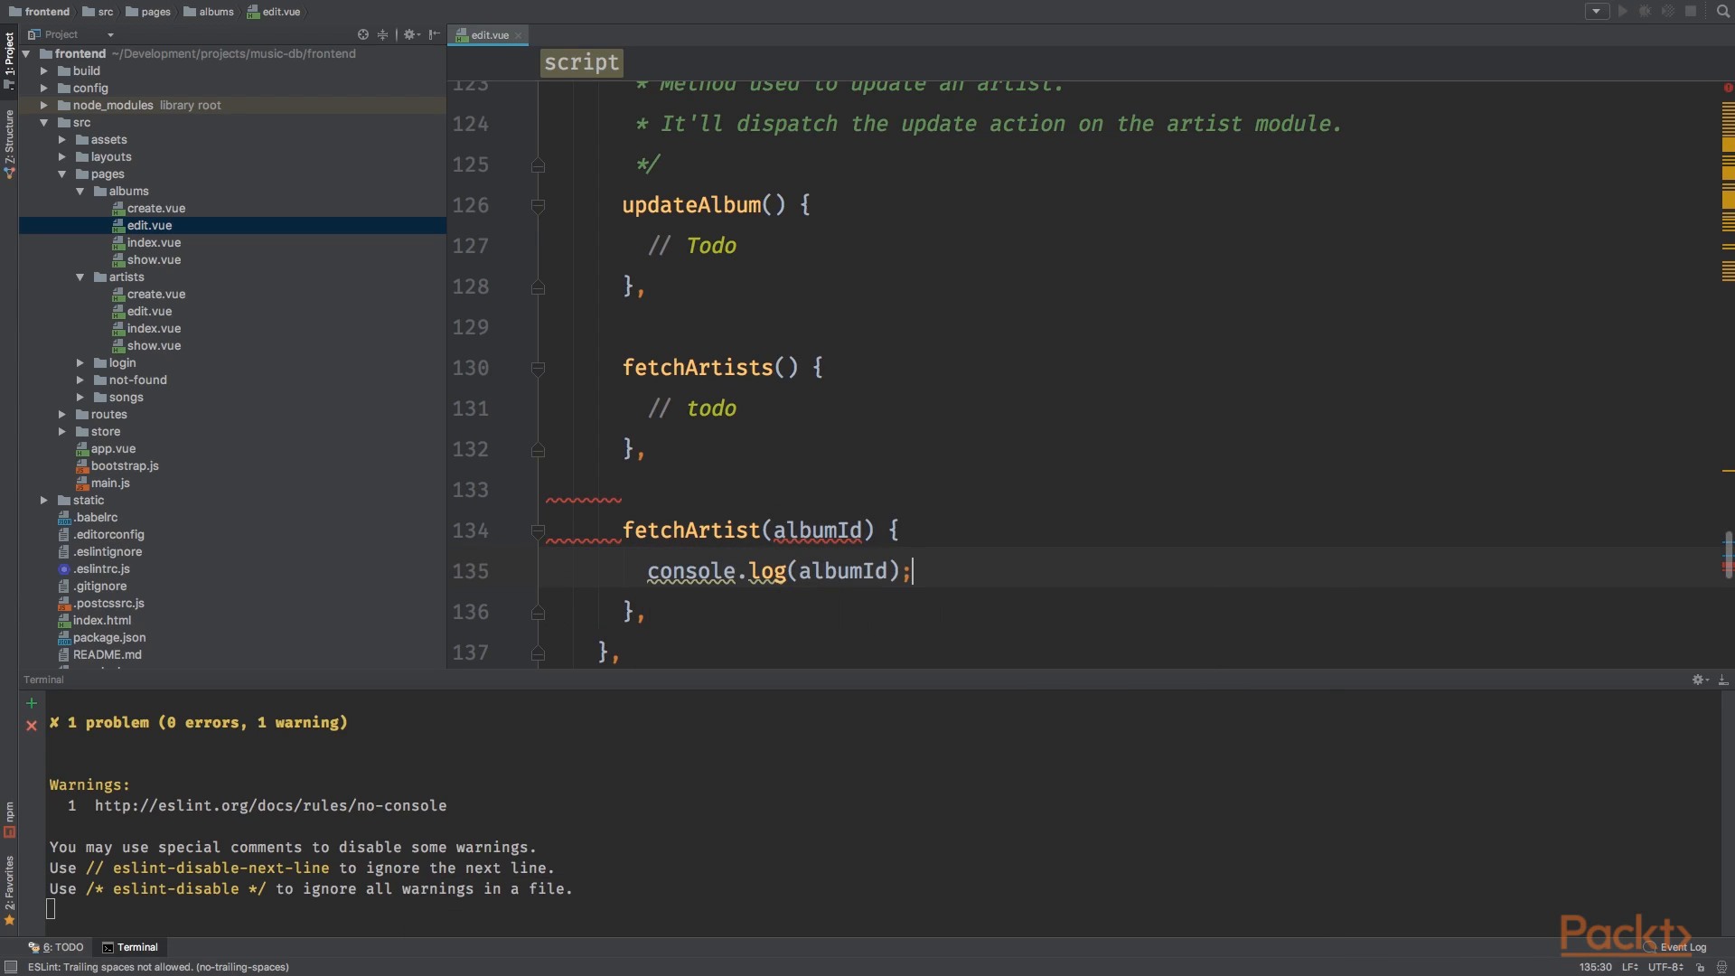
pyautogui.scroll(-3)
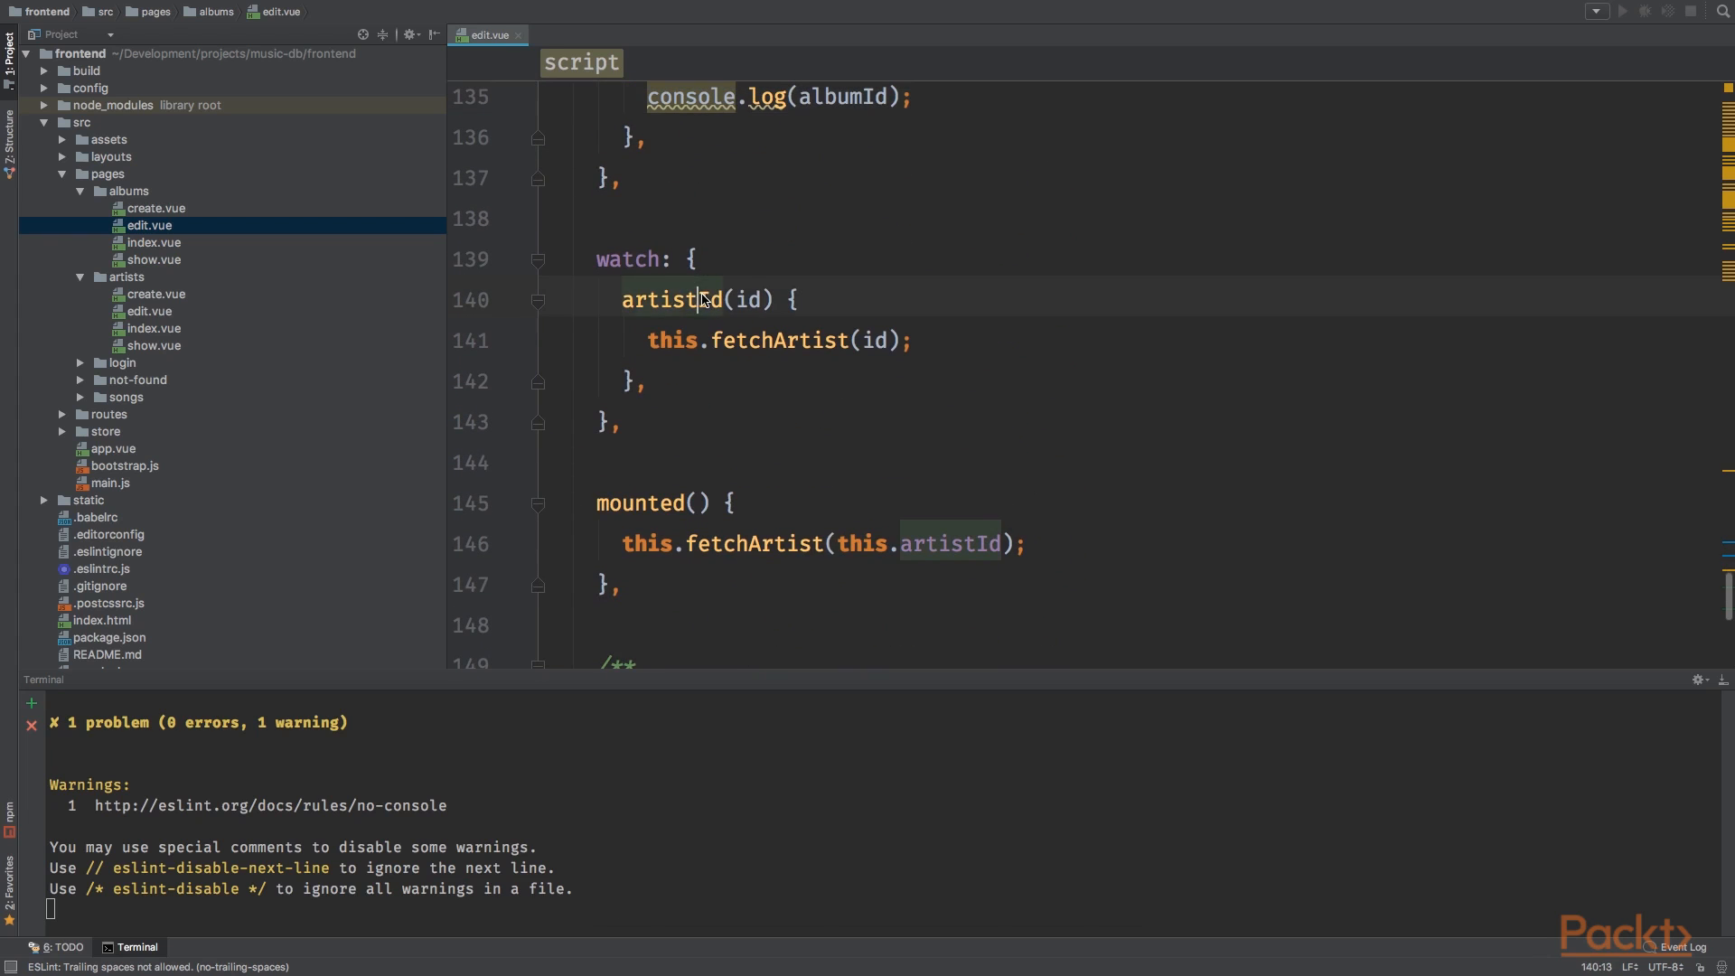
pyautogui.write('albumId')
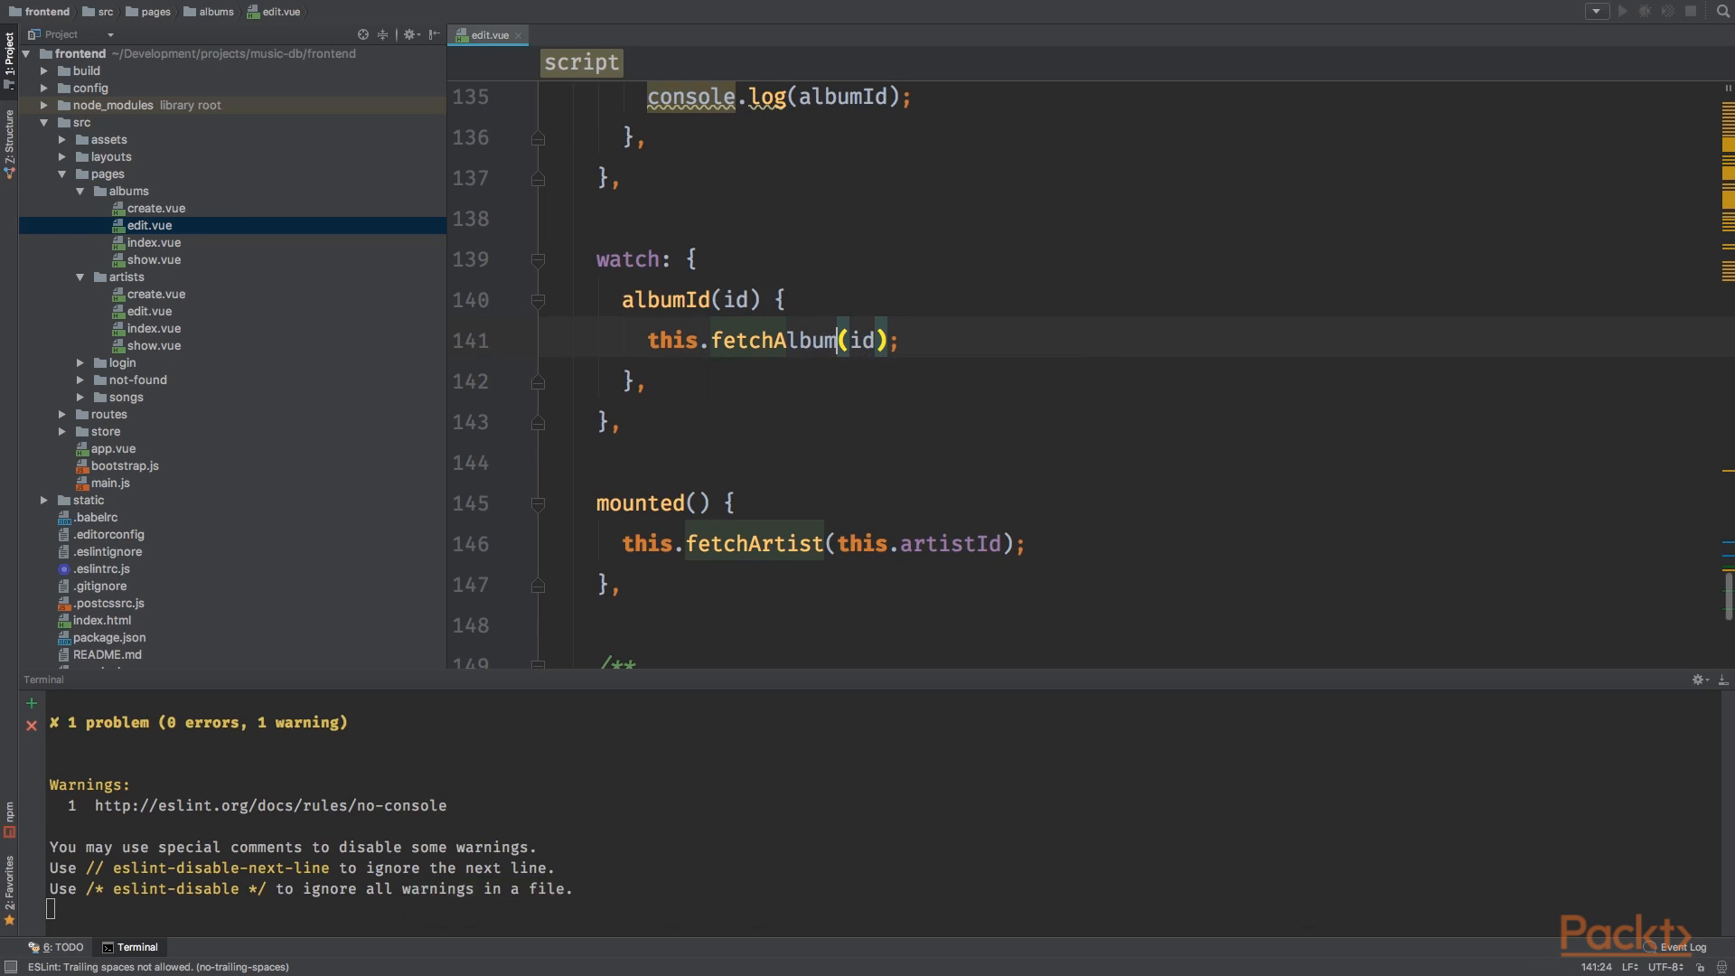
pyautogui.doubleClick(788, 544)
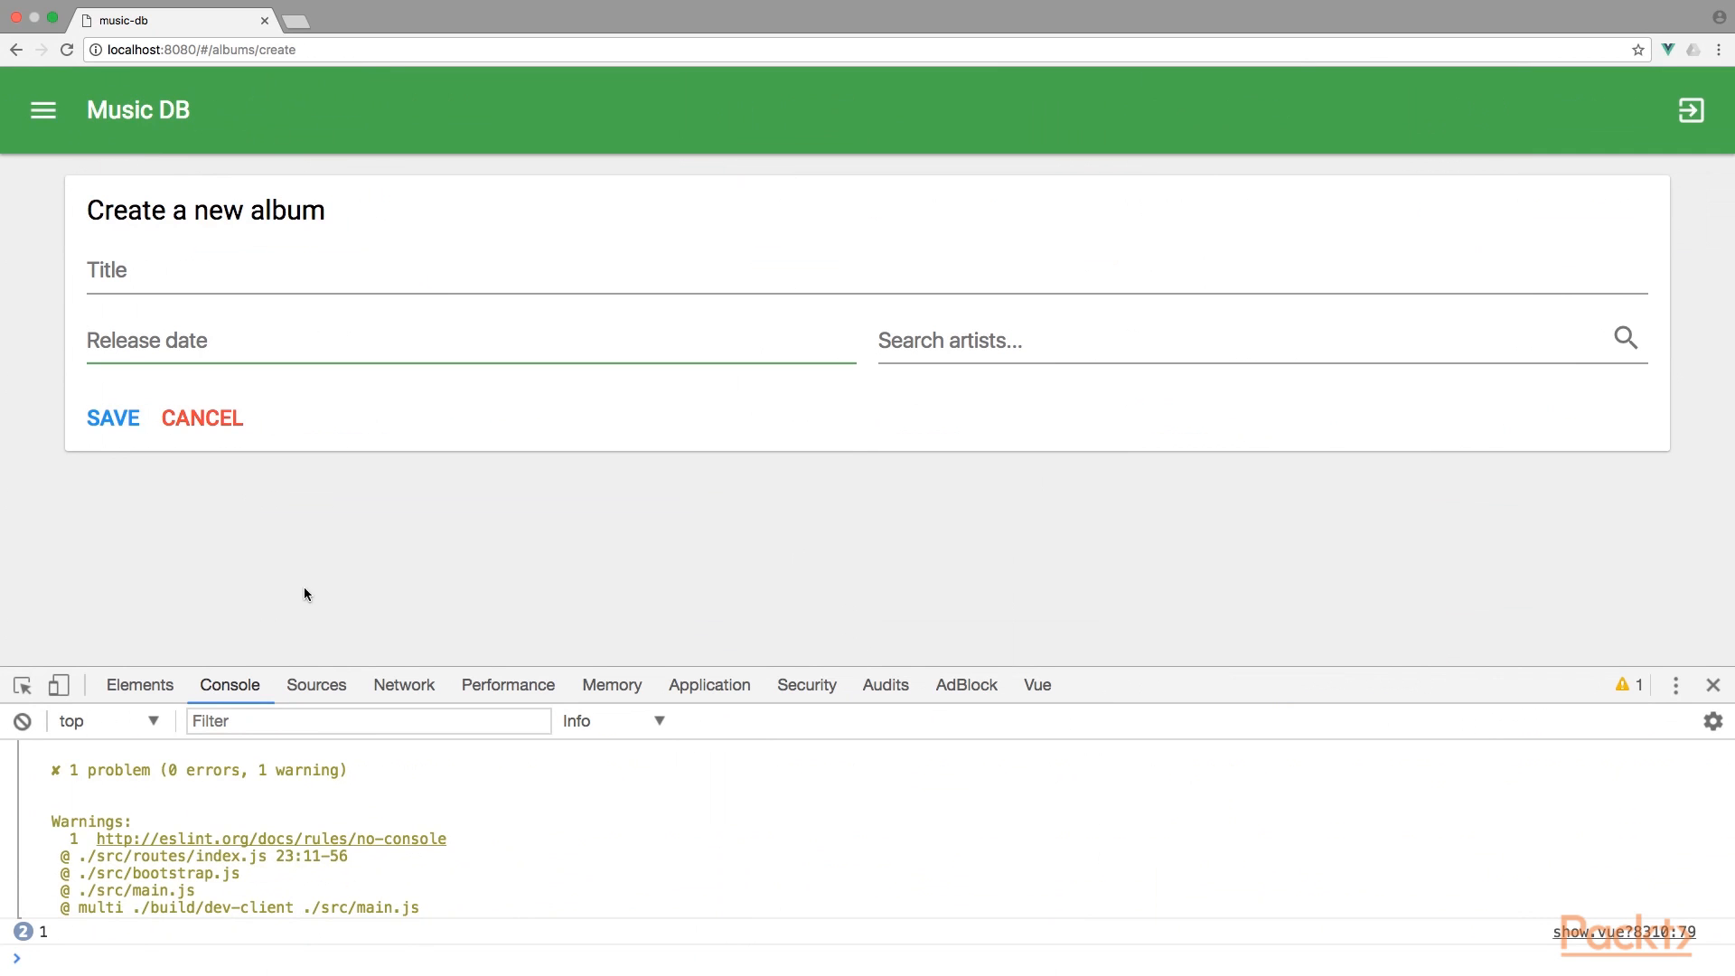
# Step: Navigate Chrome to localhost:8080/#/albums/1/edit and bind the heading to {{ album.title }}
pyautogui.click(199, 49)
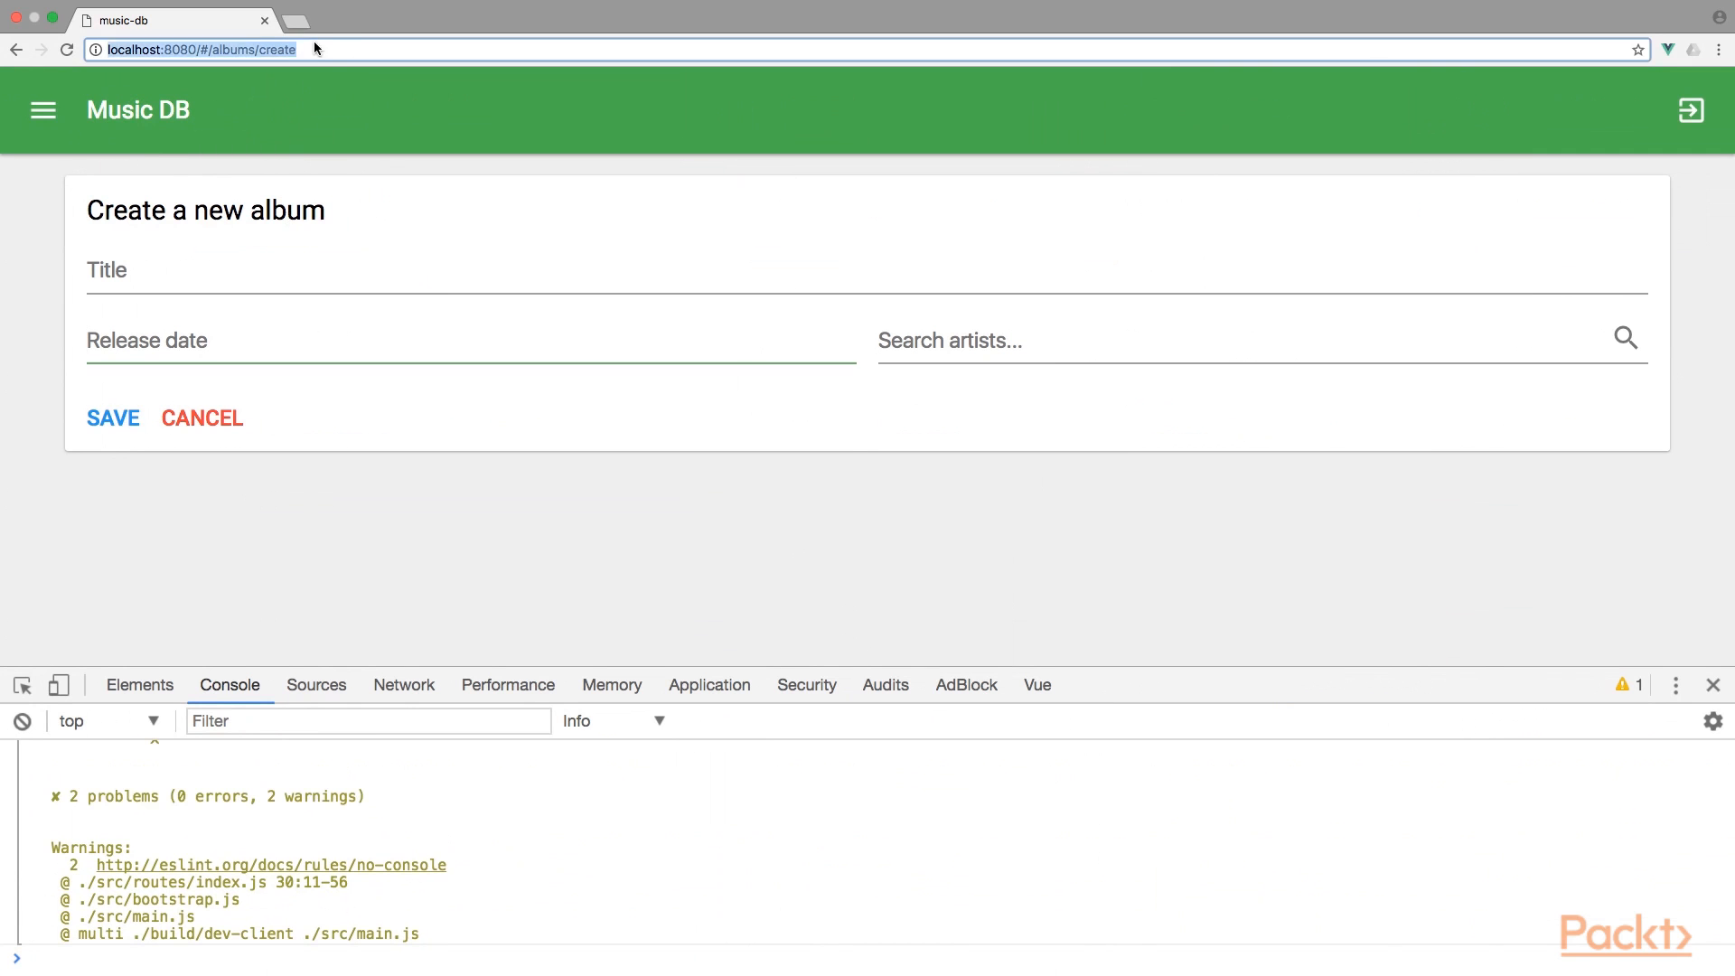
pyautogui.write('localhost:8080/#/albums/1/edit')
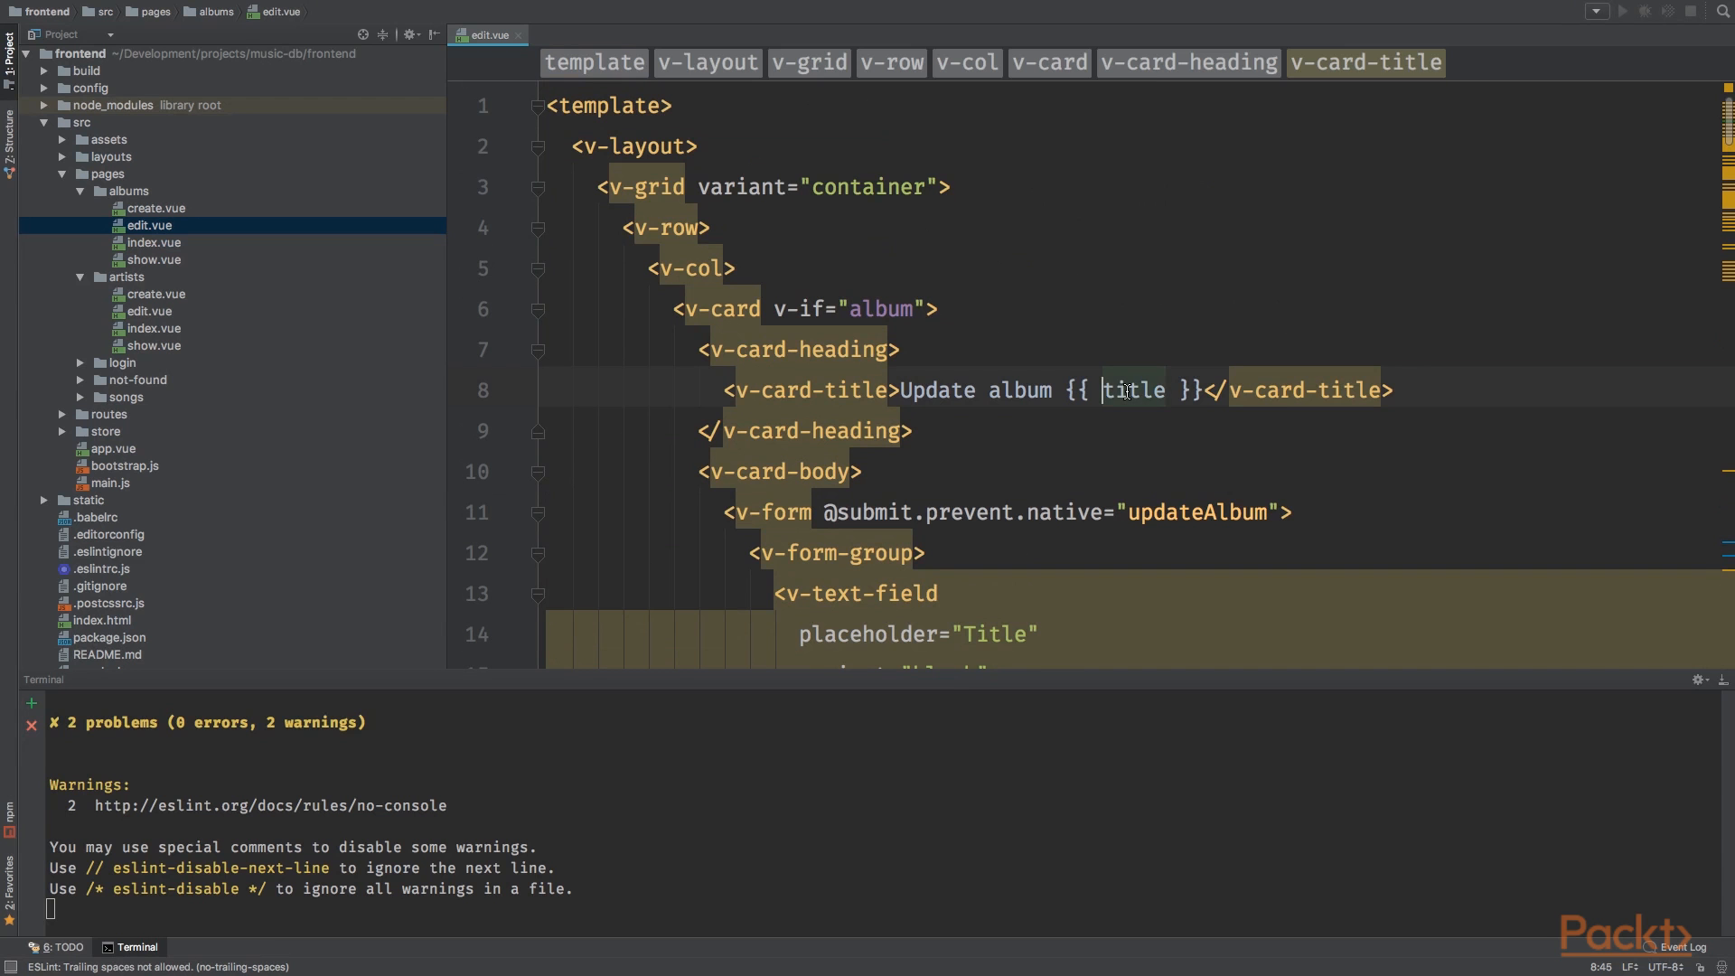
pyautogui.write('album.')
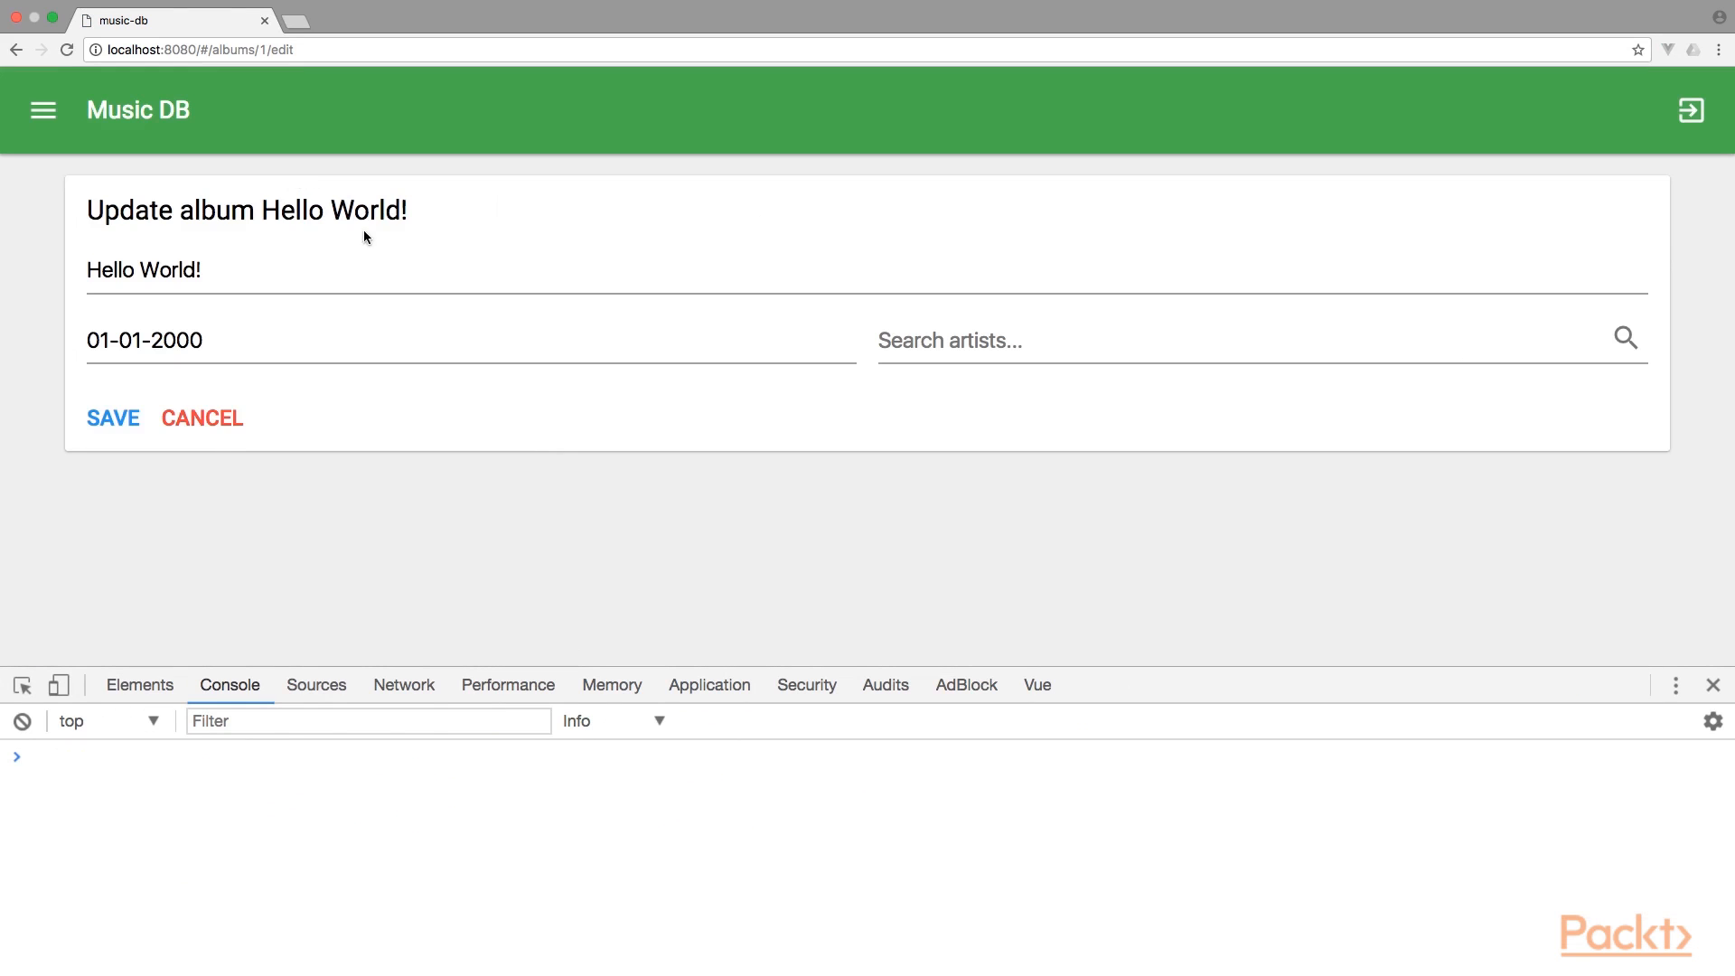
# Step: Check the loaded Title field, then inspect the Form component's data and props in Vue devtools
pyautogui.click(144, 270)
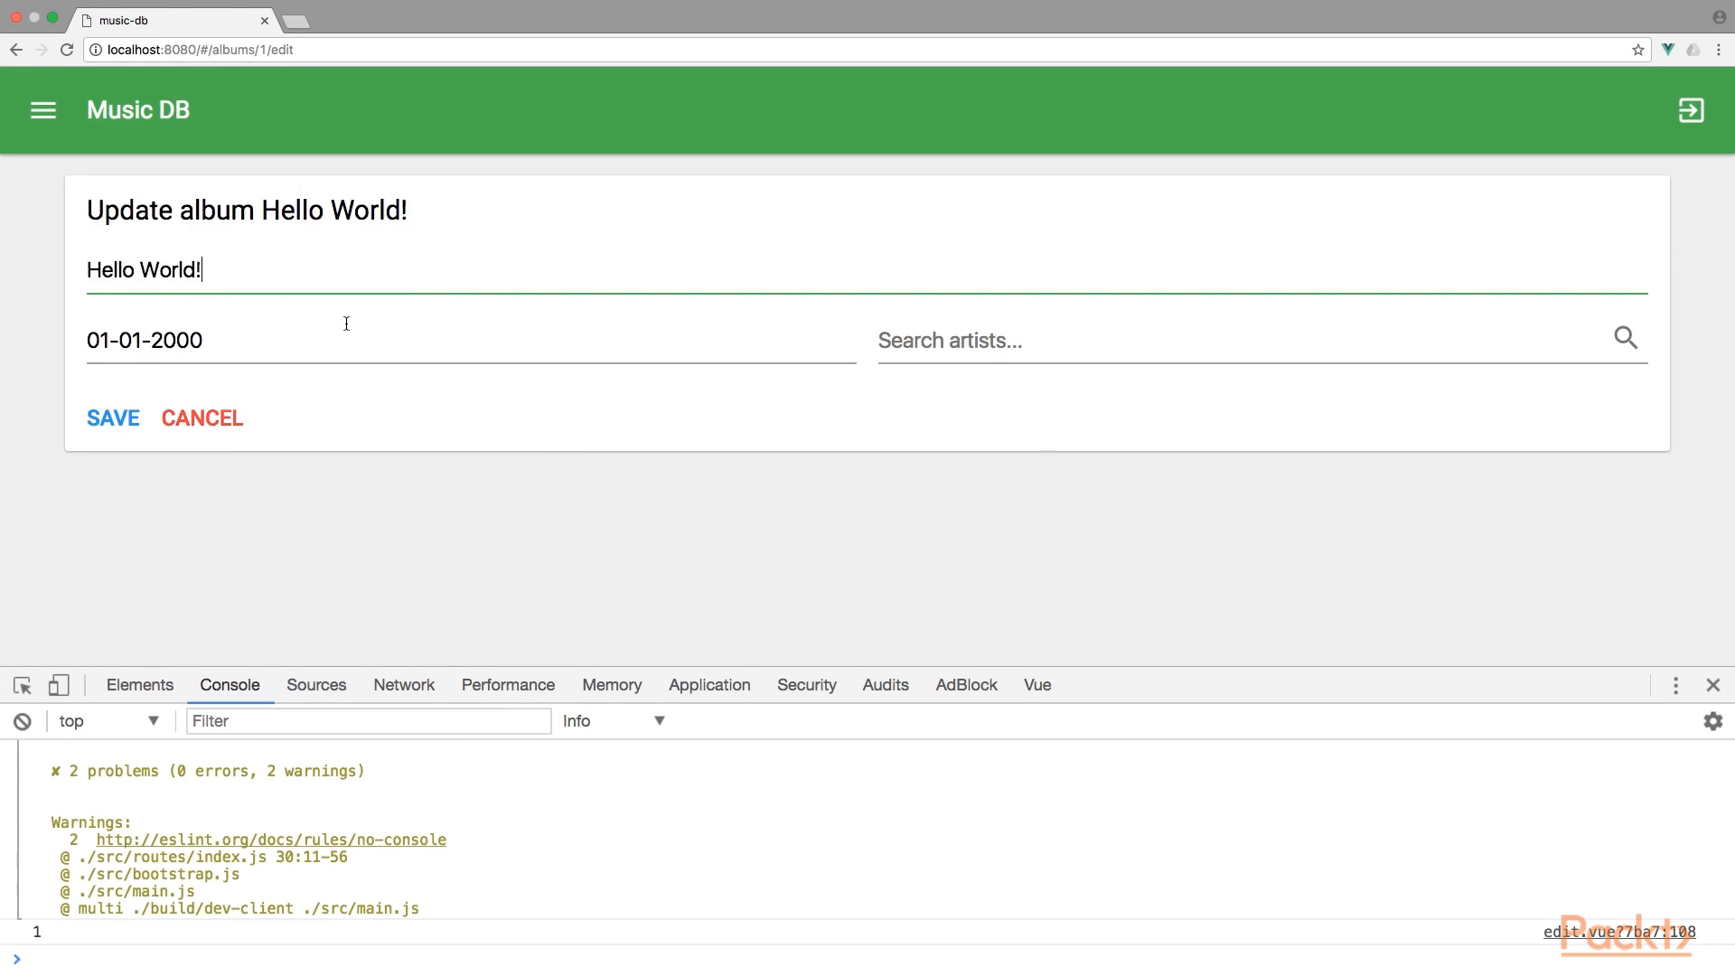
pyautogui.click(112, 418)
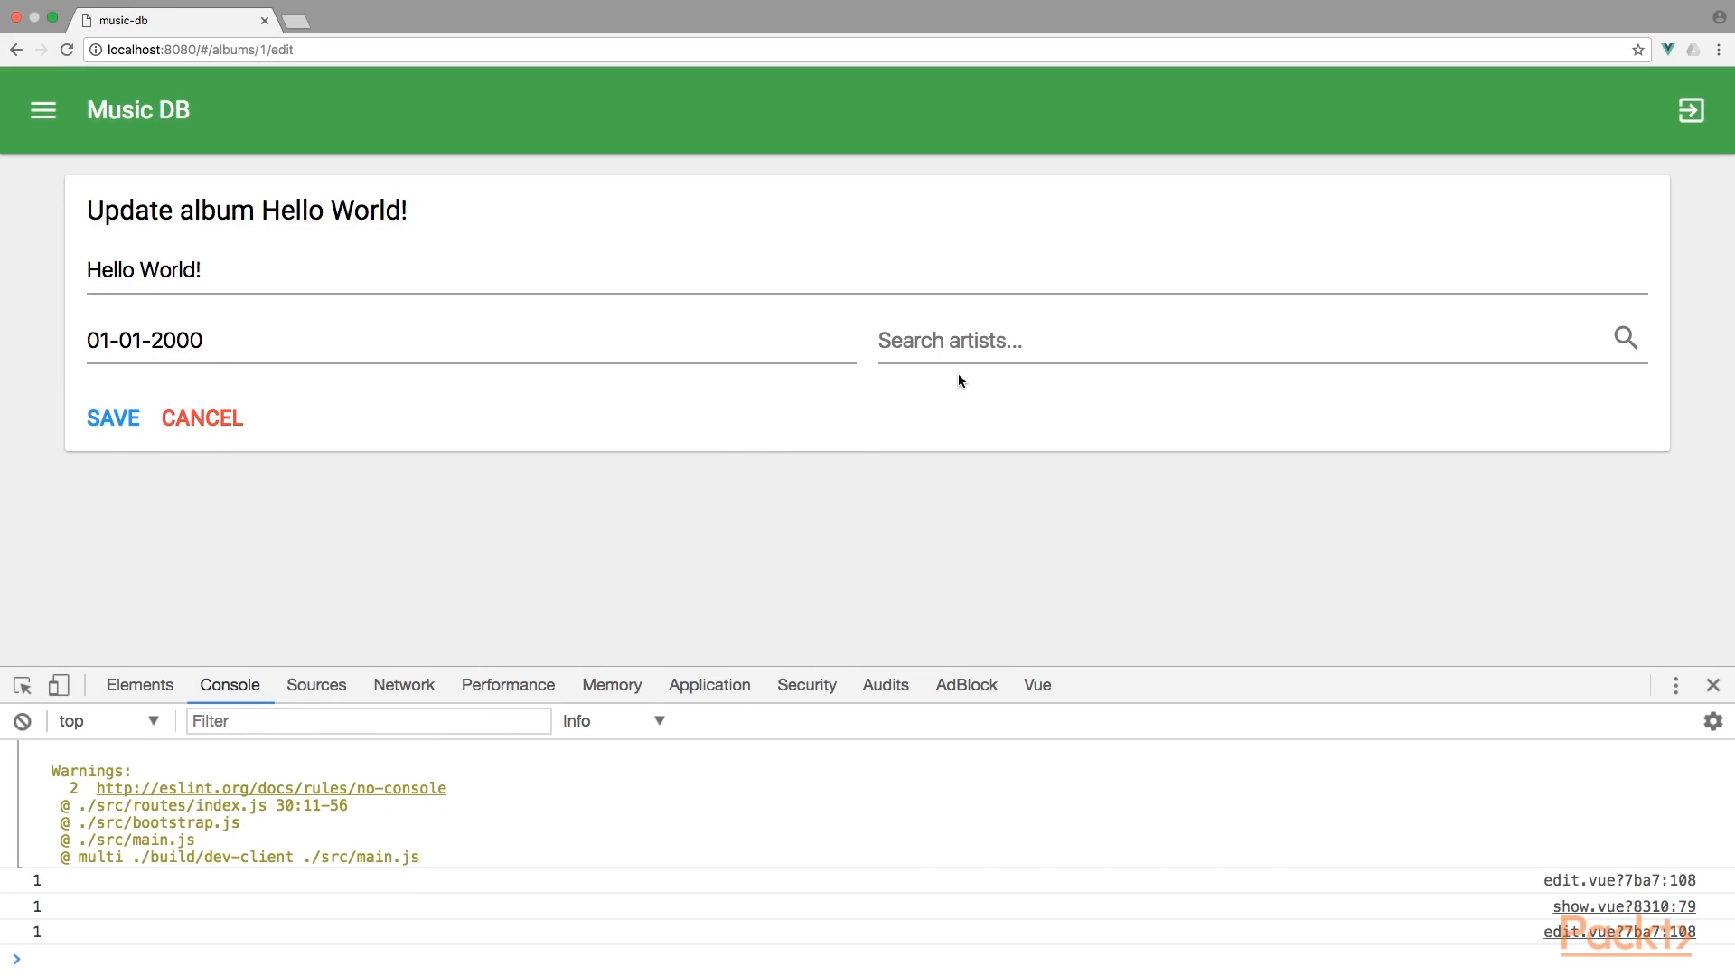
pyautogui.moveTo(526, 609)
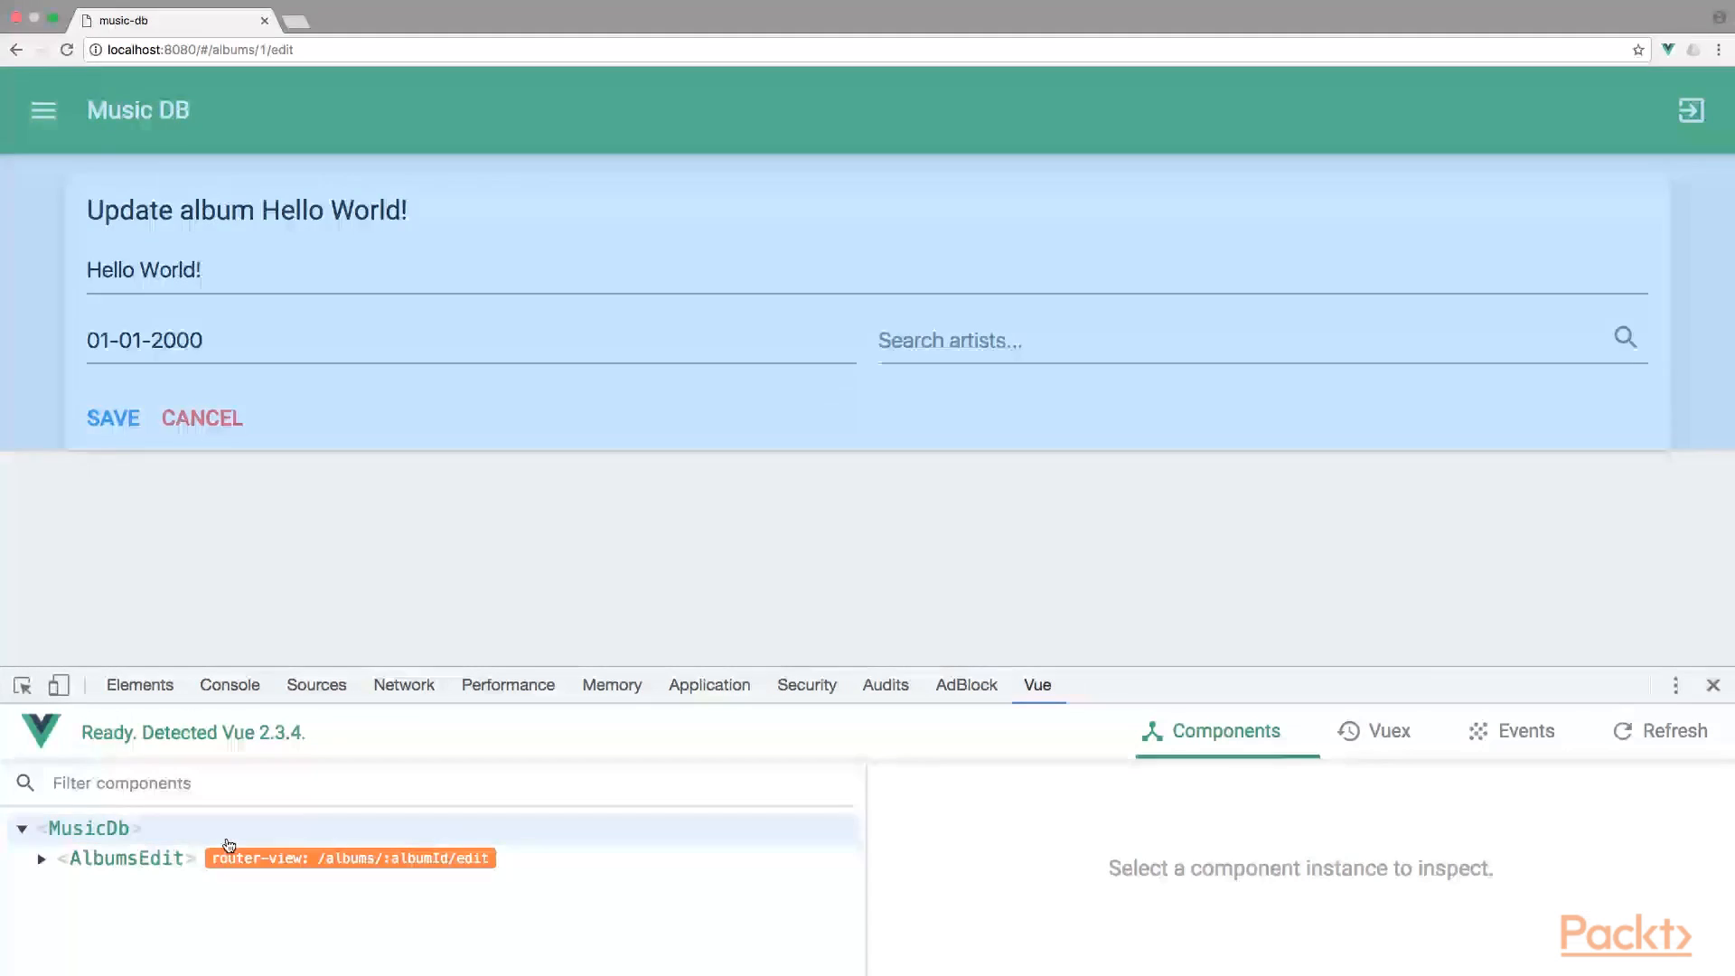
pyautogui.click(255, 925)
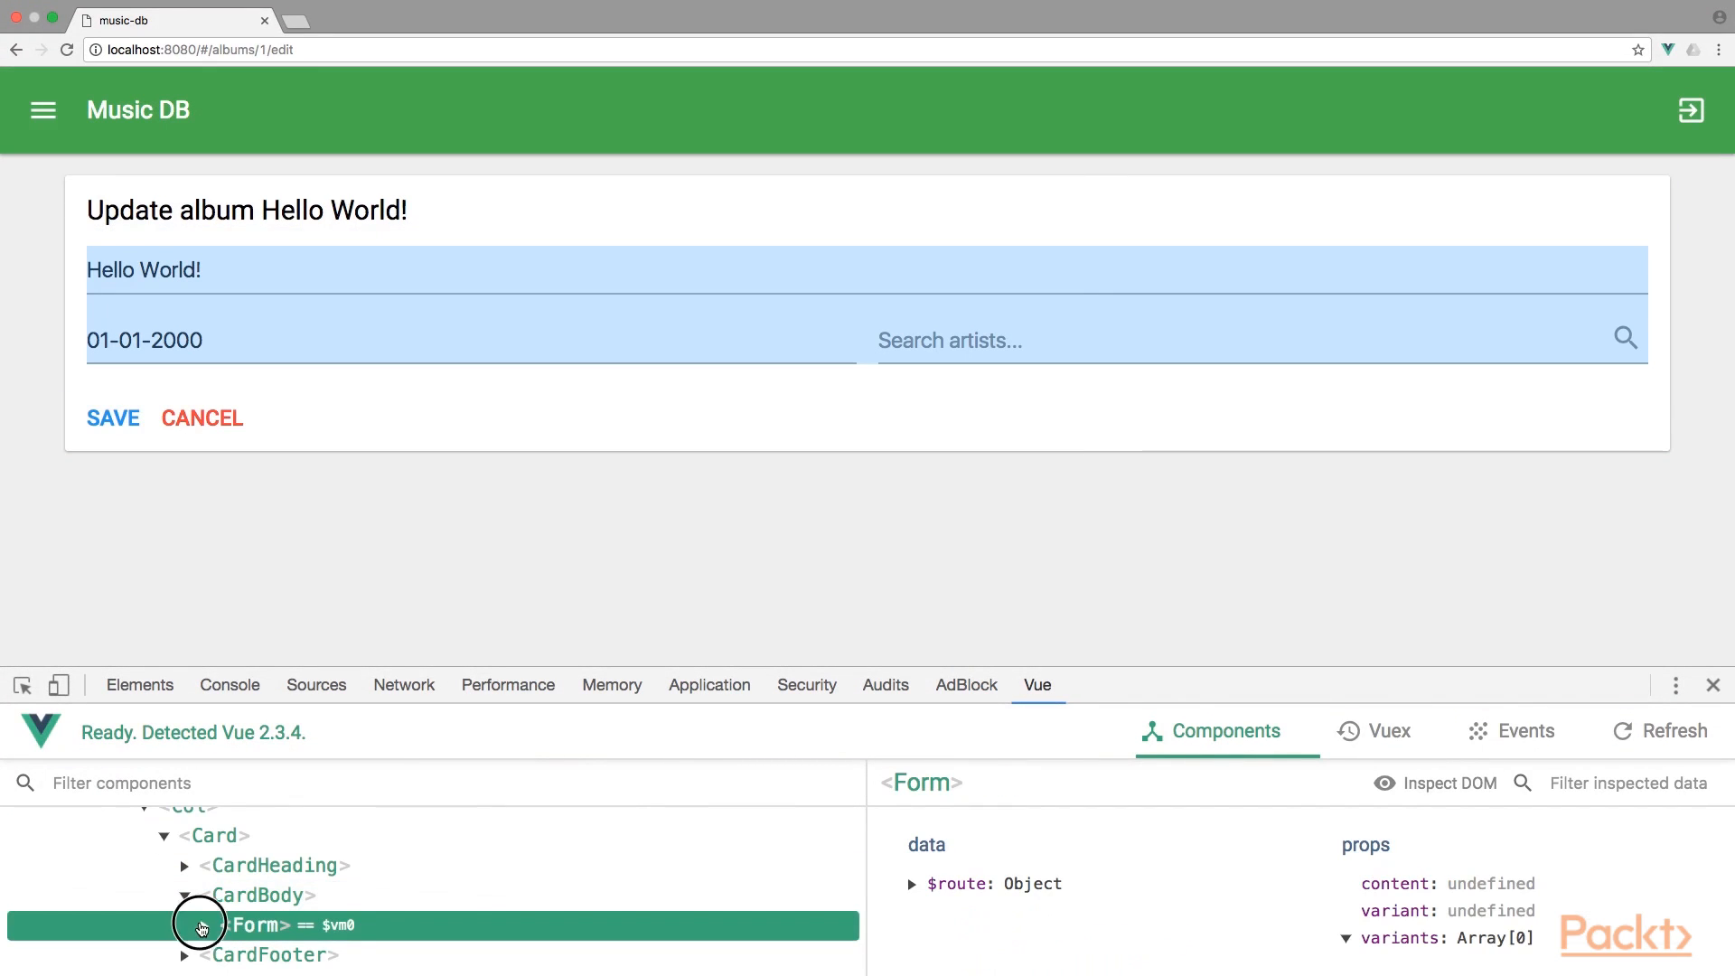